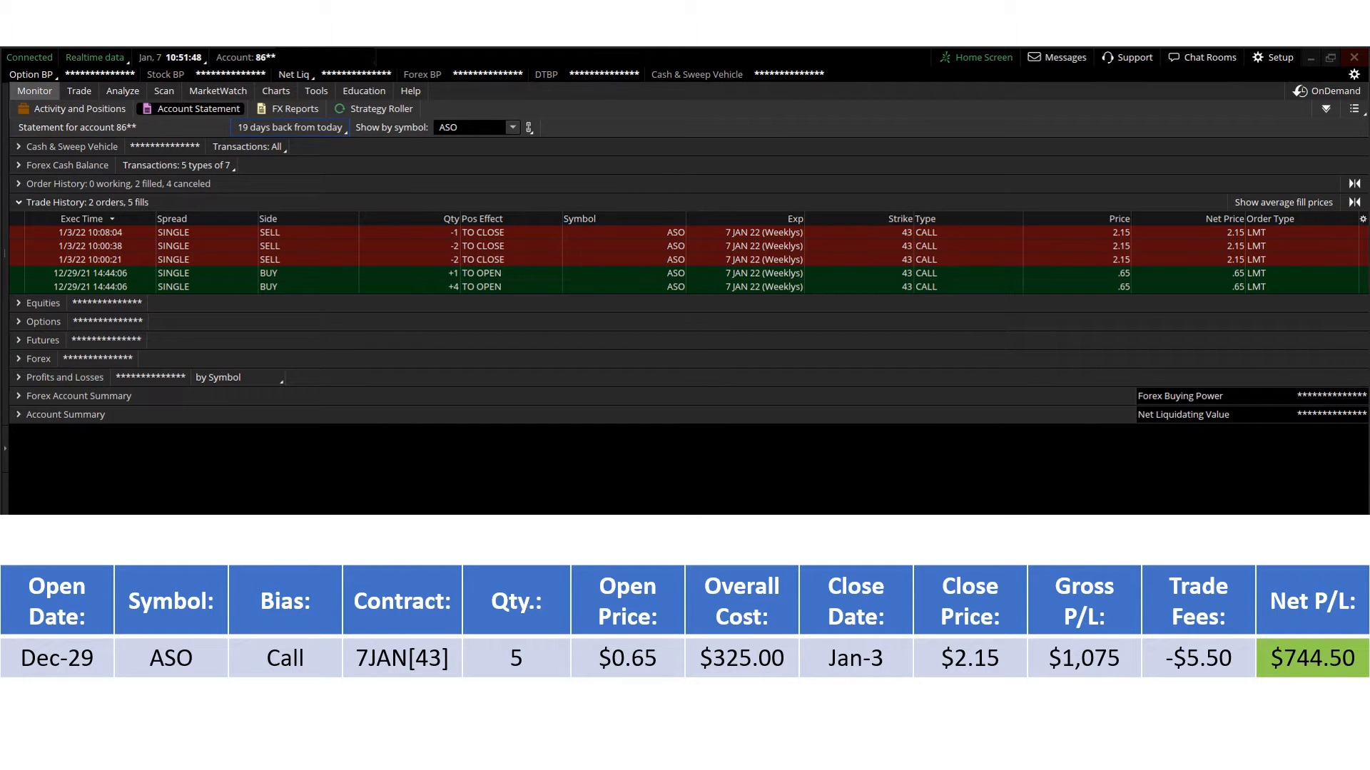
Switch from the Account Statement to the ASO weekly chart.
left_click(274, 92)
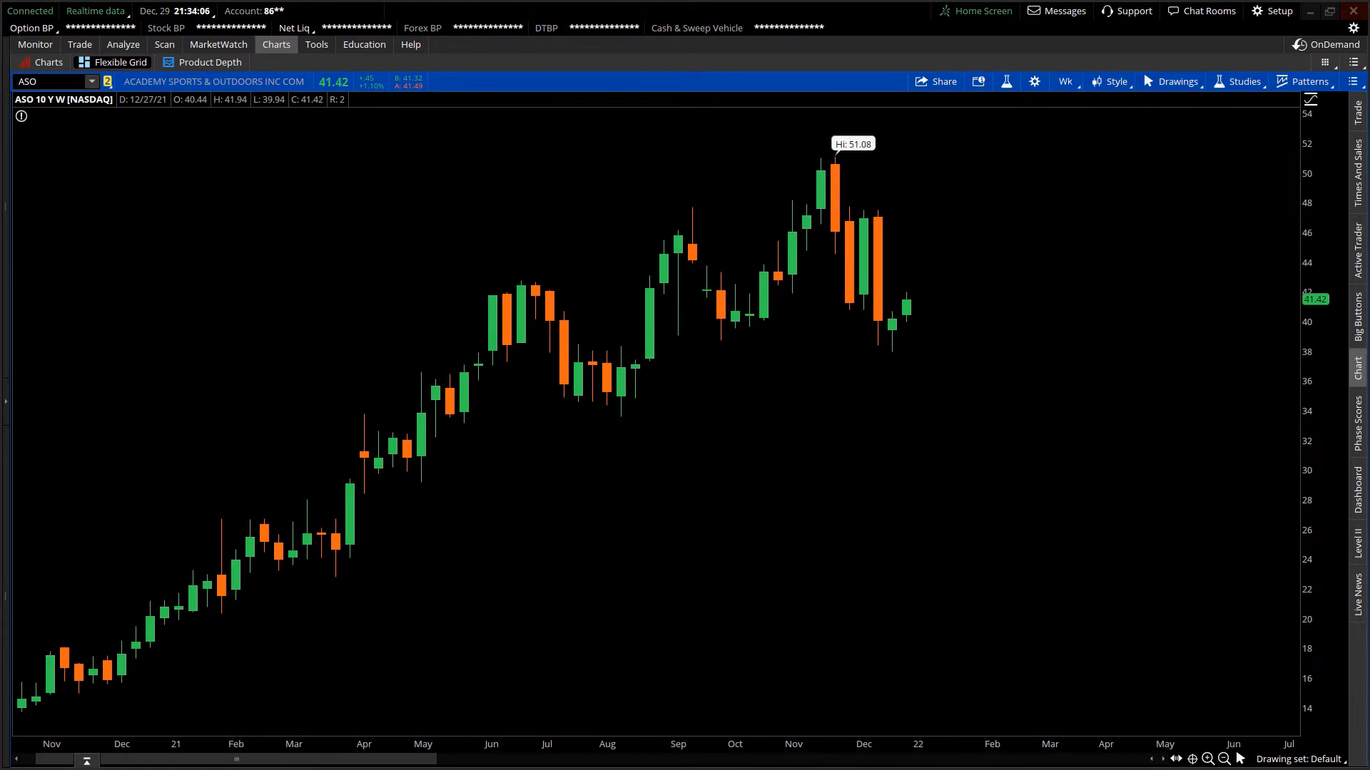
mouse_move(1096, 326)
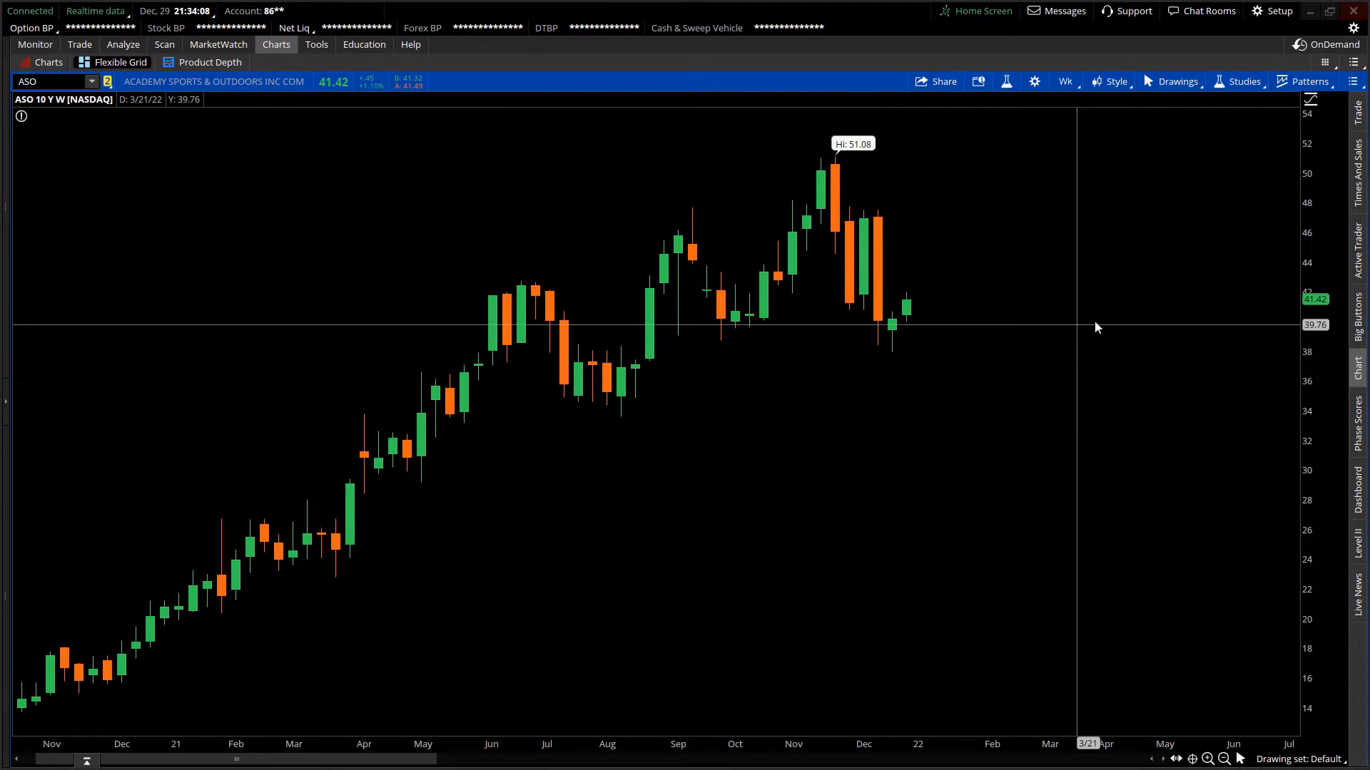
mouse_move(244, 150)
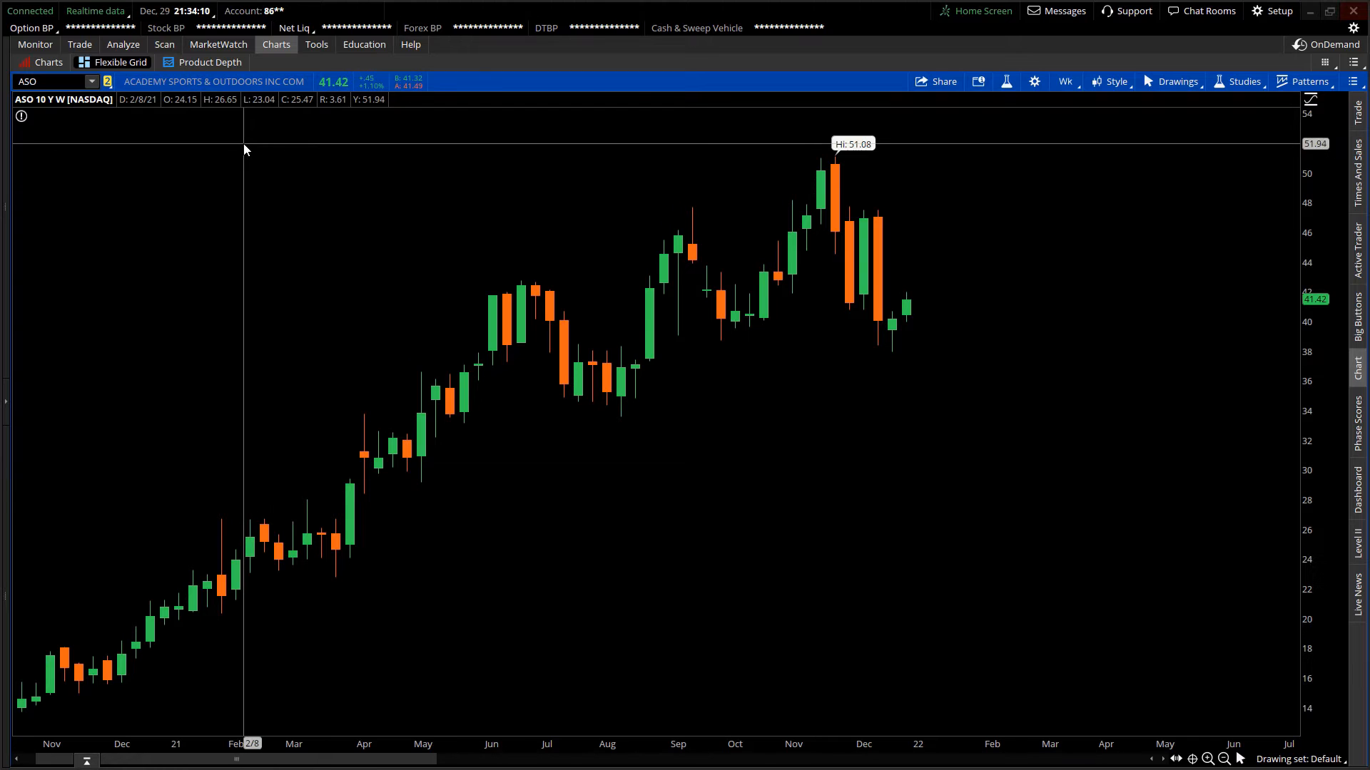
mouse_move(265, 168)
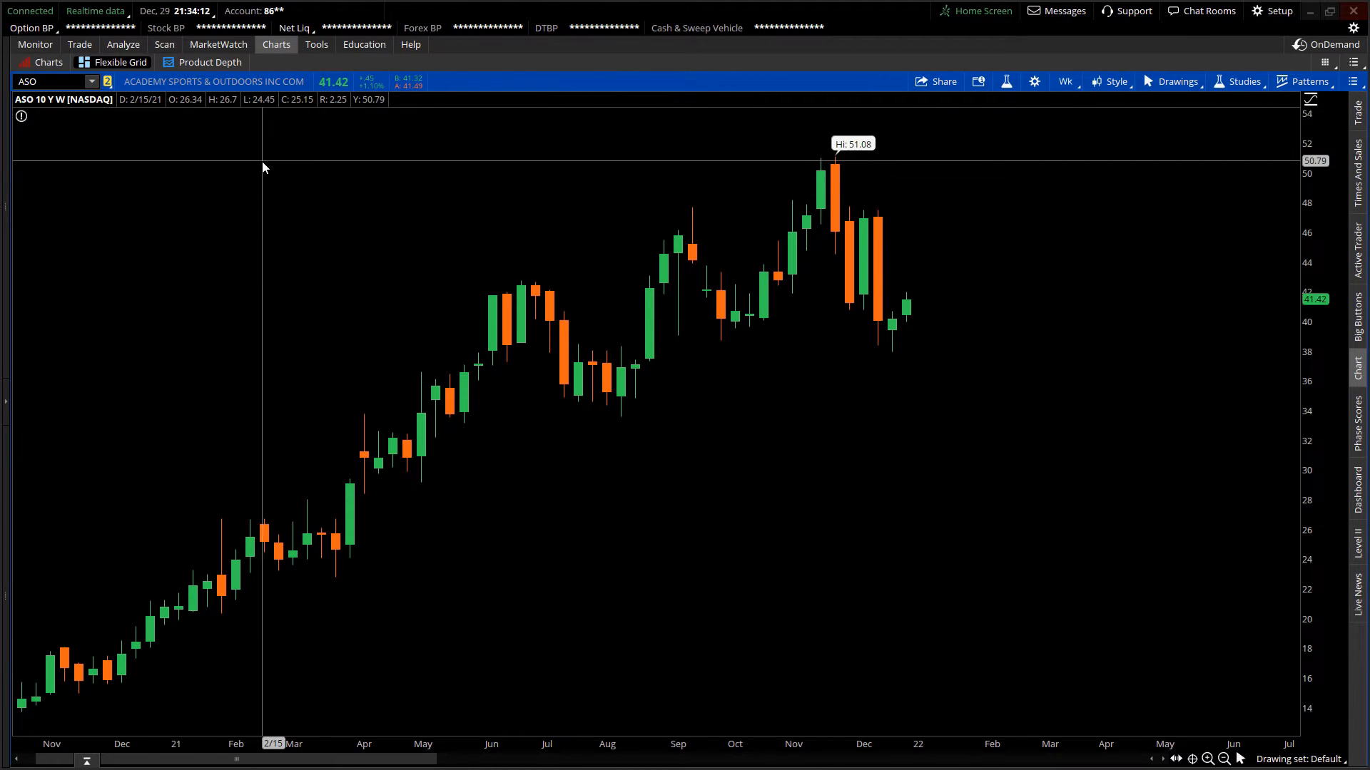
mouse_move(542, 189)
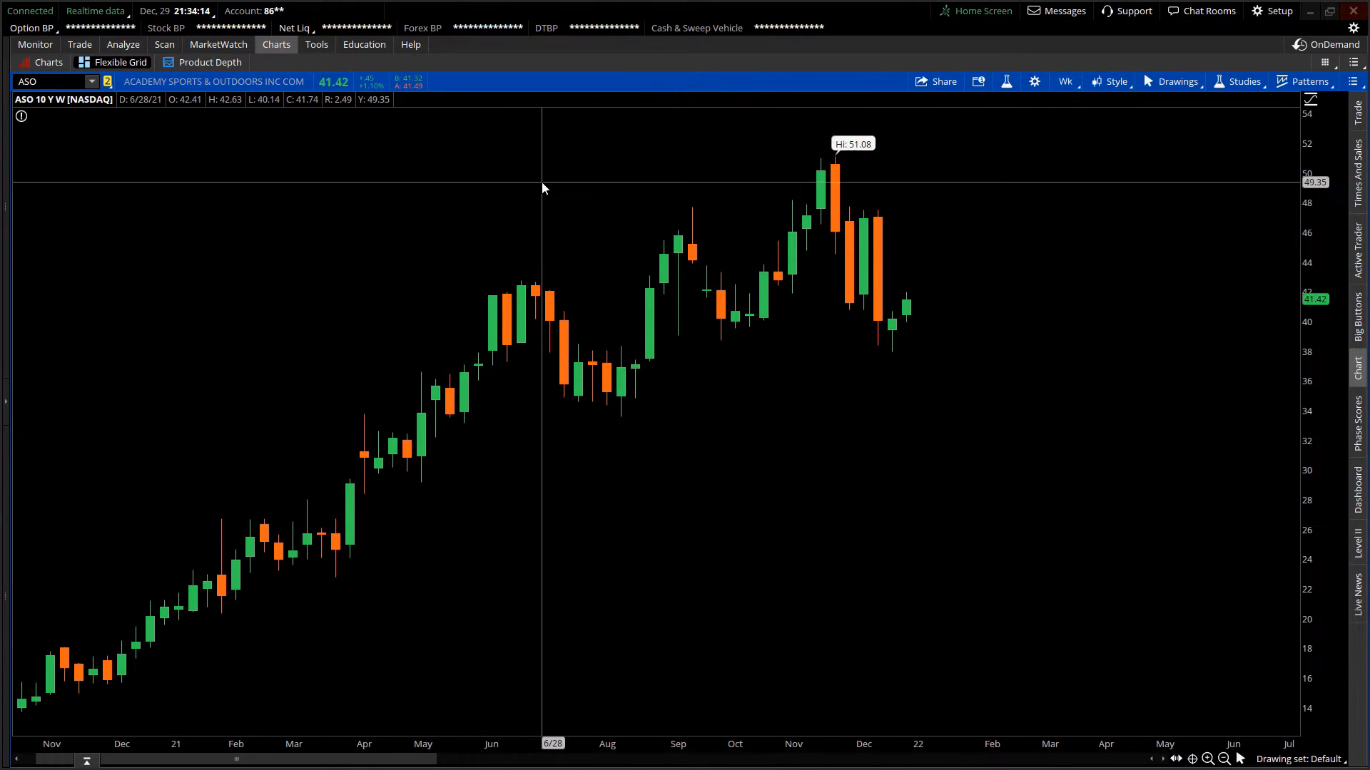
mouse_move(609, 181)
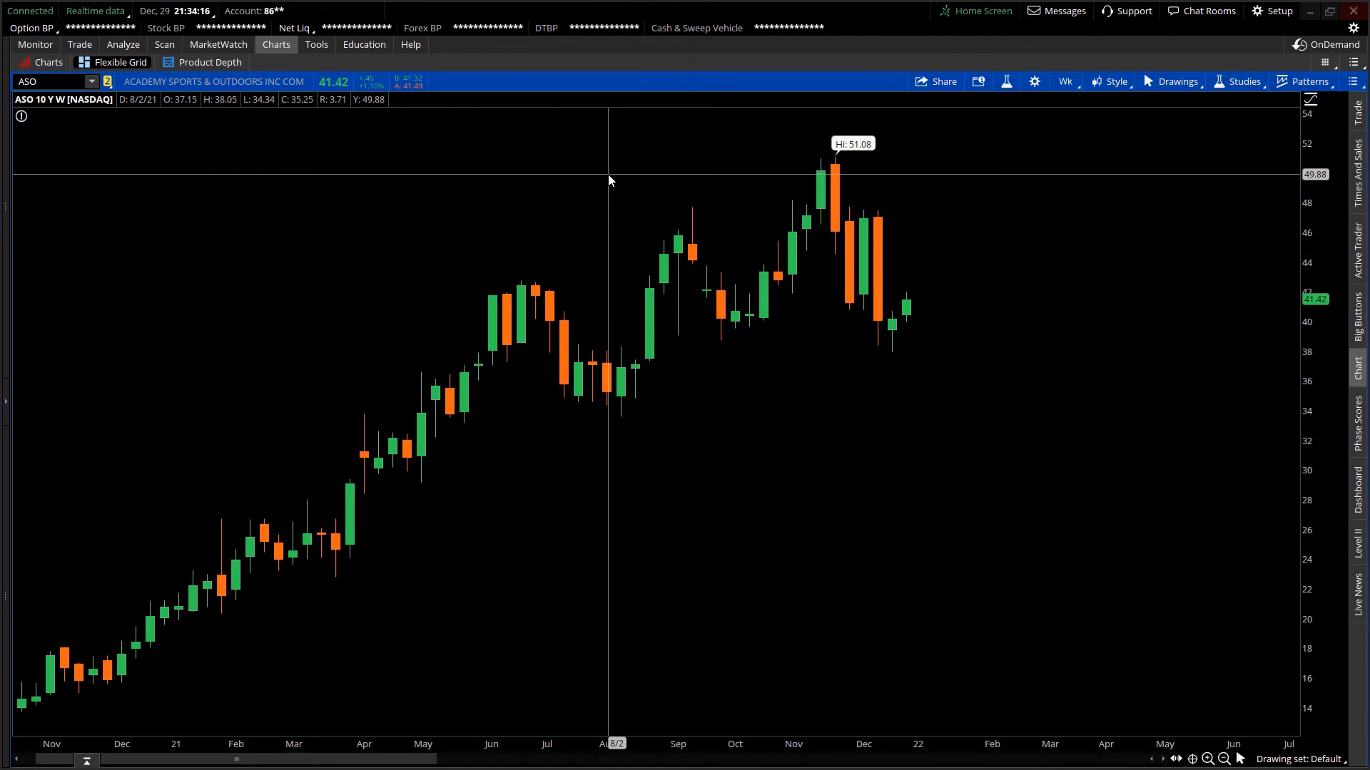
mouse_move(688, 158)
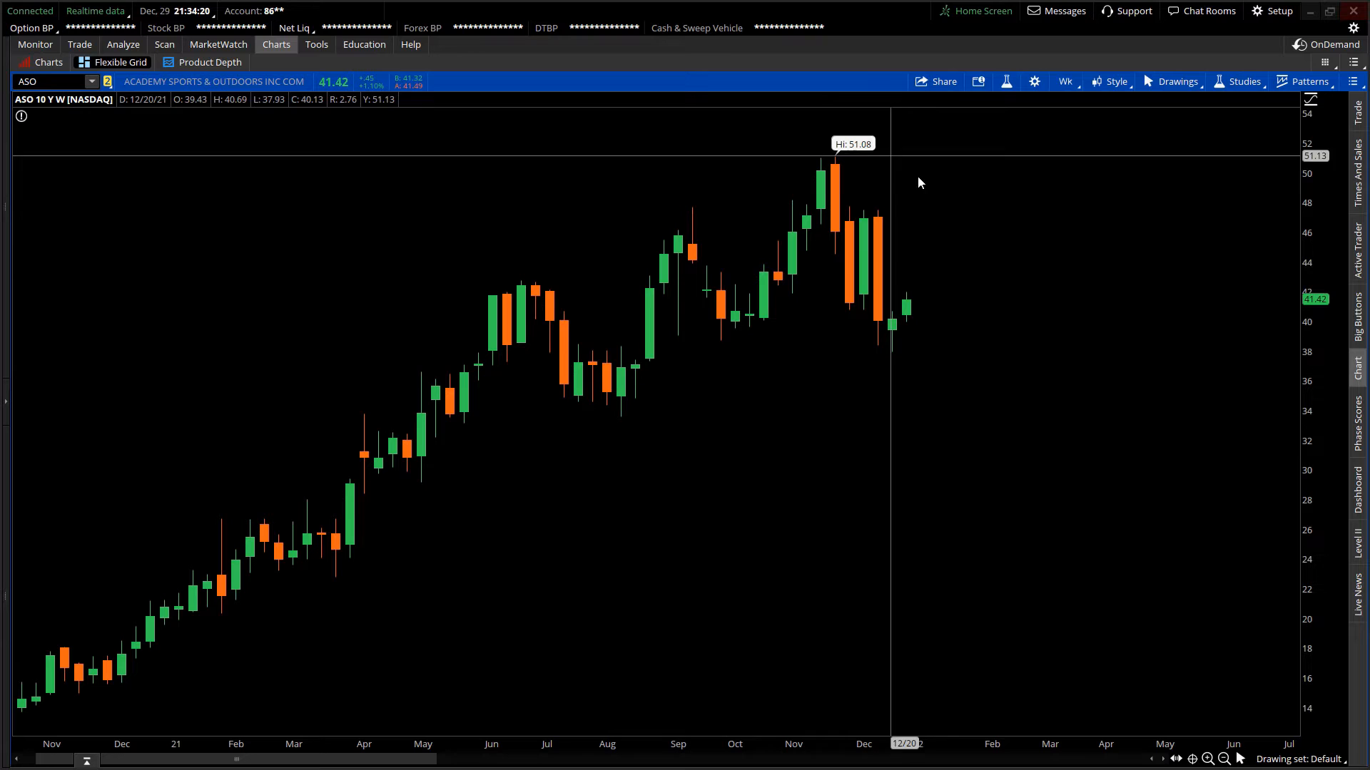
mouse_move(890, 329)
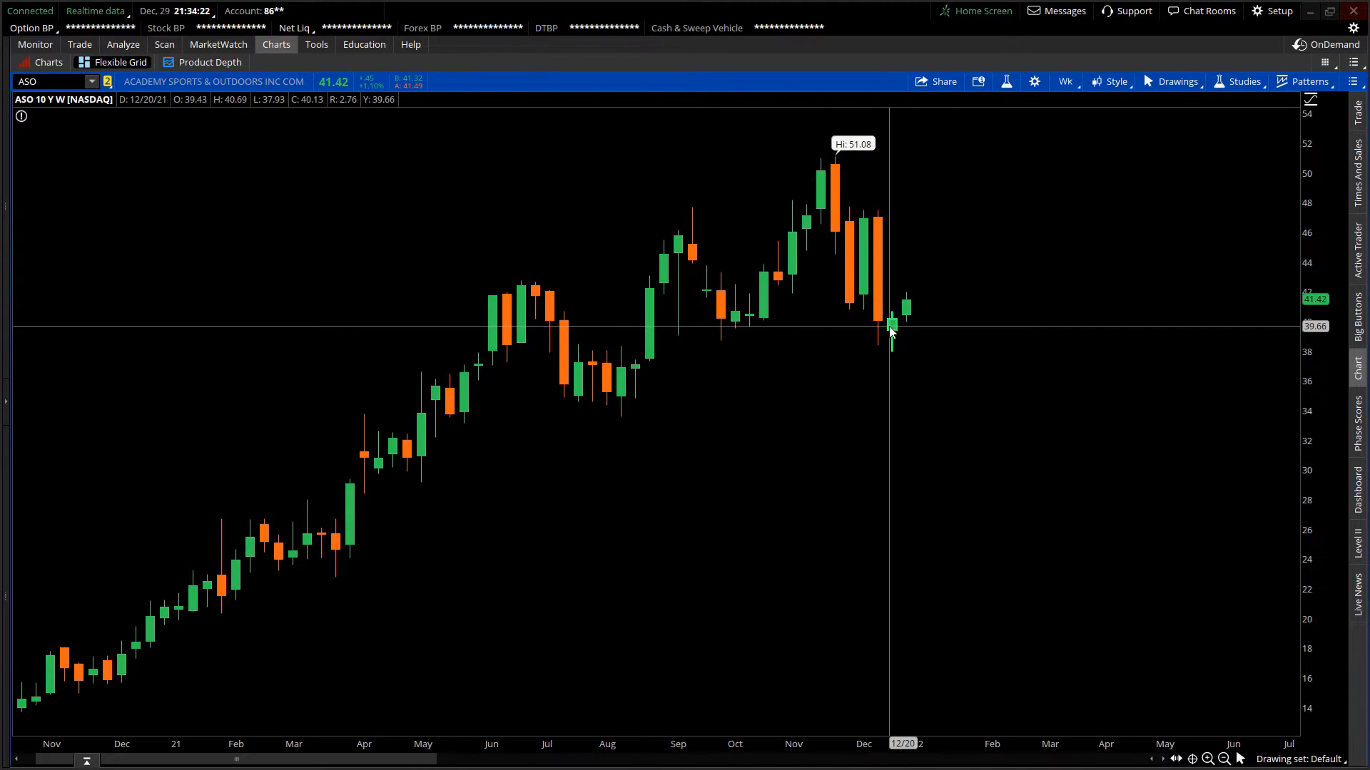
mouse_move(890, 382)
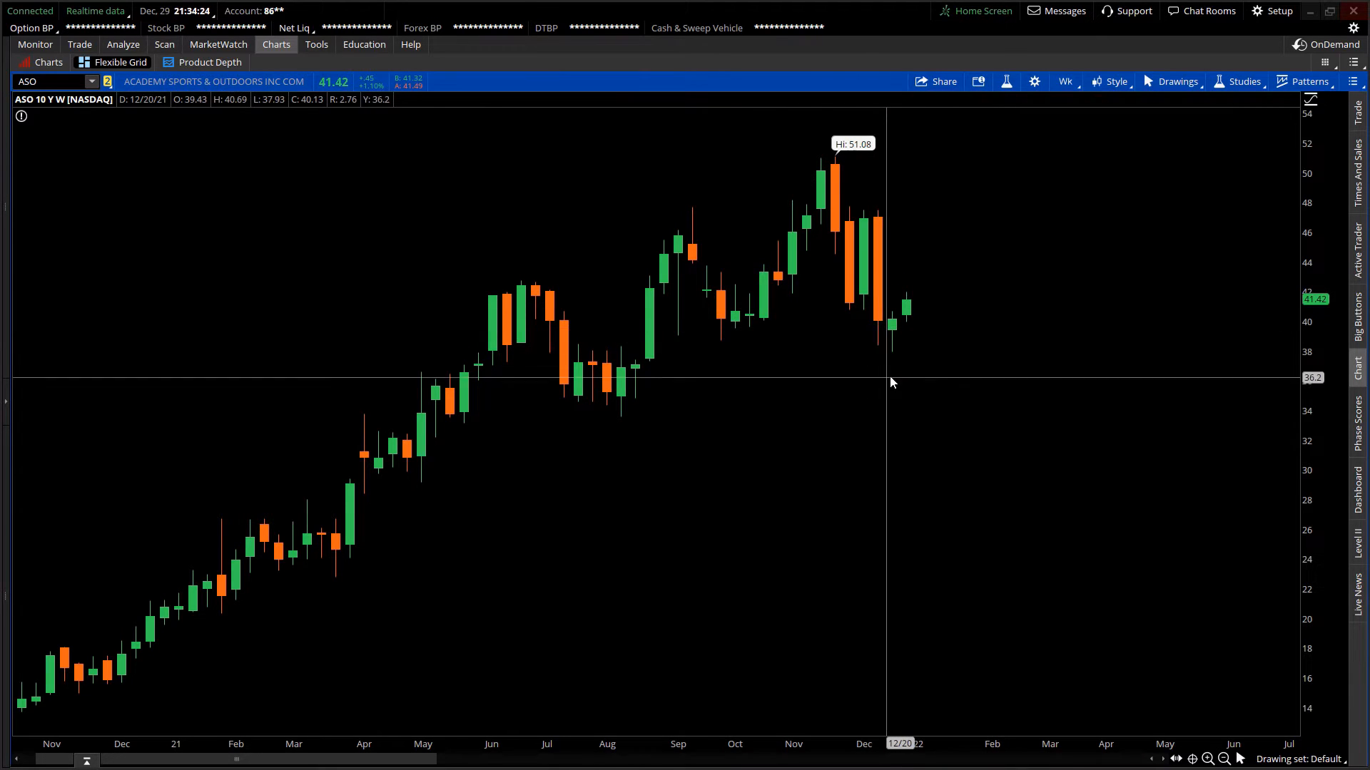
mouse_move(648, 398)
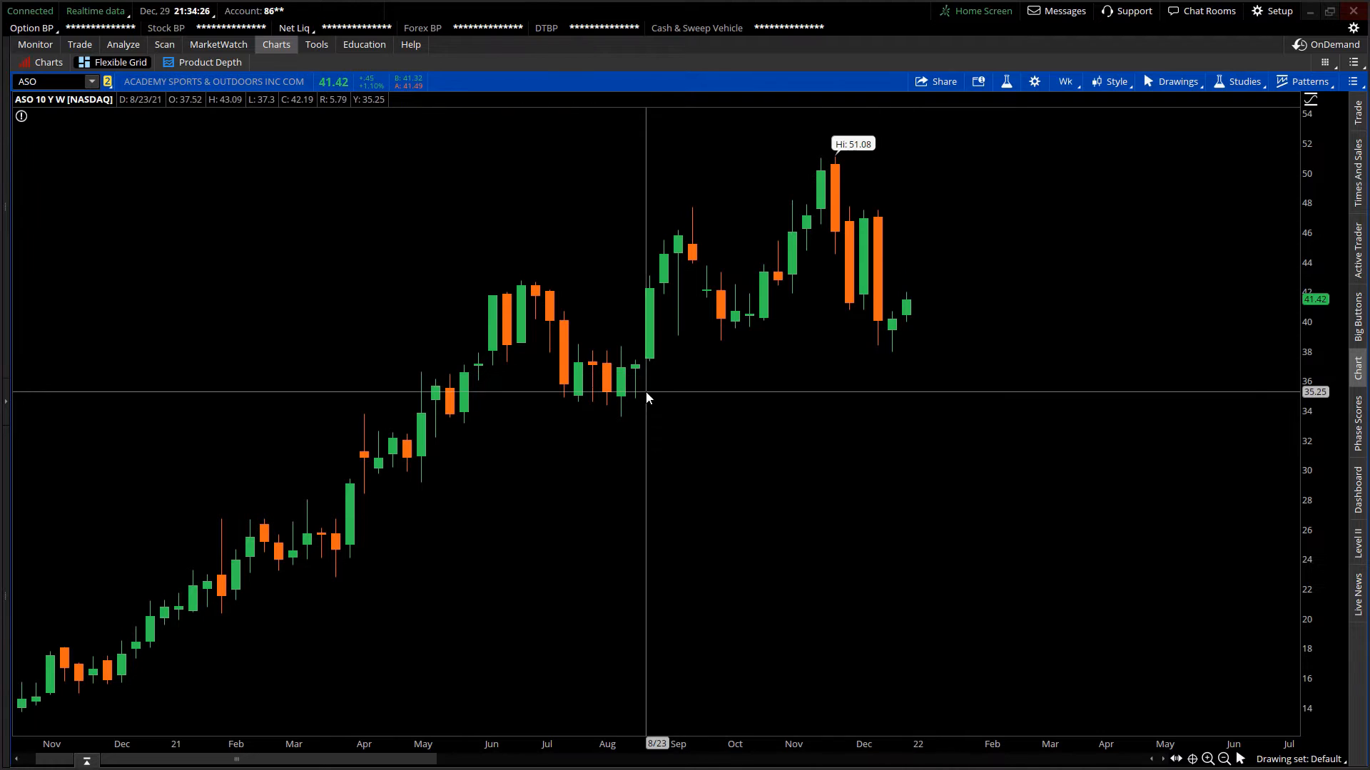
mouse_move(822, 388)
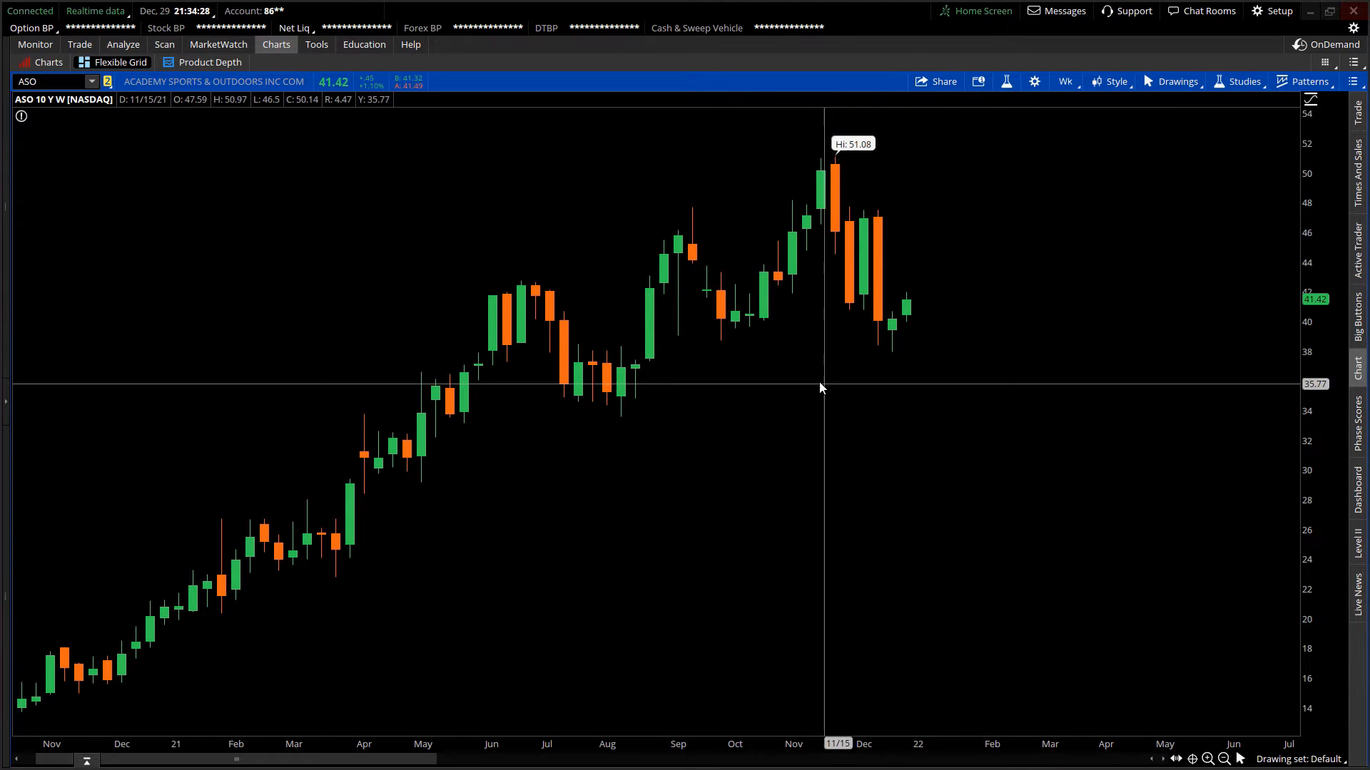
mouse_move(625, 432)
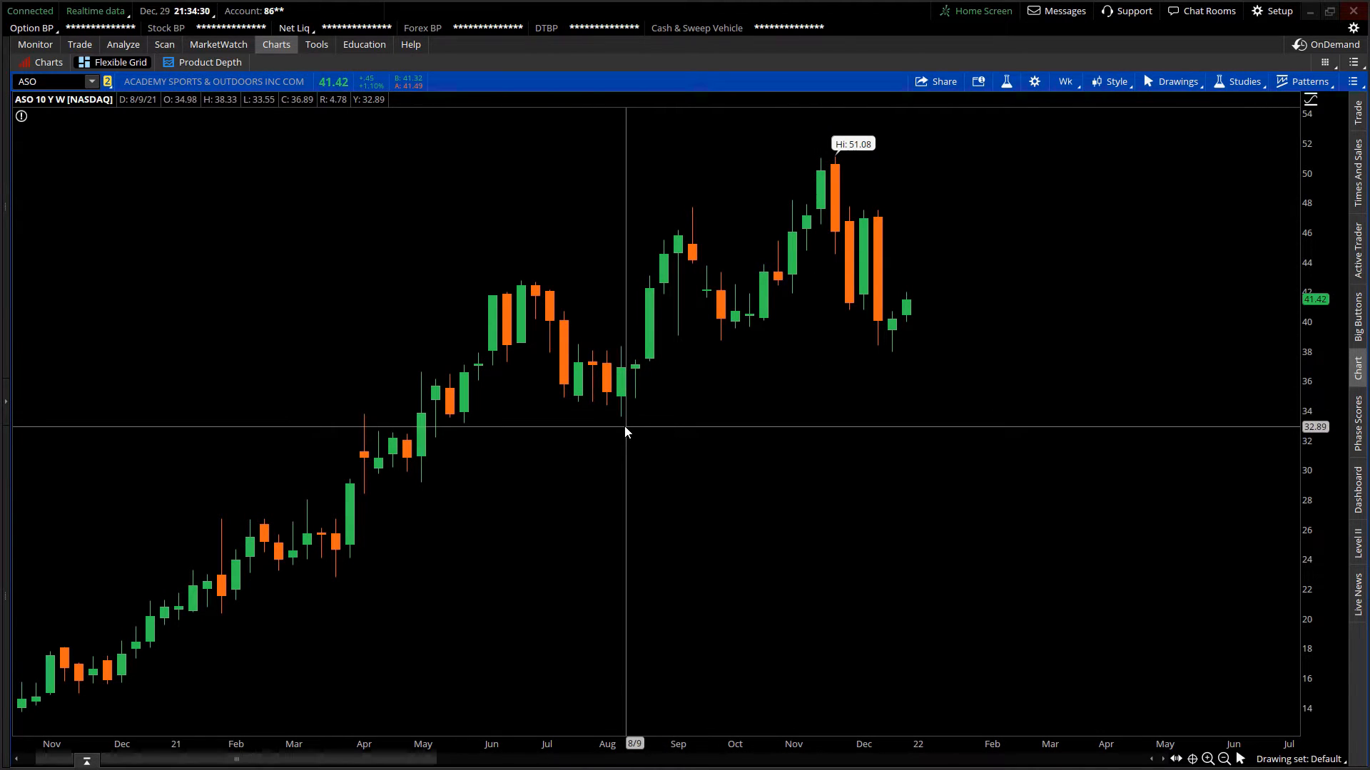
mouse_move(624, 424)
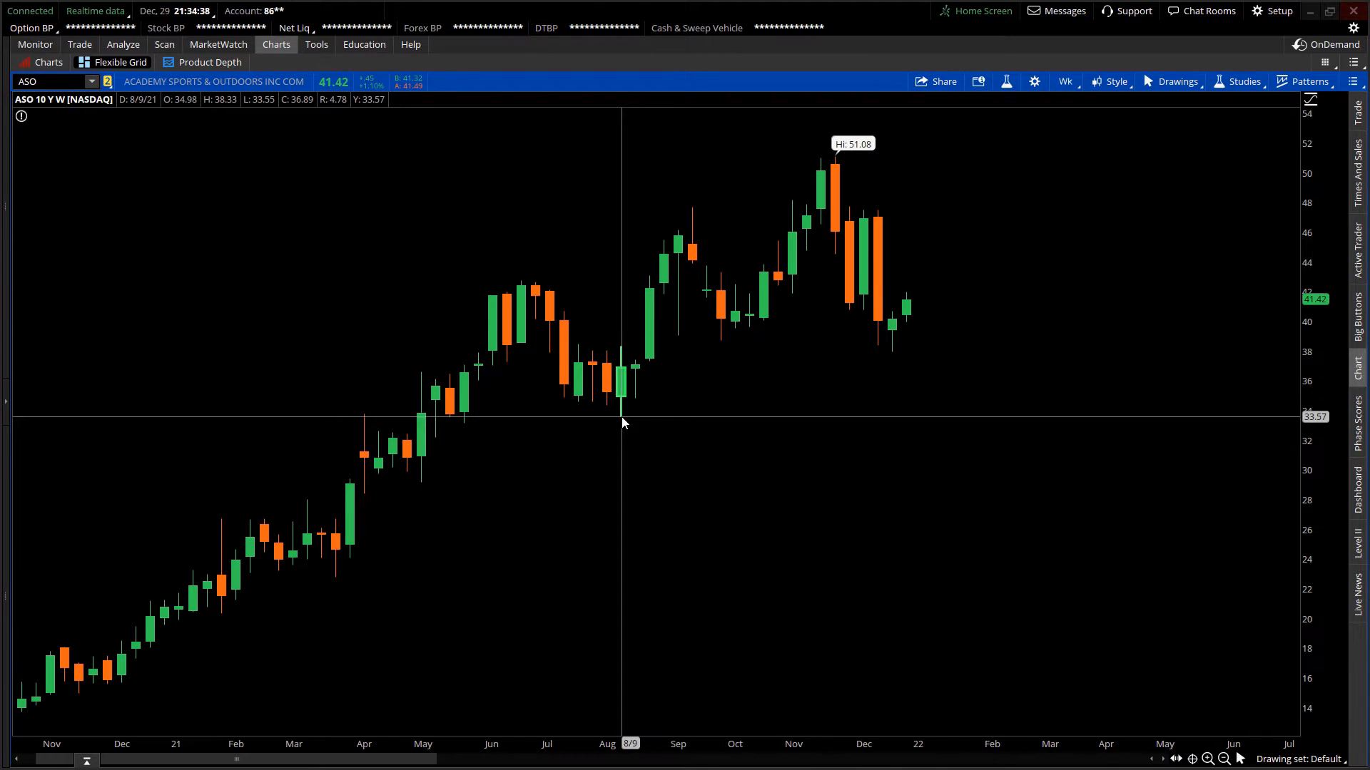
mouse_move(690, 408)
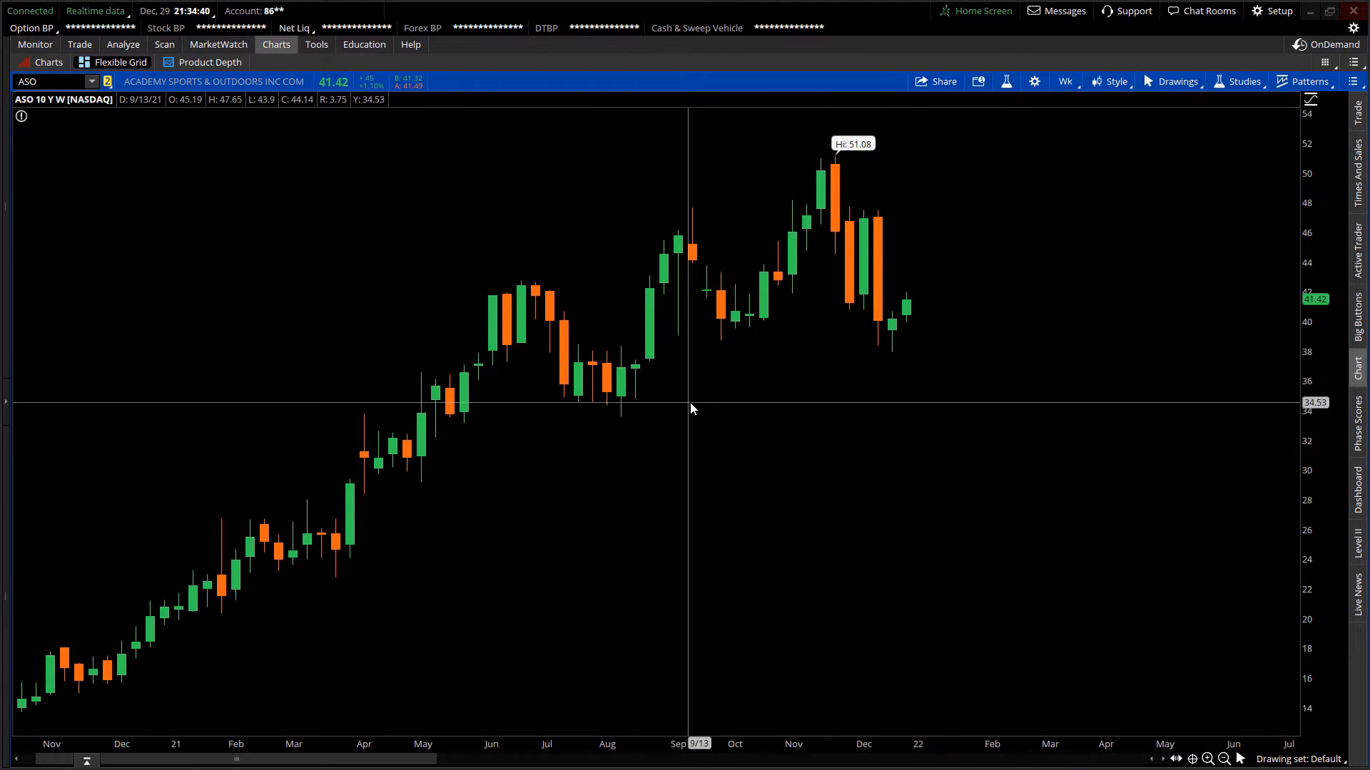
mouse_move(834, 214)
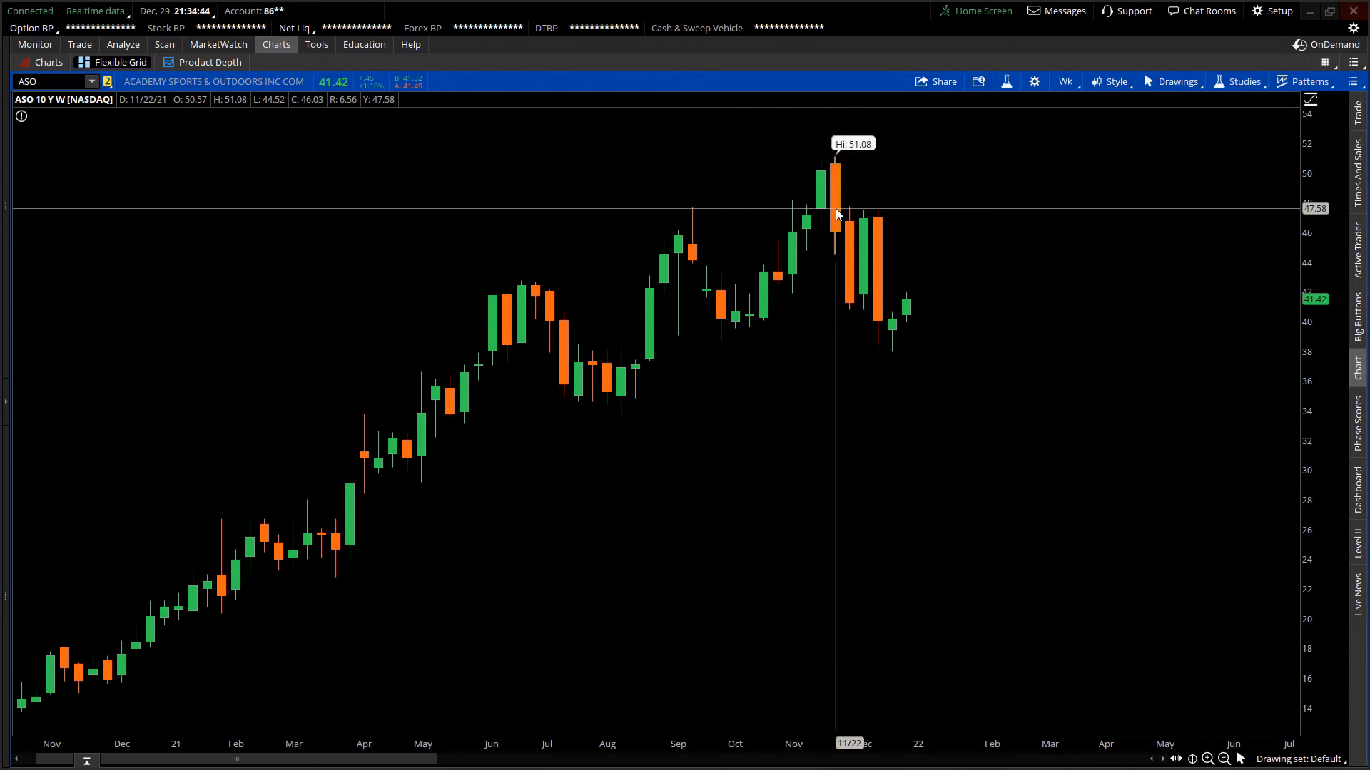
mouse_move(836, 169)
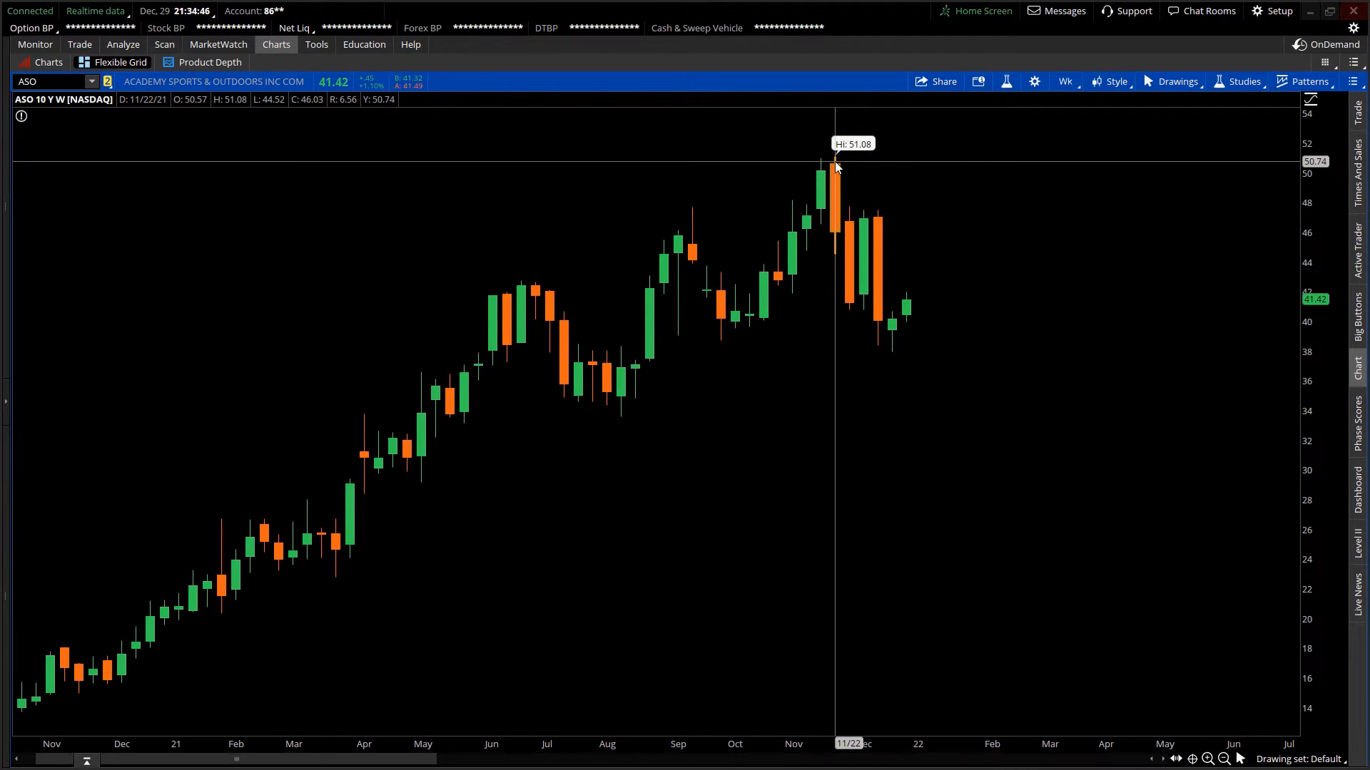
mouse_move(863, 157)
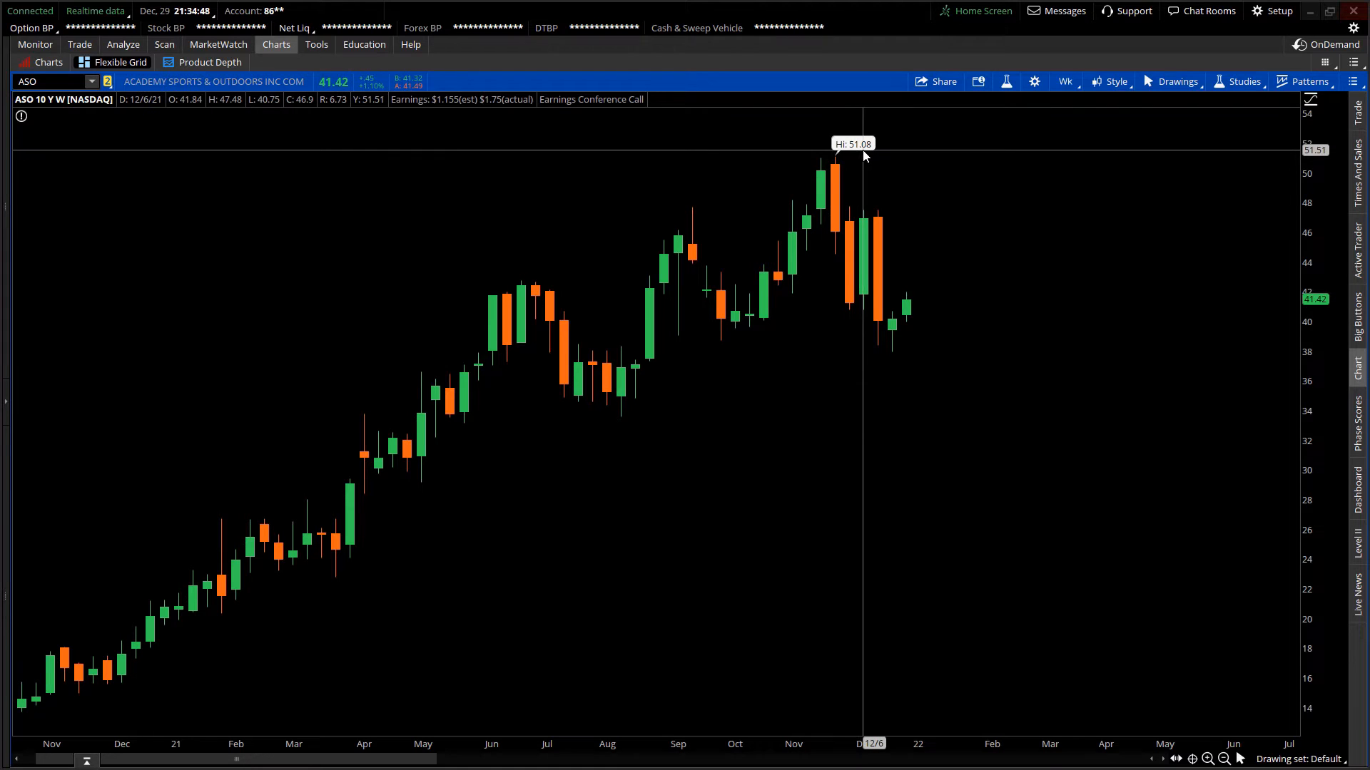
mouse_move(836, 169)
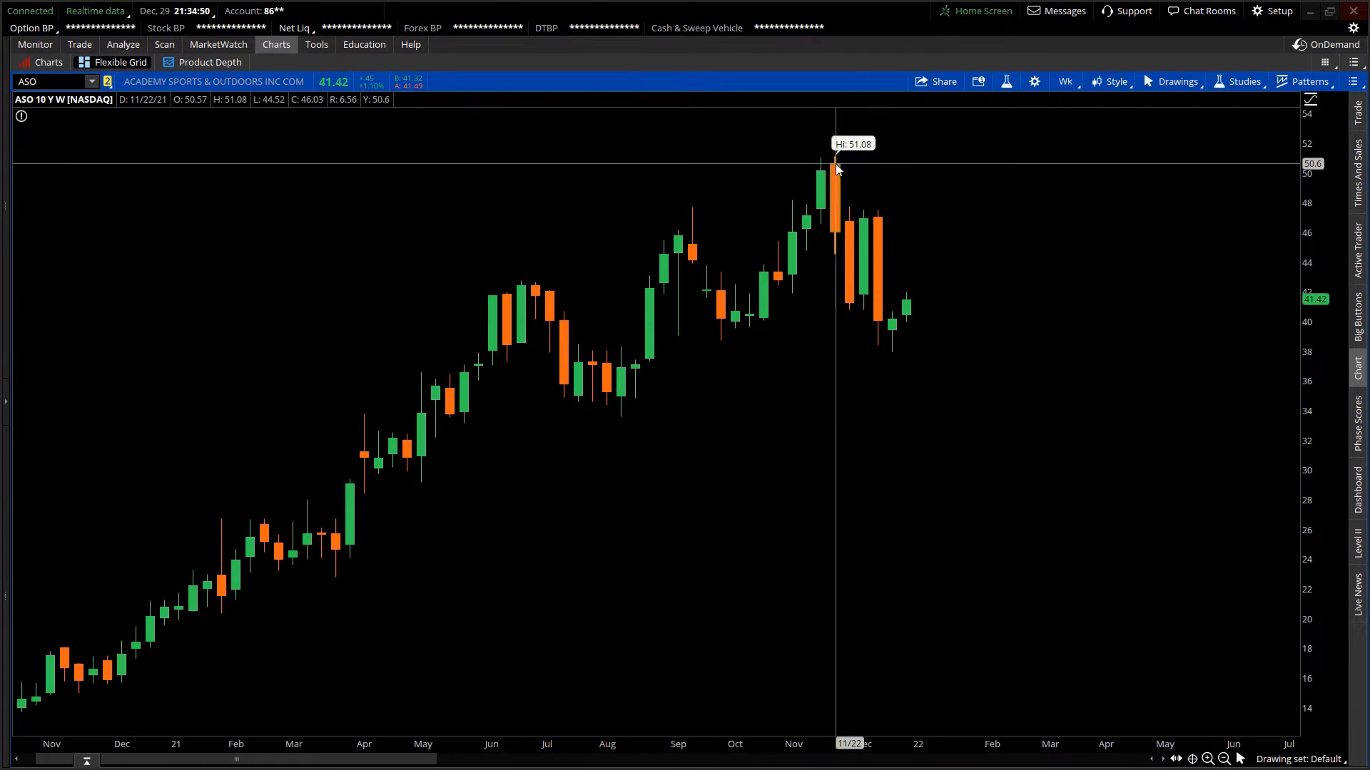
mouse_move(905, 321)
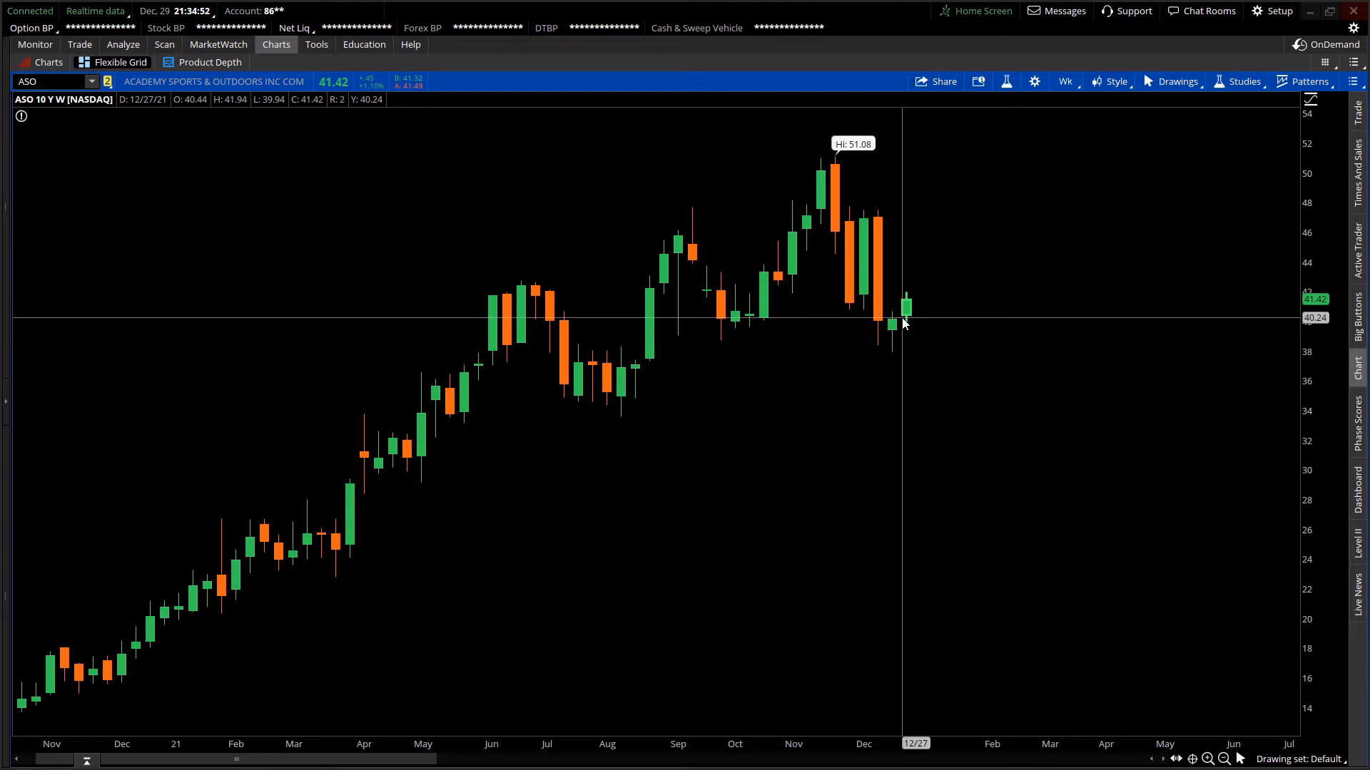
mouse_move(622, 424)
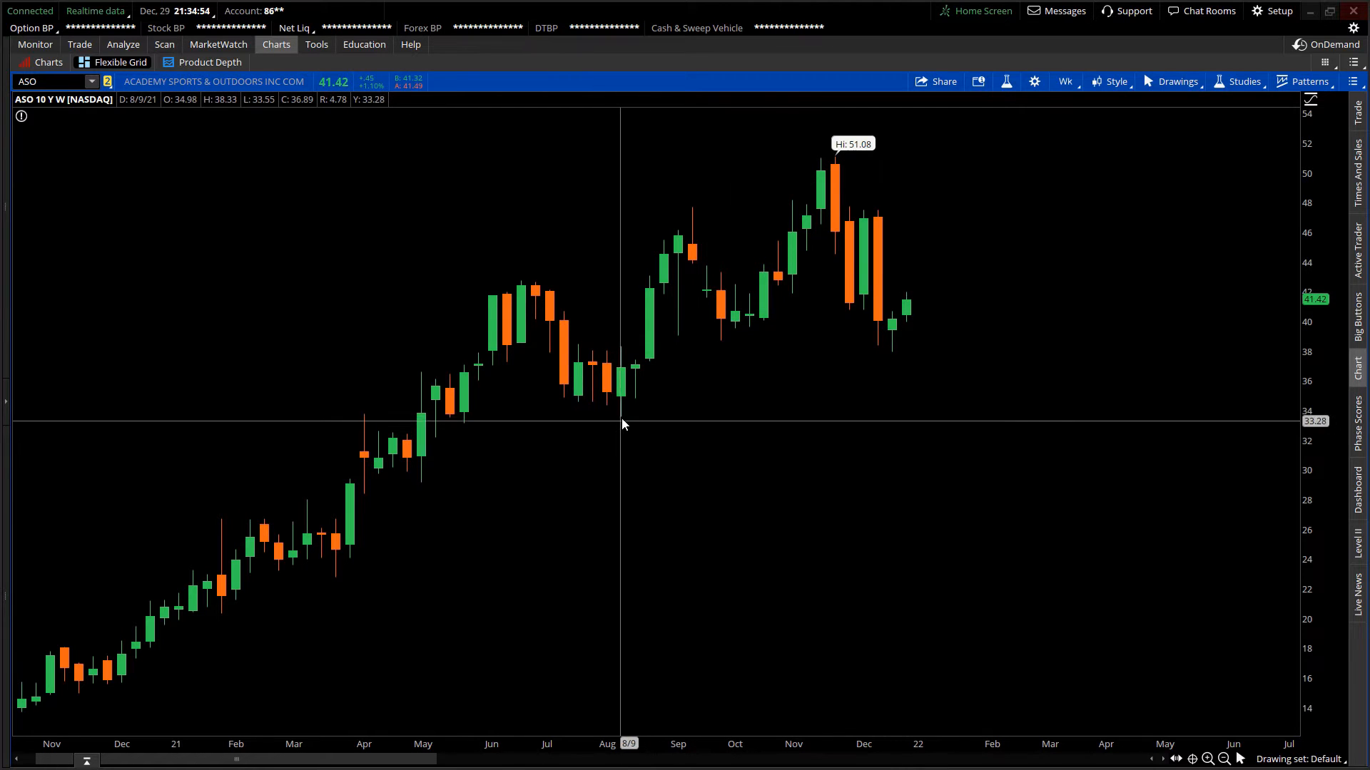
mouse_move(835, 165)
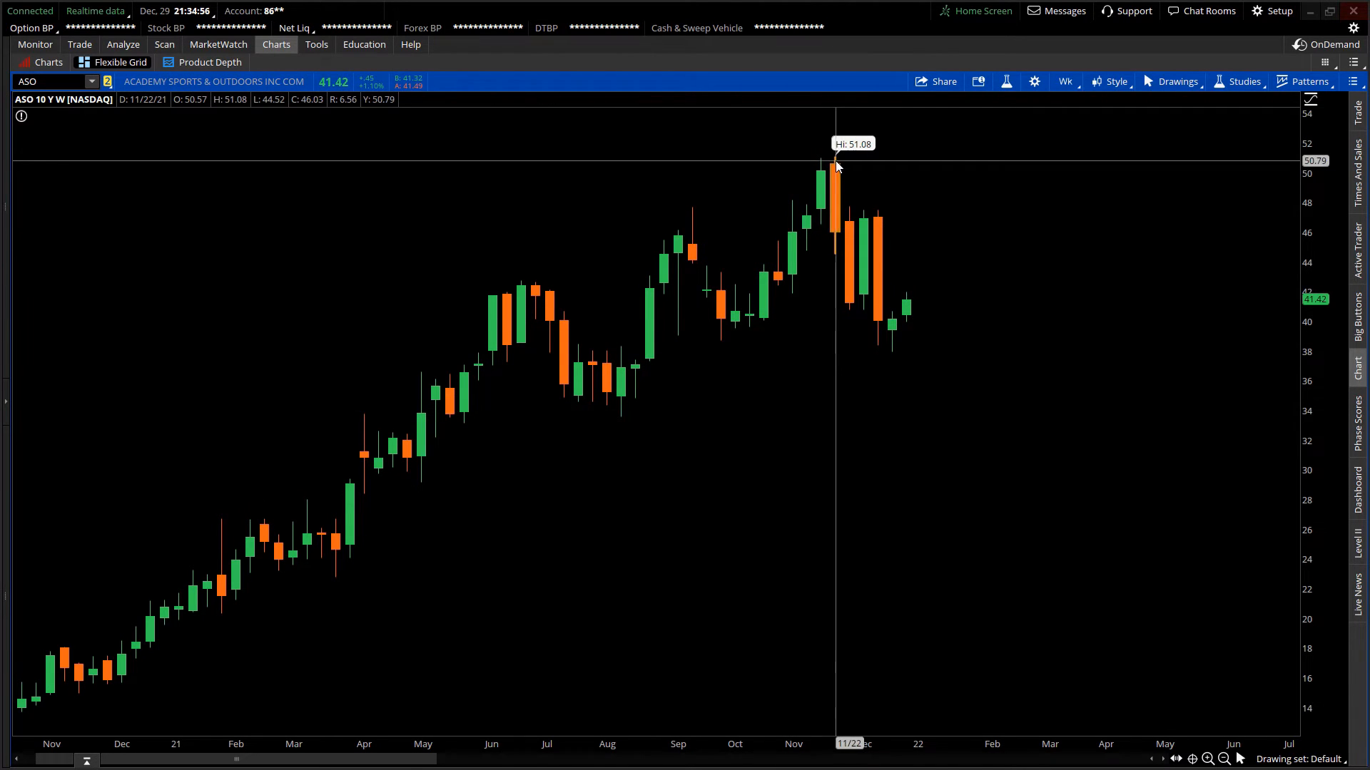
mouse_move(618, 426)
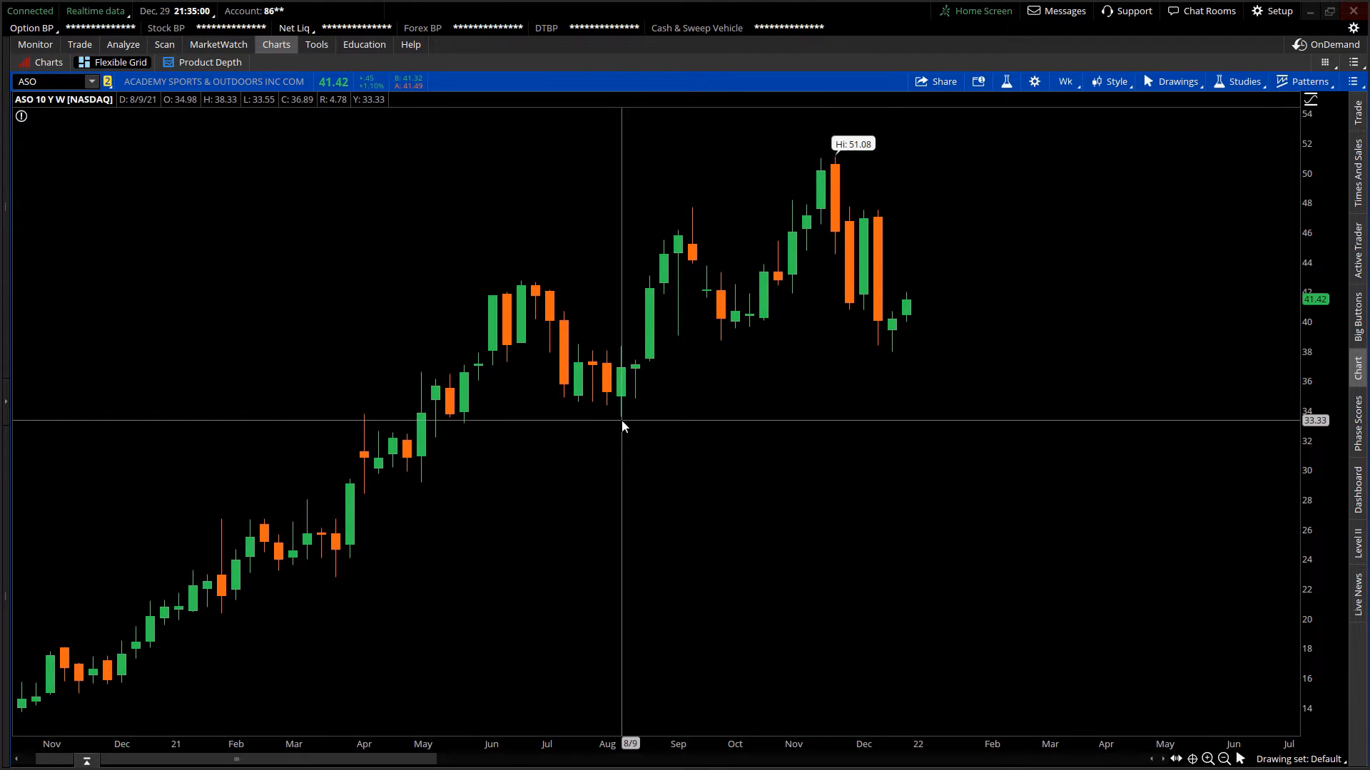
Start a Fibonacci Retracements drawing from the 8/9 weekly bar low via the right-click drawing menu.
right_click(622, 428)
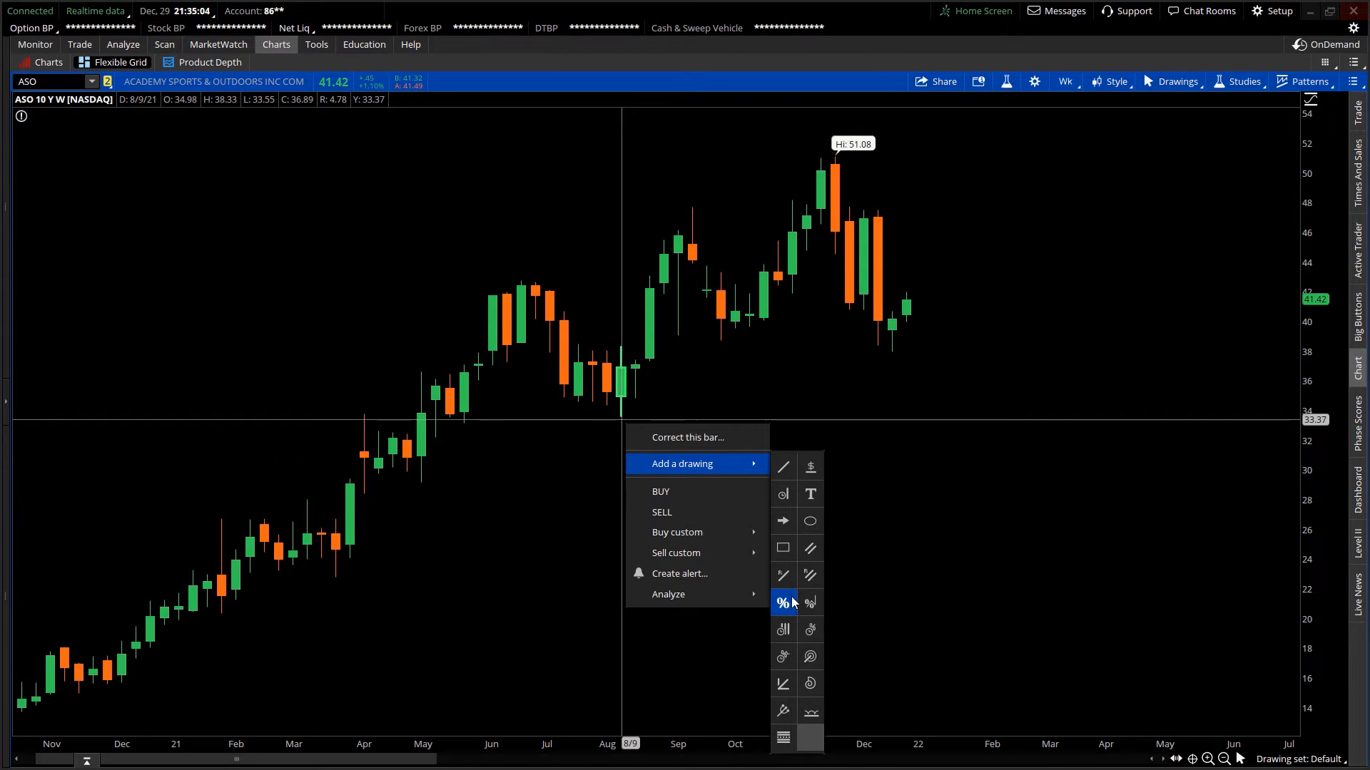
left_click(783, 602)
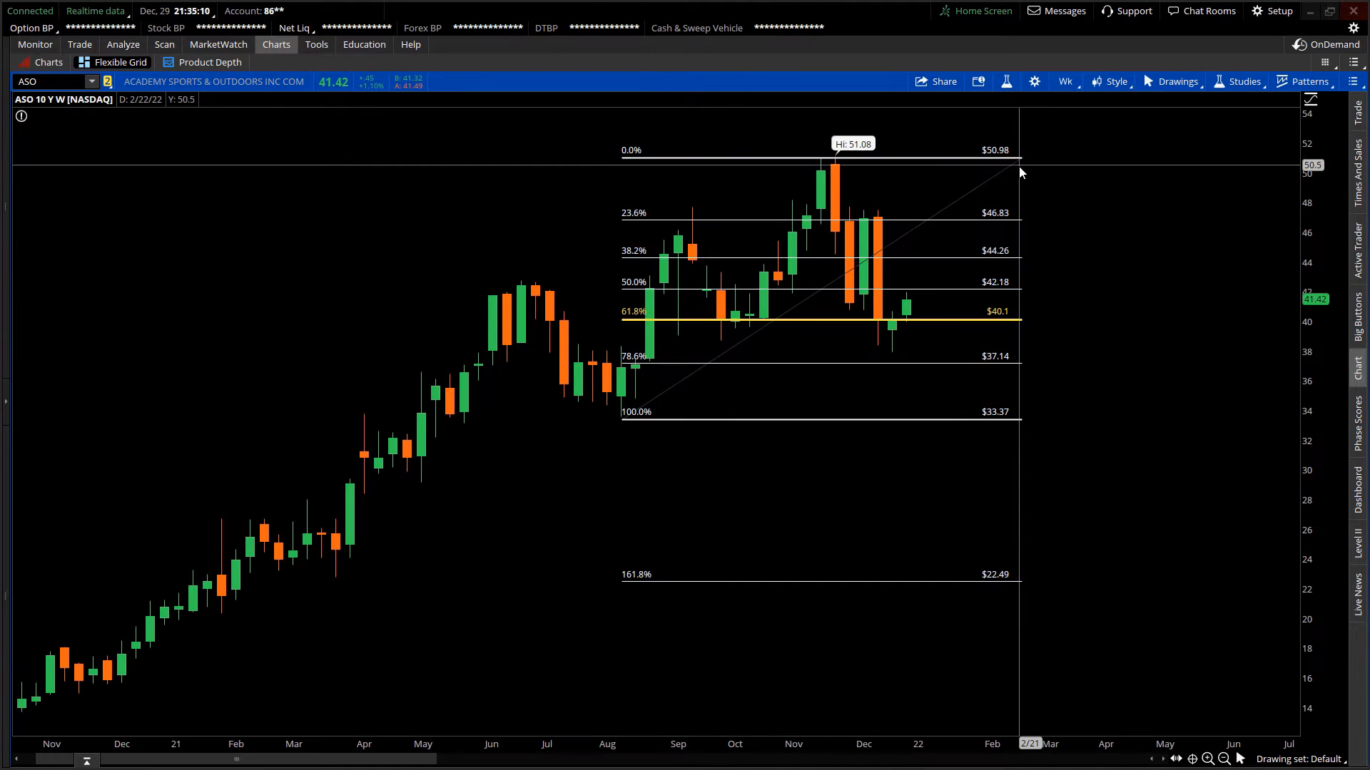
mouse_move(650, 339)
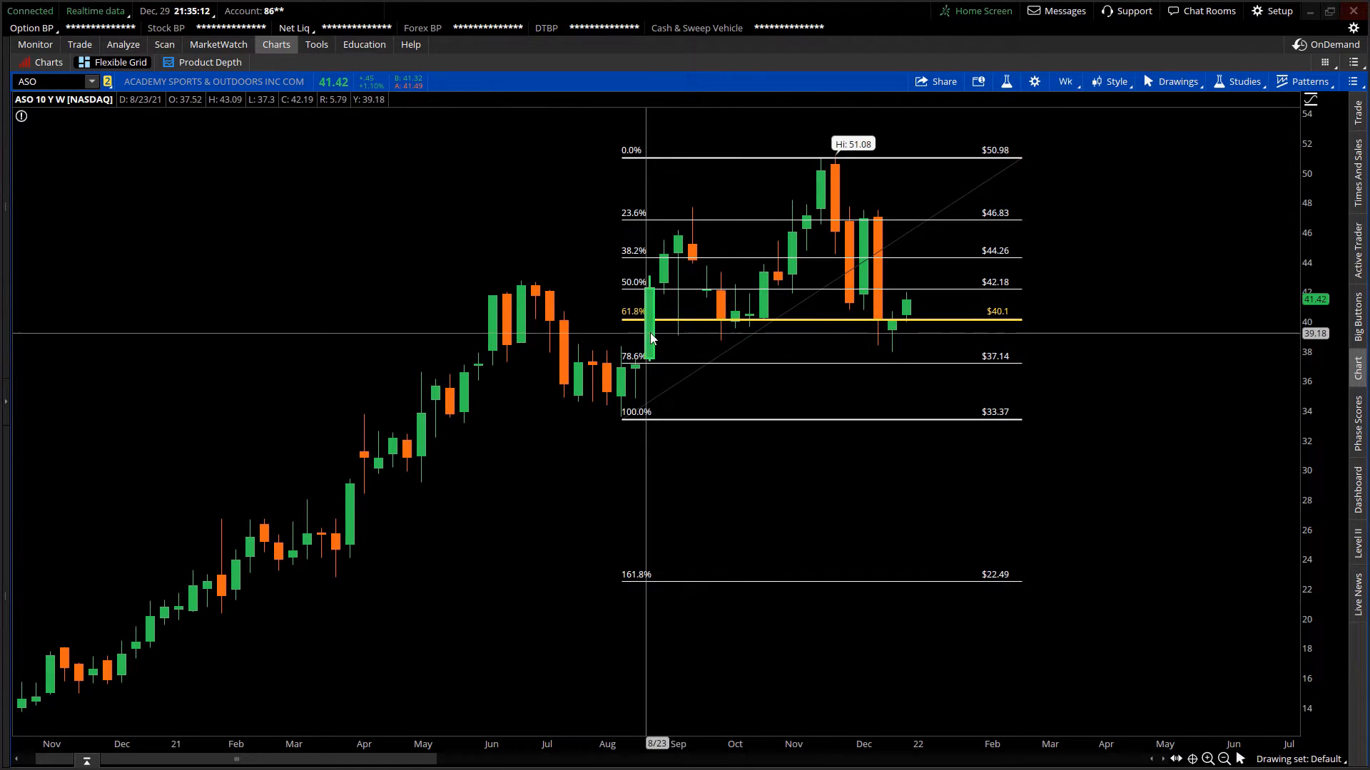
mouse_move(629, 325)
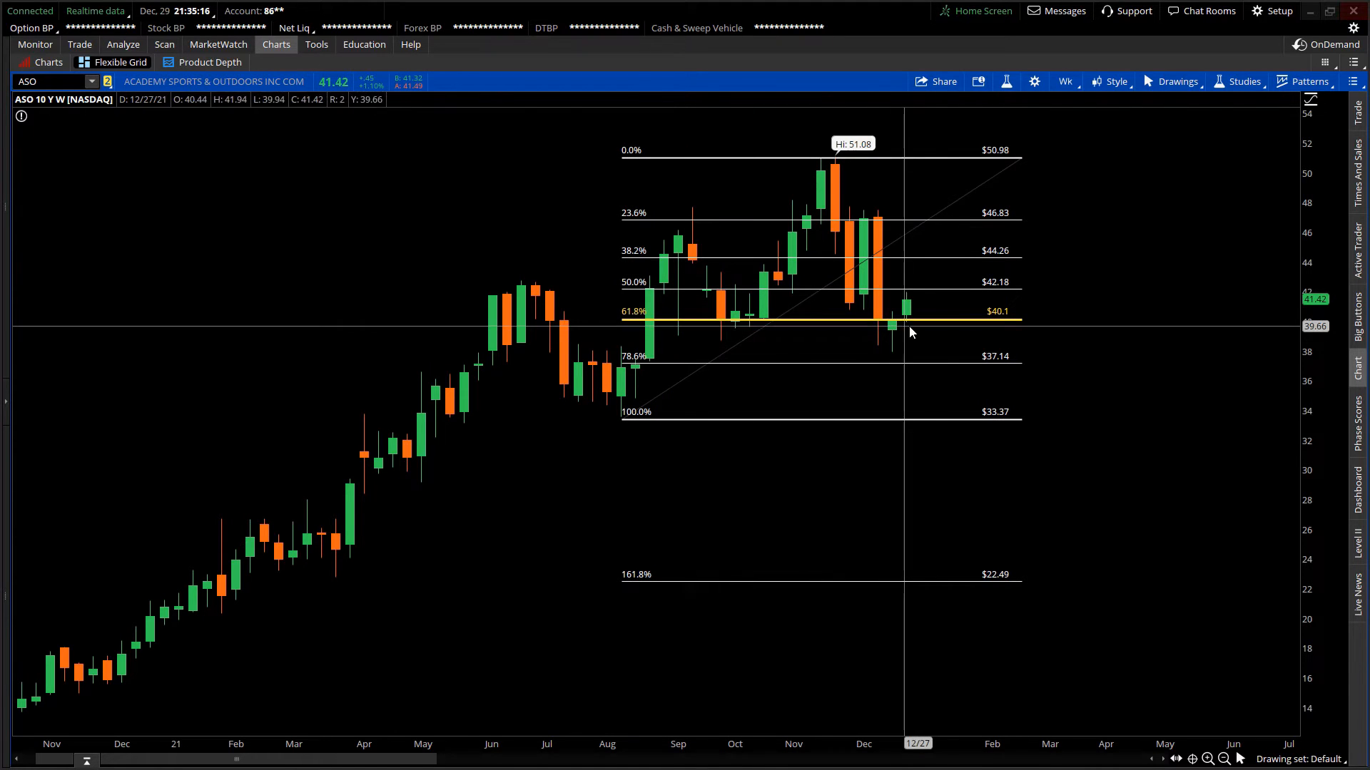
mouse_move(1003, 325)
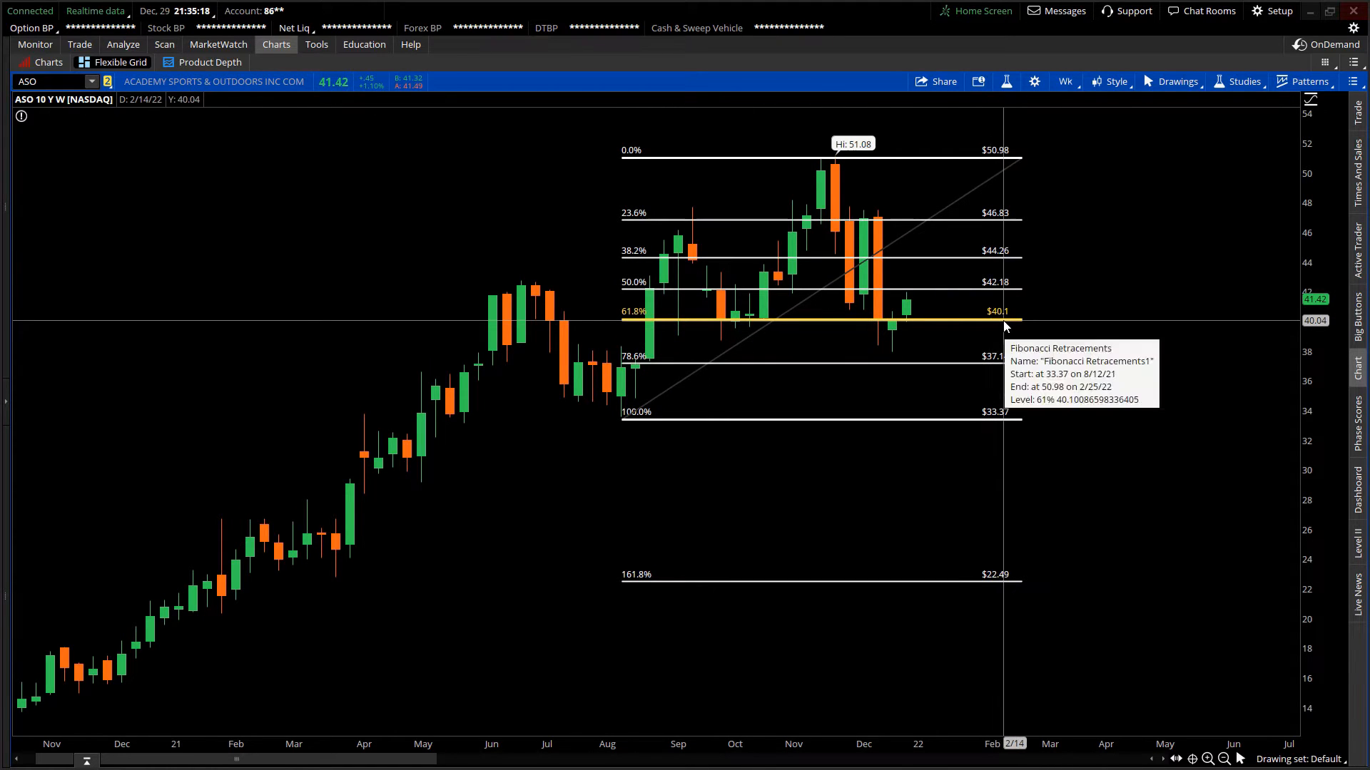
mouse_move(642, 333)
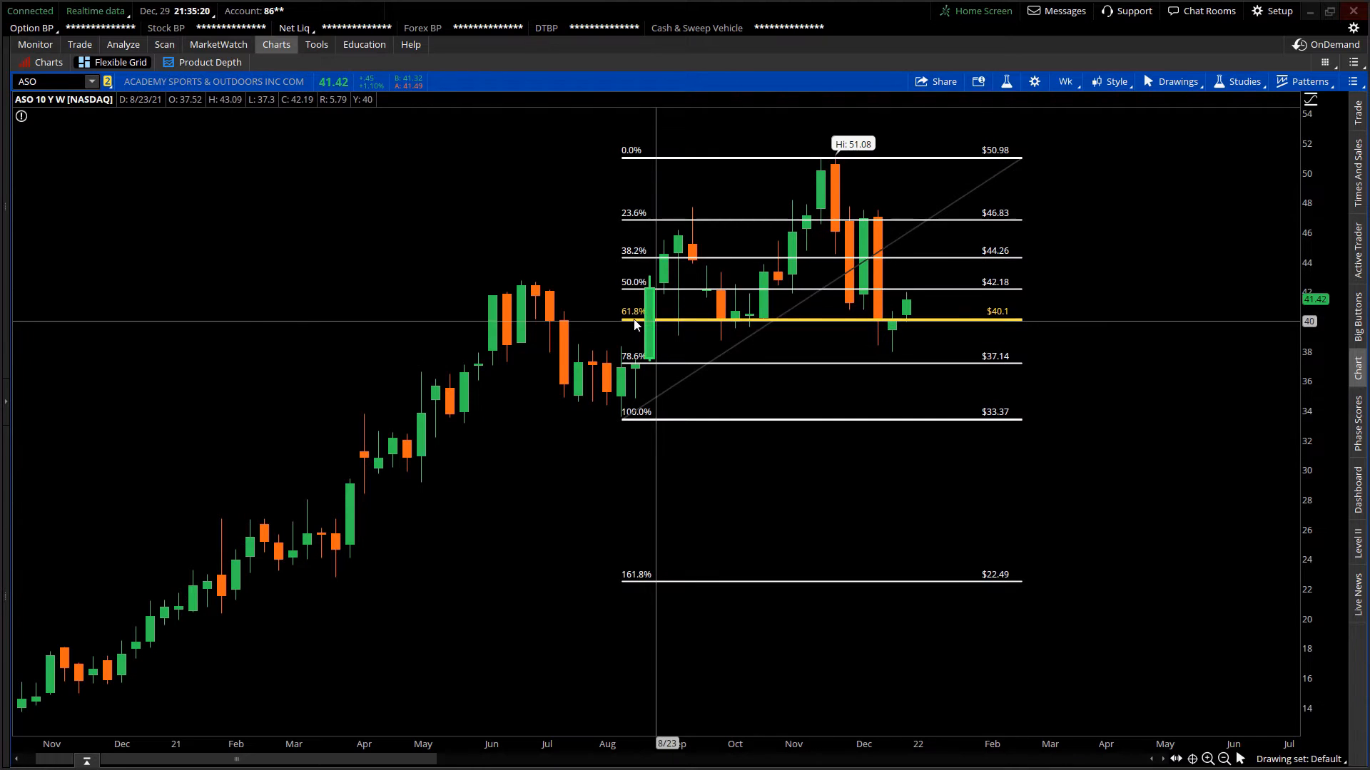
mouse_move(889, 295)
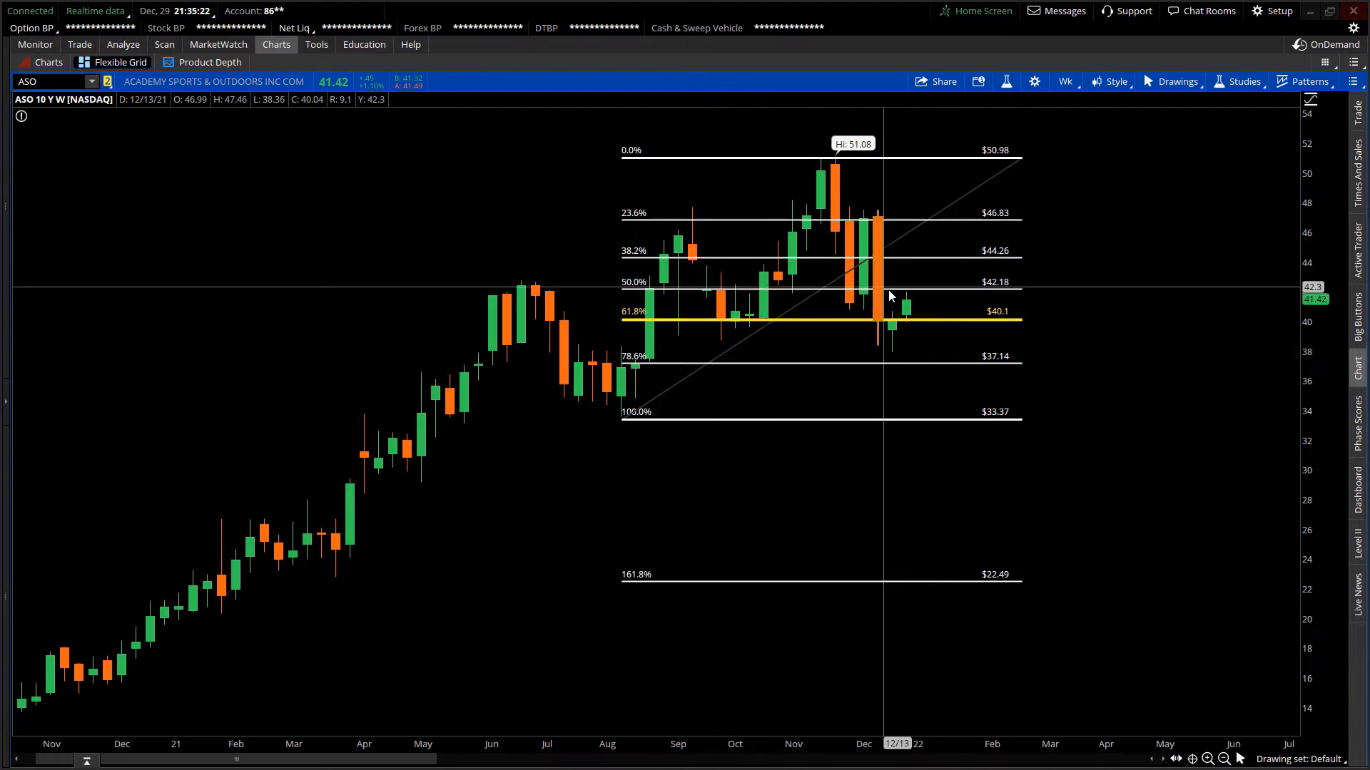
mouse_move(655, 321)
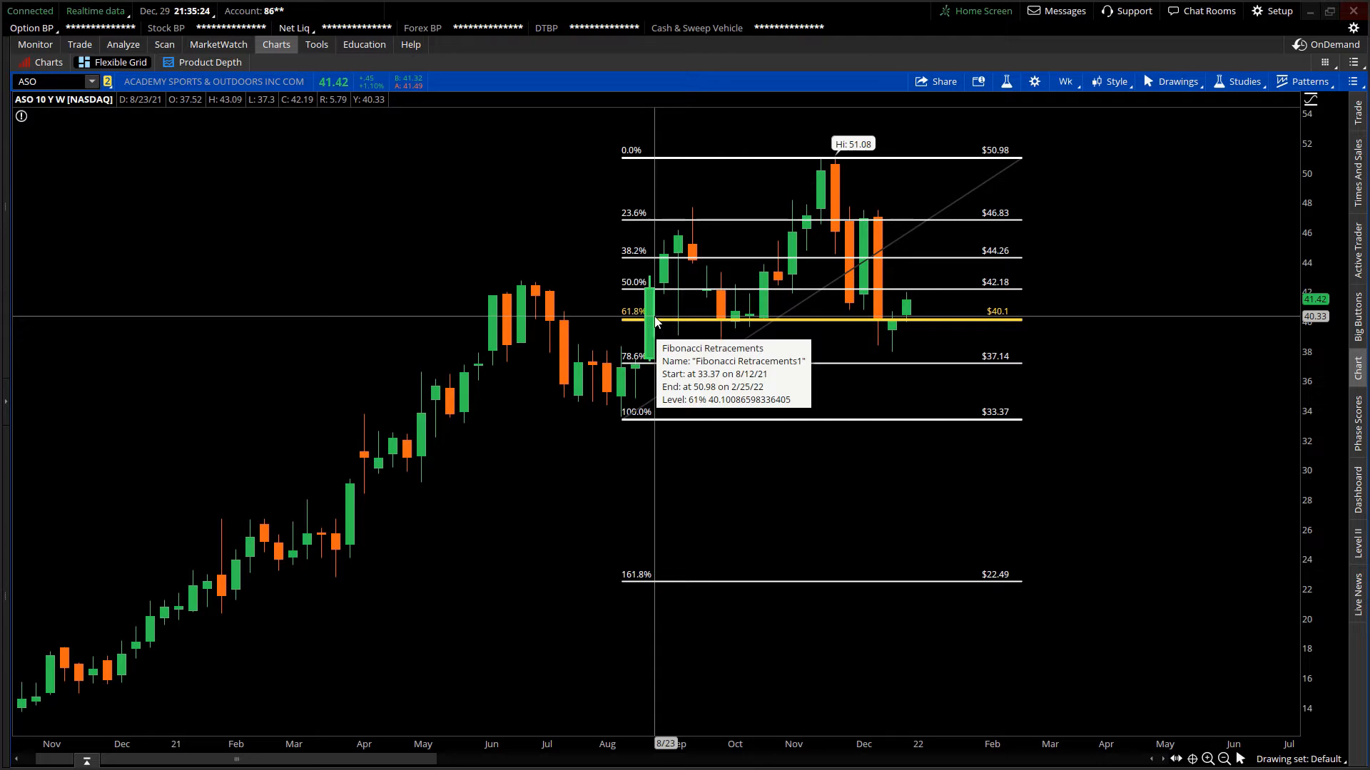
mouse_move(675, 324)
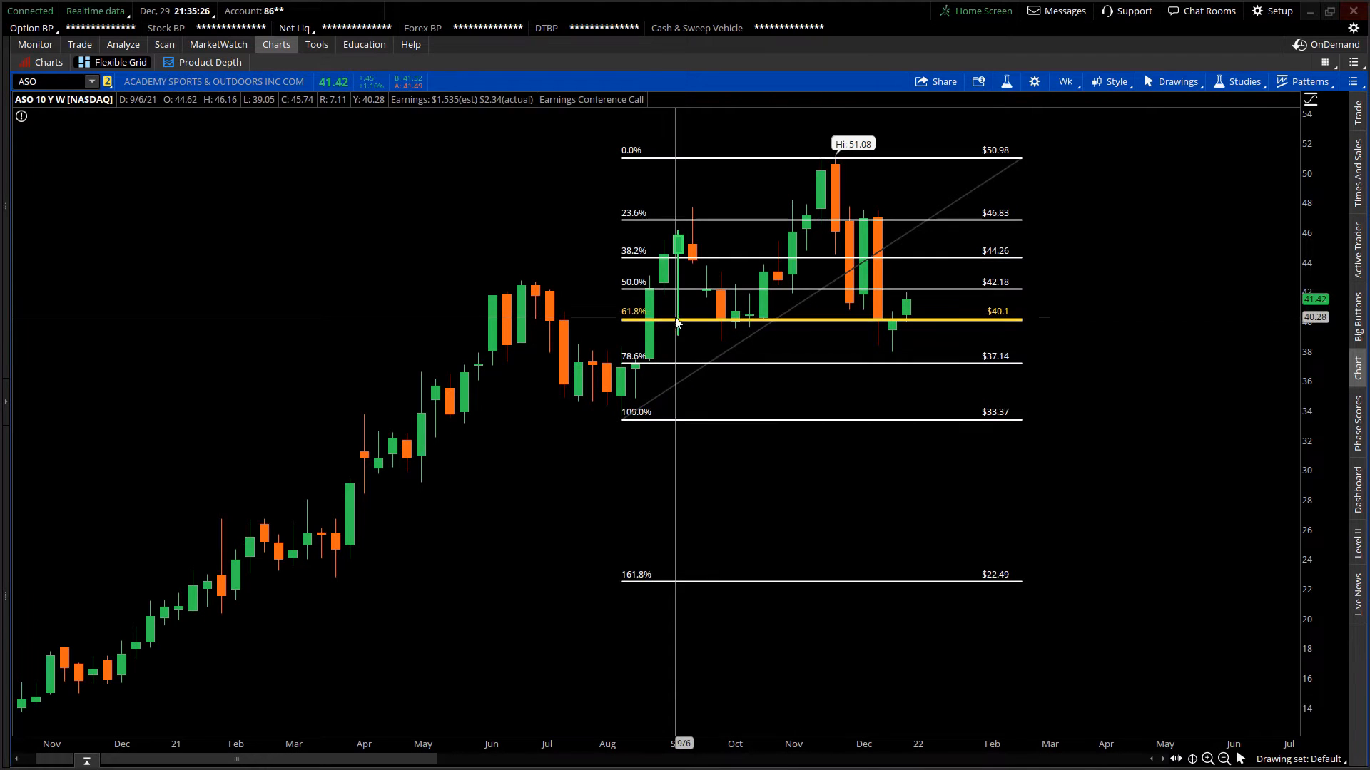
mouse_move(760, 318)
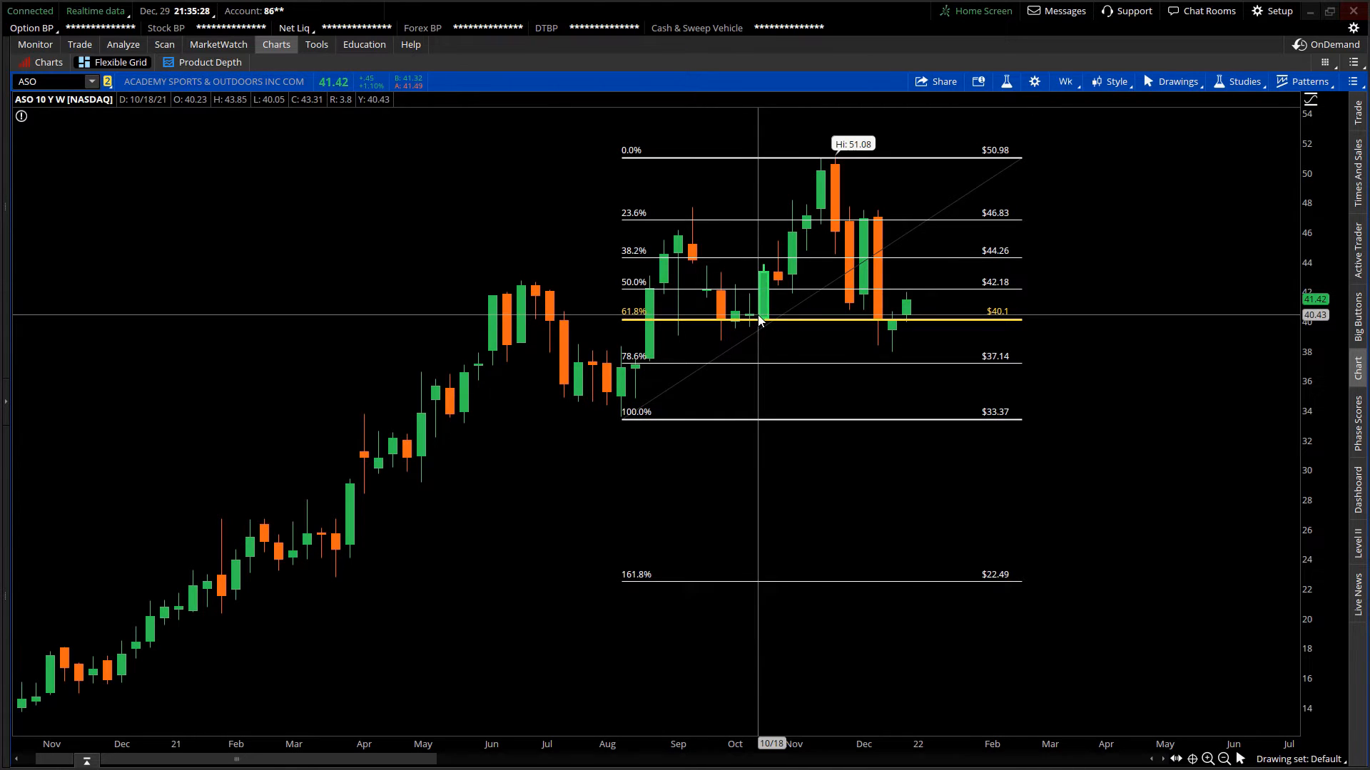
mouse_move(741, 320)
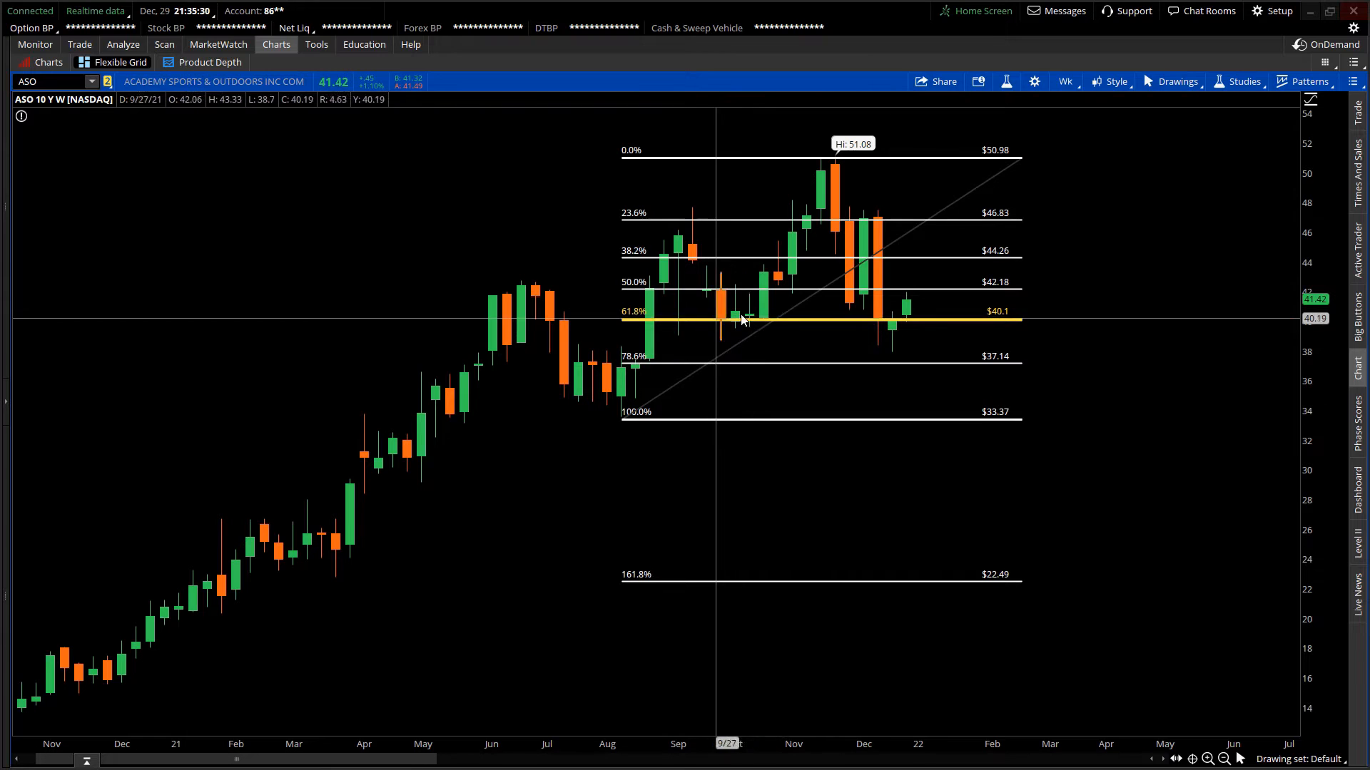
mouse_move(764, 321)
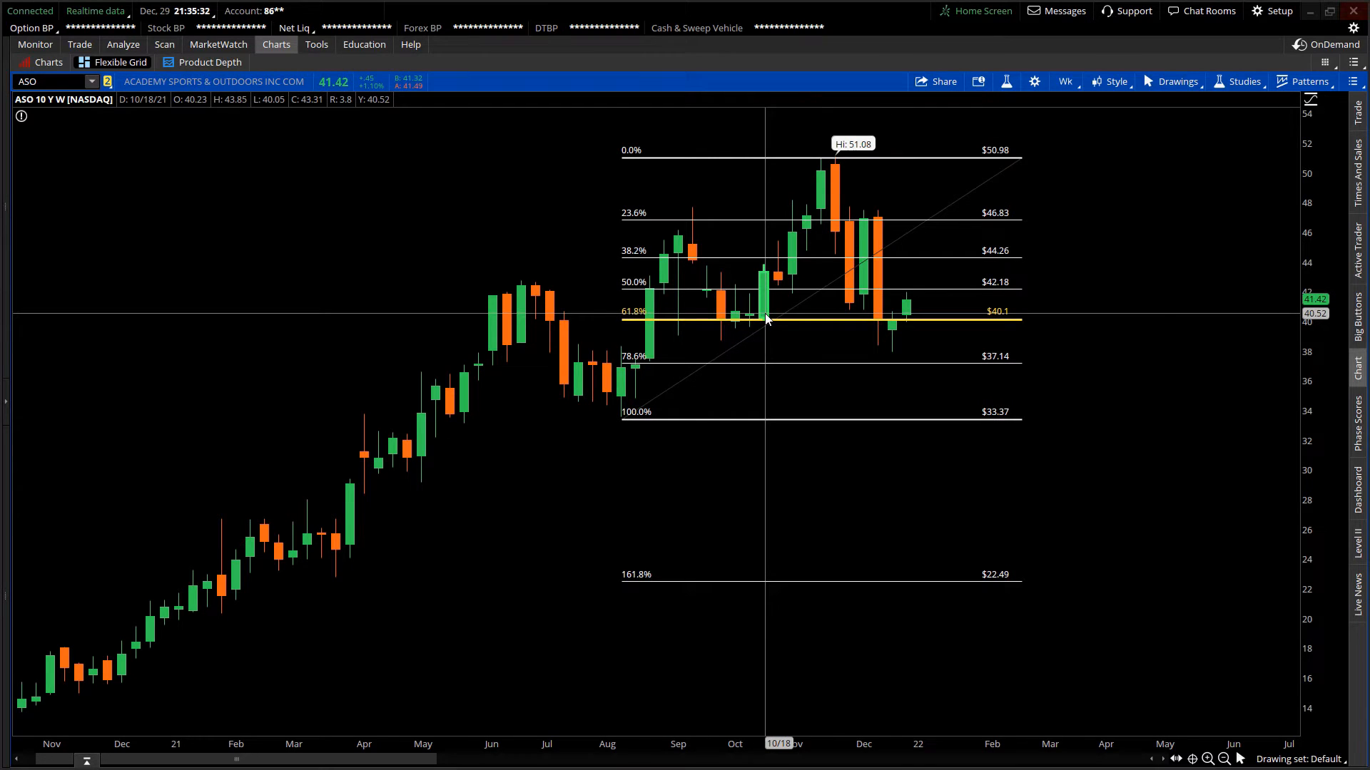
mouse_move(715, 324)
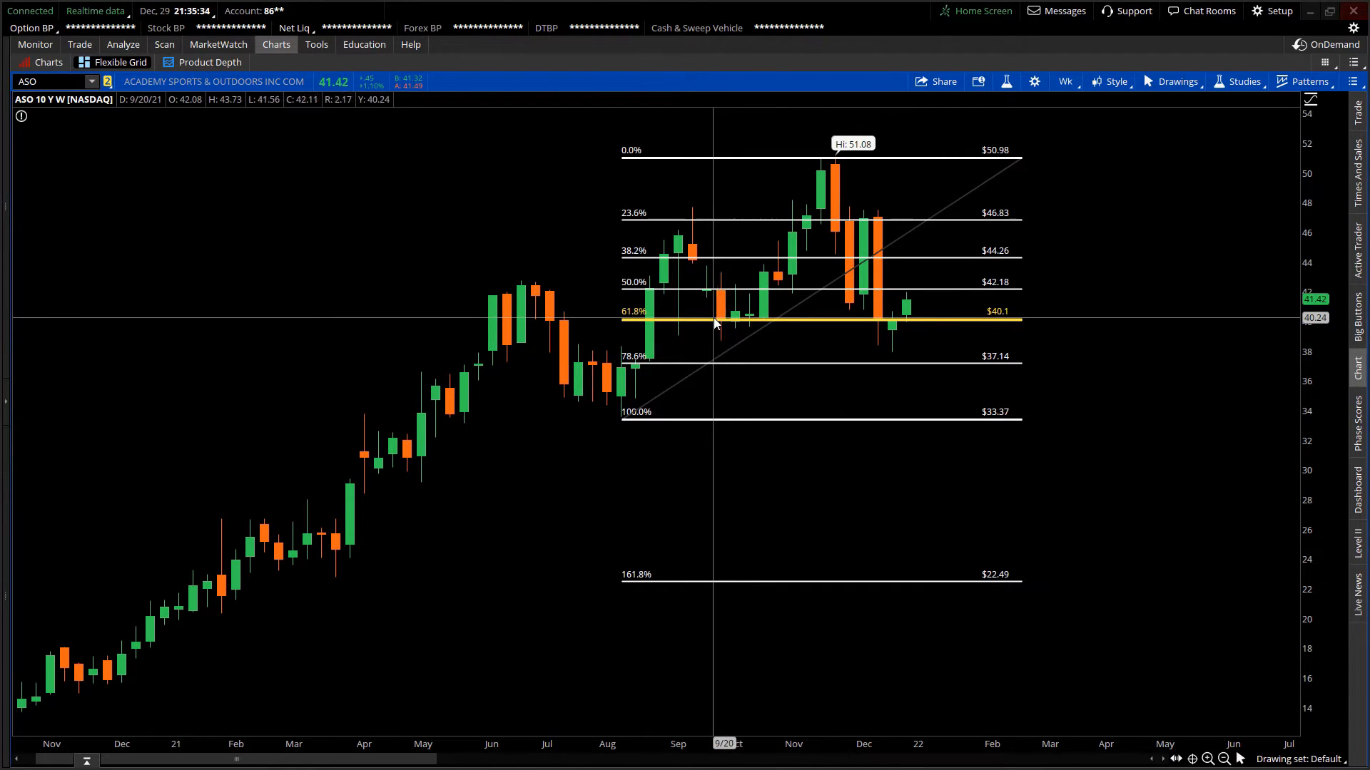
mouse_move(827, 324)
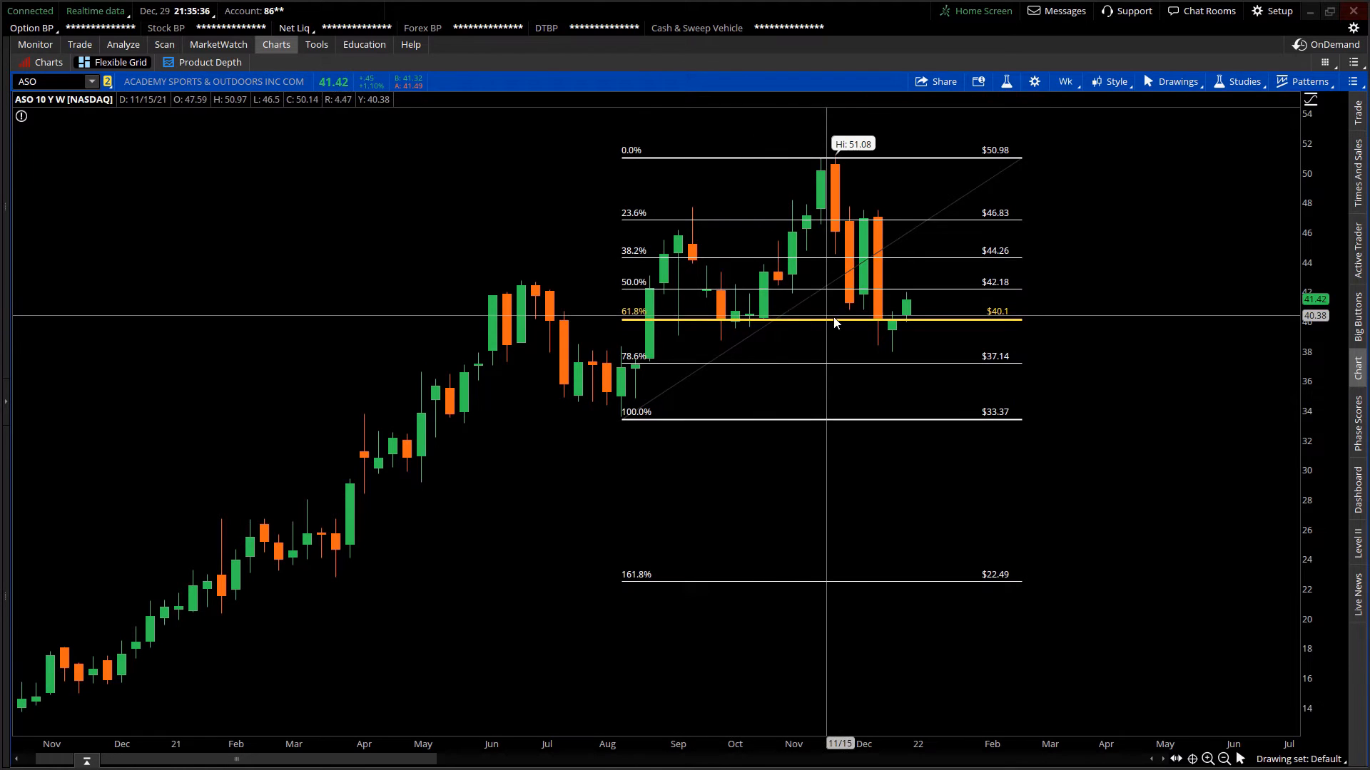
mouse_move(880, 325)
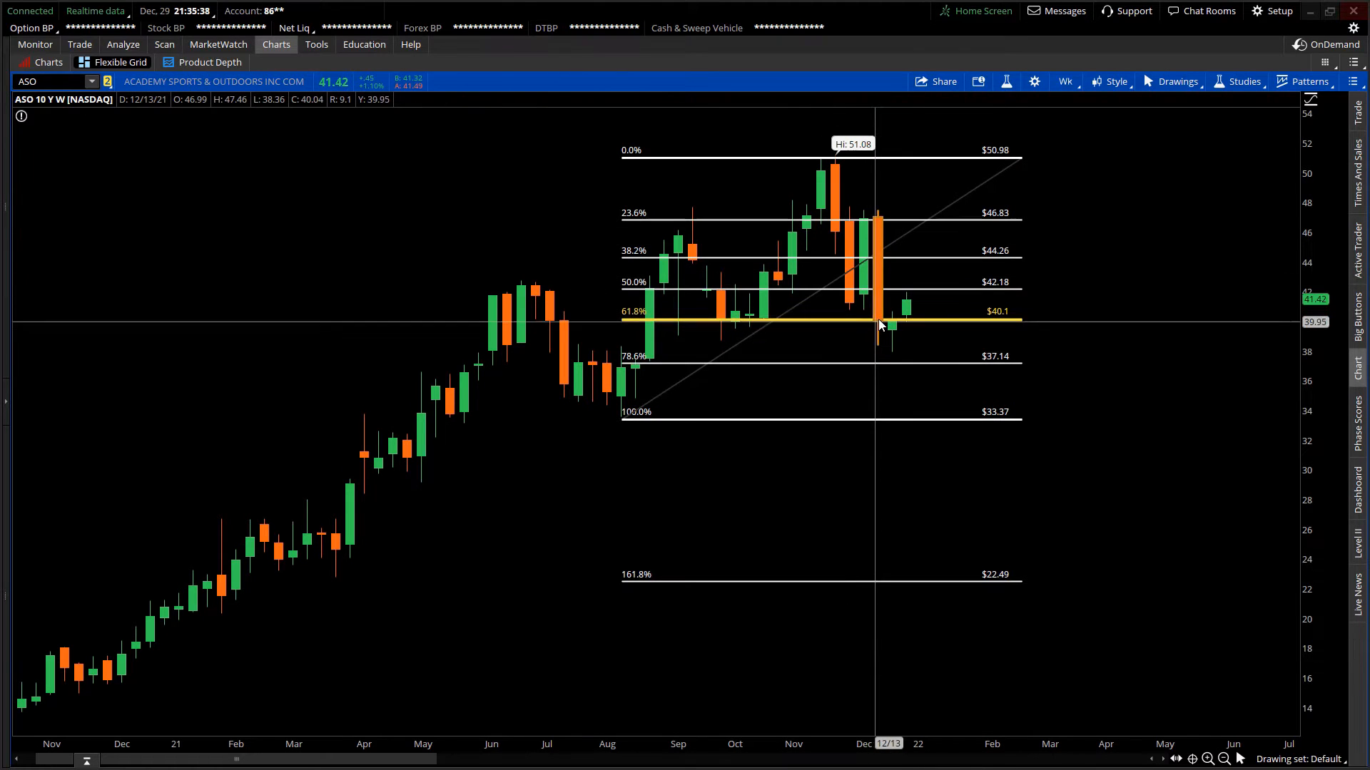
mouse_move(878, 259)
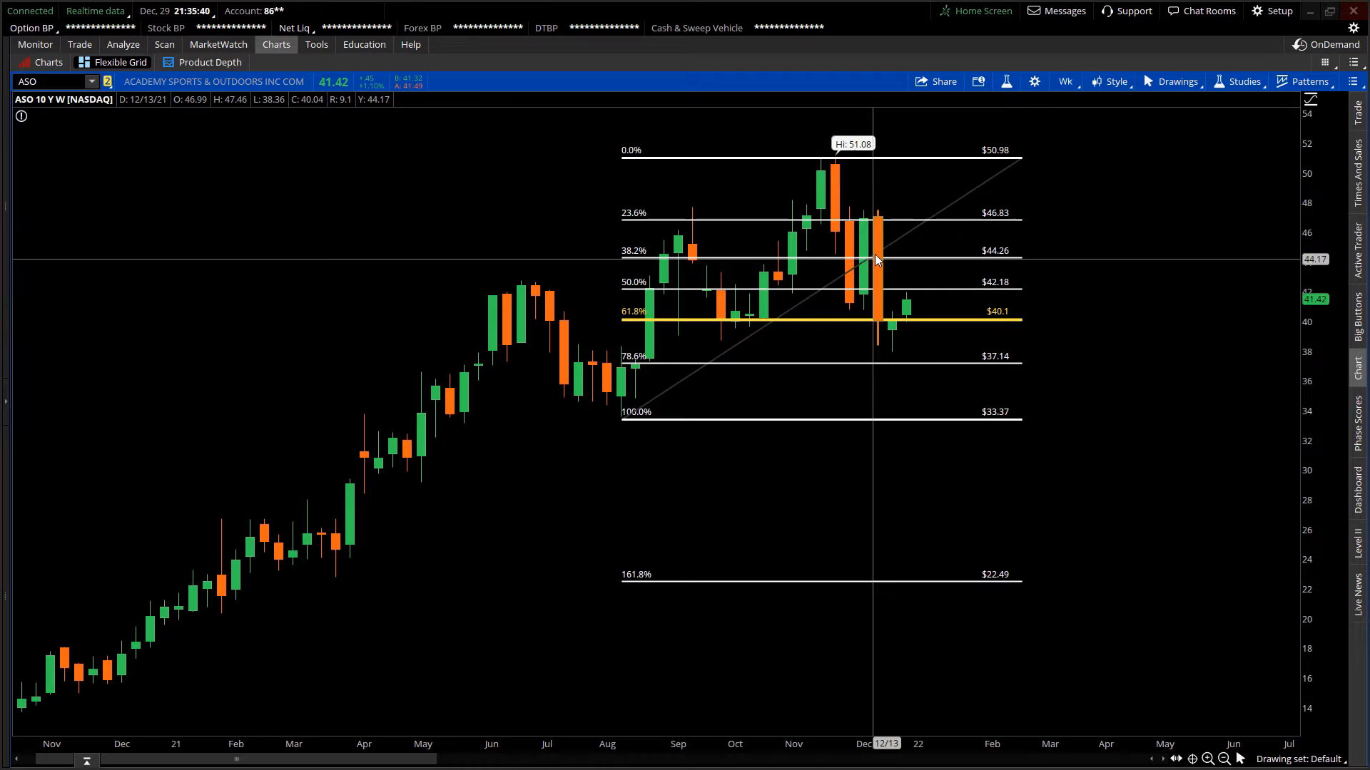
mouse_move(878, 328)
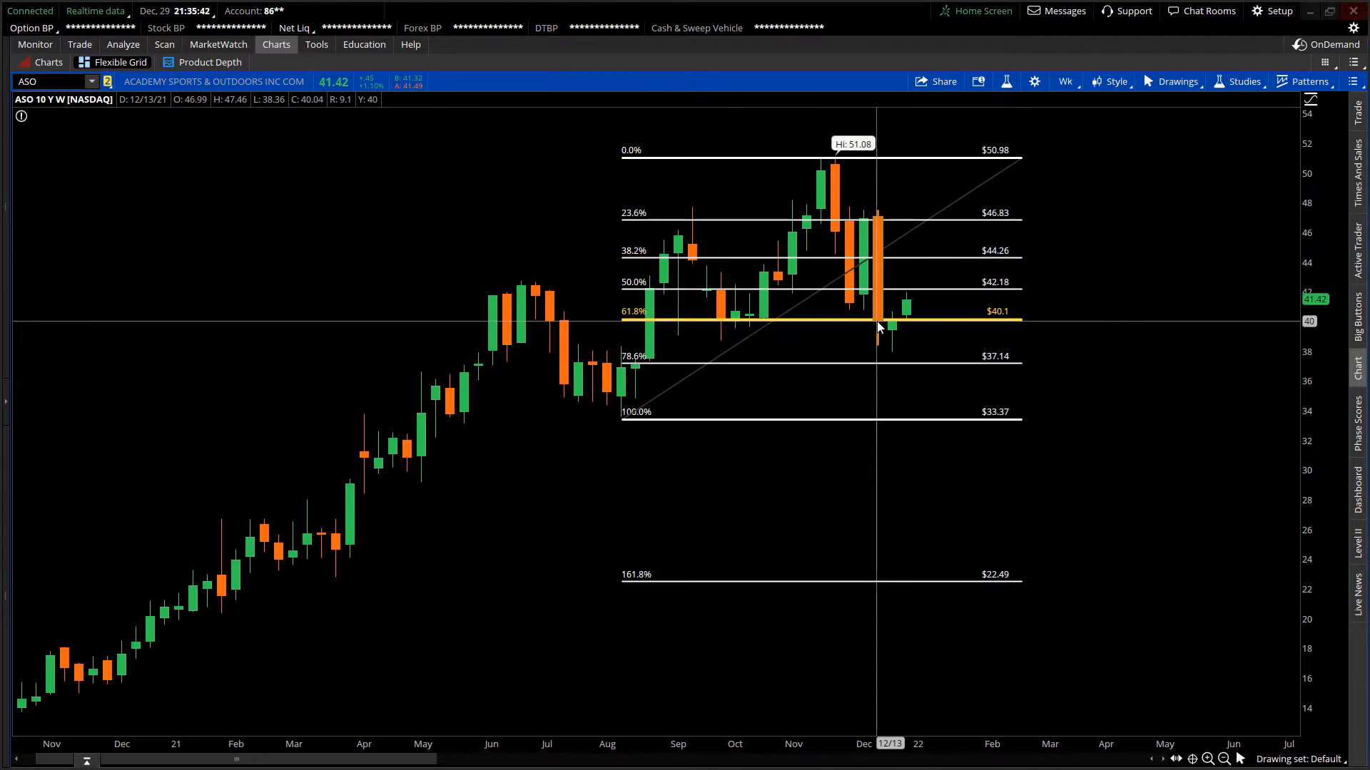
mouse_move(879, 328)
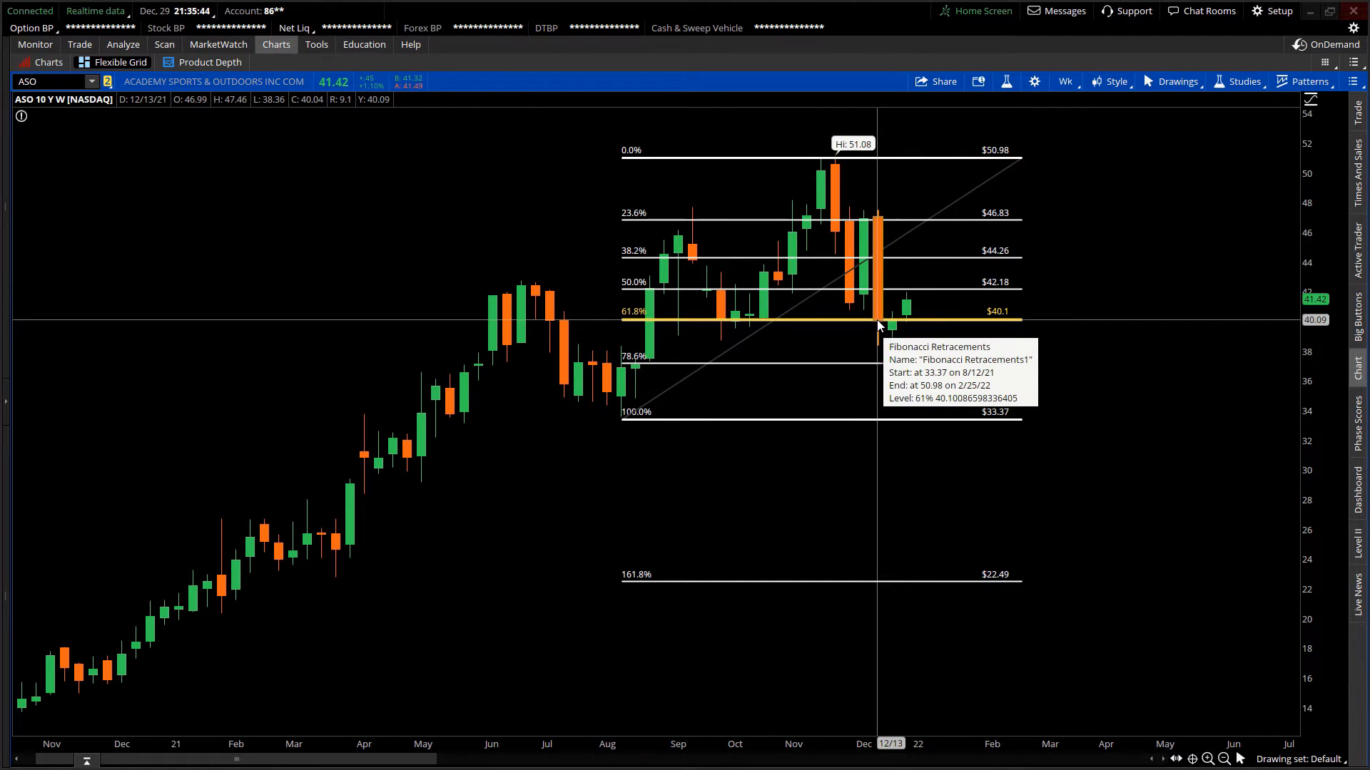
mouse_move(876, 329)
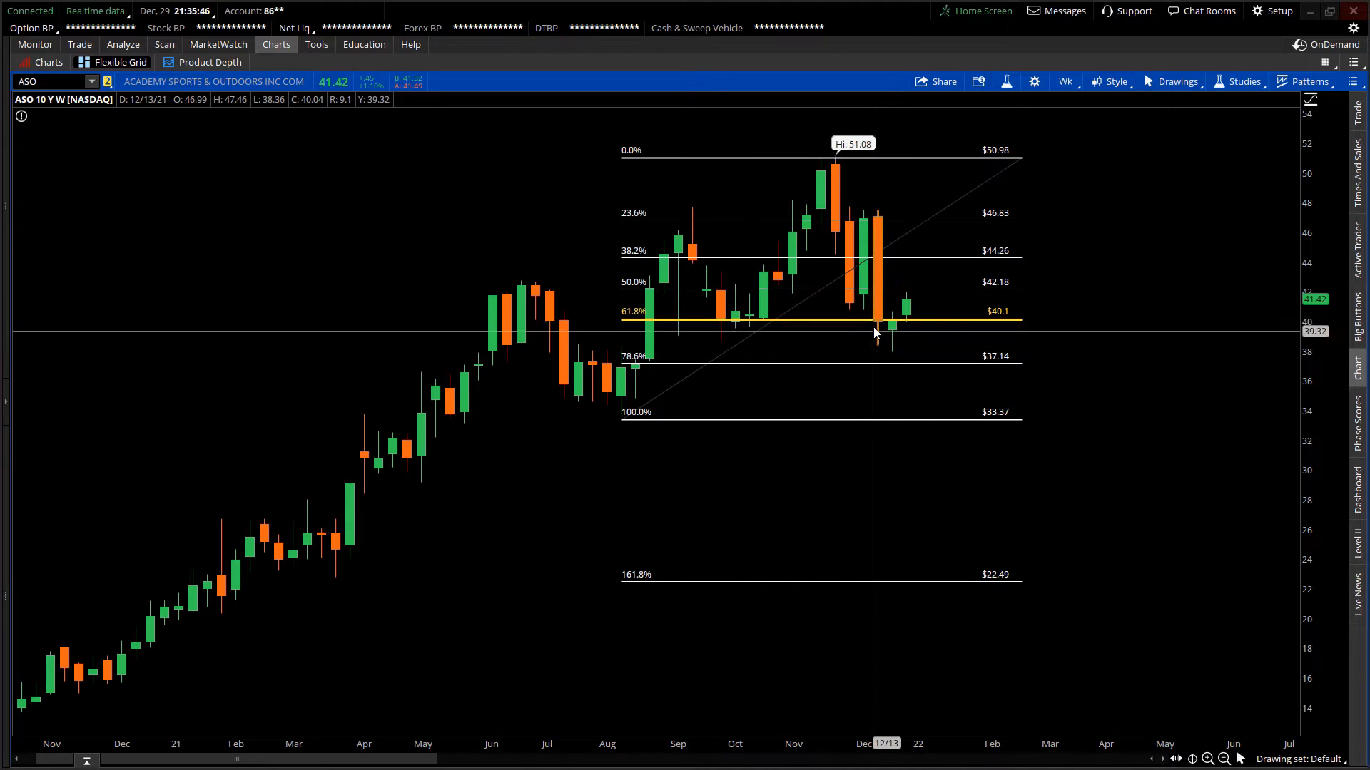
mouse_move(876, 344)
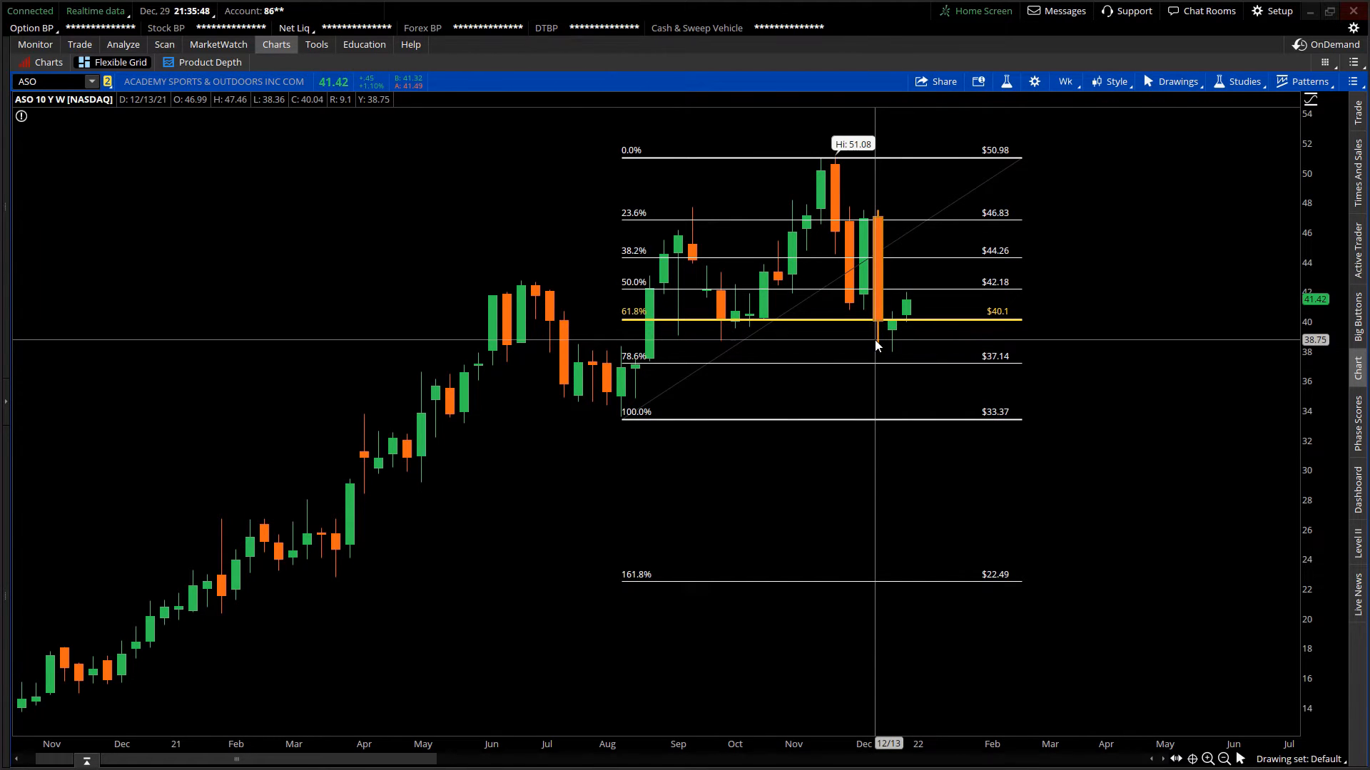
mouse_move(889, 339)
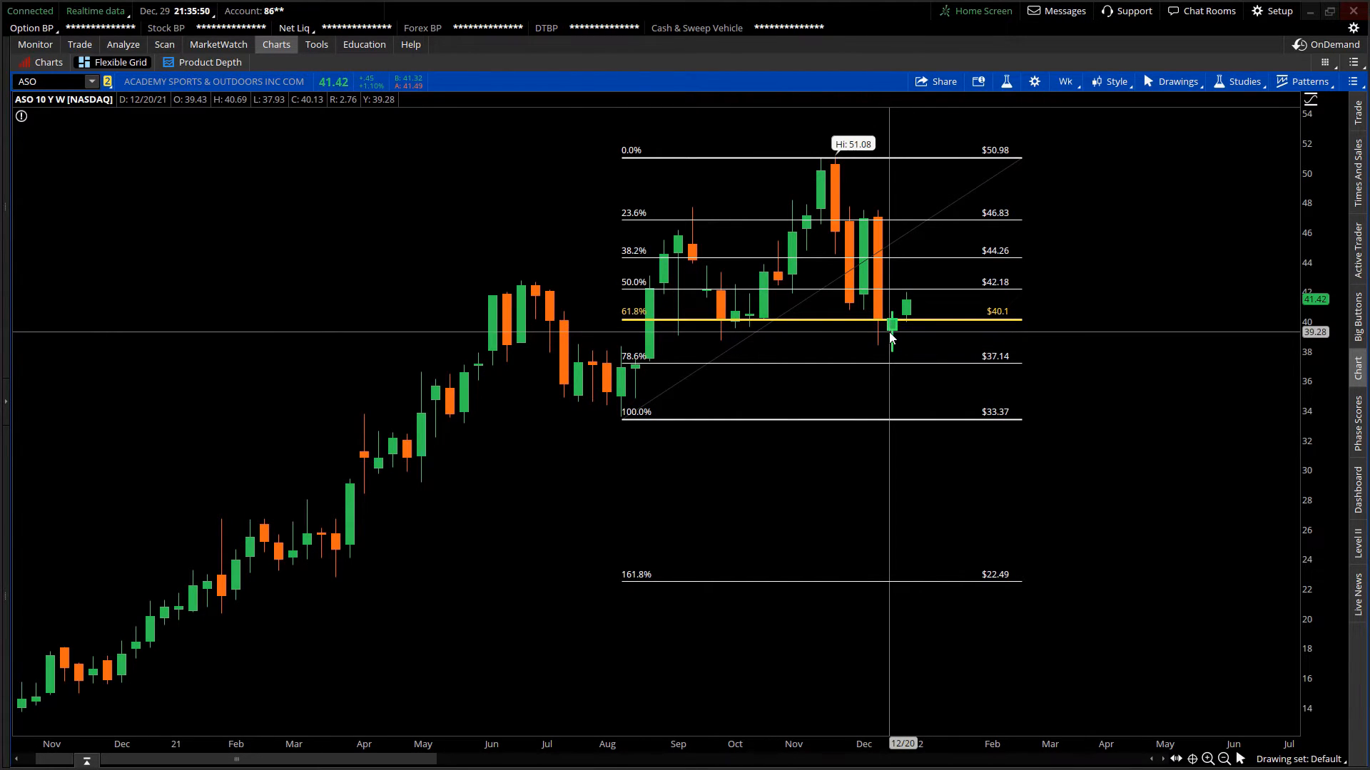
mouse_move(907, 317)
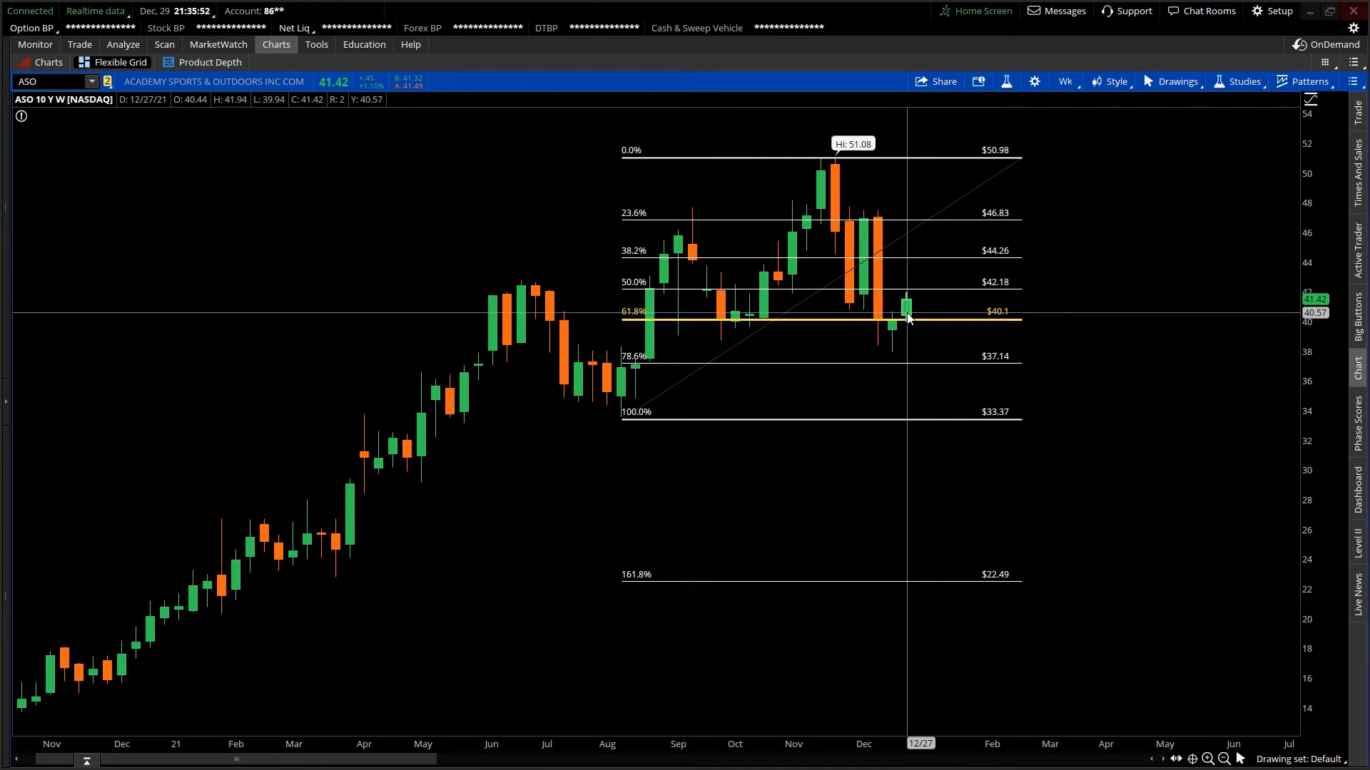
mouse_move(904, 325)
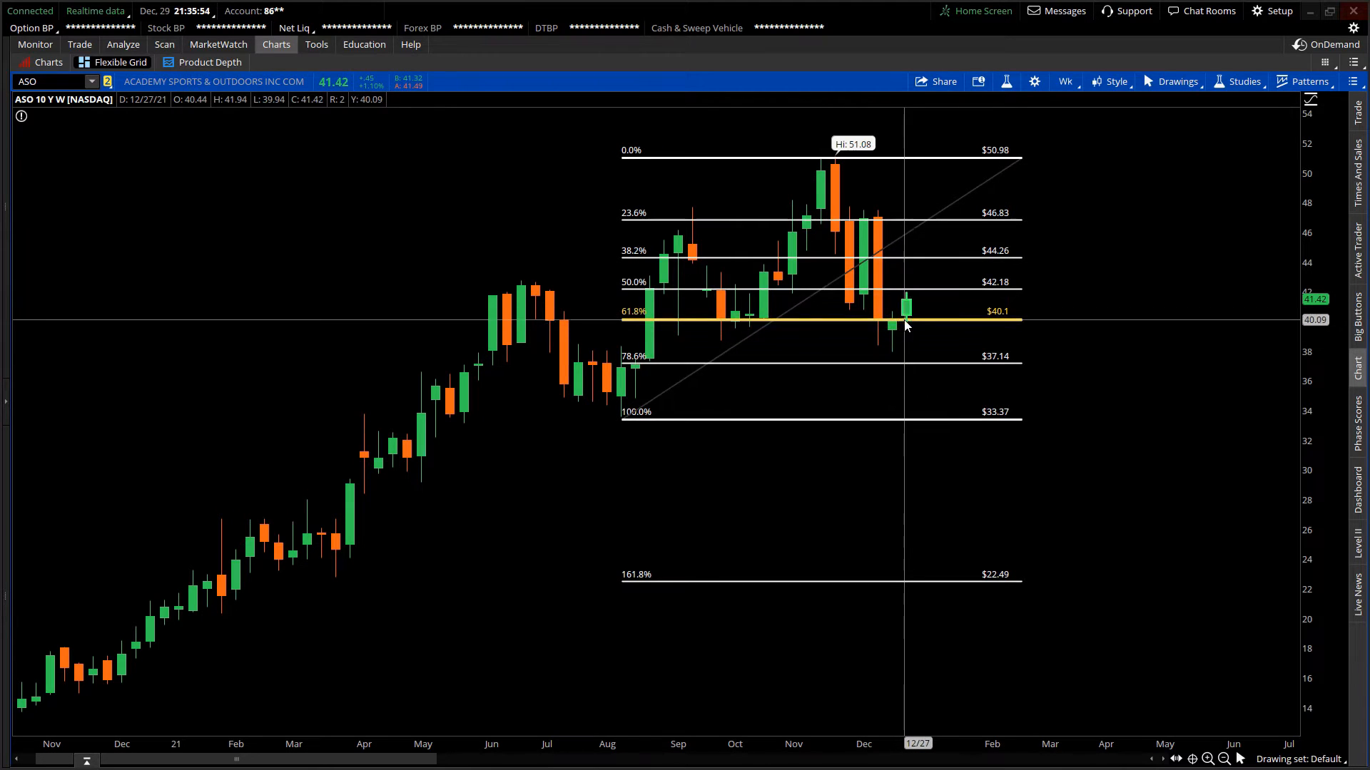
mouse_move(911, 328)
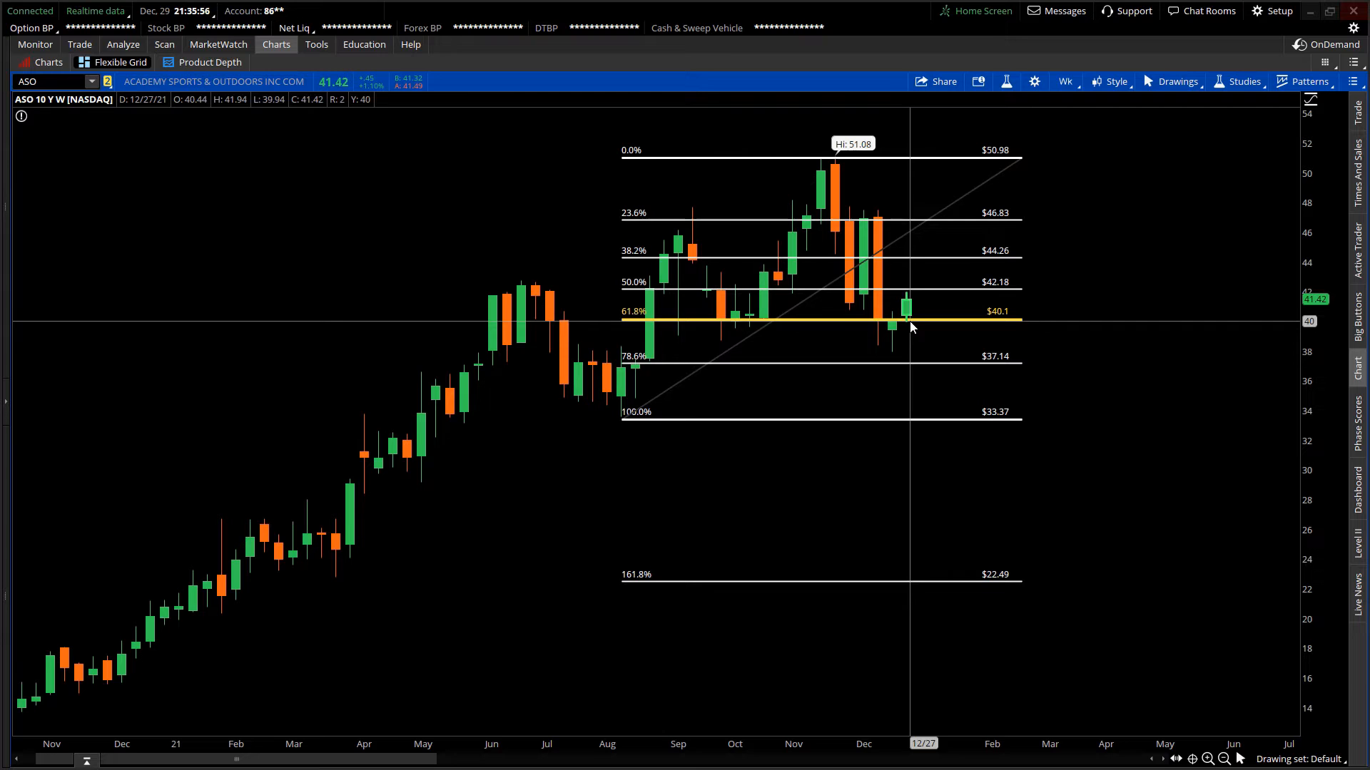
mouse_move(629, 329)
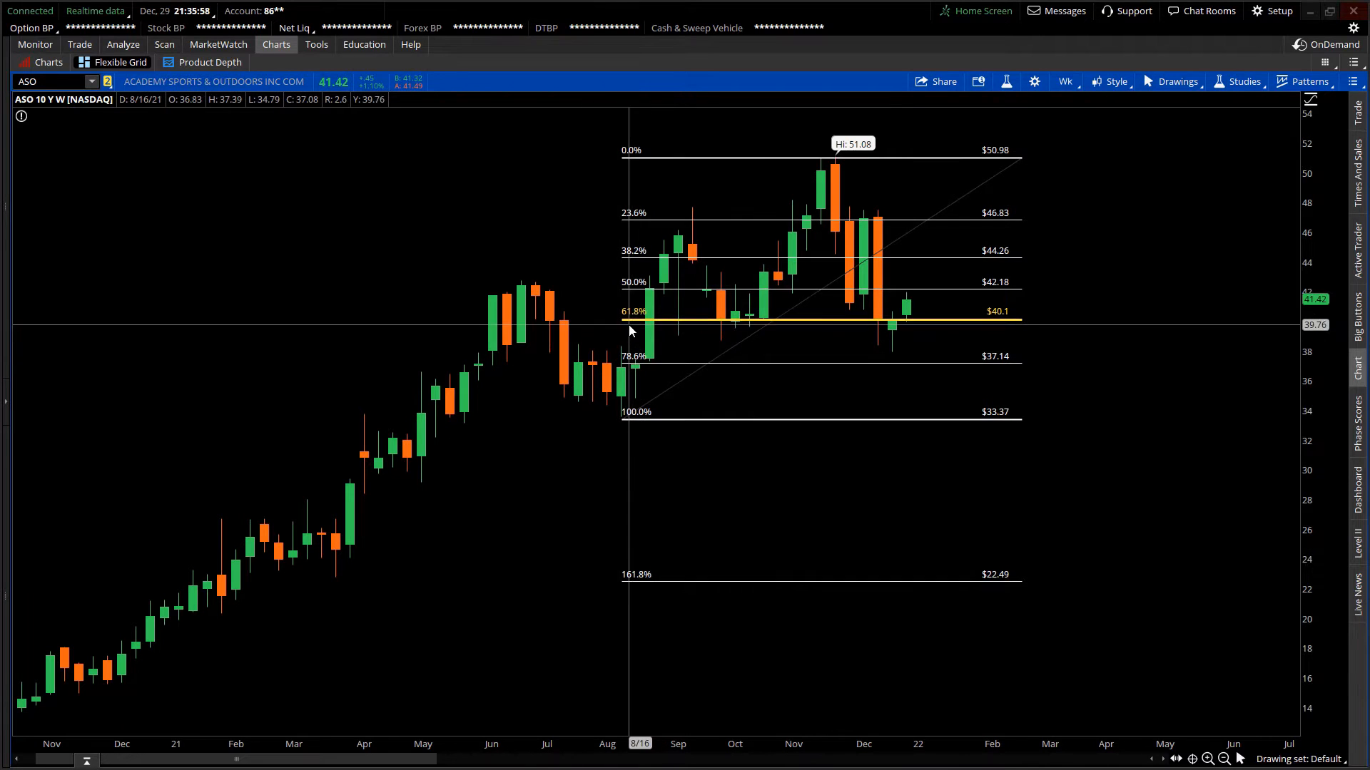
mouse_move(635, 325)
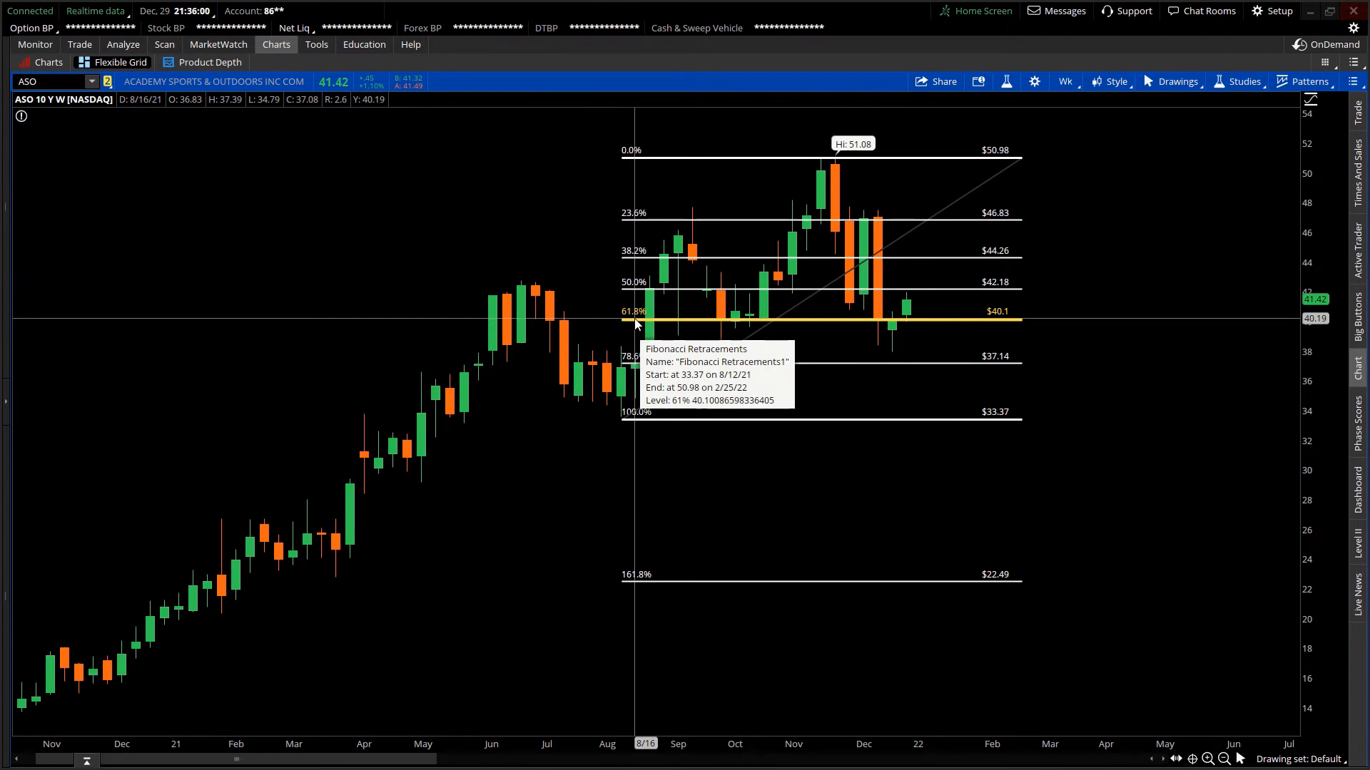
mouse_move(902, 328)
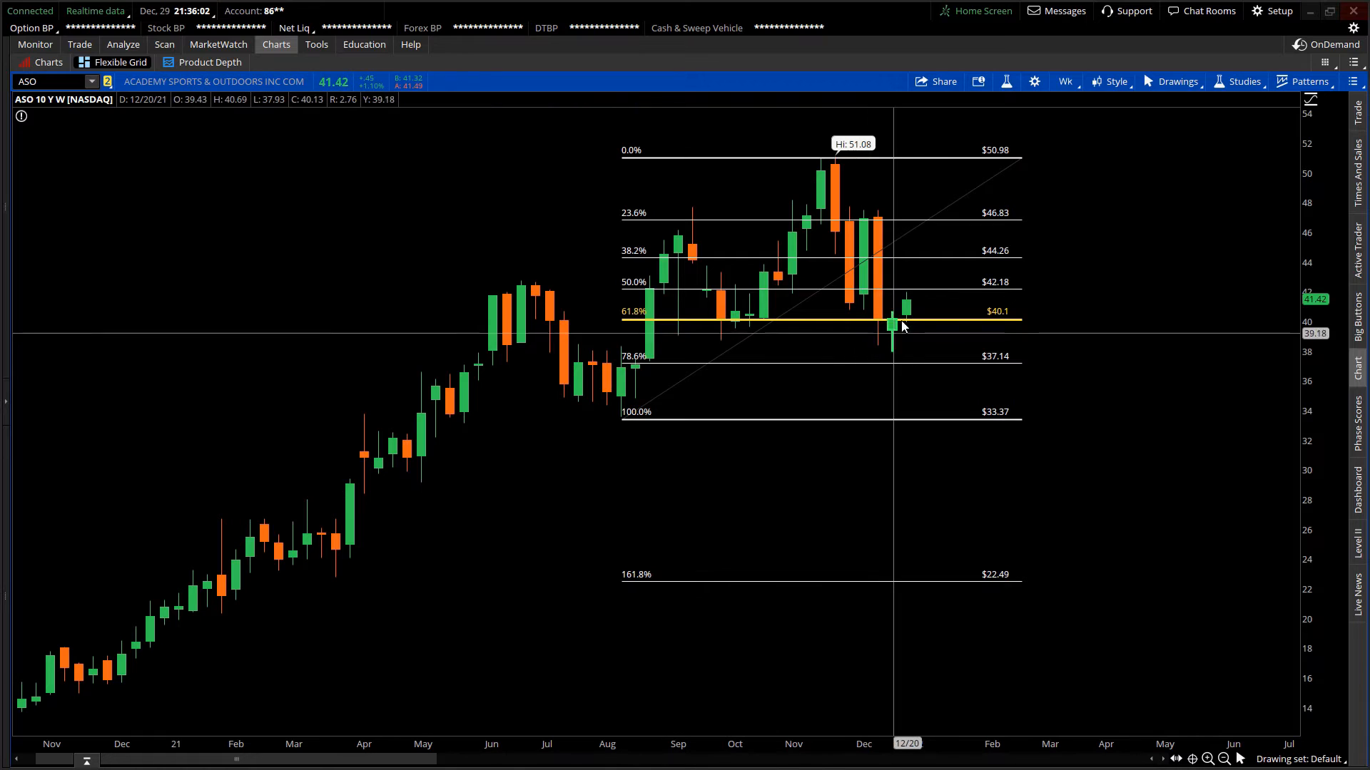
mouse_move(906, 317)
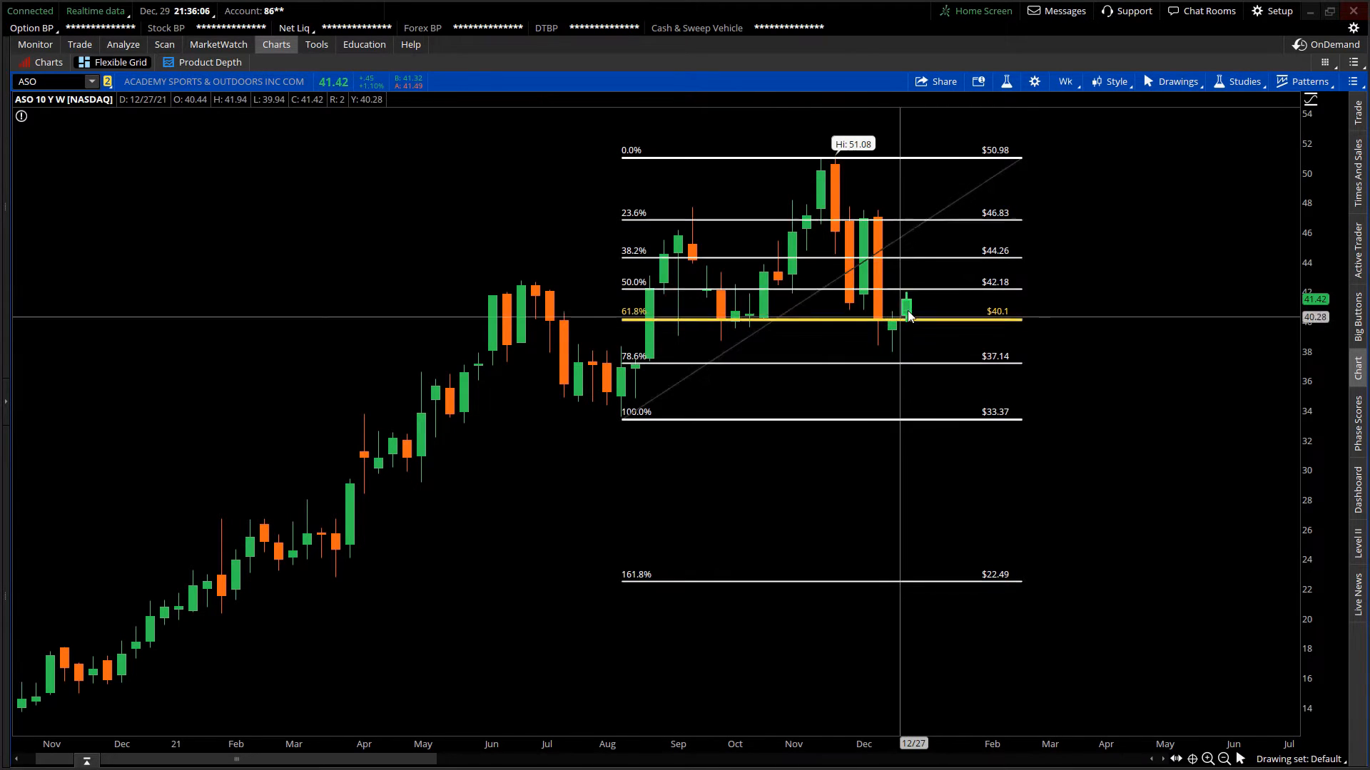
mouse_move(978, 289)
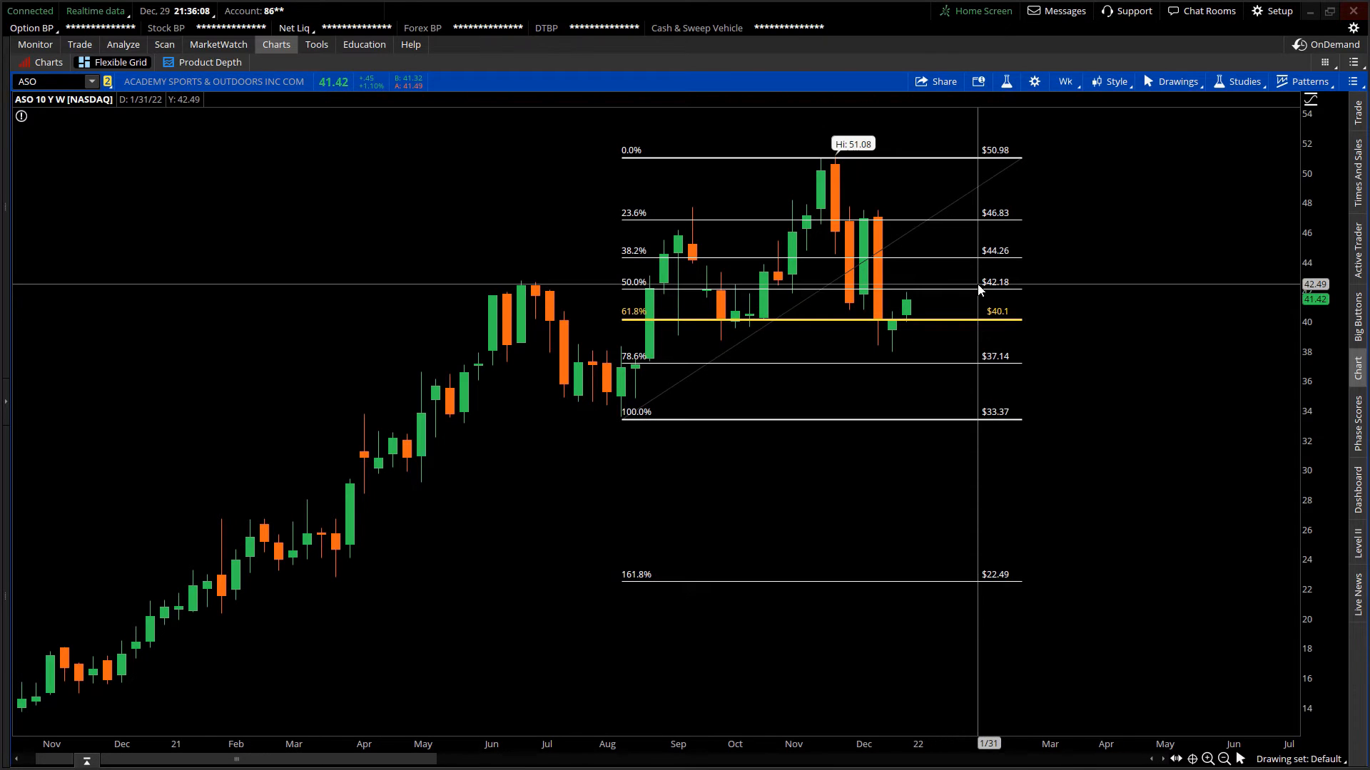
mouse_move(990, 294)
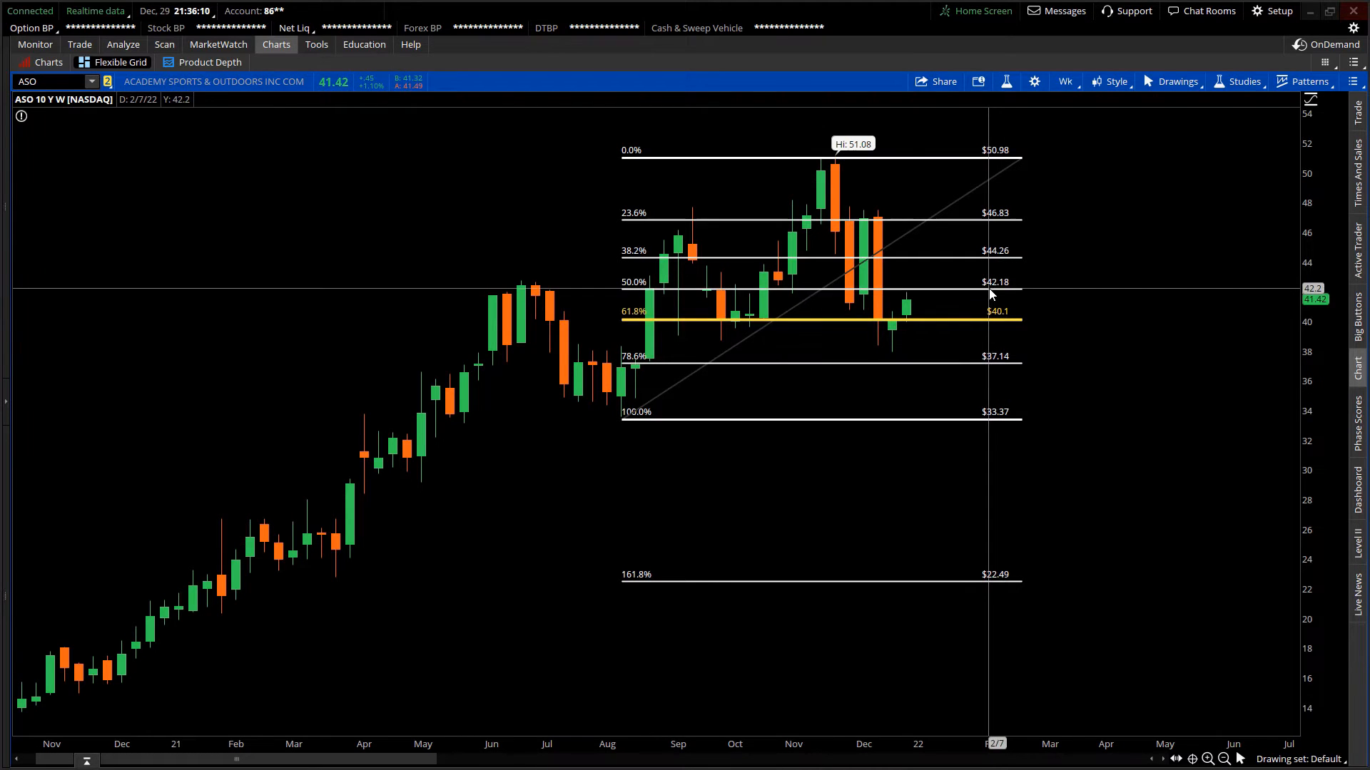
mouse_move(634, 291)
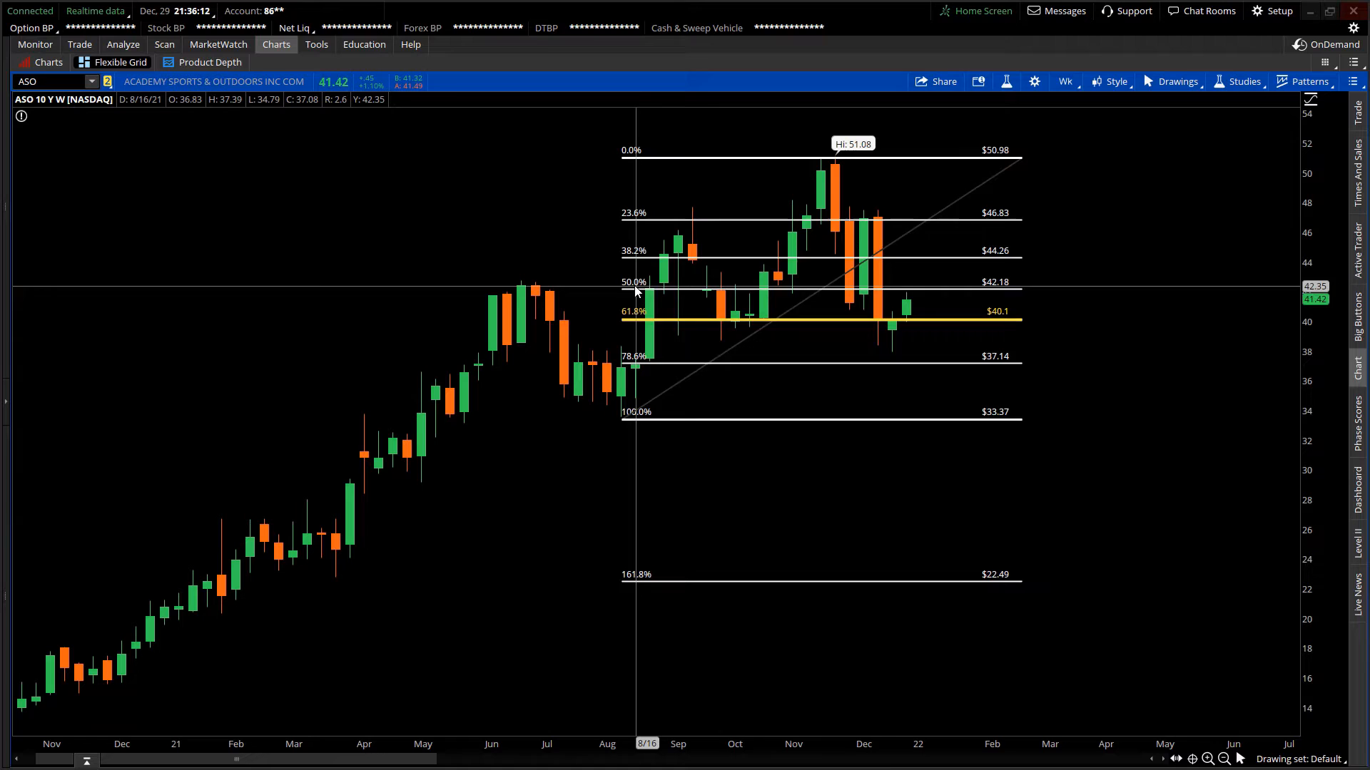
mouse_move(985, 297)
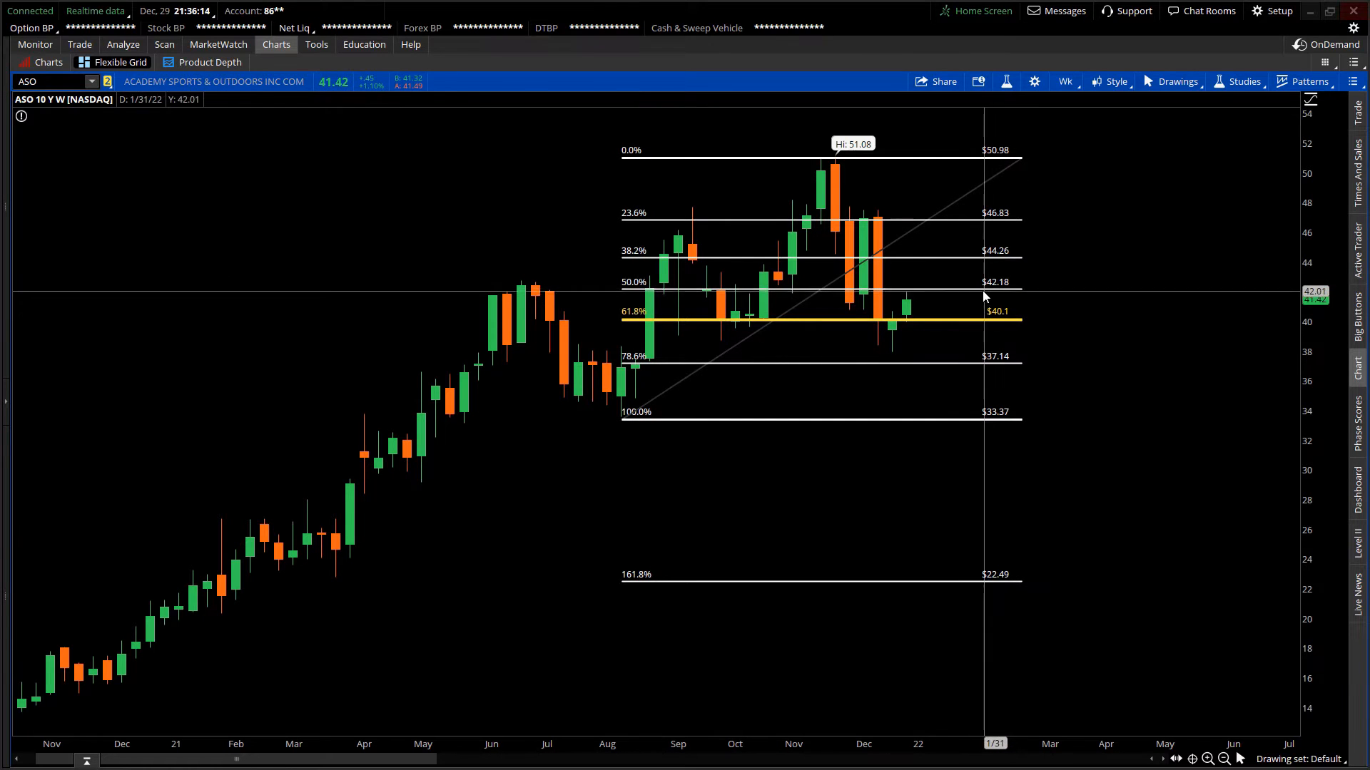
left_click(1063, 81)
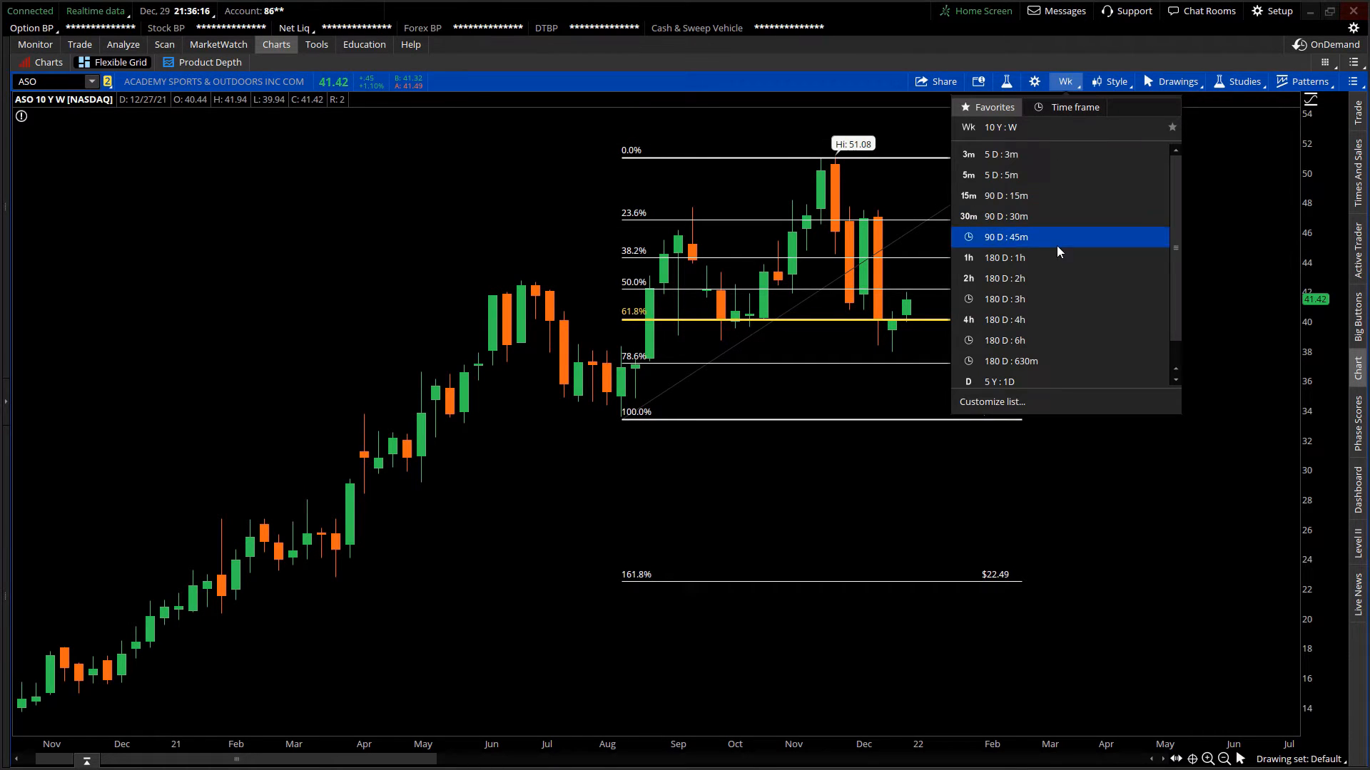
left_click(999, 381)
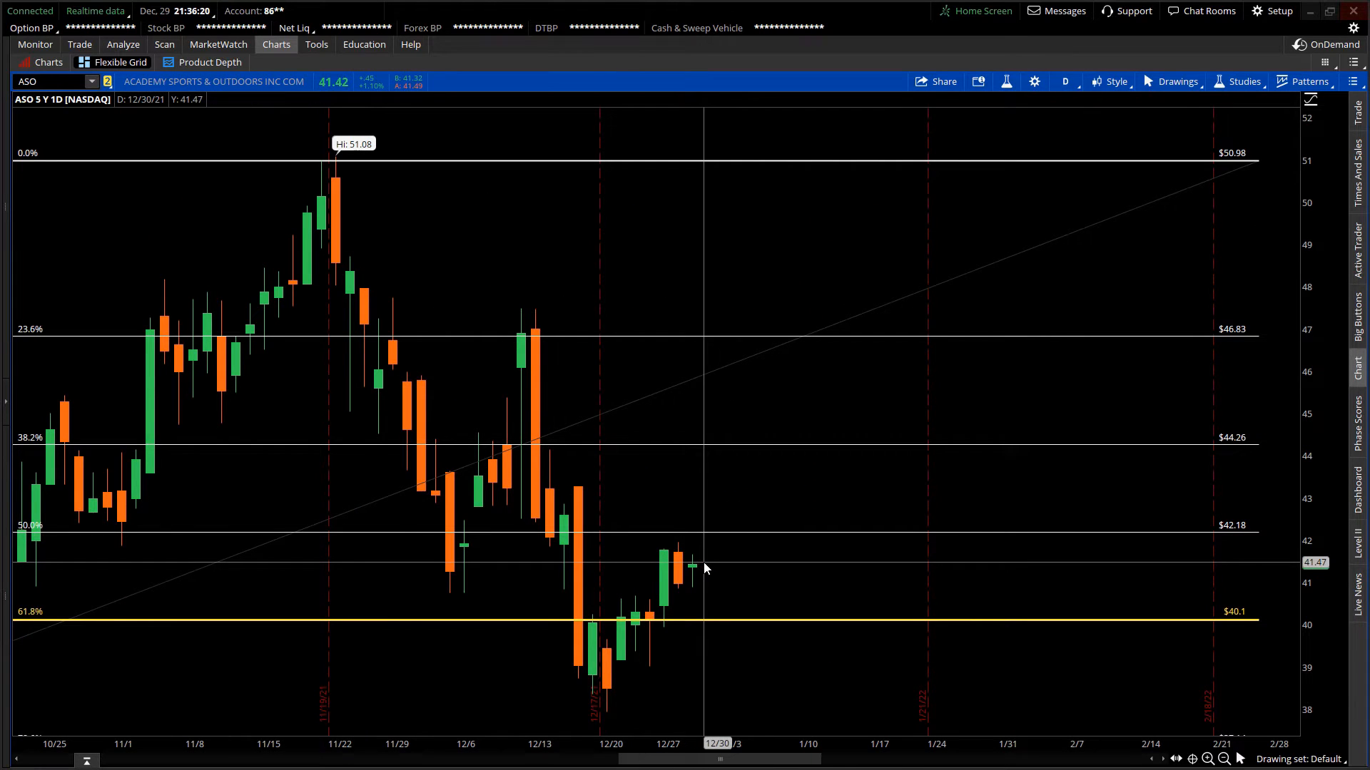
mouse_move(706, 576)
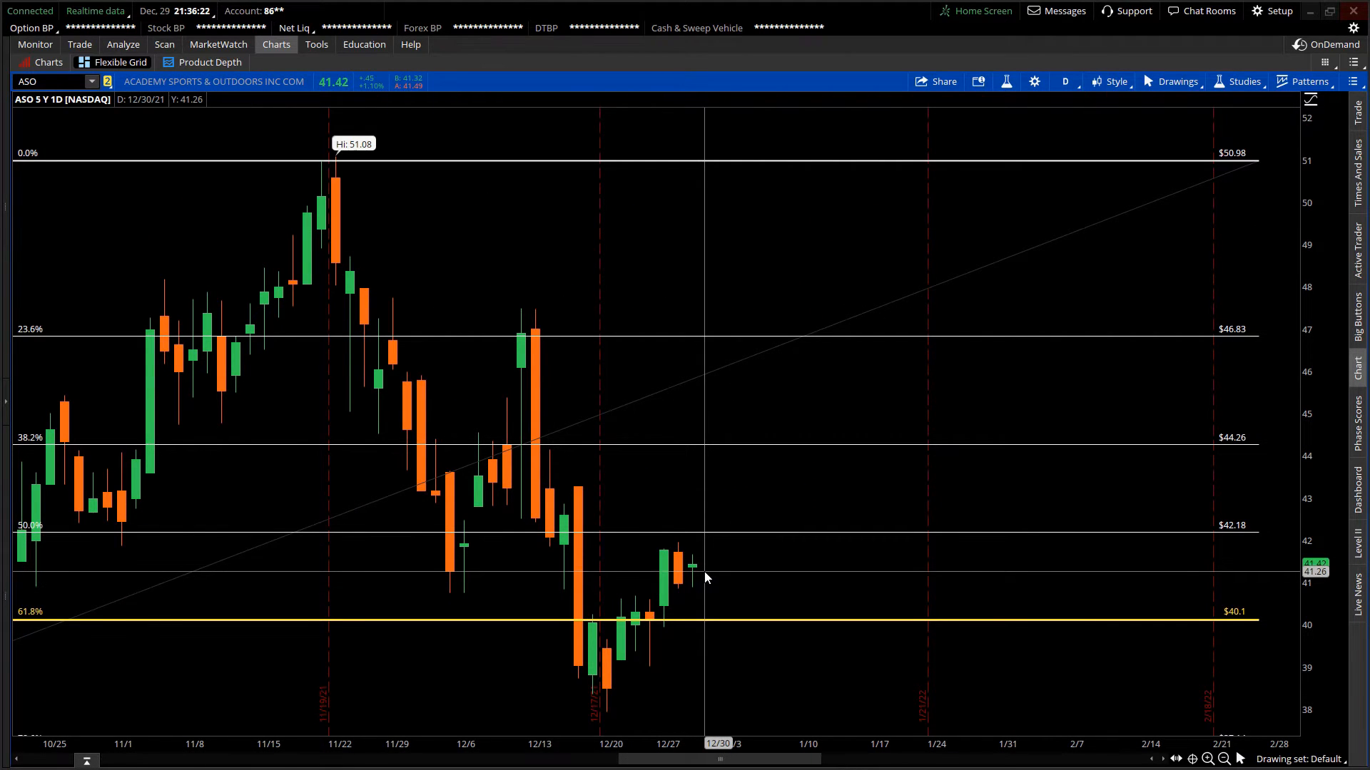
mouse_move(671, 589)
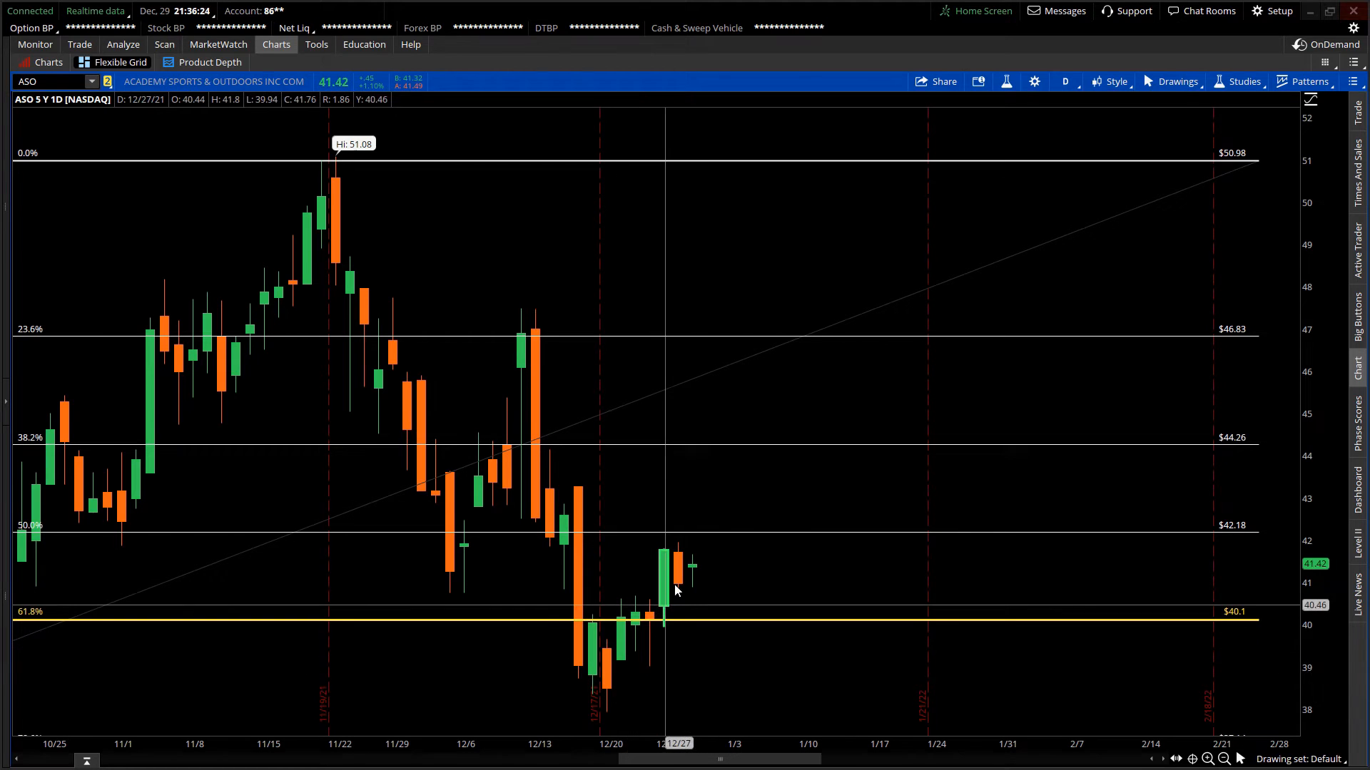
mouse_move(697, 616)
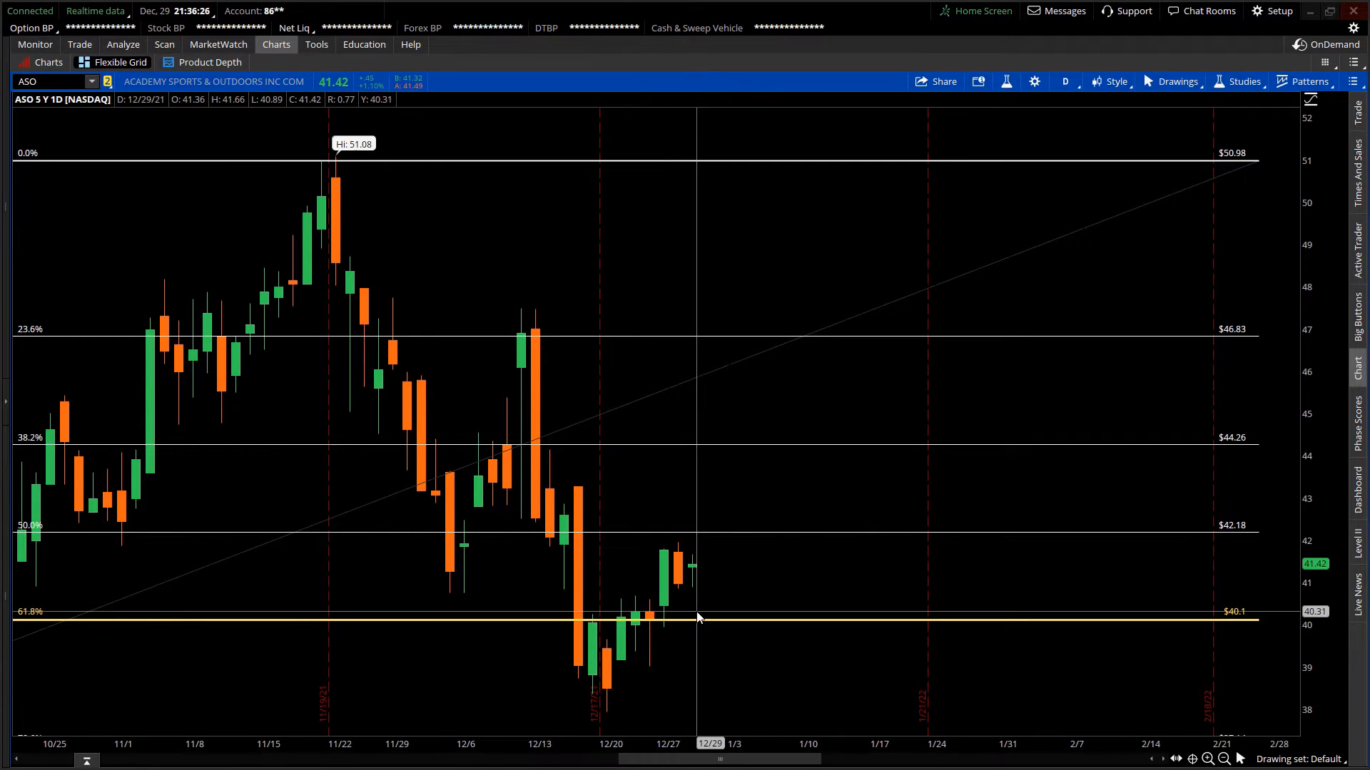
mouse_move(1076, 610)
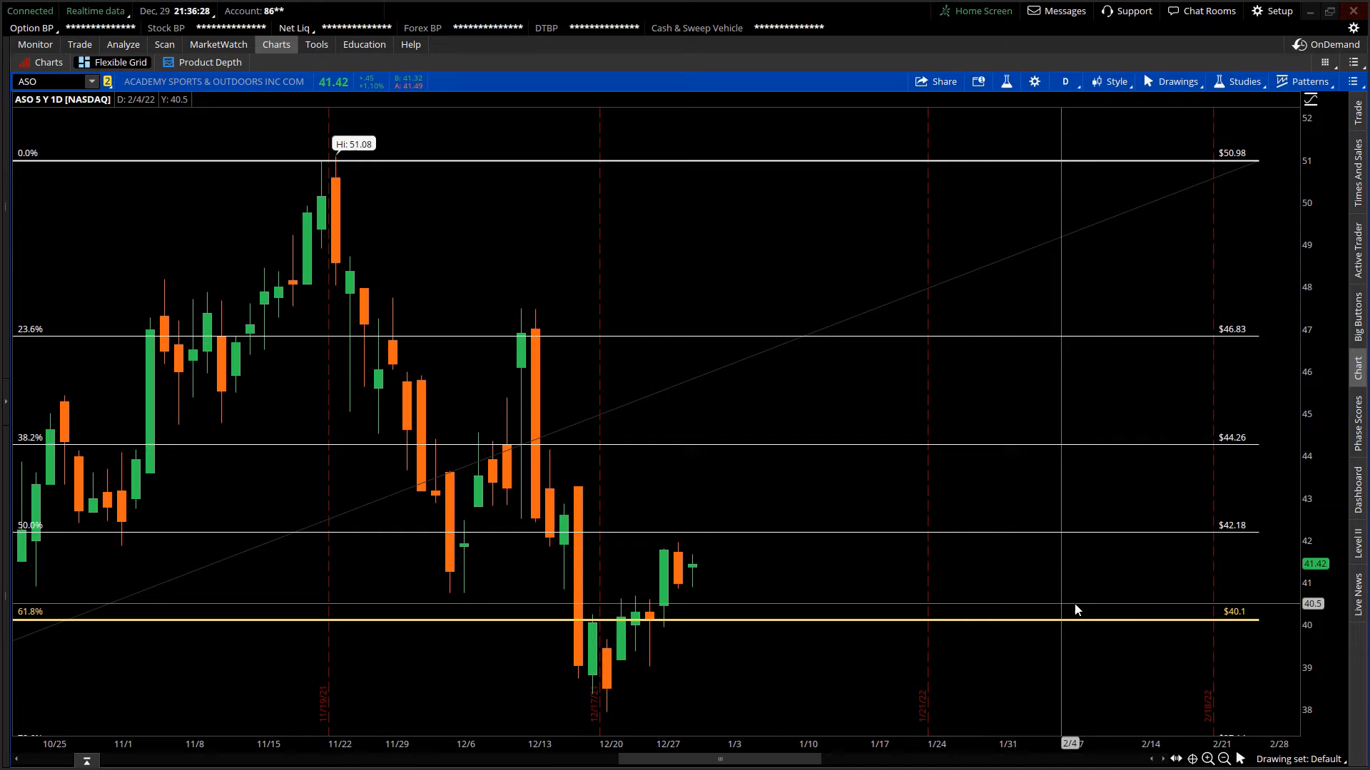
mouse_move(692, 568)
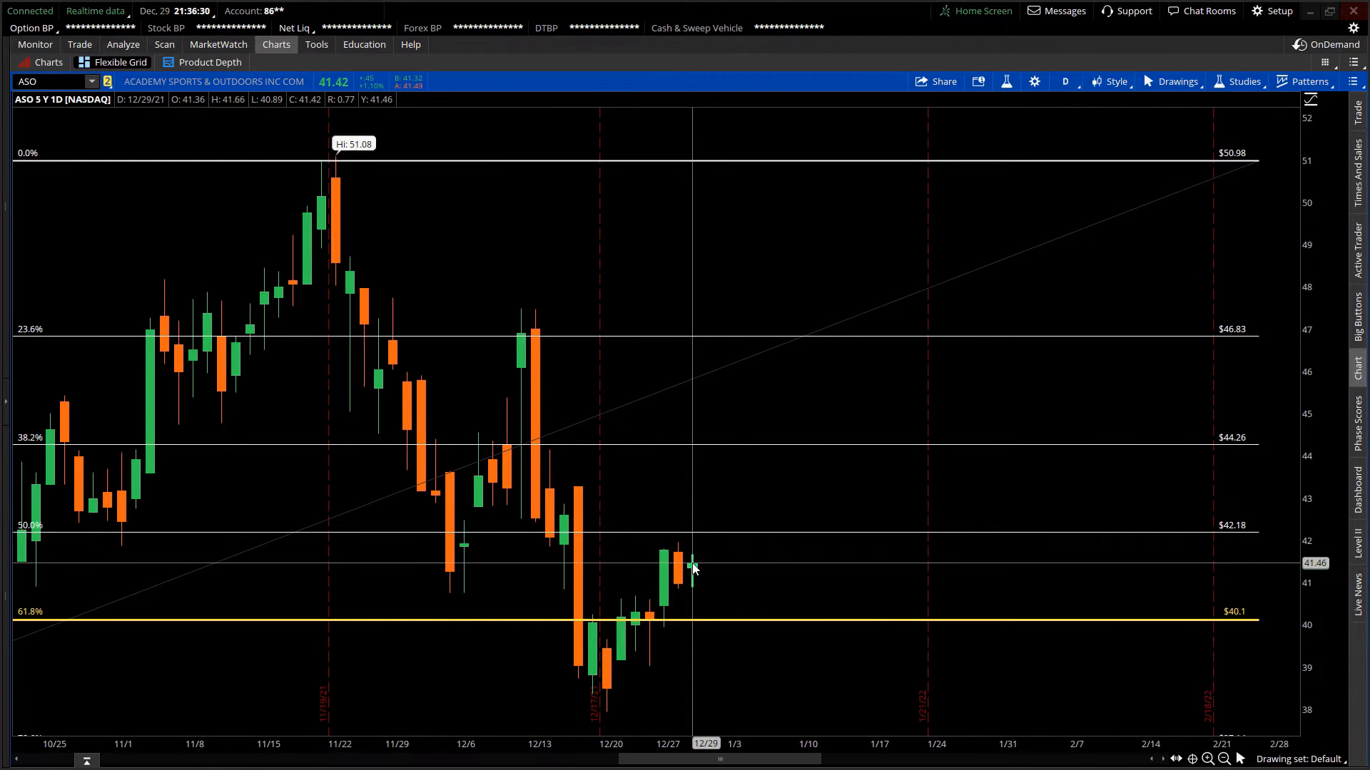
mouse_move(699, 564)
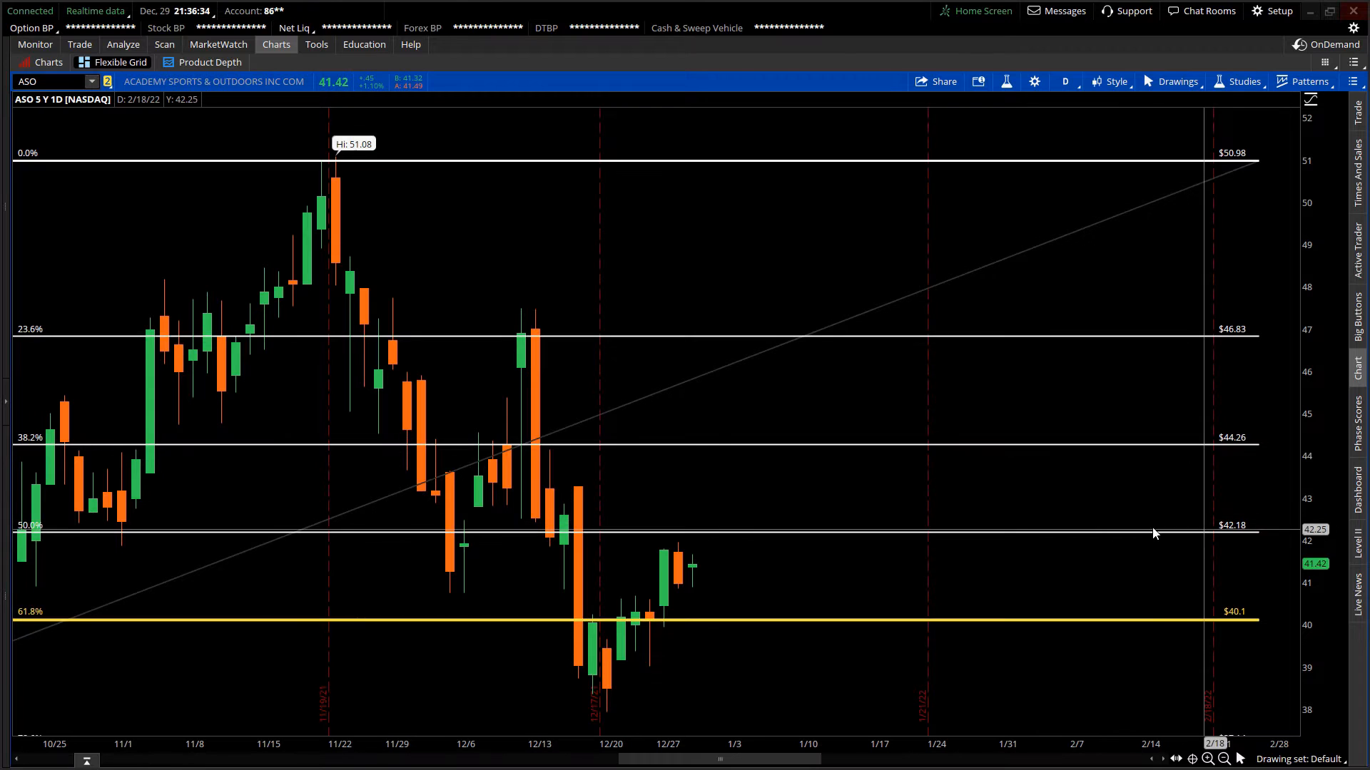
mouse_move(703, 563)
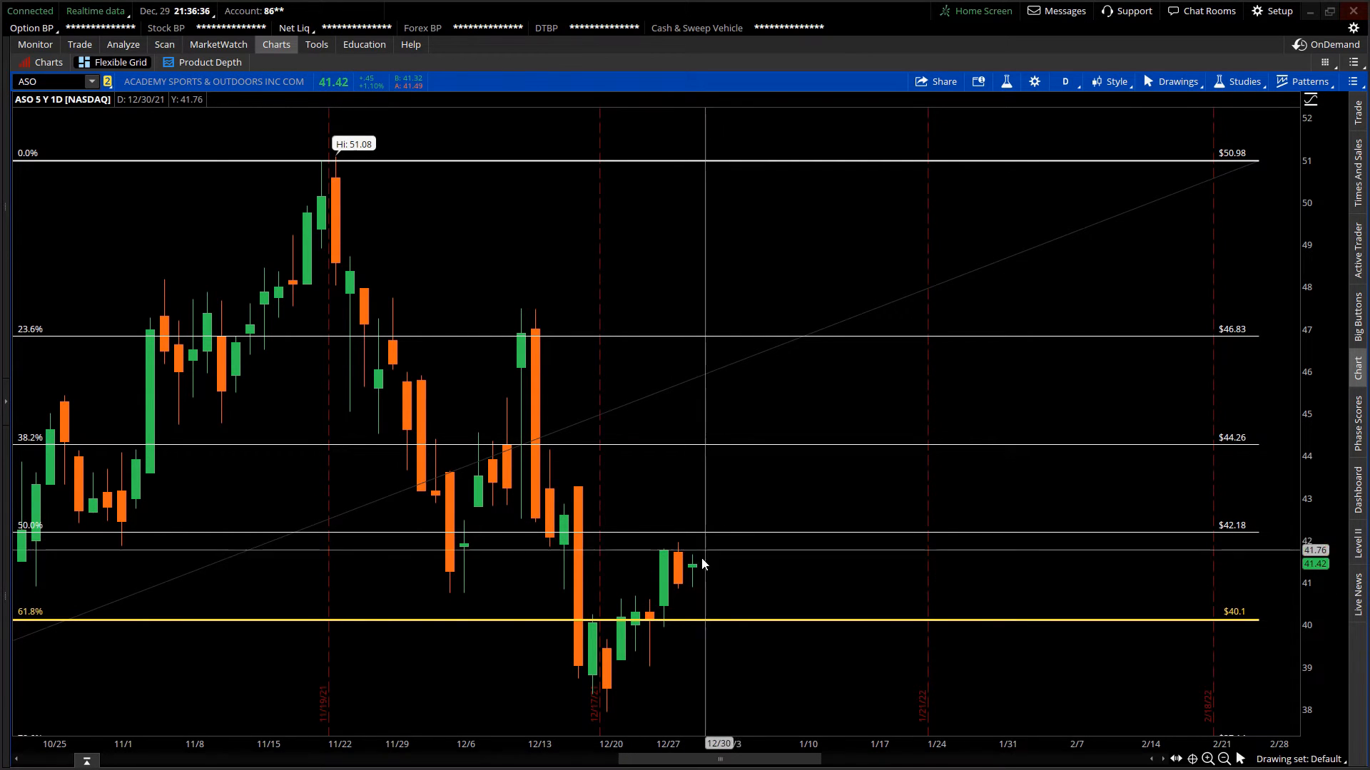
mouse_move(681, 600)
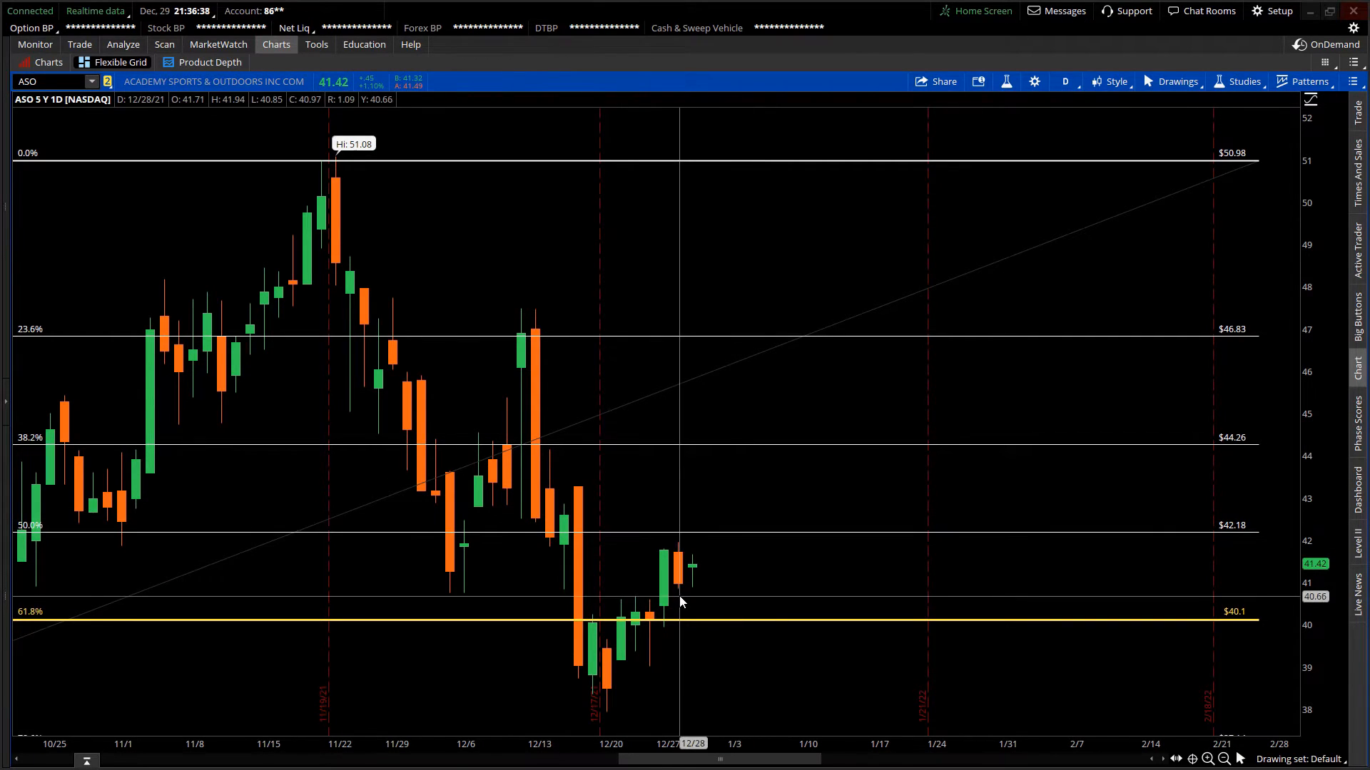
mouse_move(740, 546)
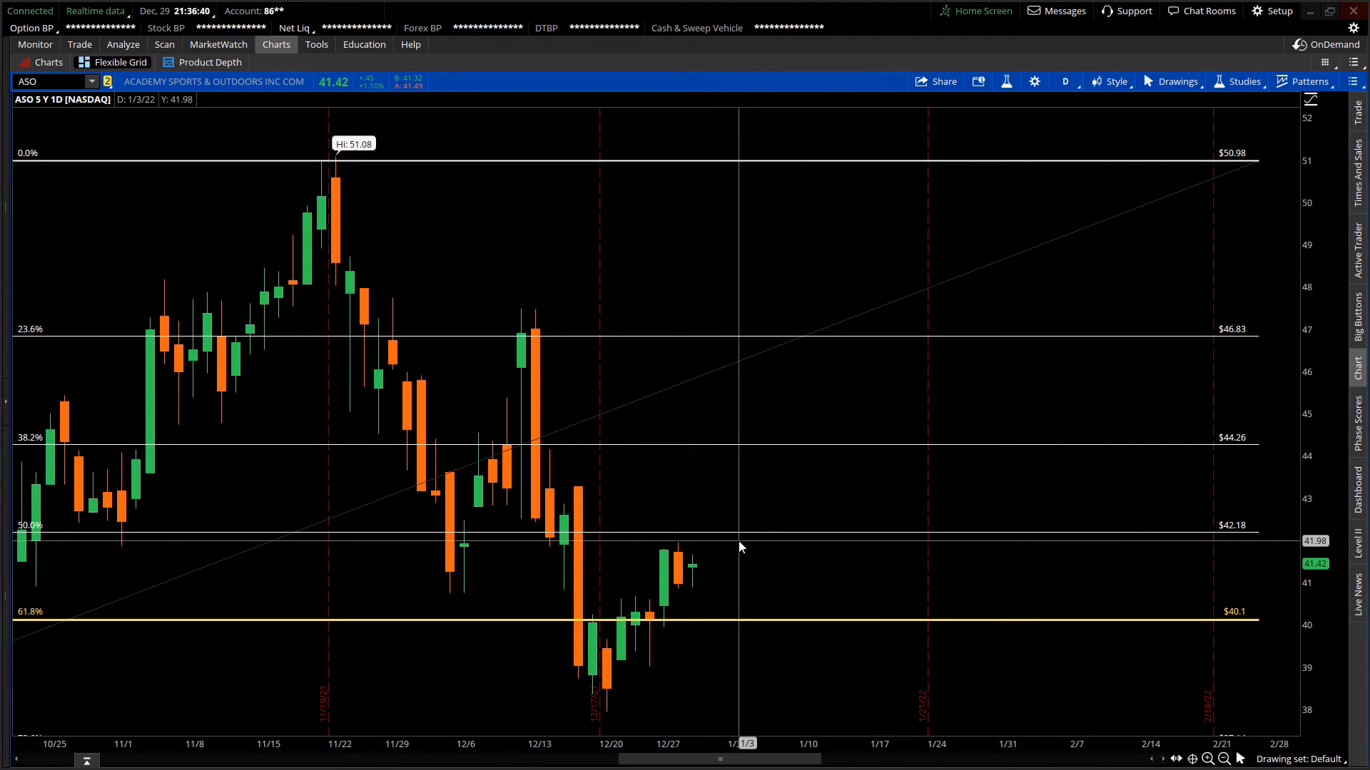
mouse_move(1116, 458)
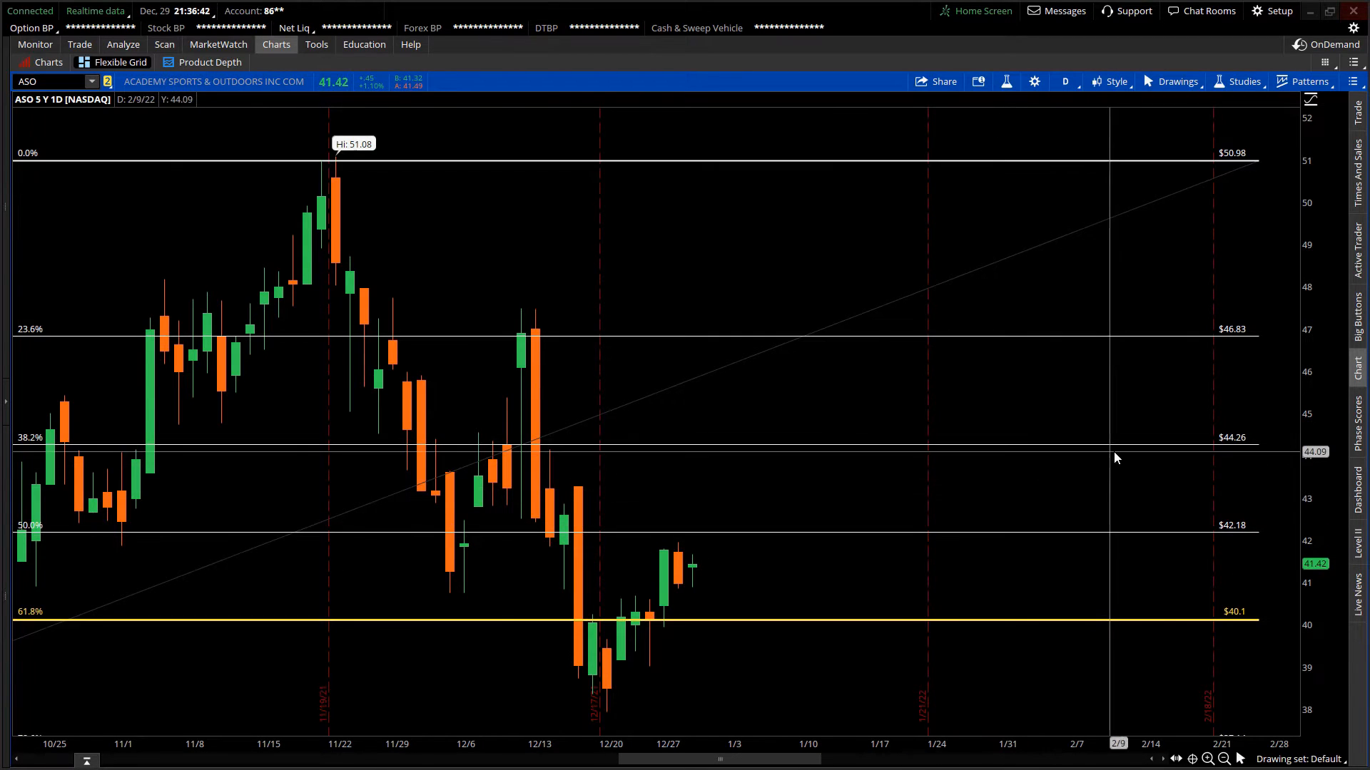
mouse_move(1298, 502)
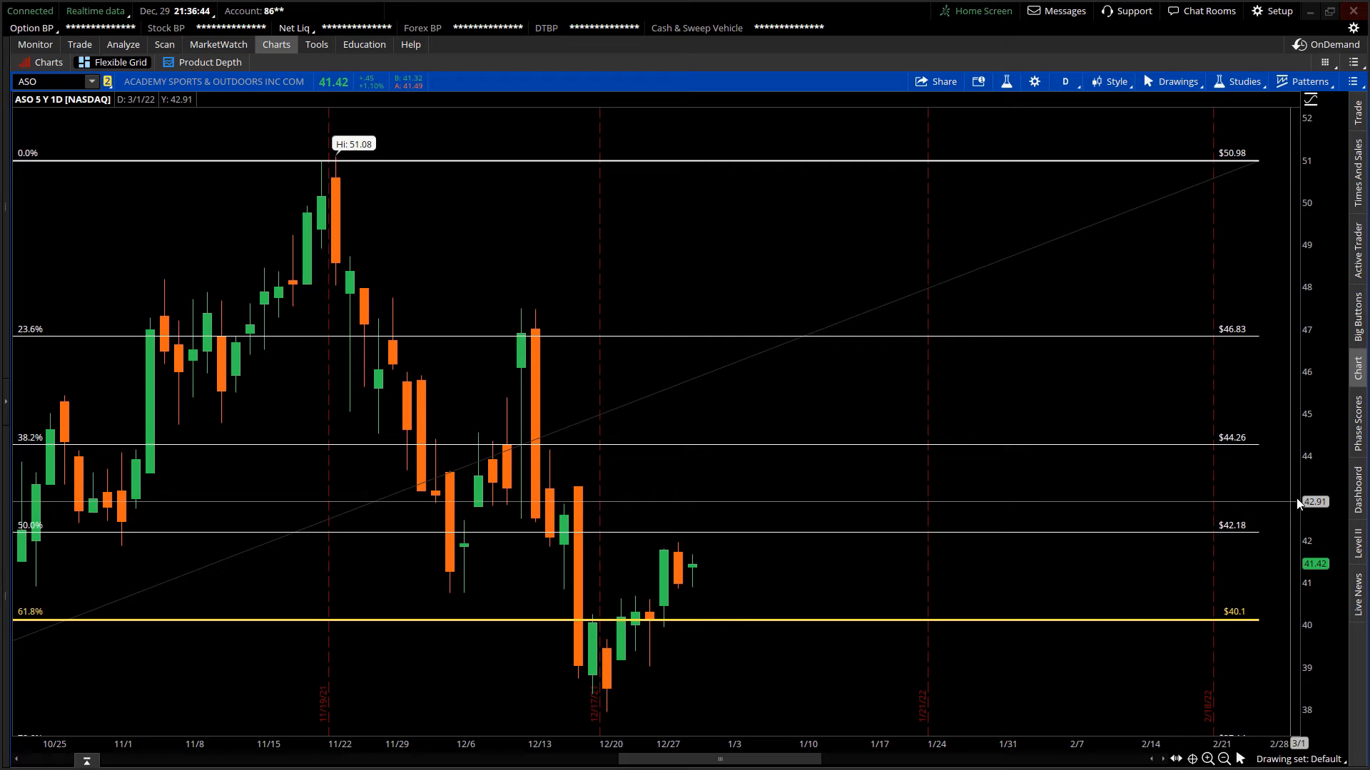
mouse_move(1301, 501)
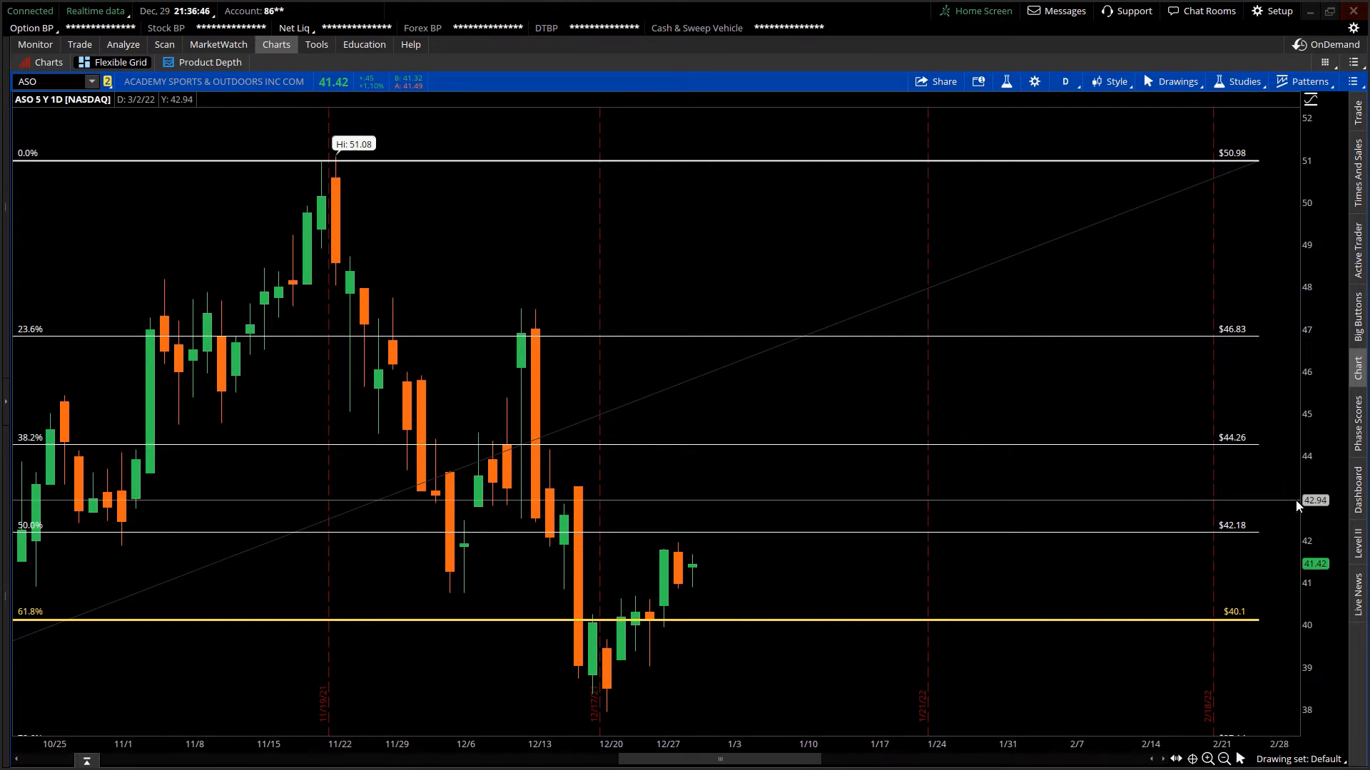
mouse_move(1234, 446)
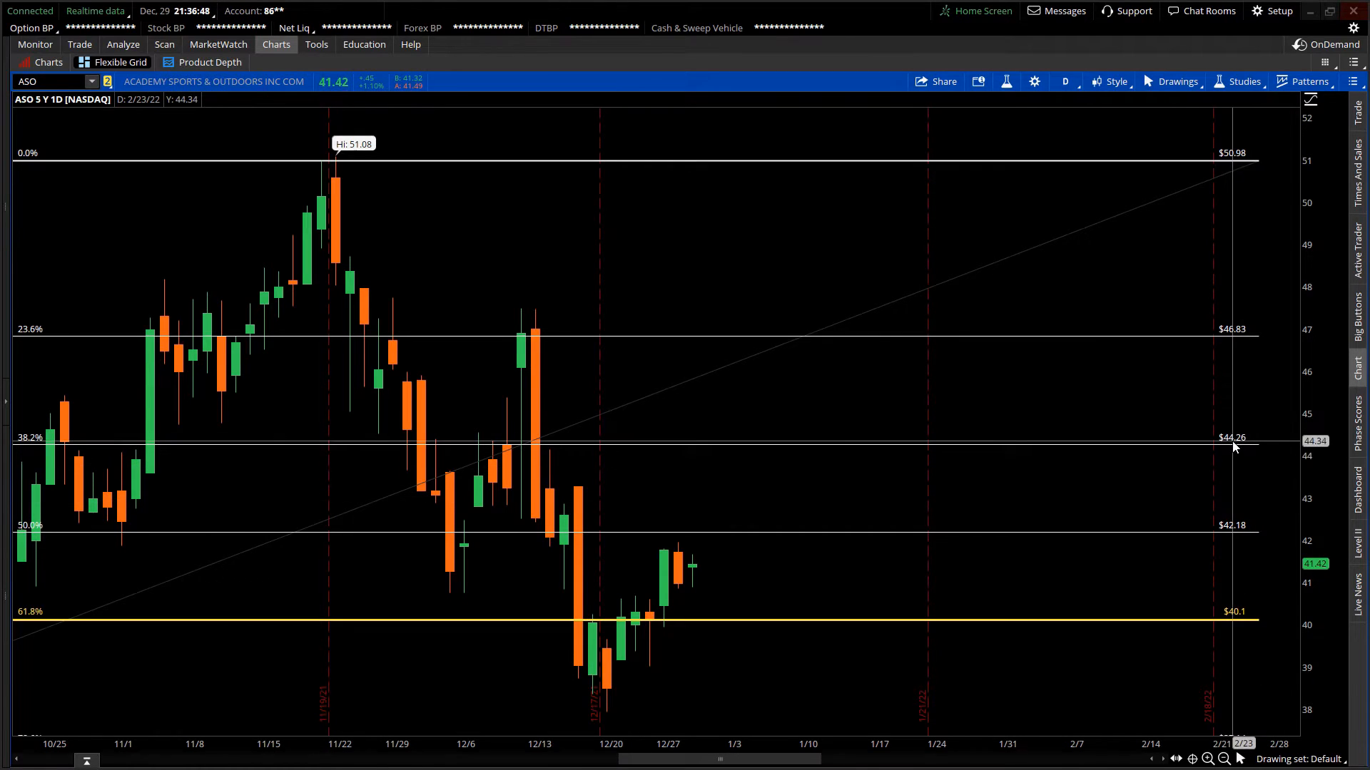
mouse_move(1225, 540)
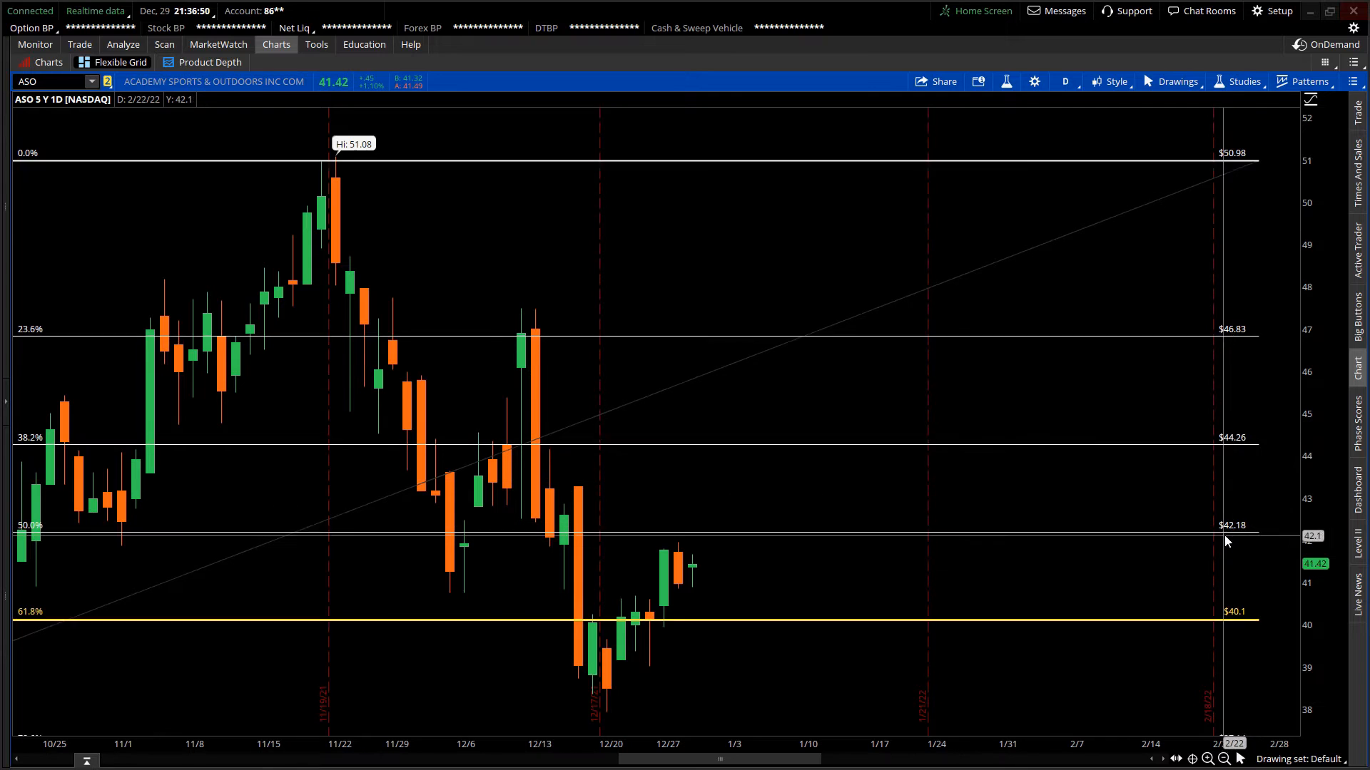
mouse_move(366, 558)
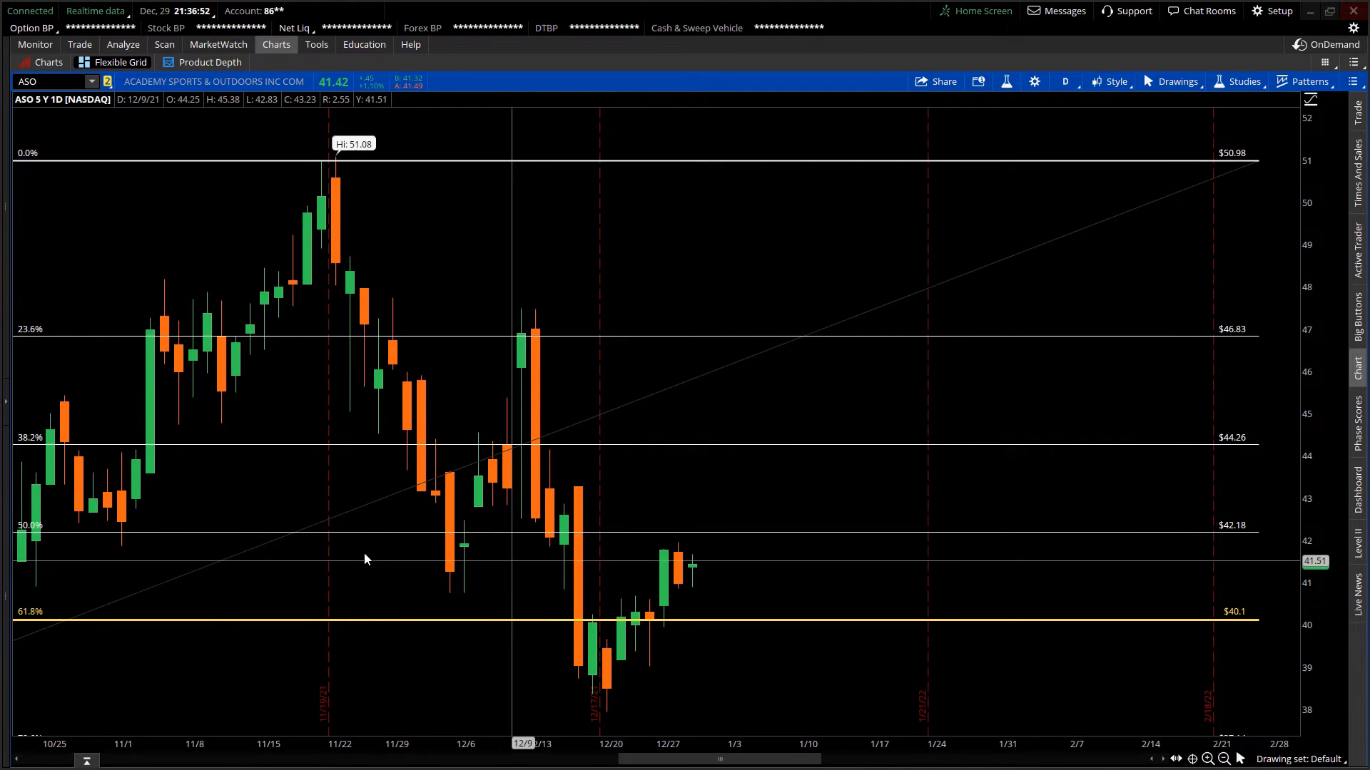
mouse_move(96, 462)
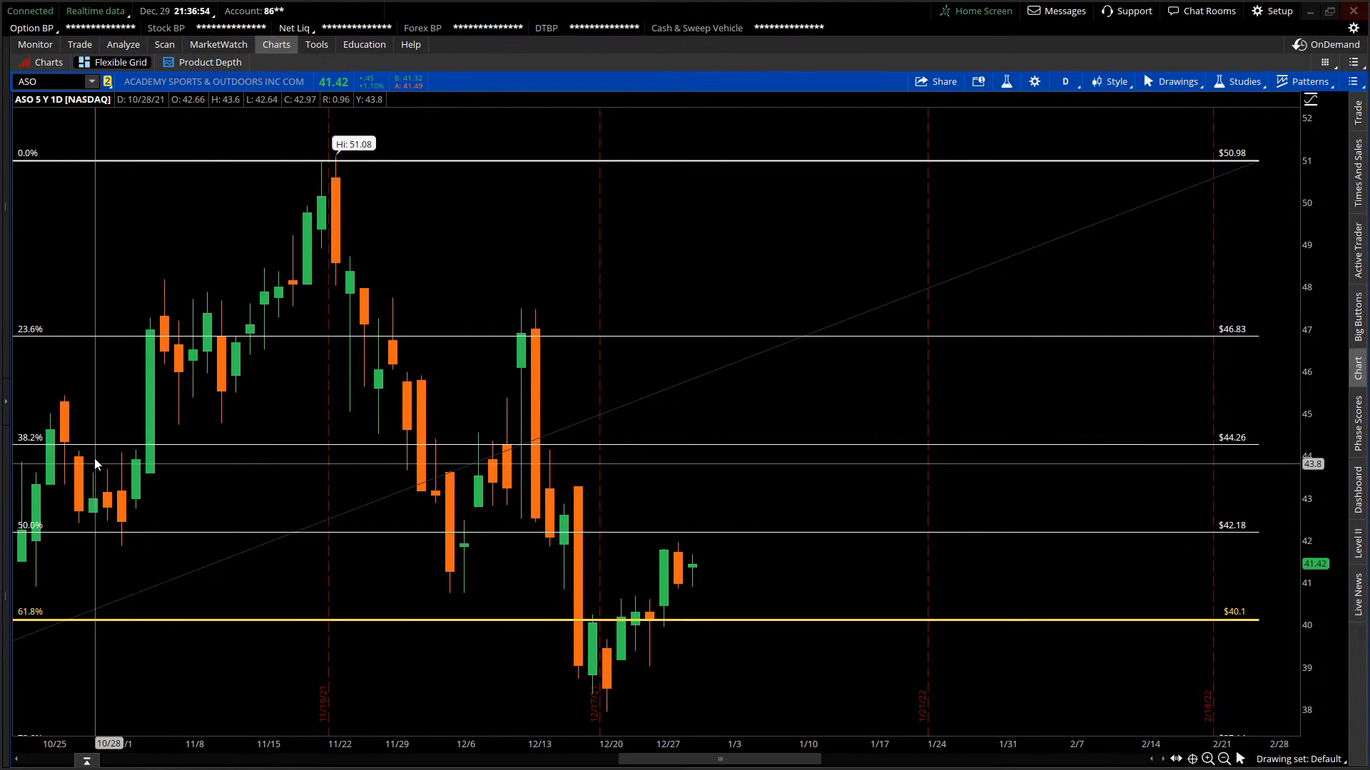
mouse_move(26, 448)
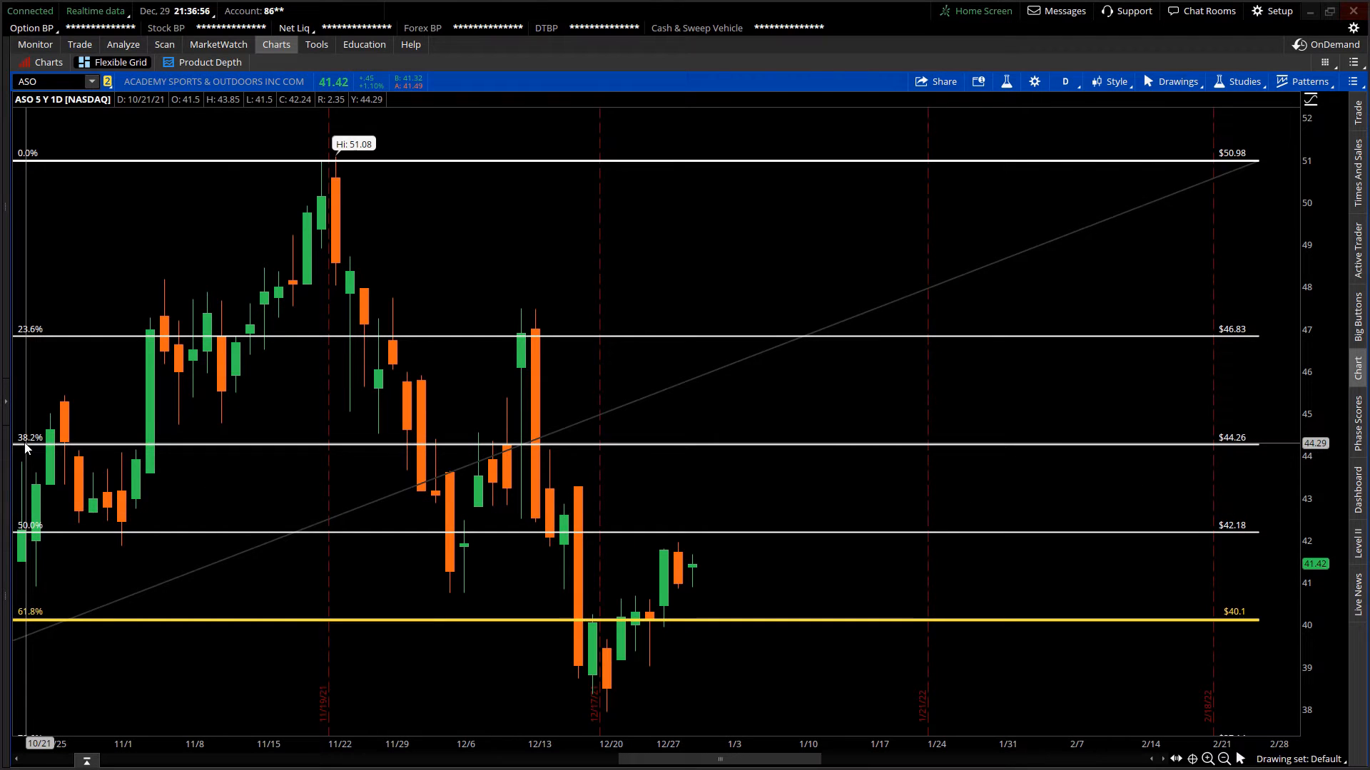
mouse_move(53, 515)
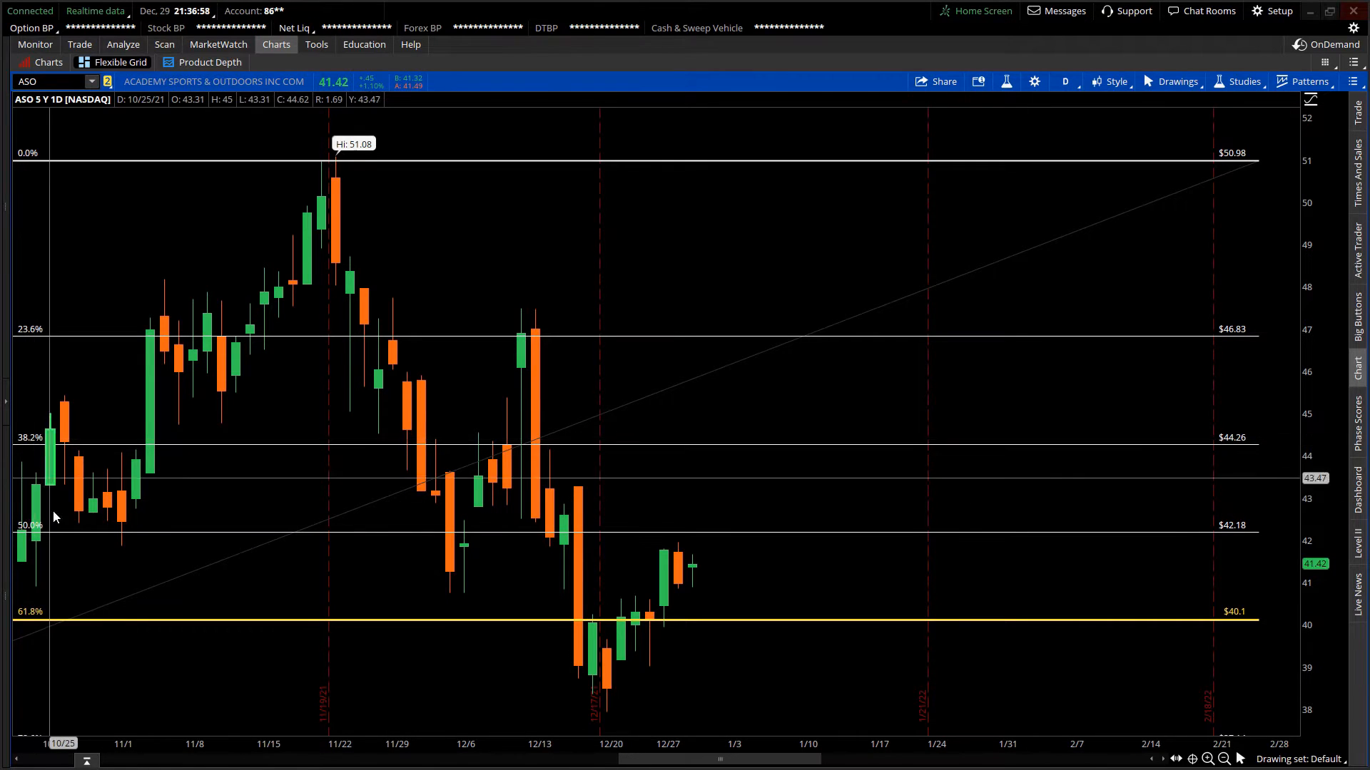
mouse_move(587, 465)
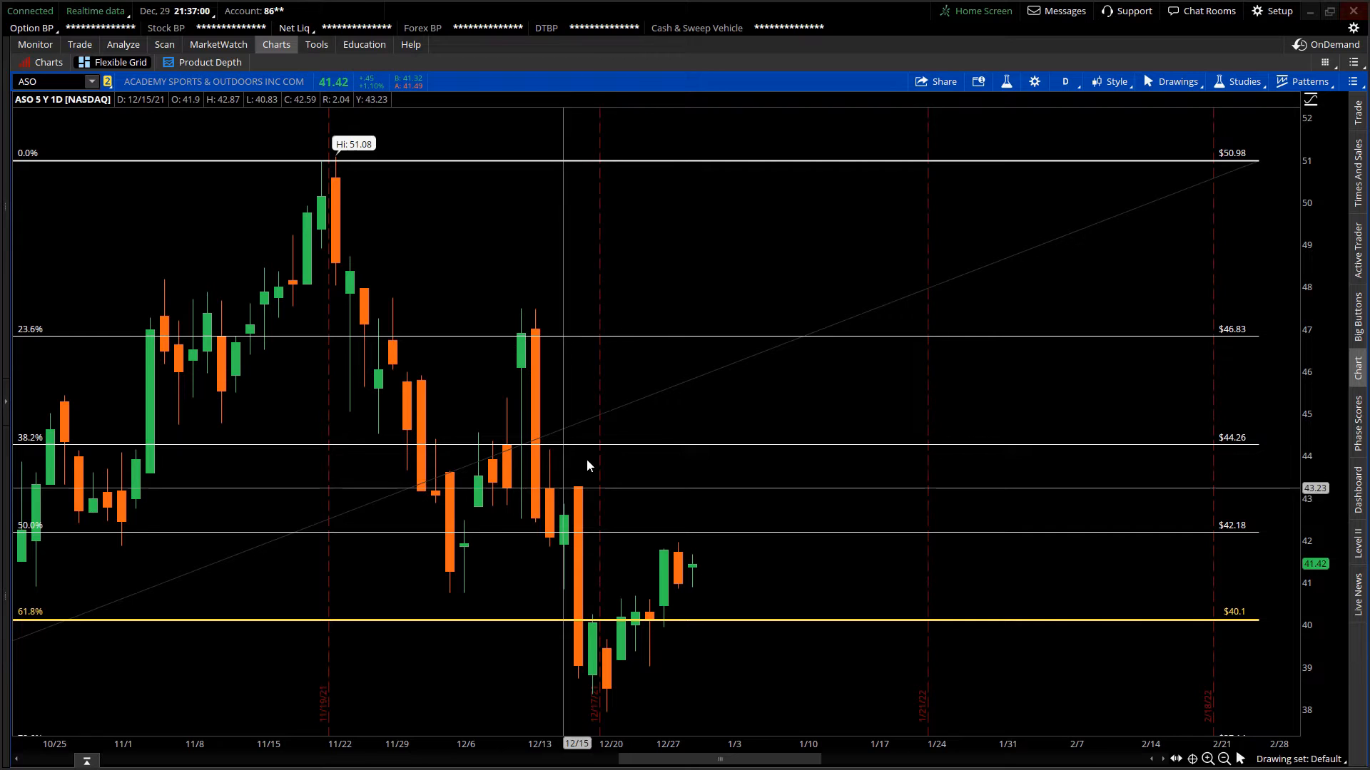
mouse_move(744, 544)
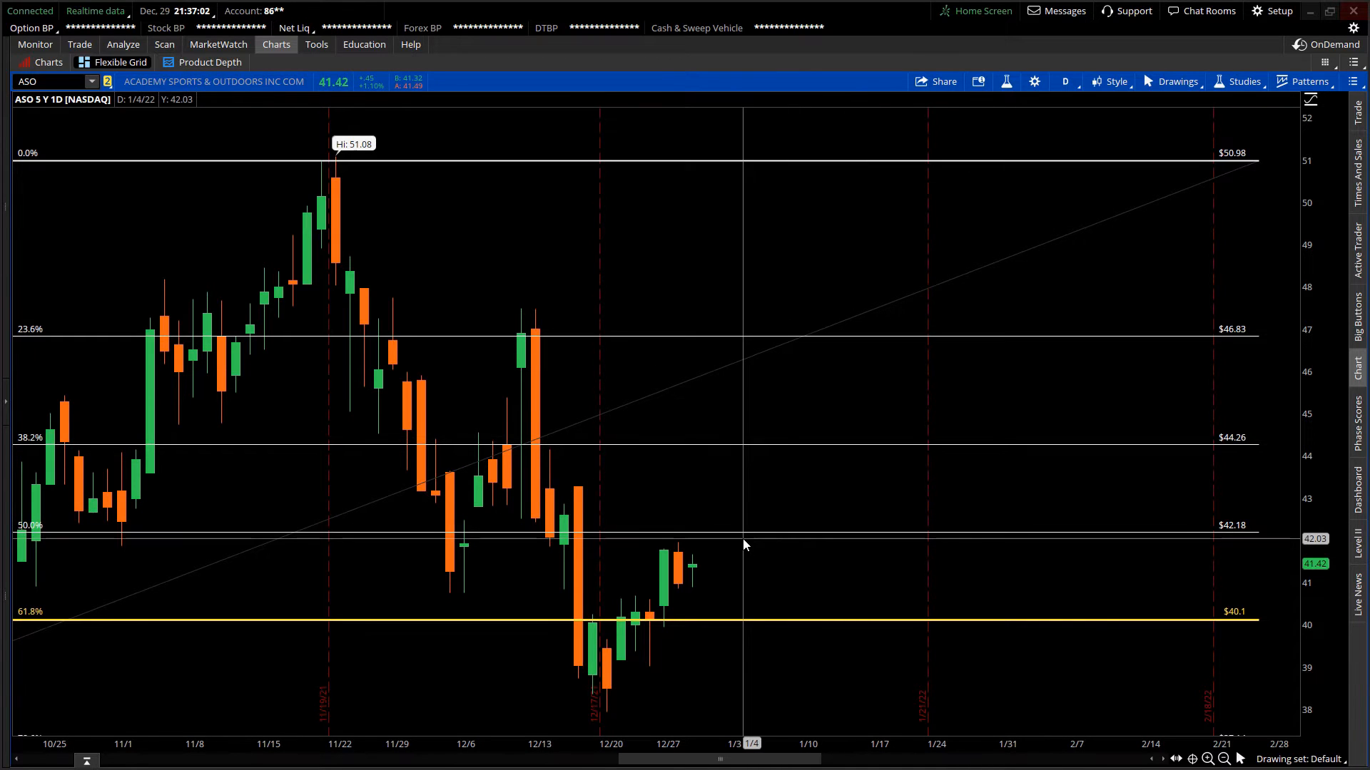
mouse_move(140, 131)
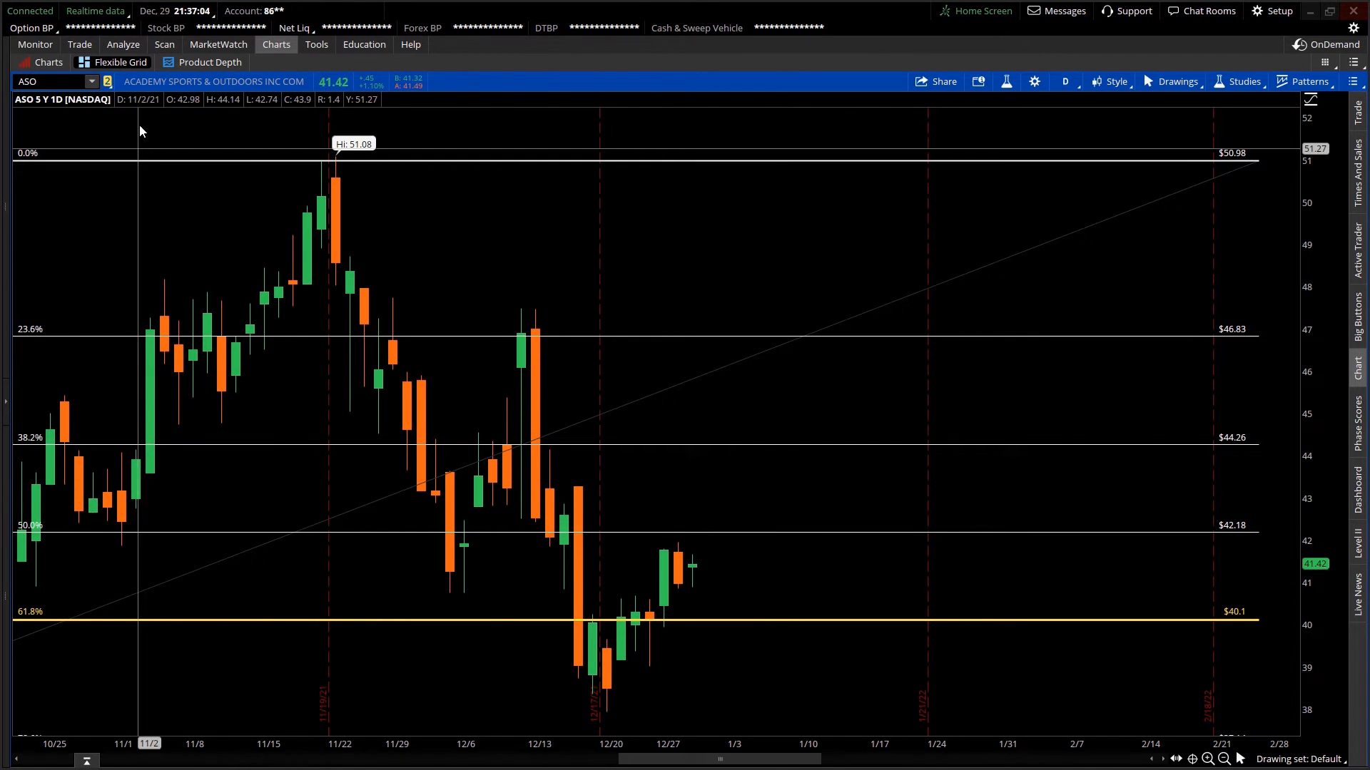
Show the Trade view with the ASO option chain and the +5 7 JAN 22 43 CALL position.
left_click(79, 44)
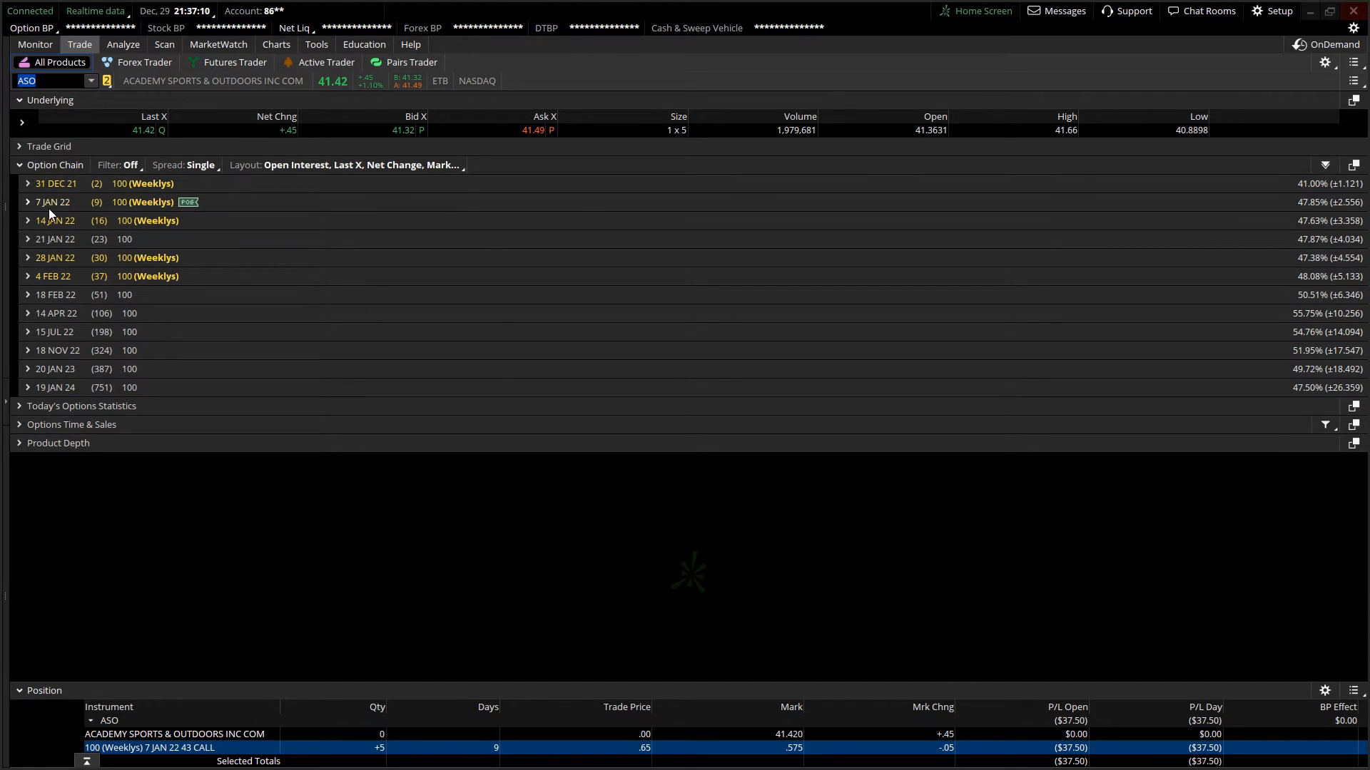
mouse_move(96, 214)
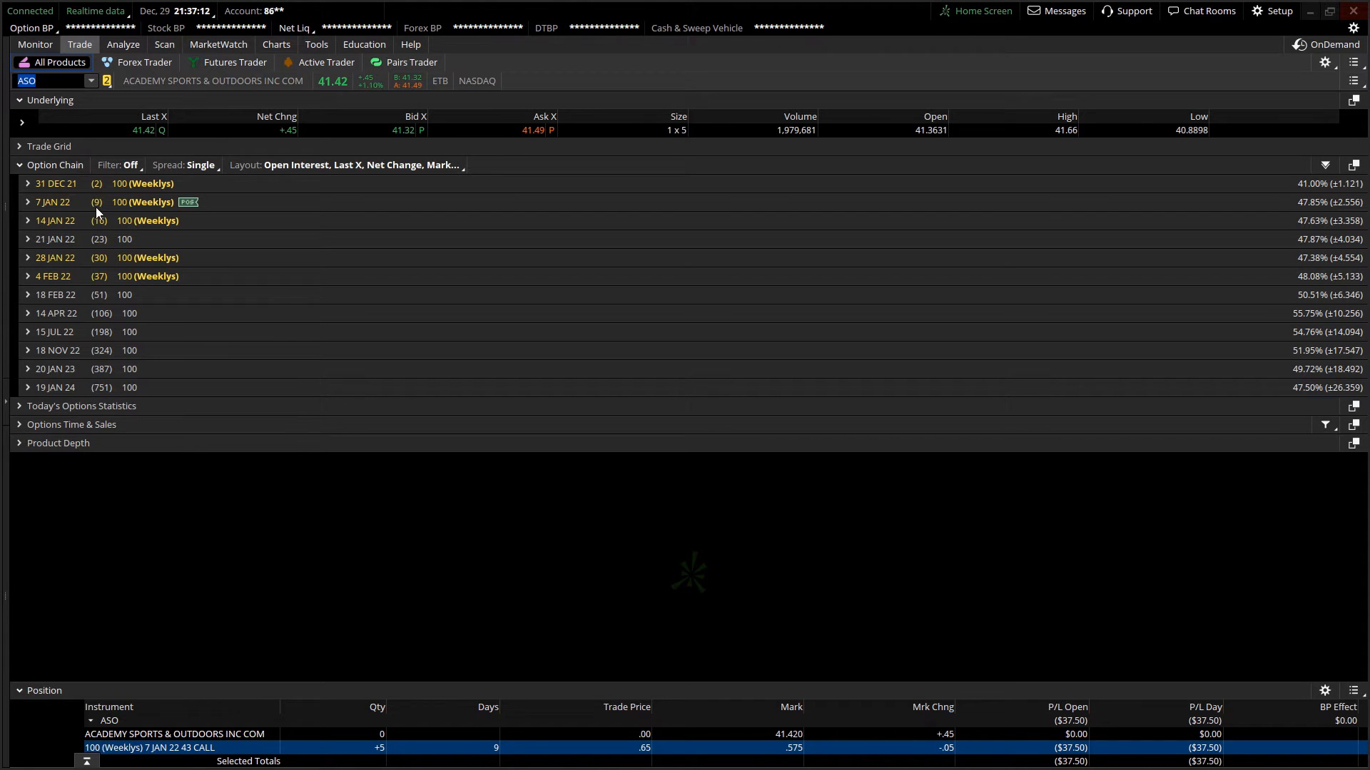
mouse_move(98, 220)
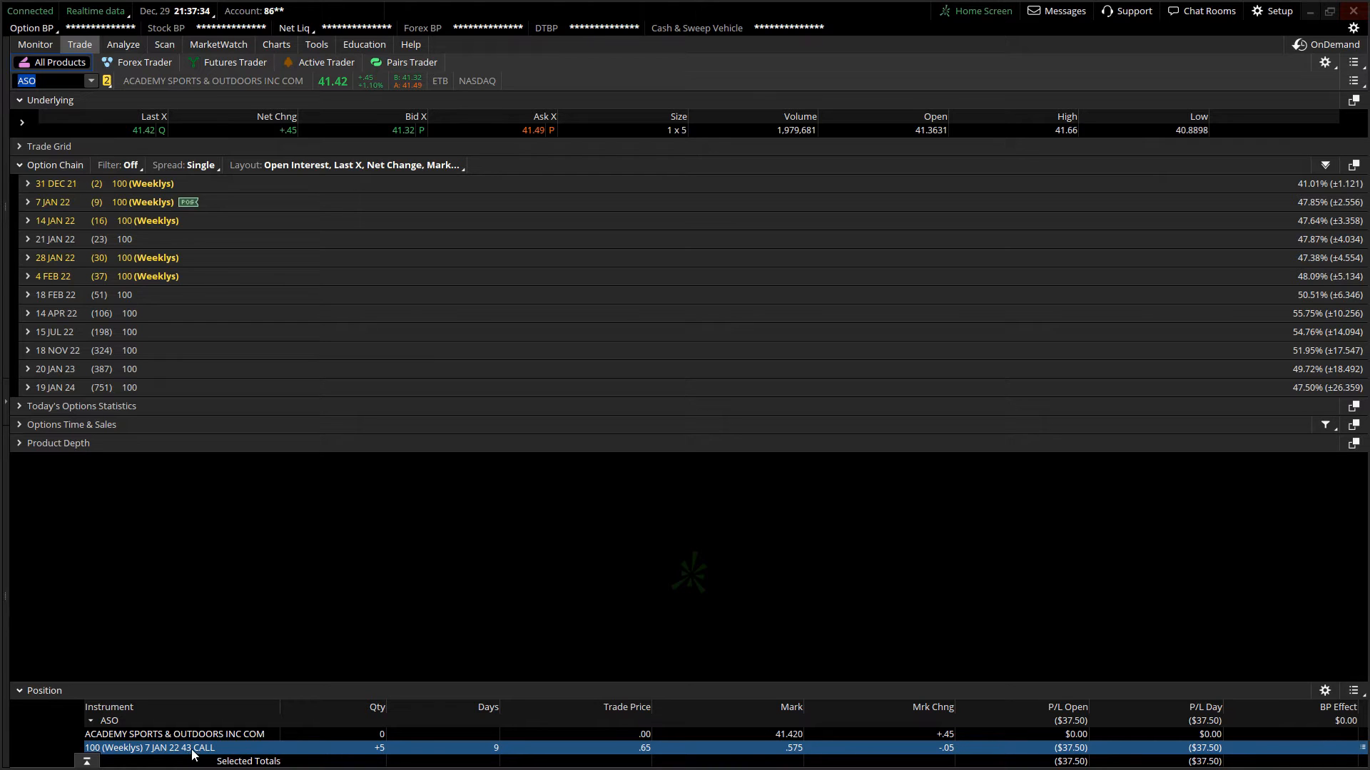
mouse_move(154, 753)
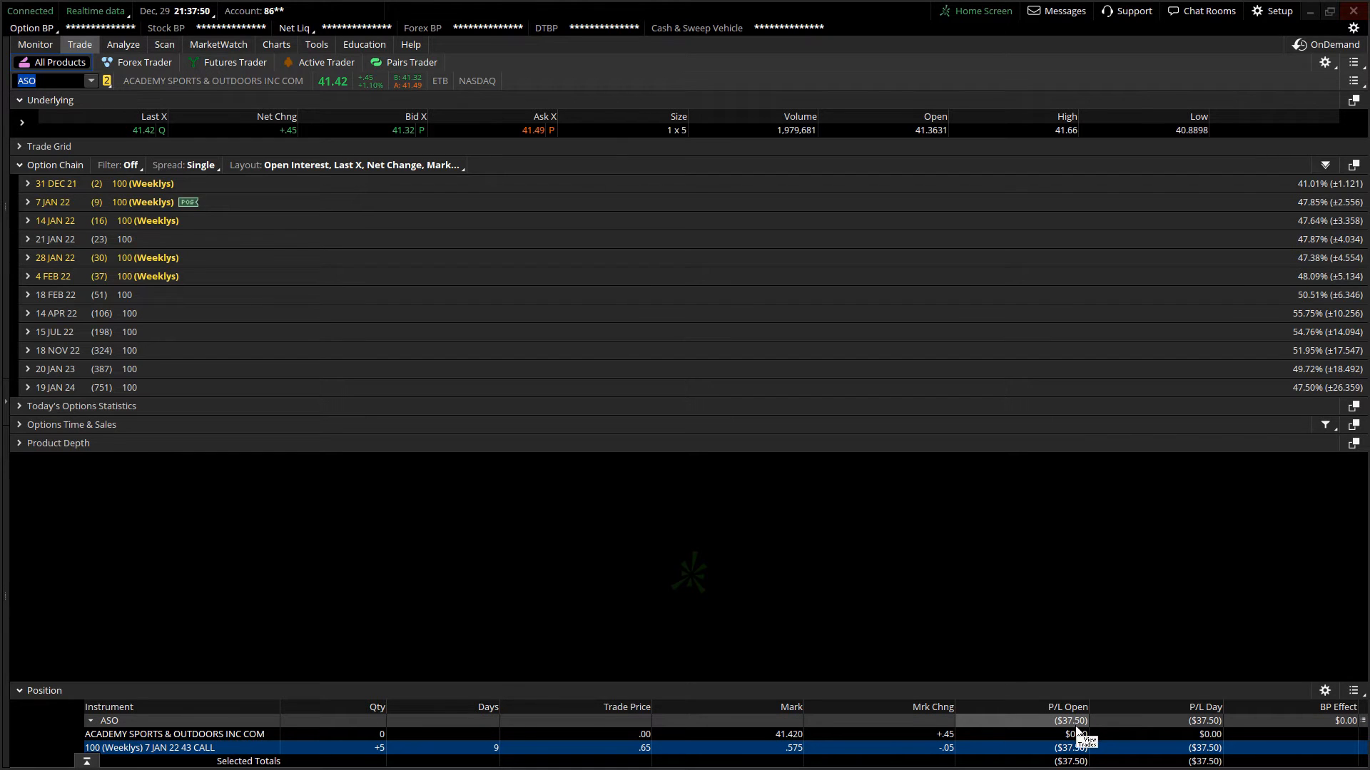
mouse_move(351, 703)
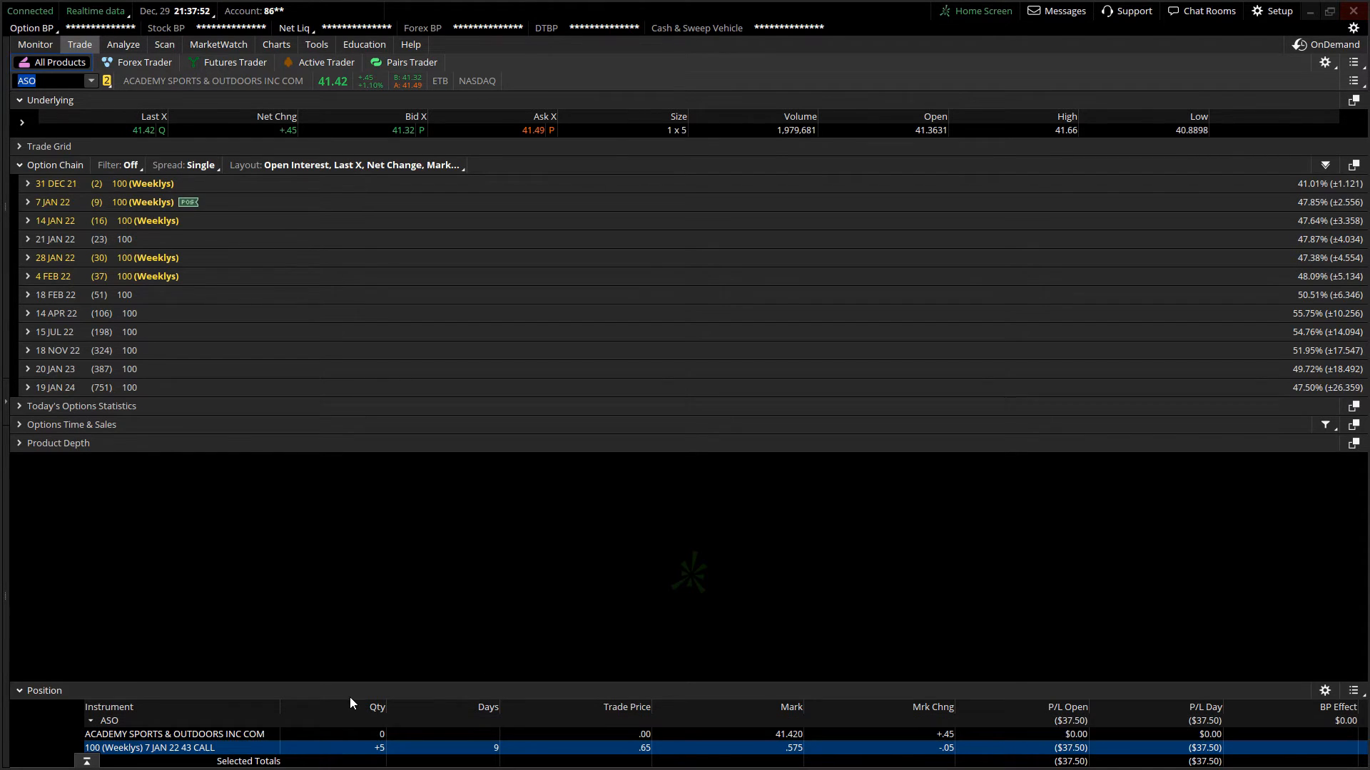
right_click(149, 747)
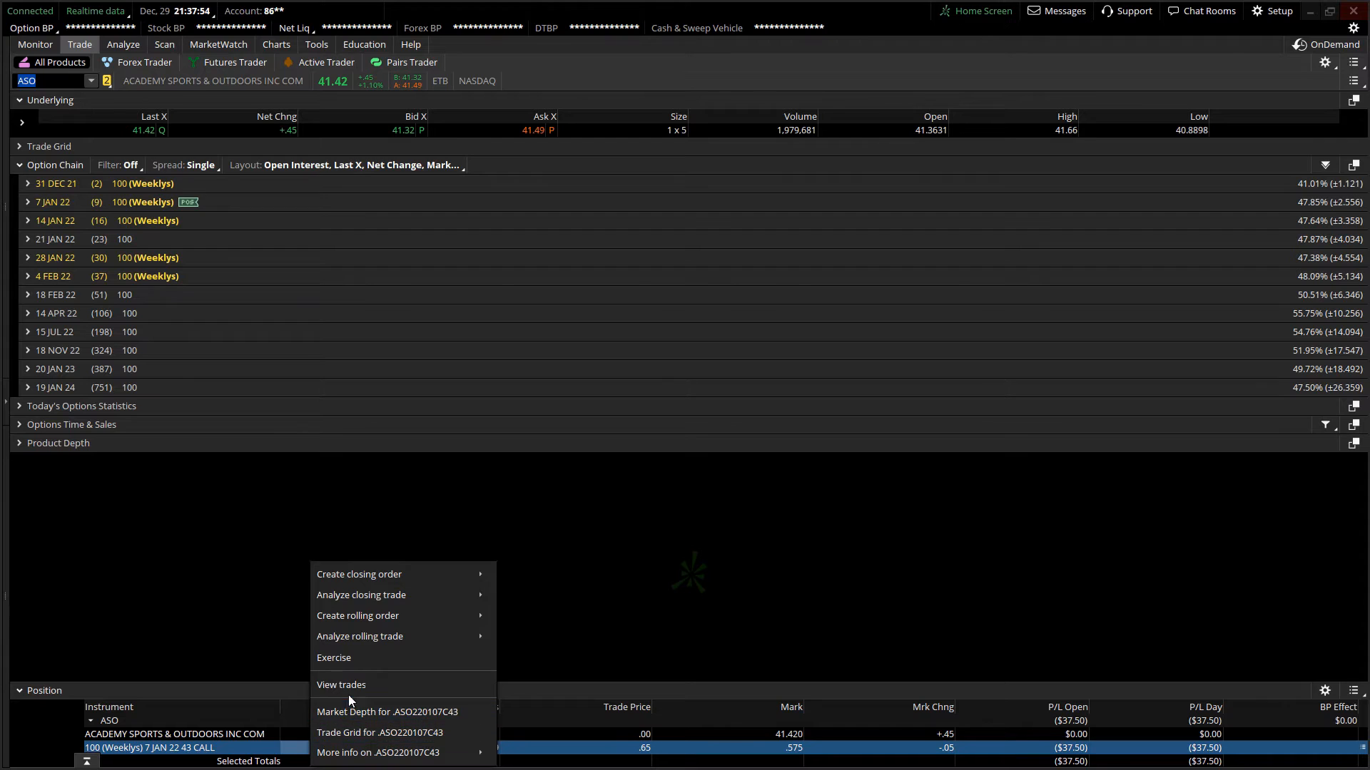
left_click(341, 684)
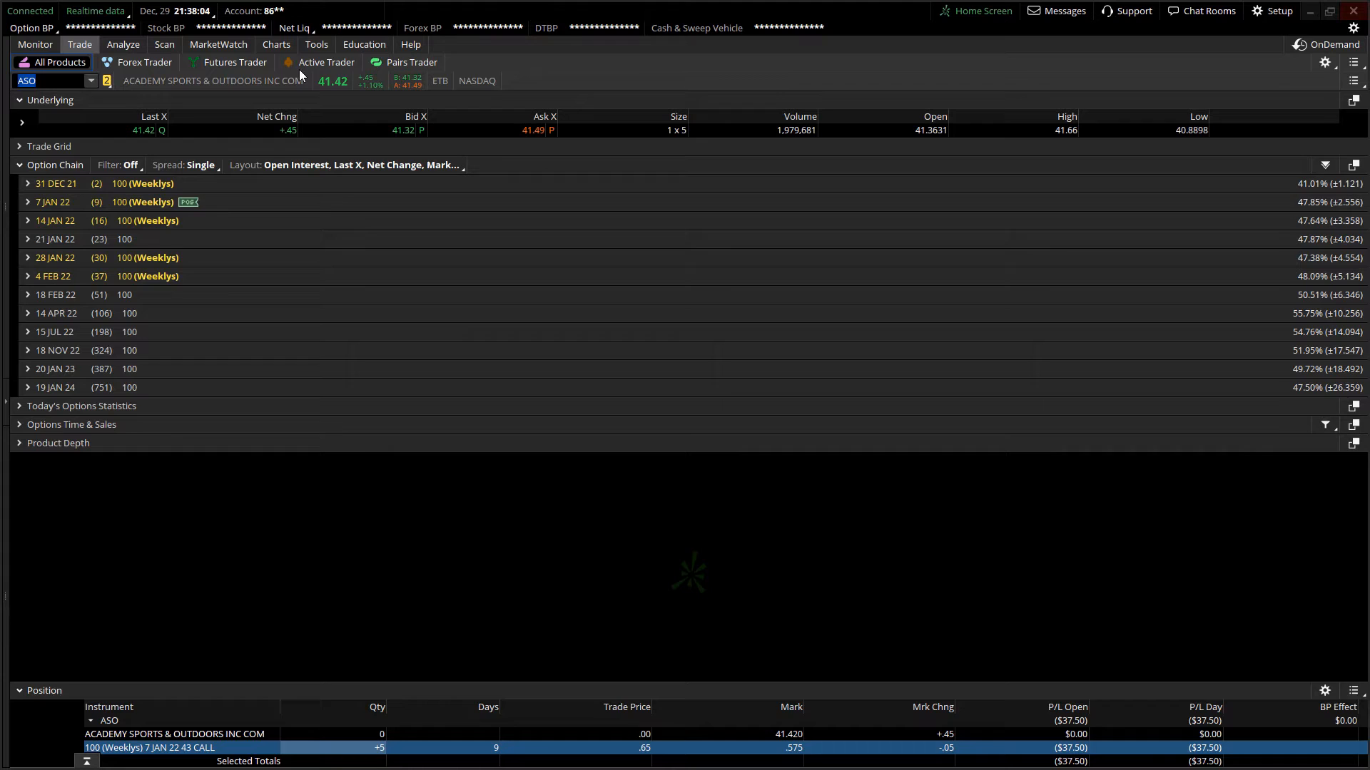
left_click(275, 44)
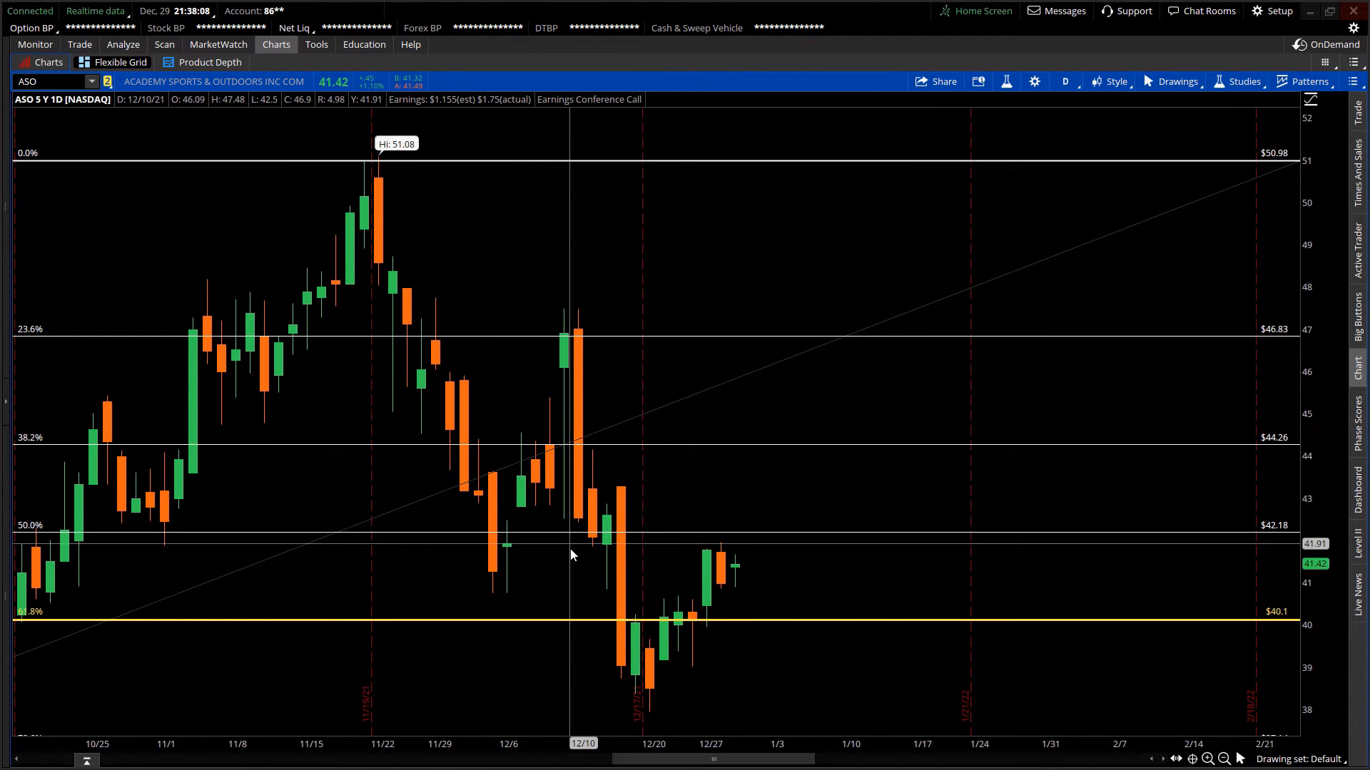
mouse_move(730, 583)
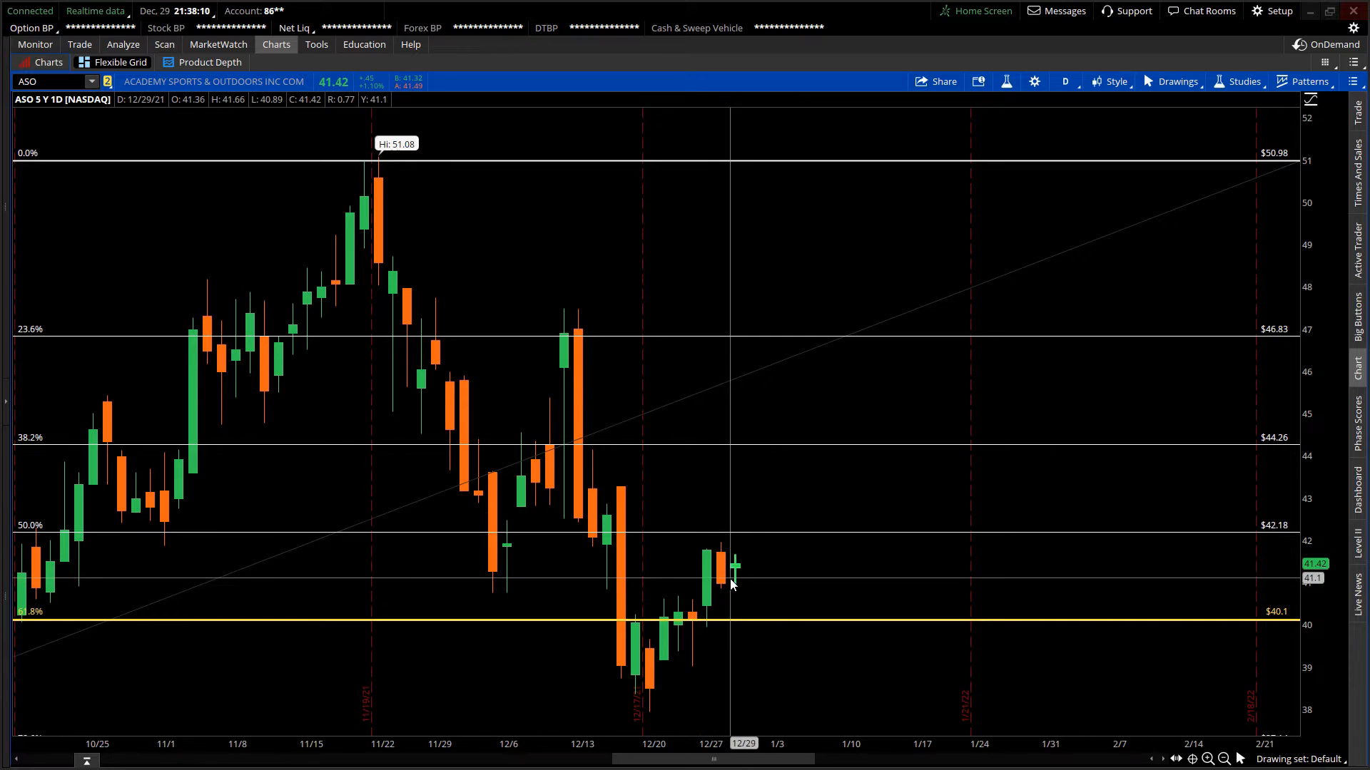
mouse_move(808, 572)
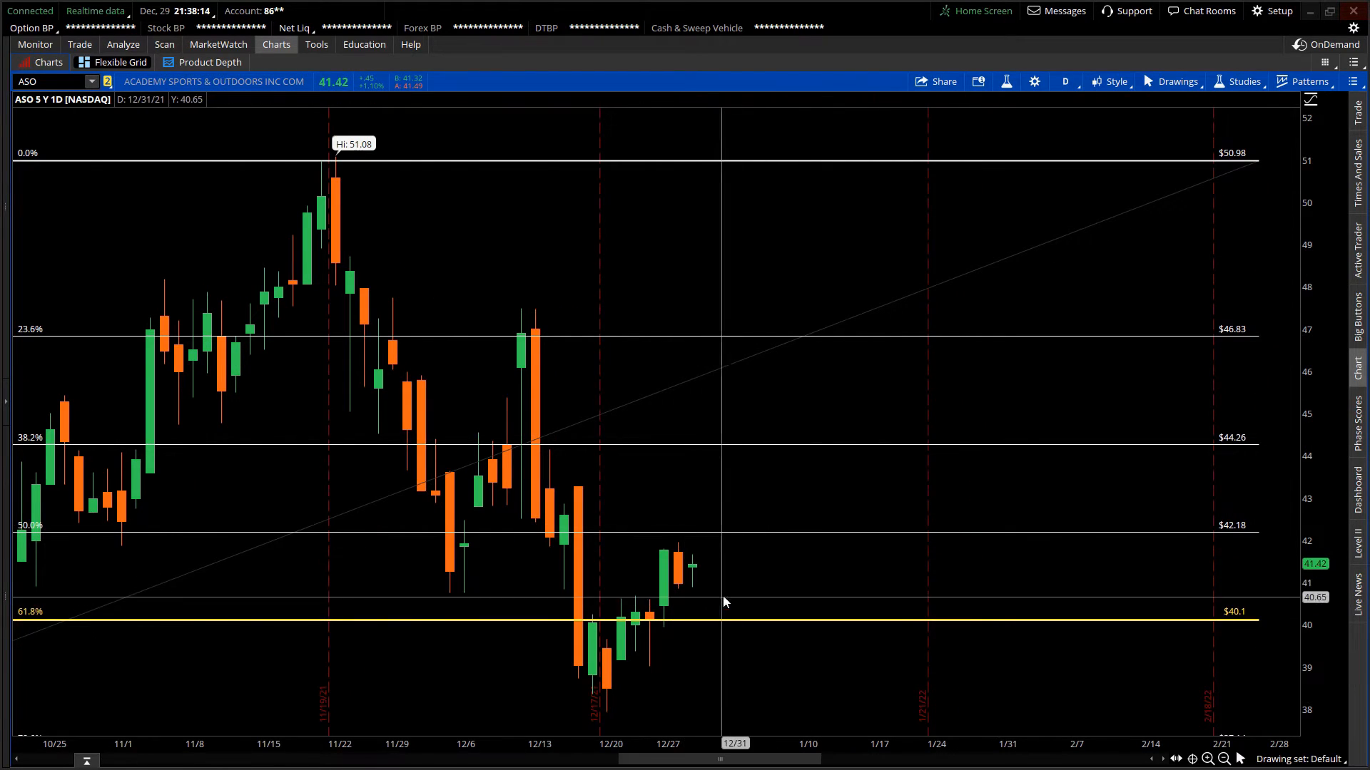
mouse_move(709, 590)
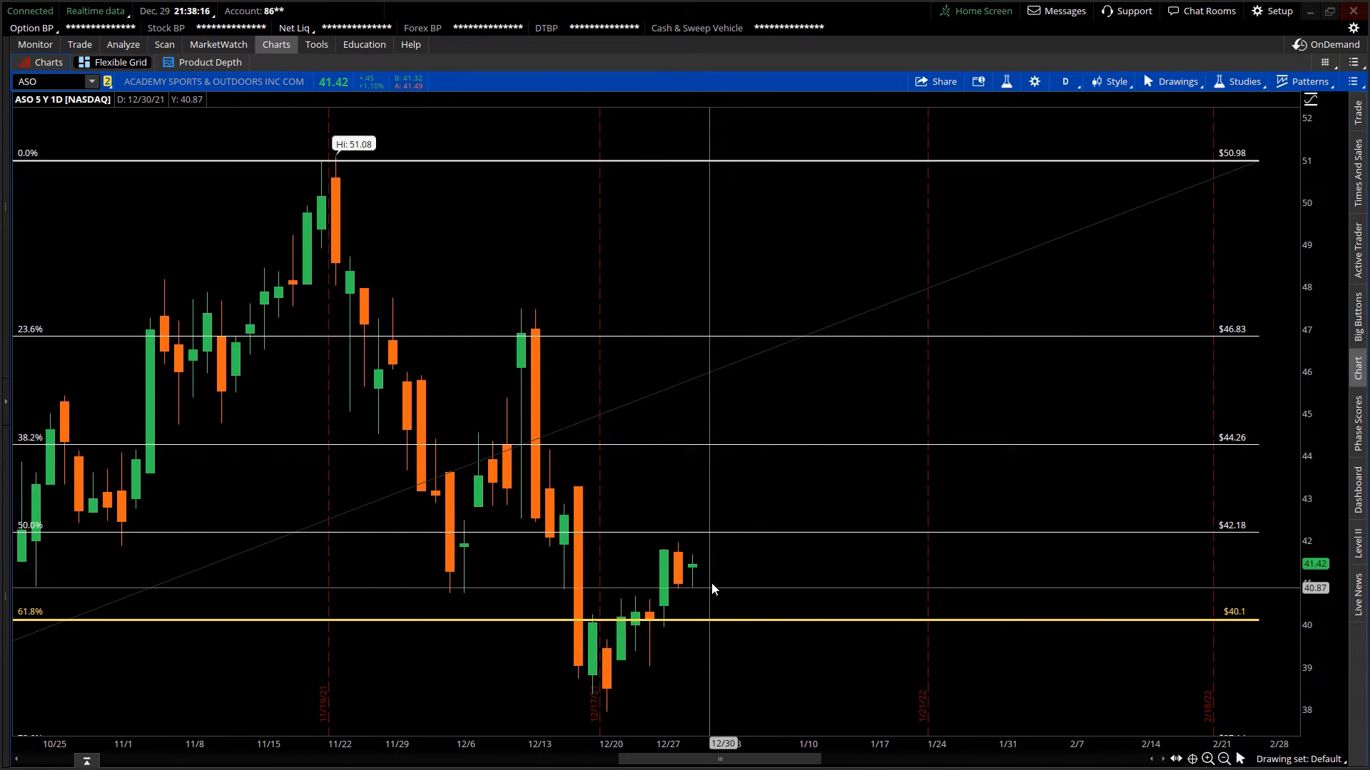
mouse_move(741, 542)
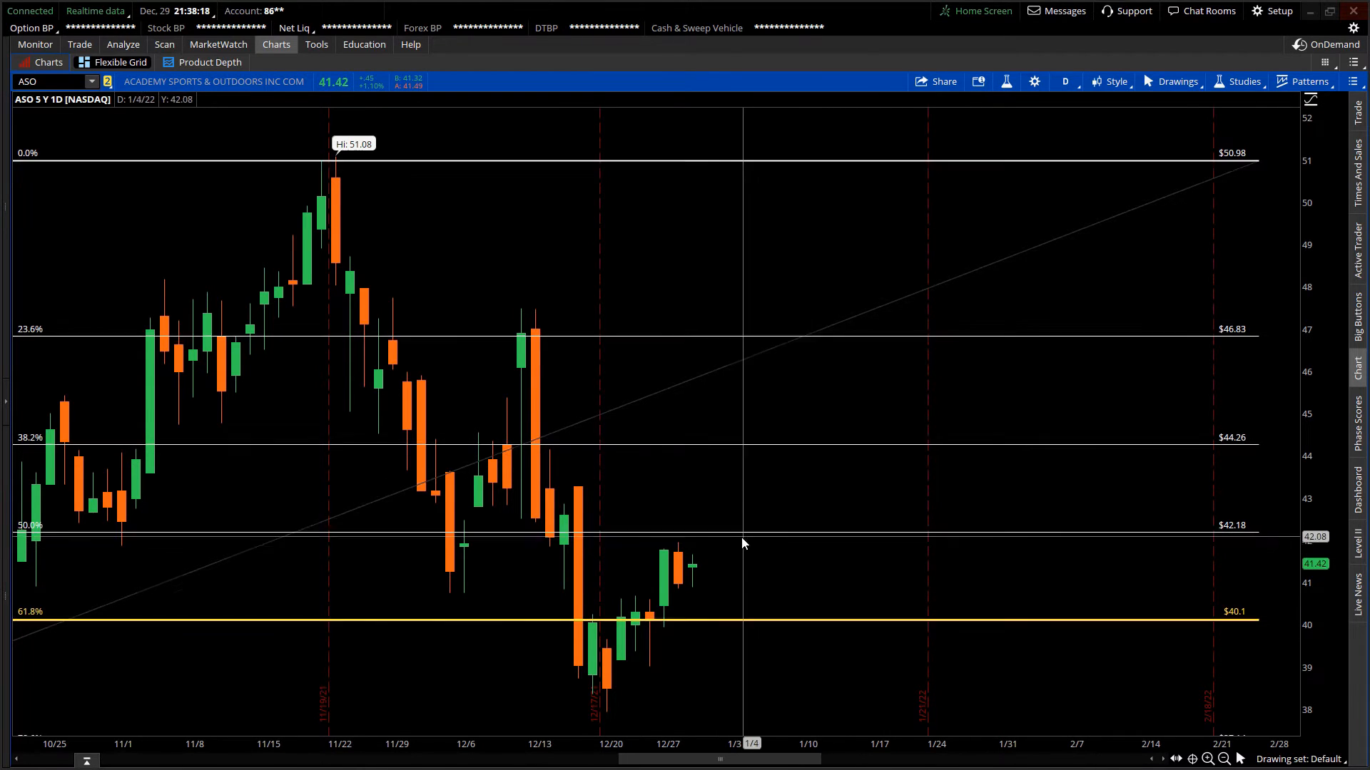
mouse_move(738, 539)
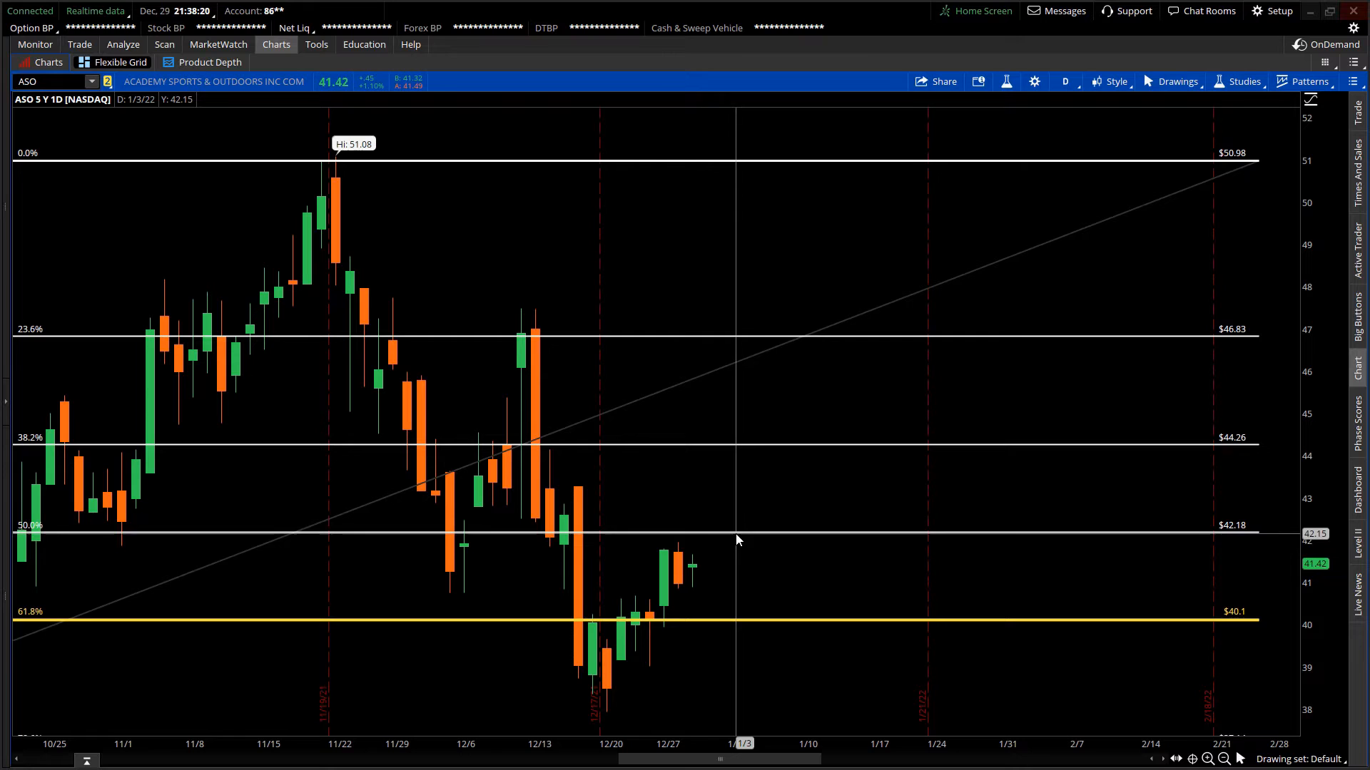
mouse_move(716, 539)
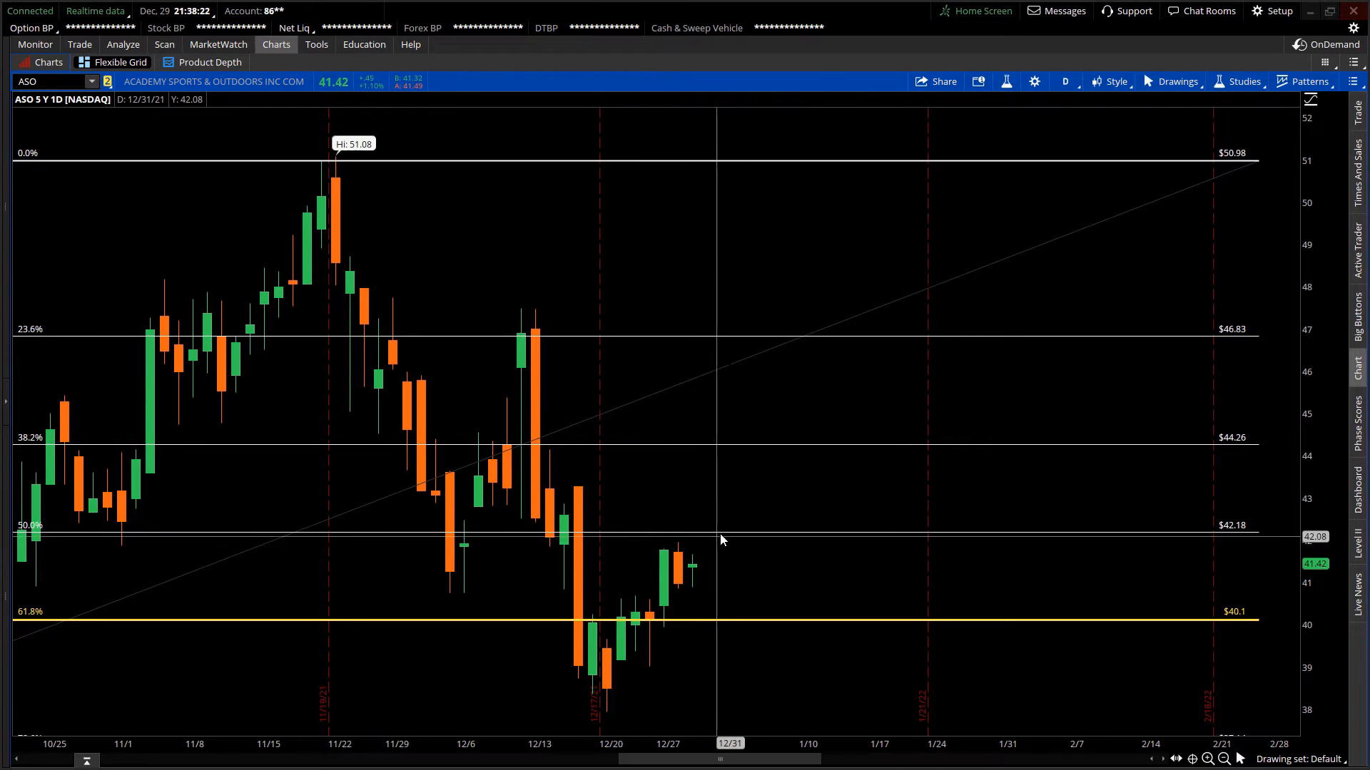
mouse_move(742, 531)
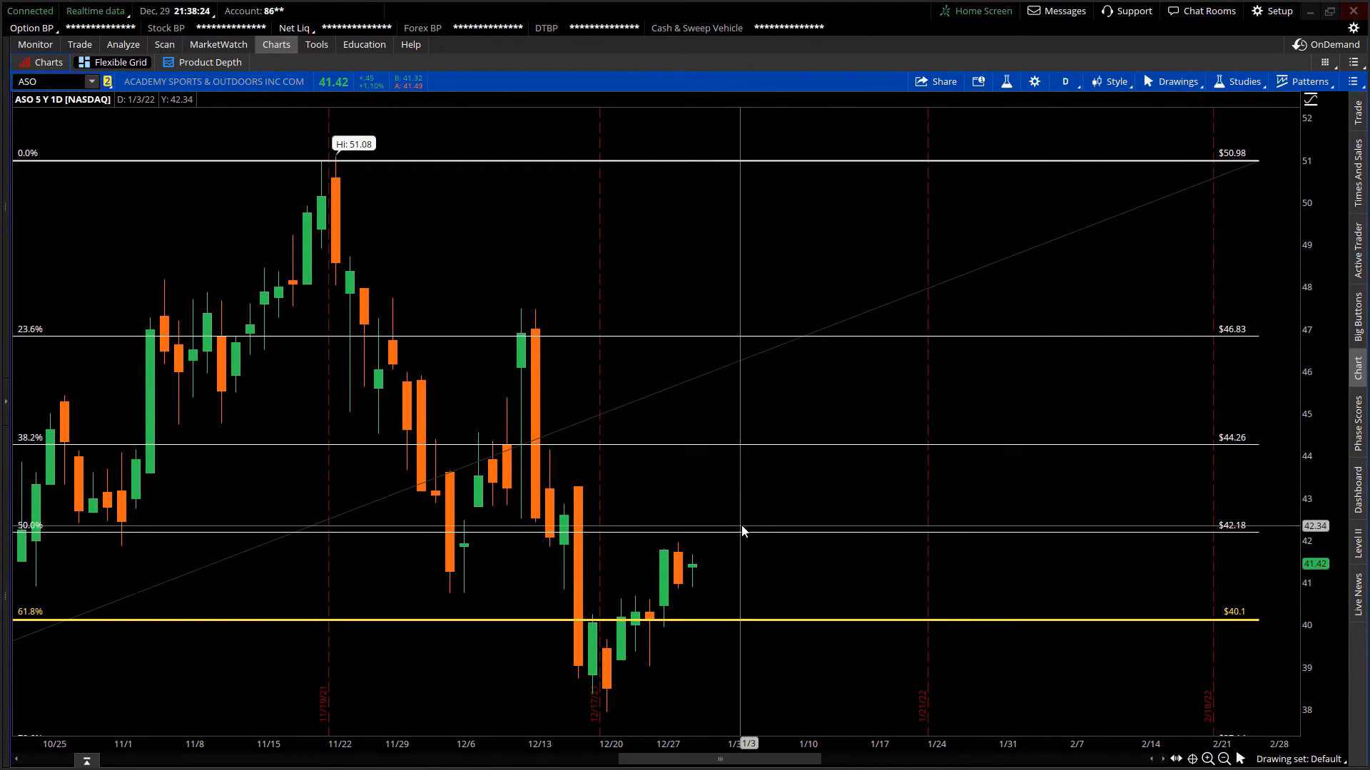
mouse_move(716, 551)
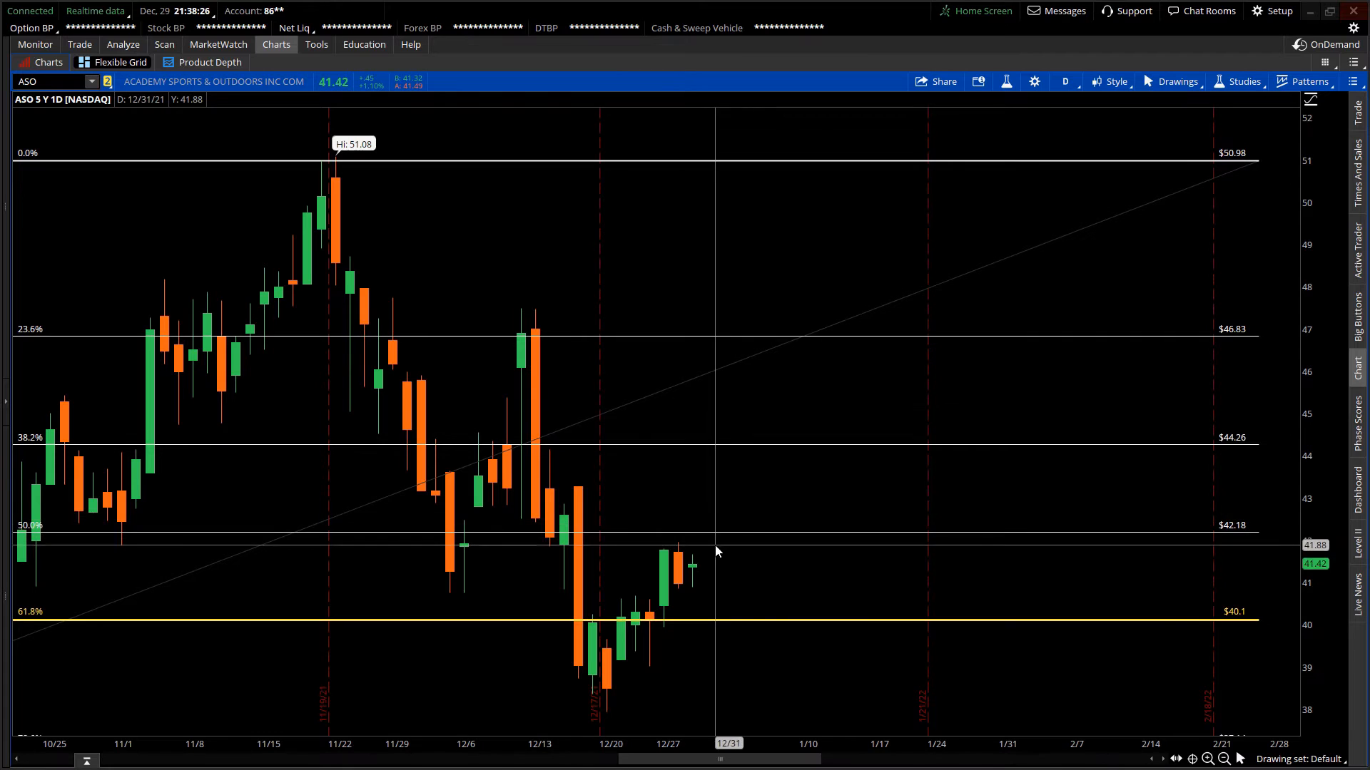
mouse_move(832, 502)
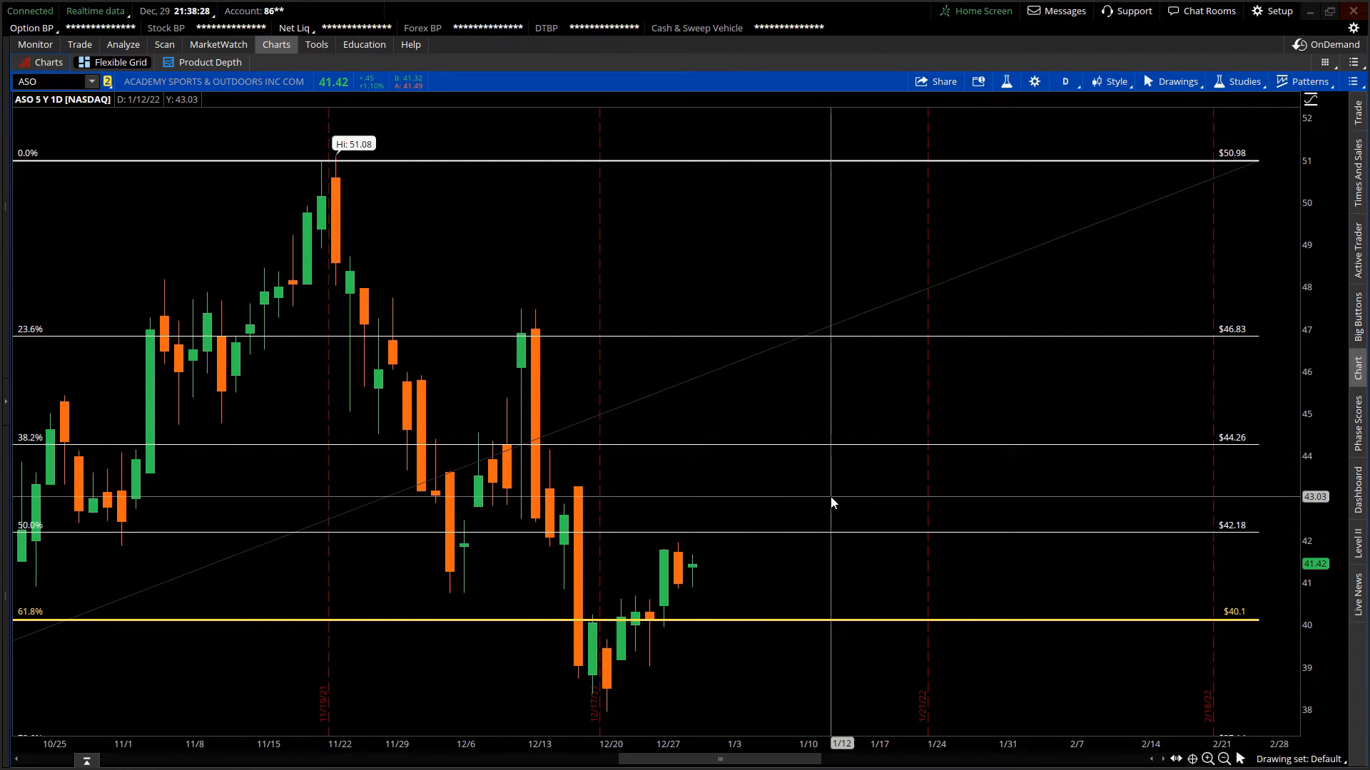
mouse_move(891, 496)
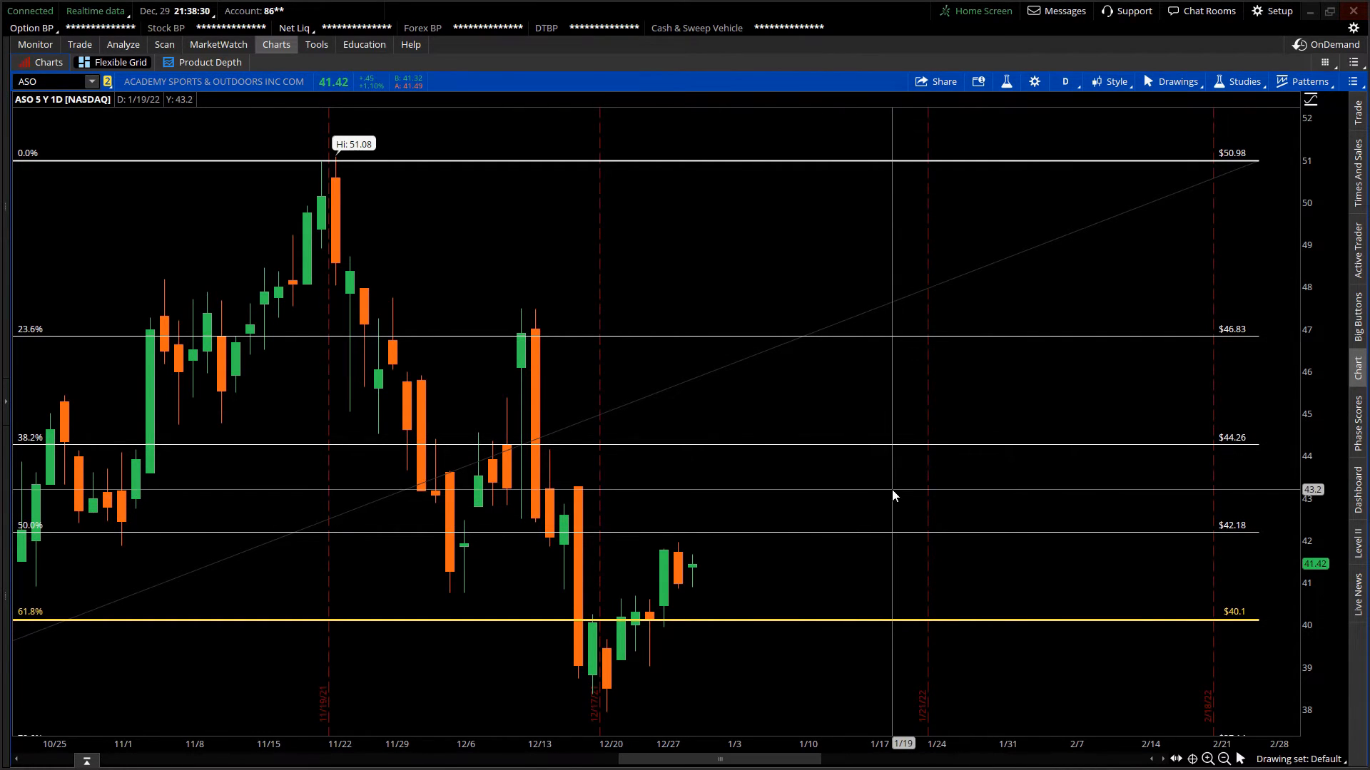
mouse_move(1007, 448)
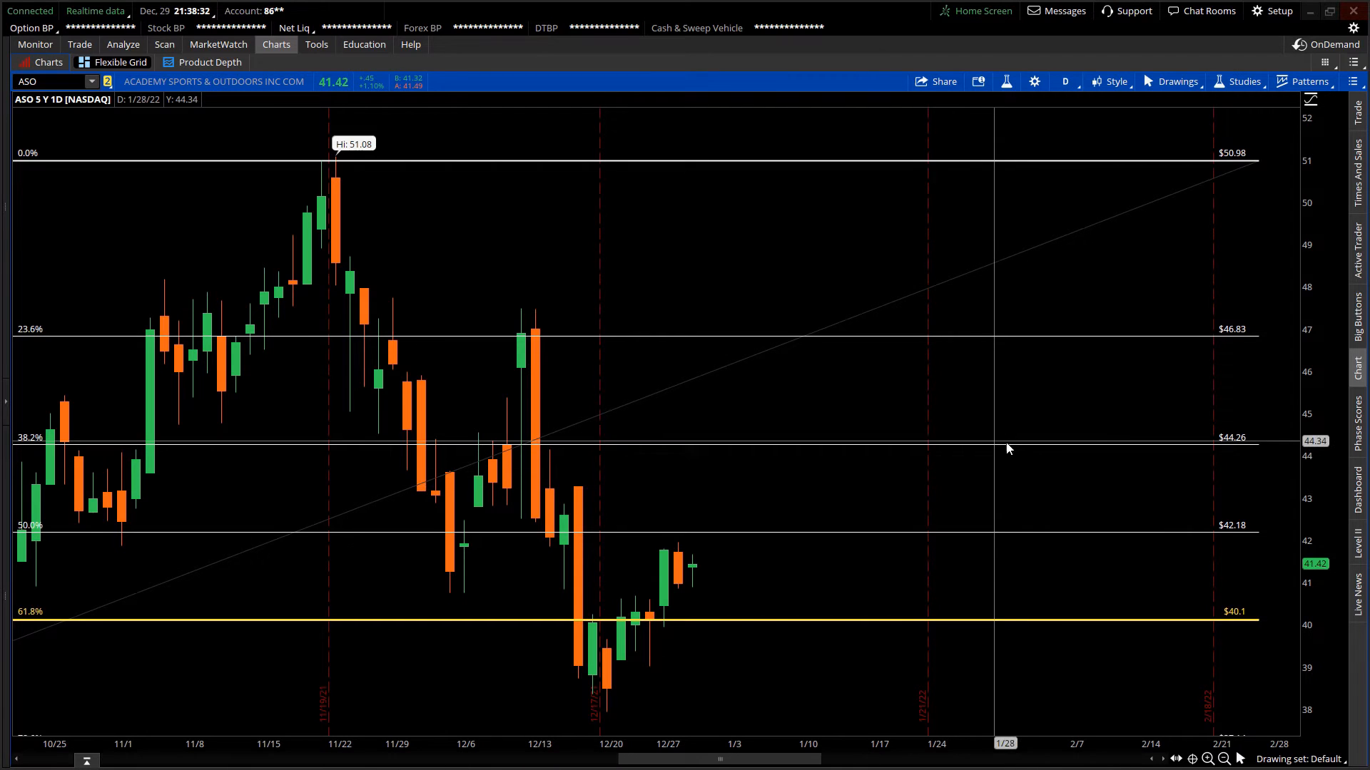
mouse_move(57, 444)
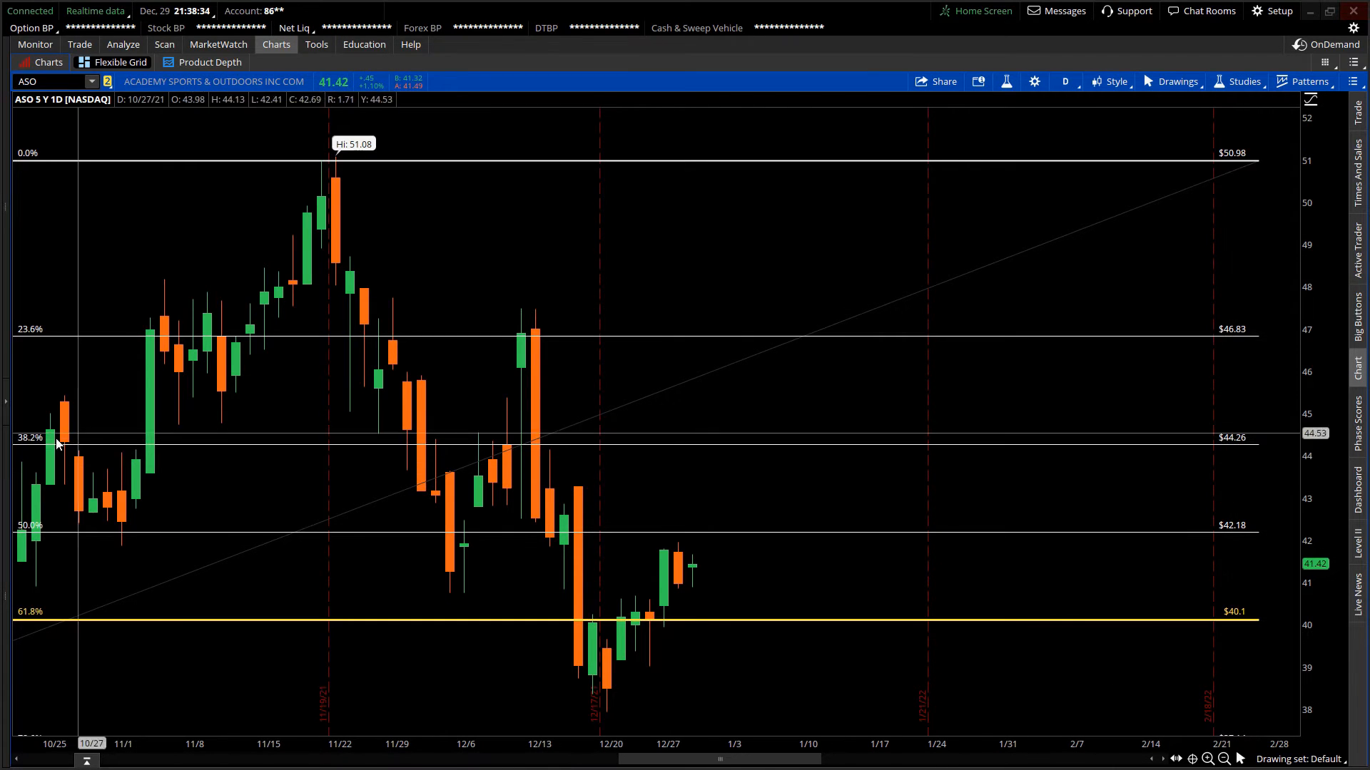
mouse_move(217, 568)
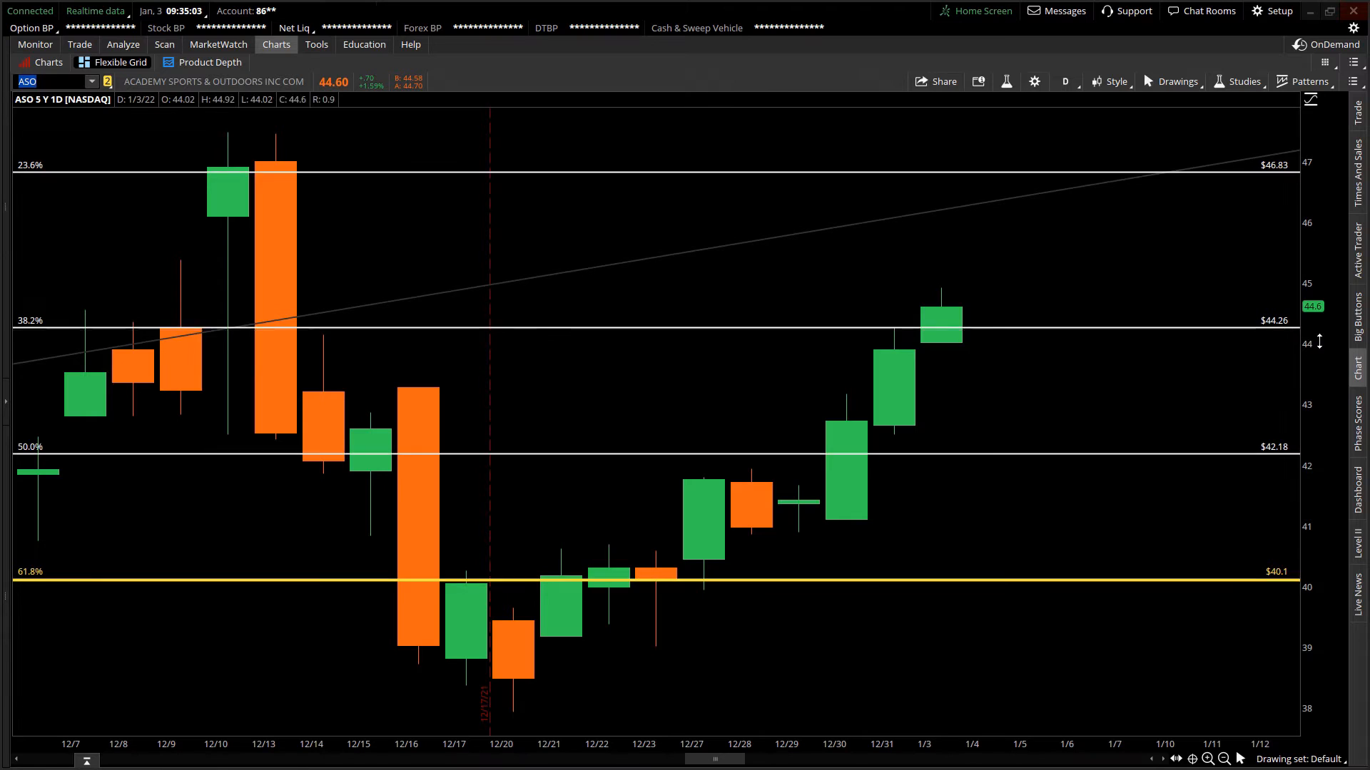
mouse_move(968, 411)
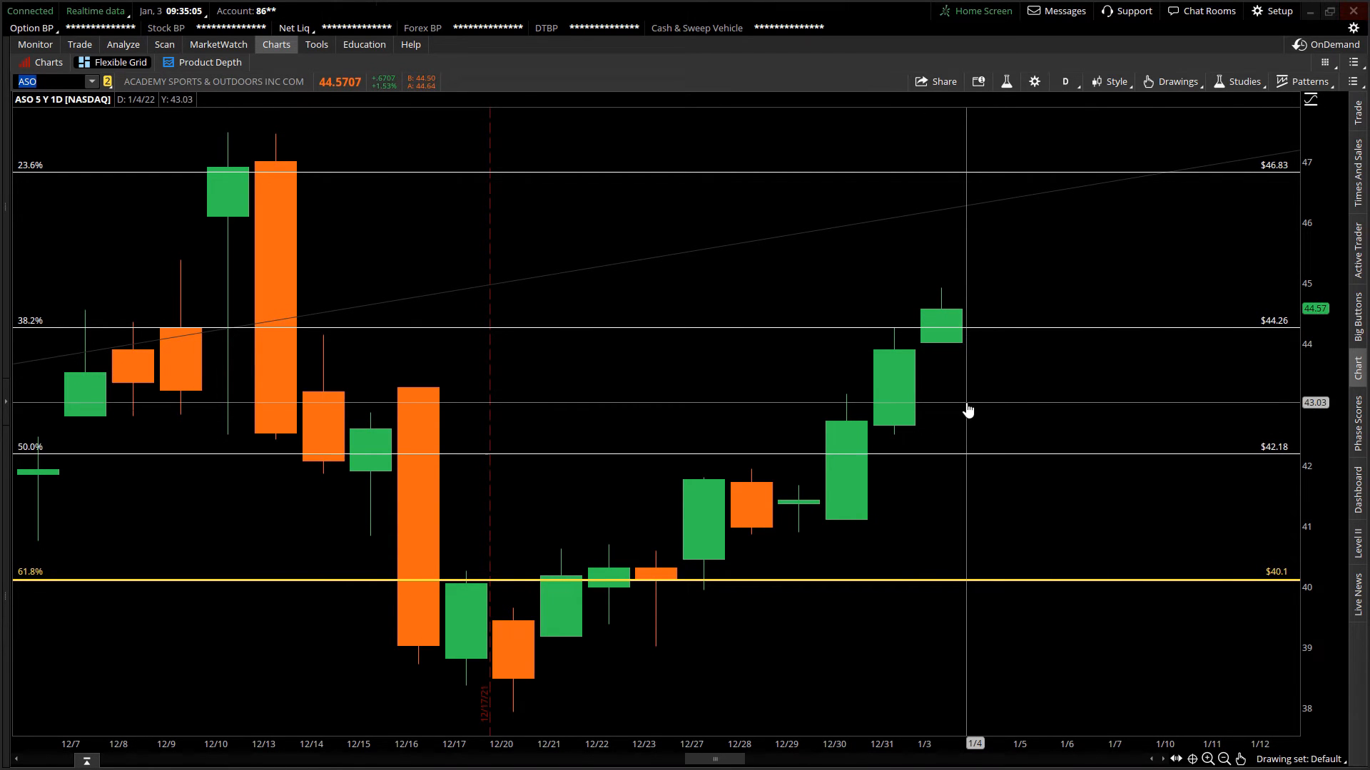
mouse_move(953, 422)
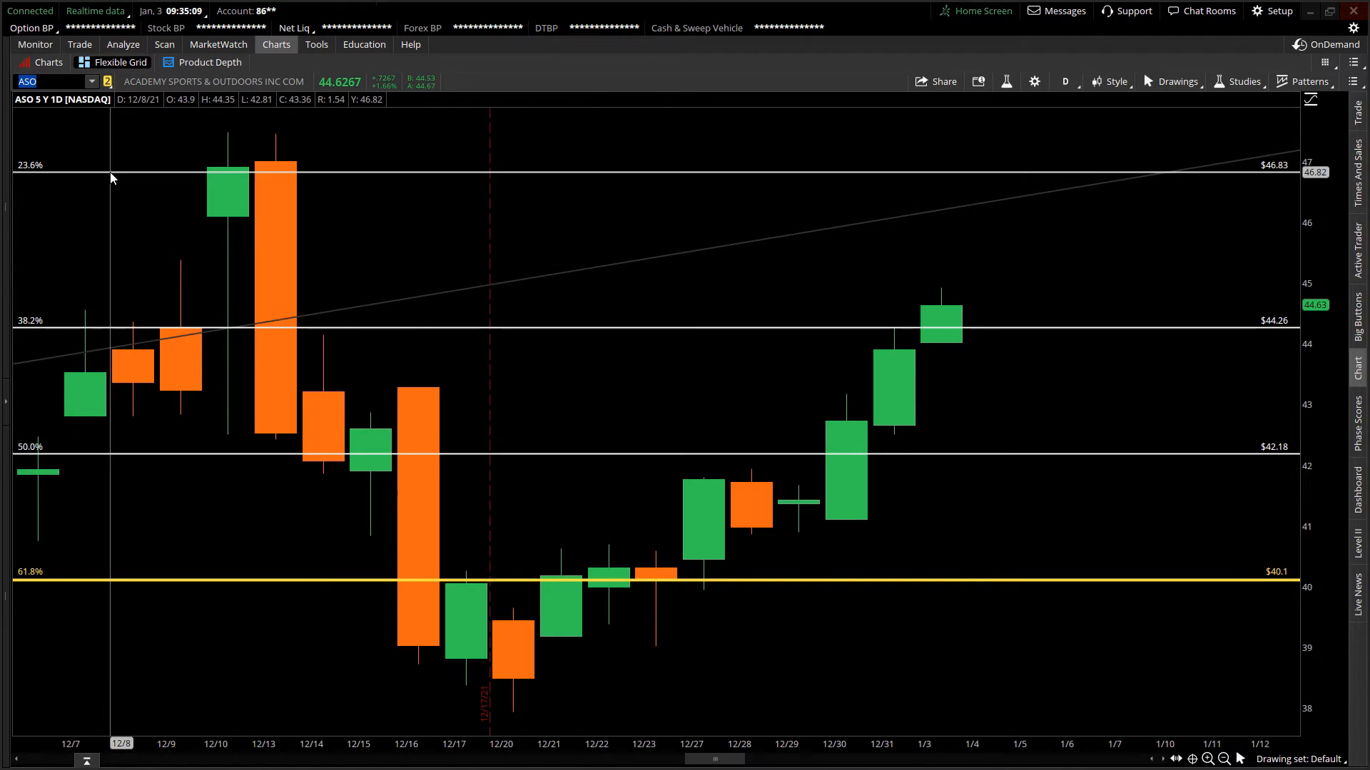
mouse_move(942, 325)
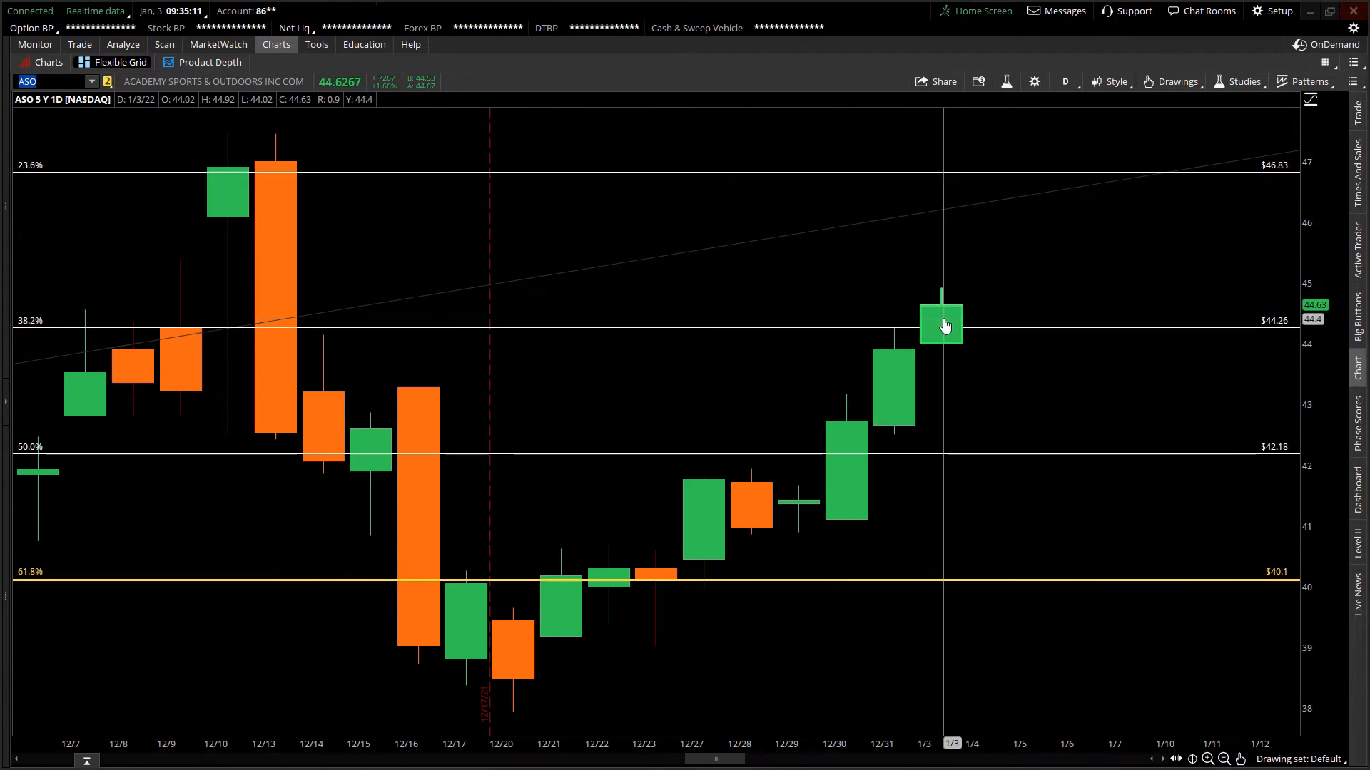
mouse_move(1043, 164)
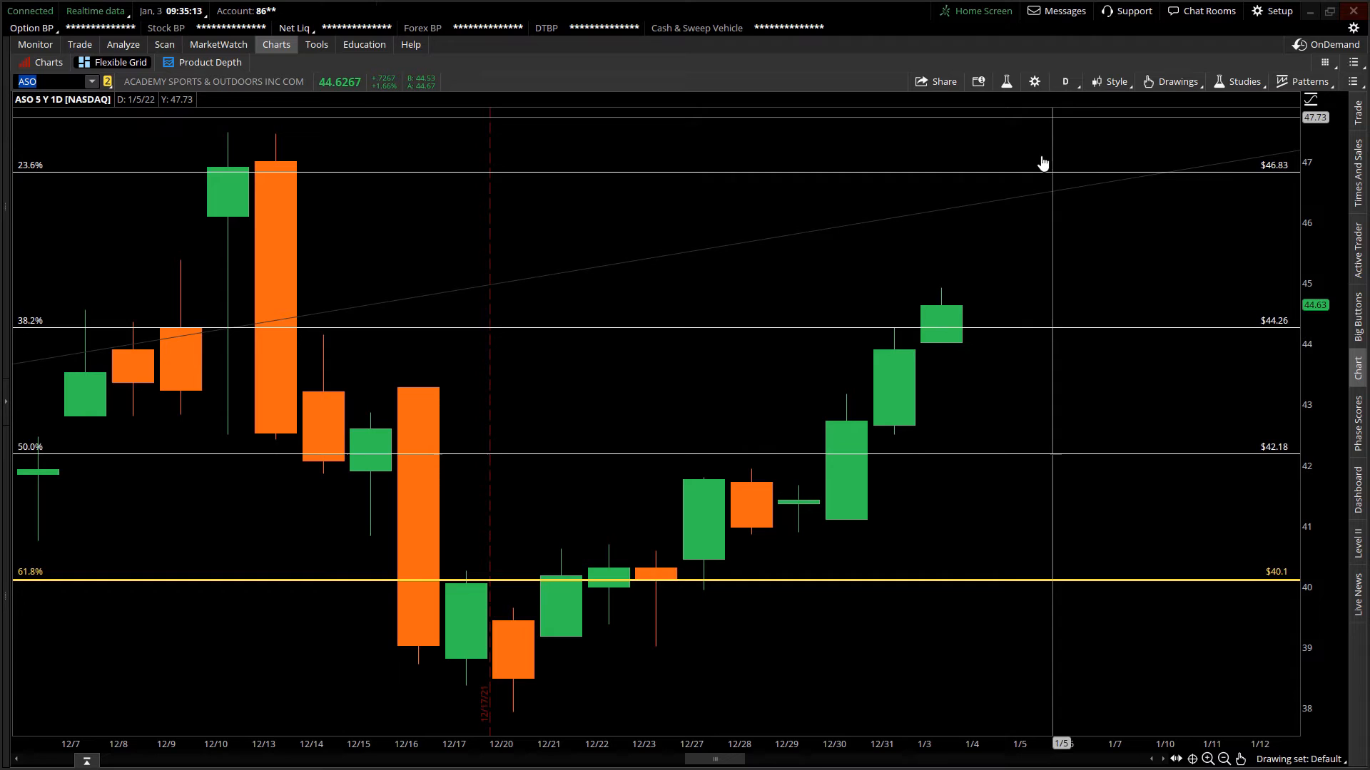
mouse_move(450, 167)
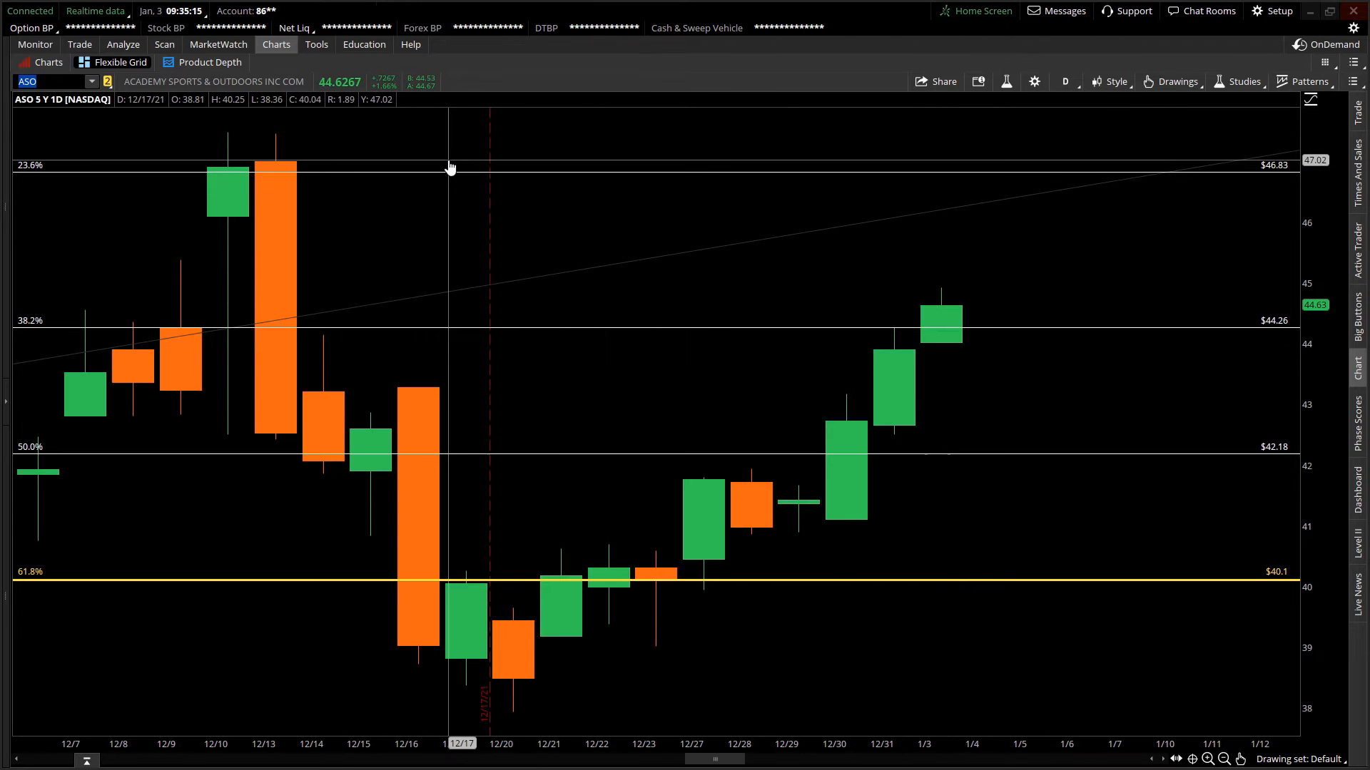
mouse_move(746, 193)
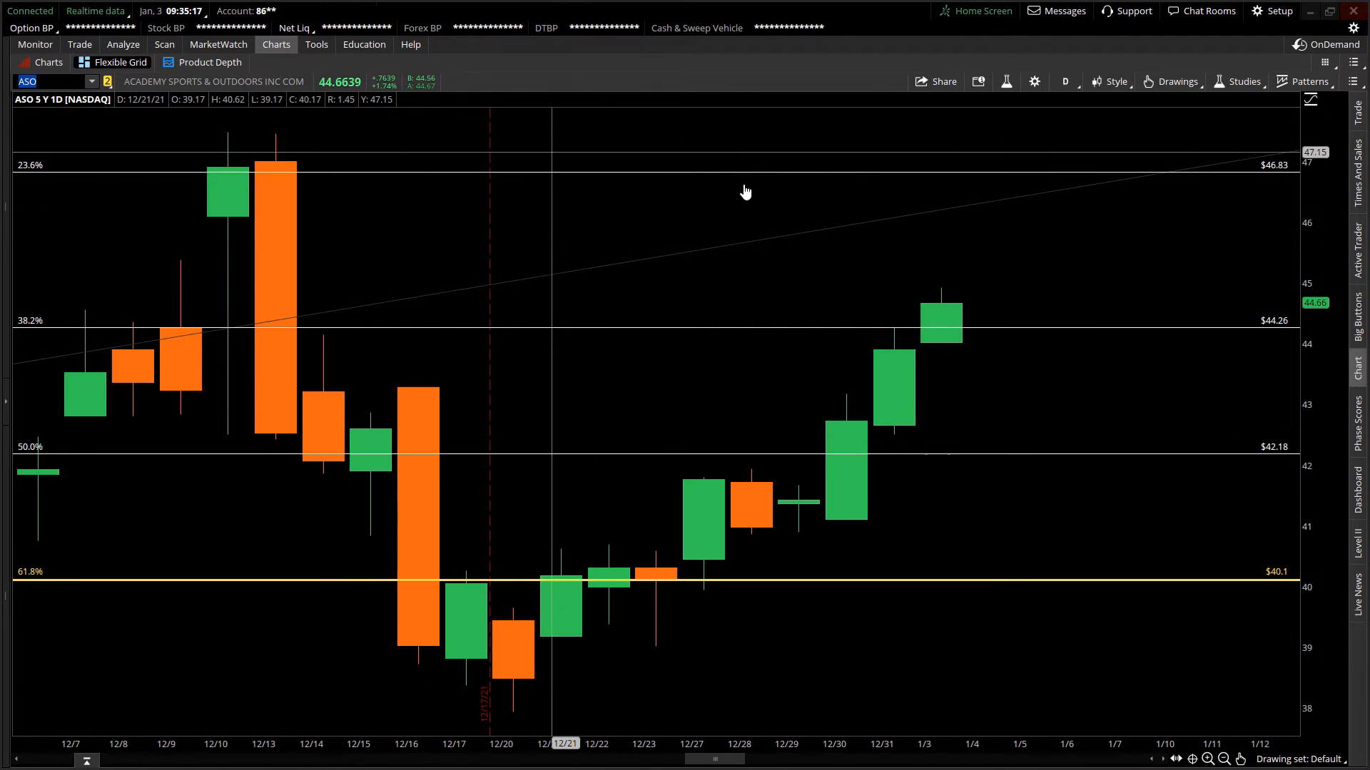
mouse_move(940, 330)
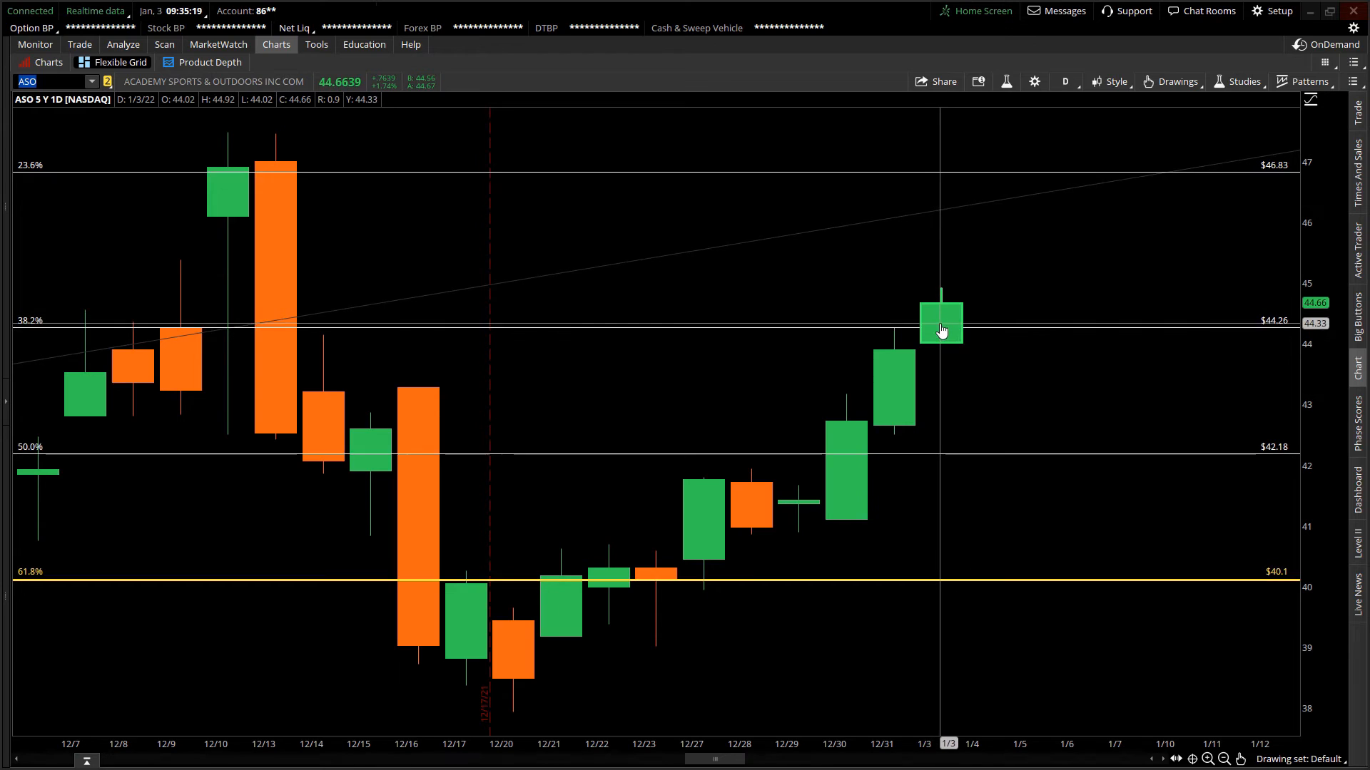
mouse_move(953, 356)
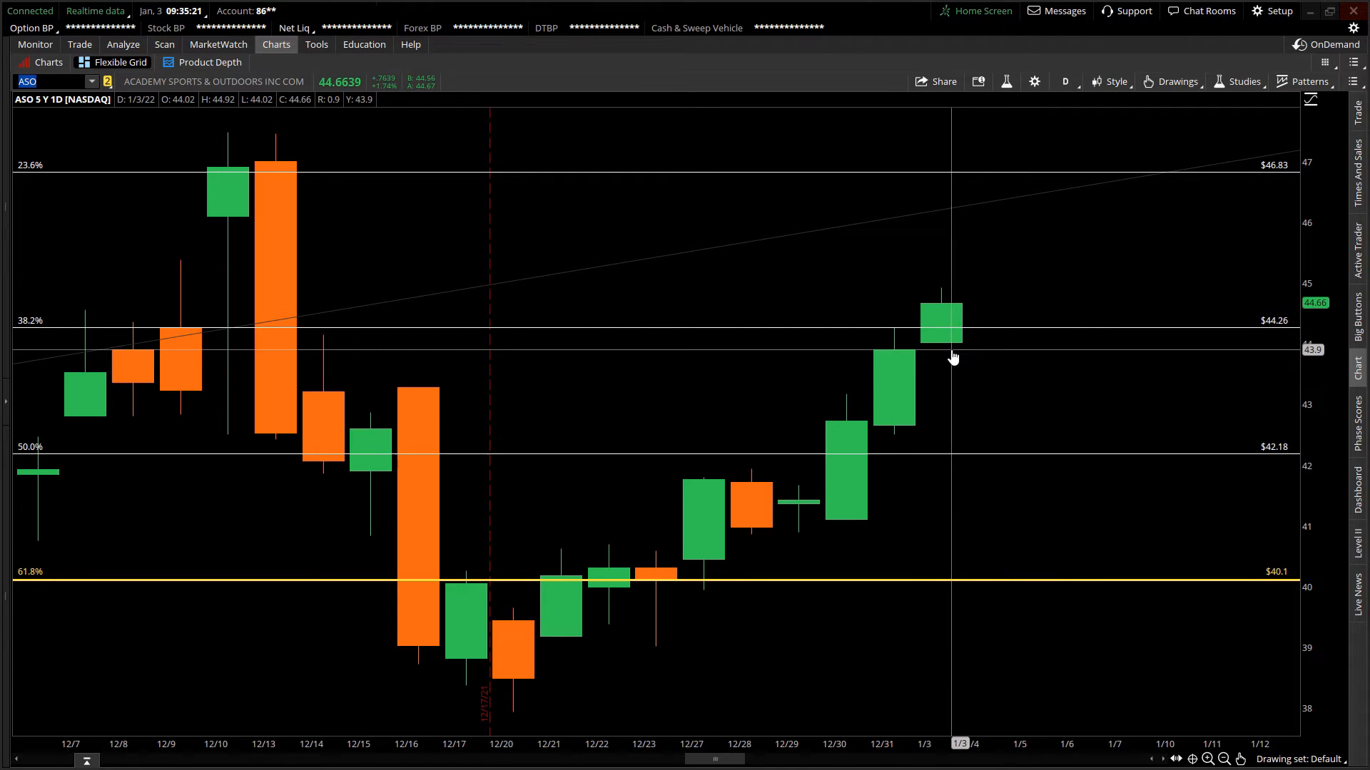
mouse_move(948, 344)
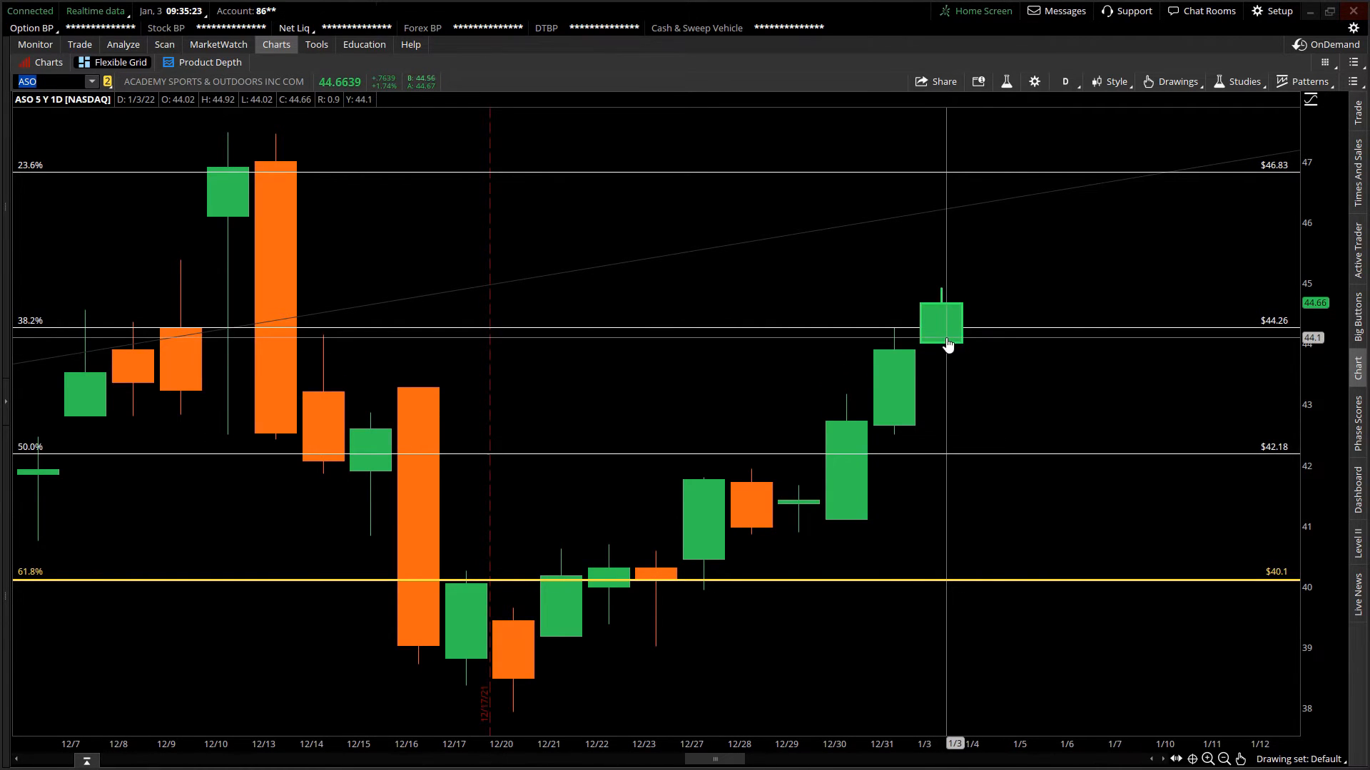
mouse_move(227, 192)
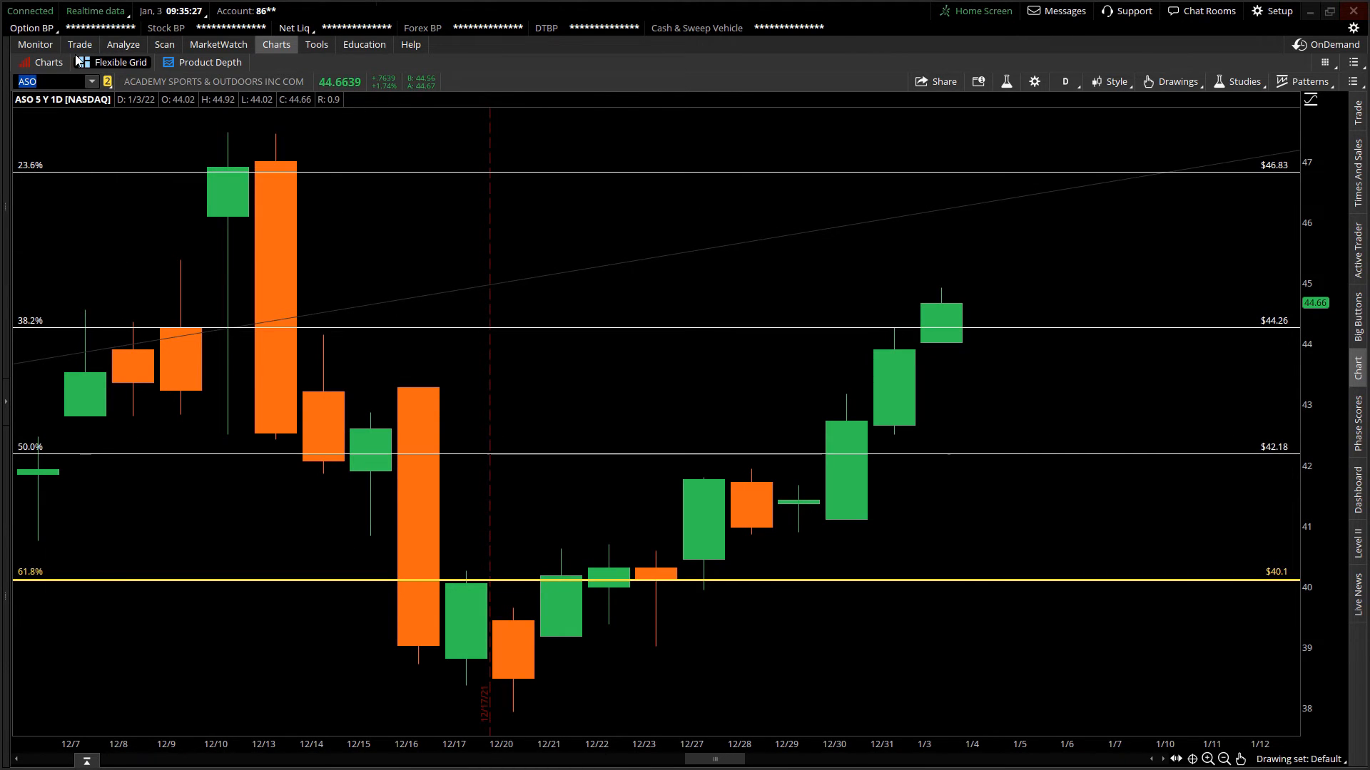
left_click(78, 44)
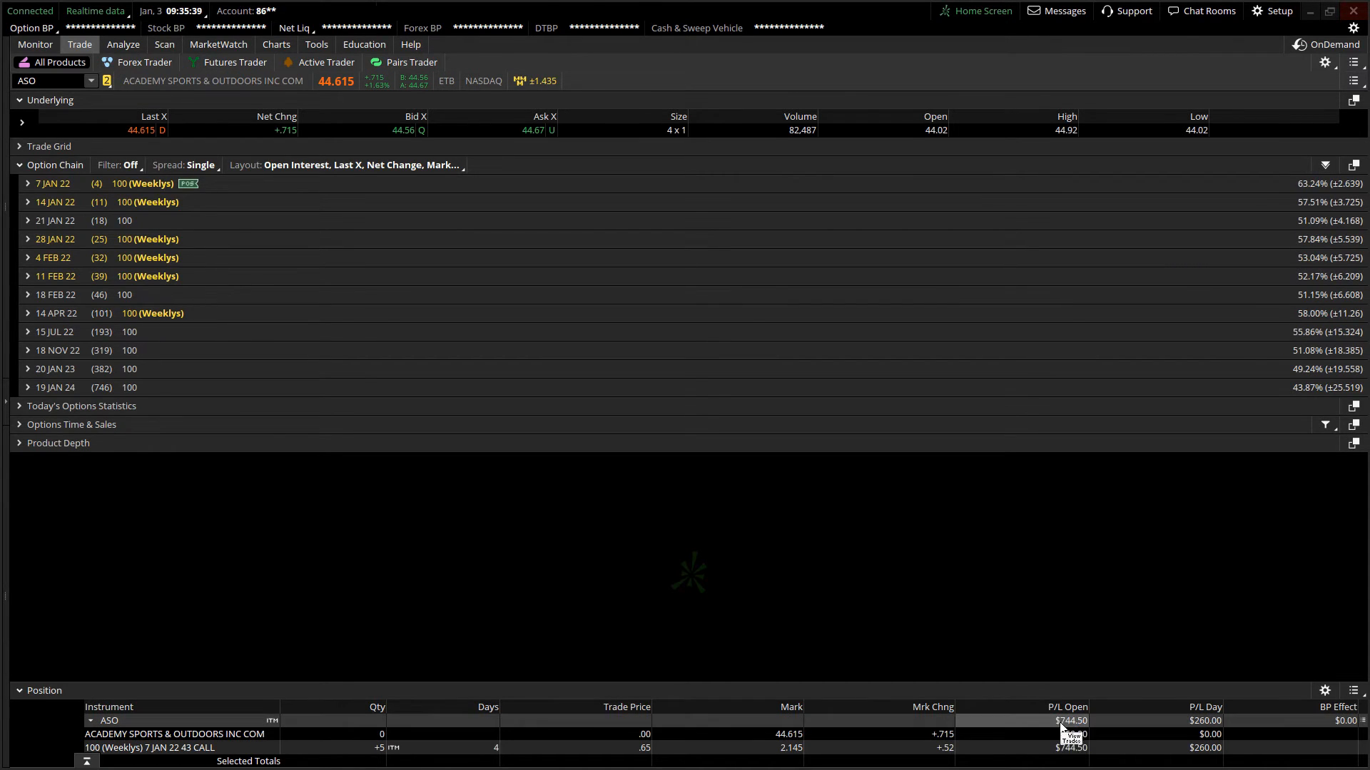
mouse_move(768, 680)
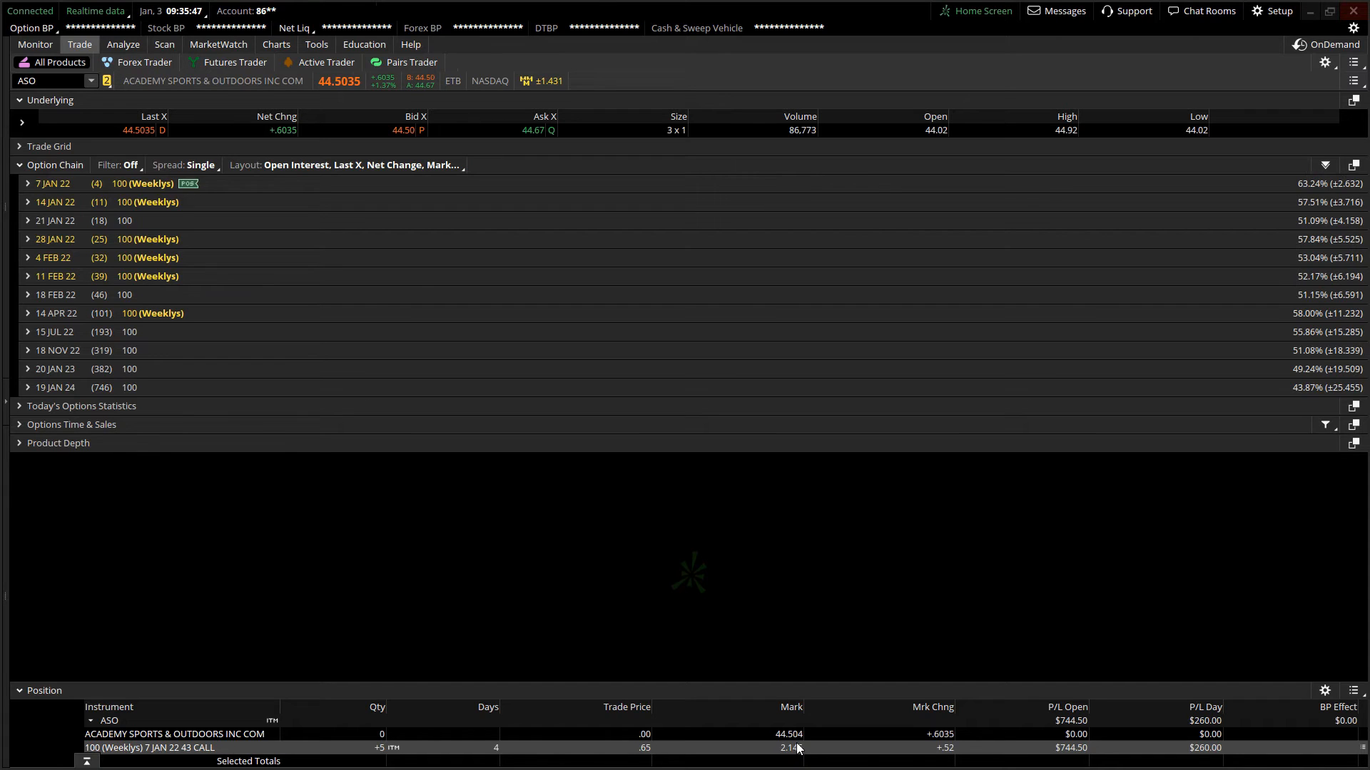
mouse_move(651, 753)
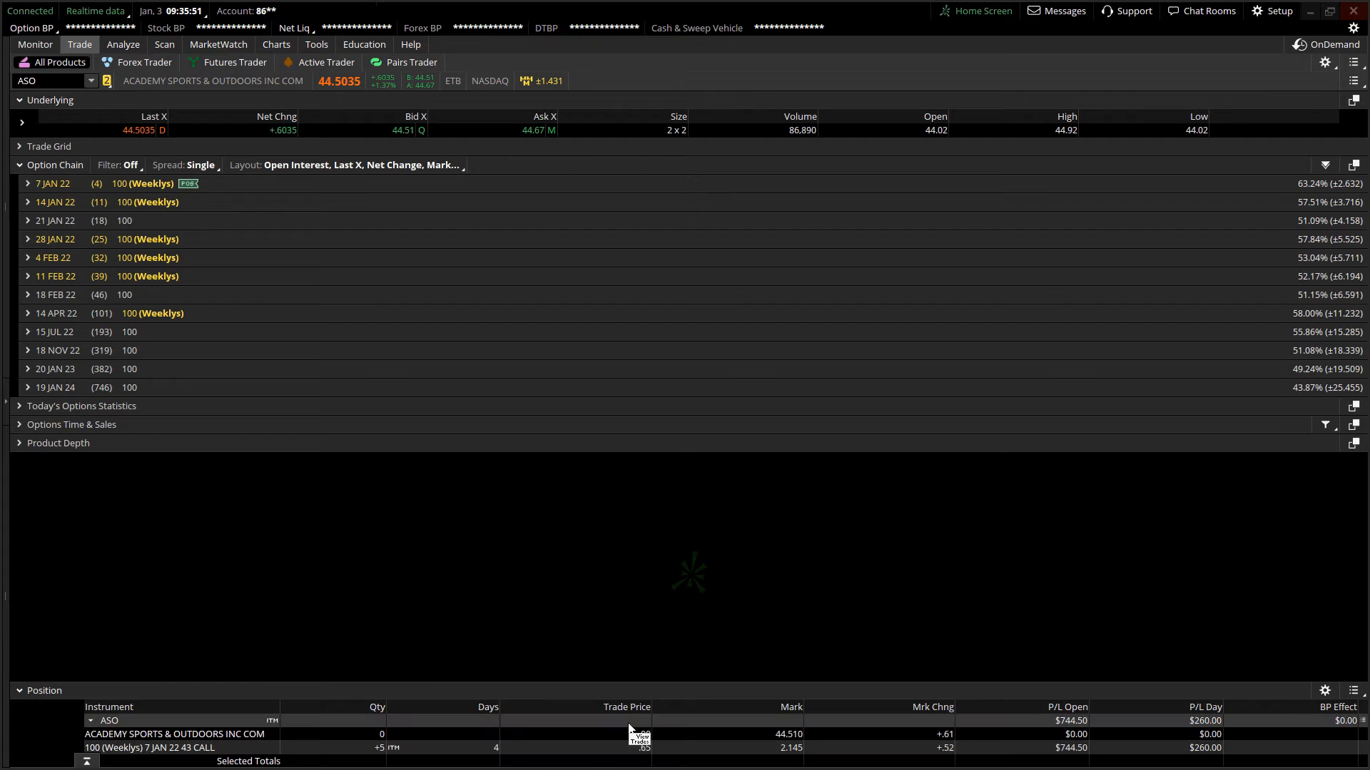
mouse_move(414, 752)
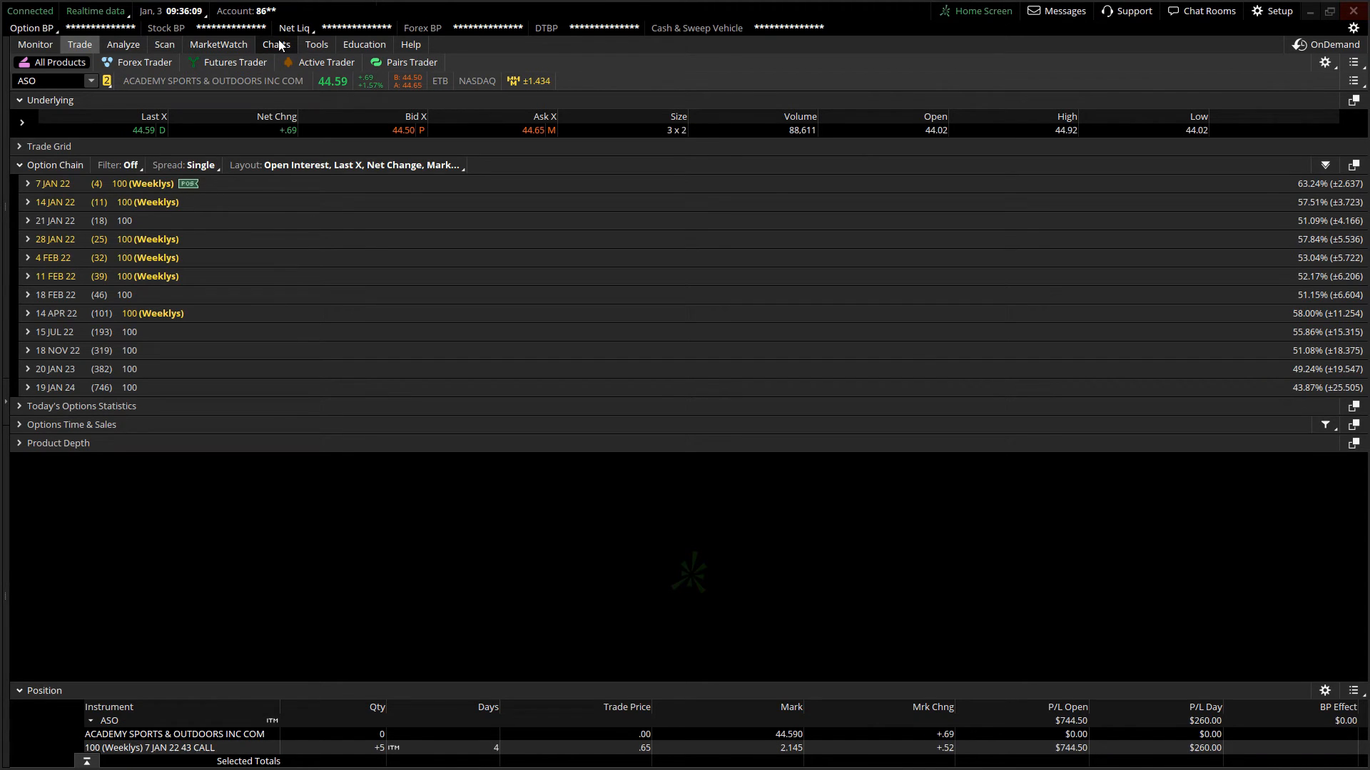
left_click(276, 44)
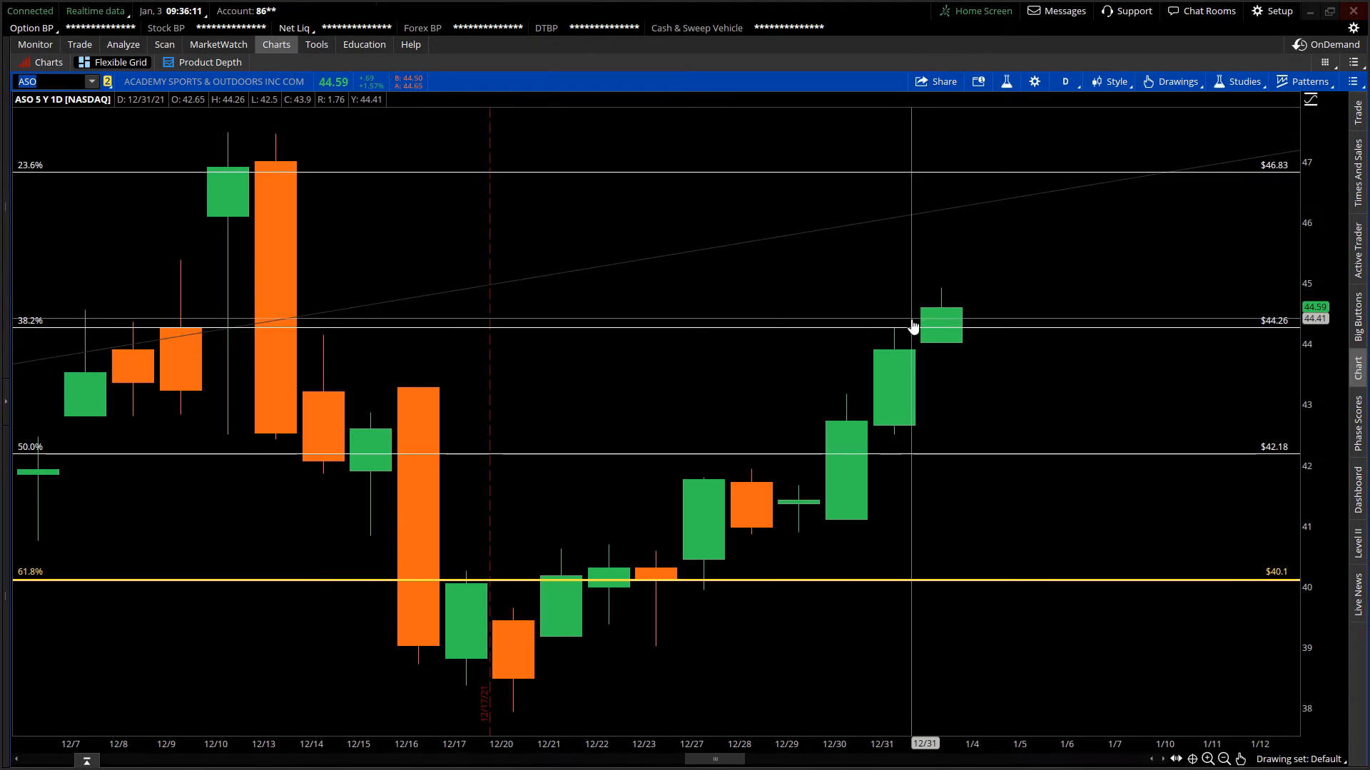
mouse_move(942, 326)
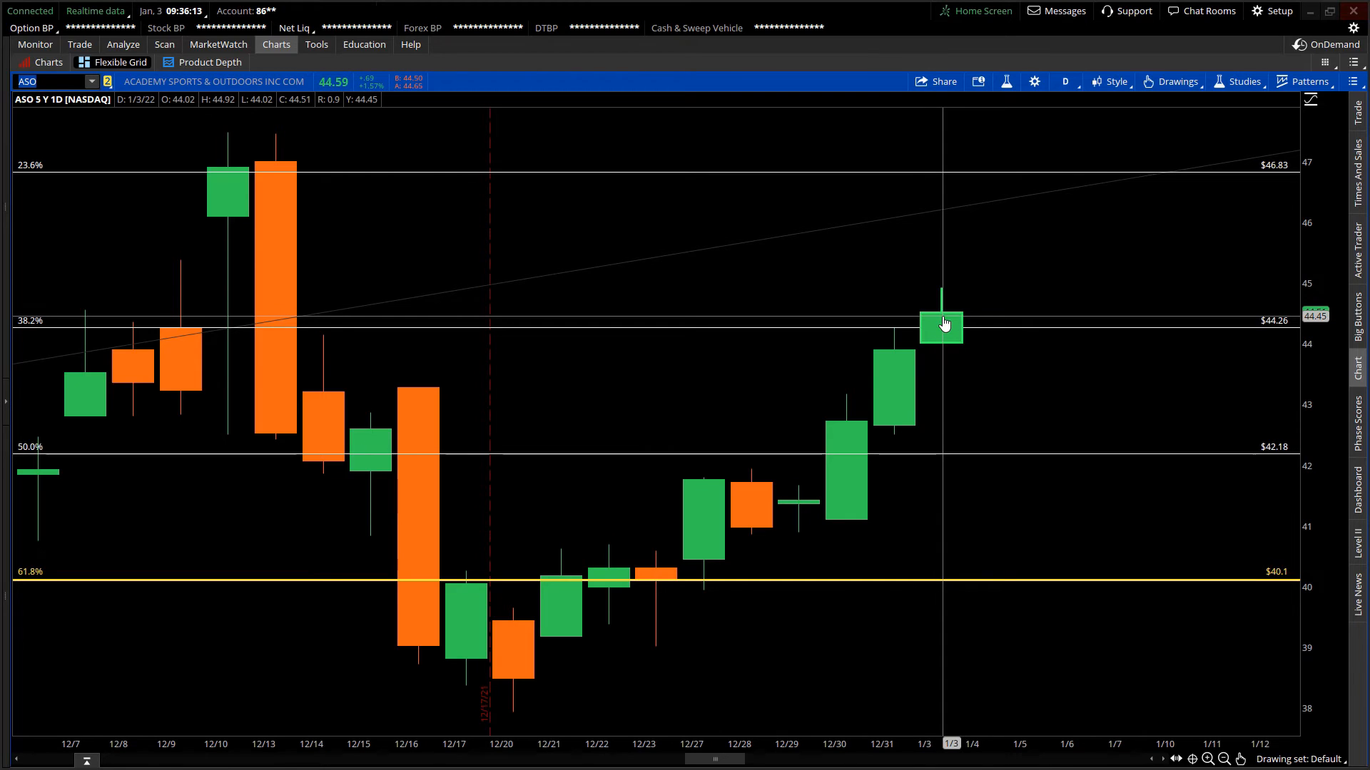
mouse_move(1022, 291)
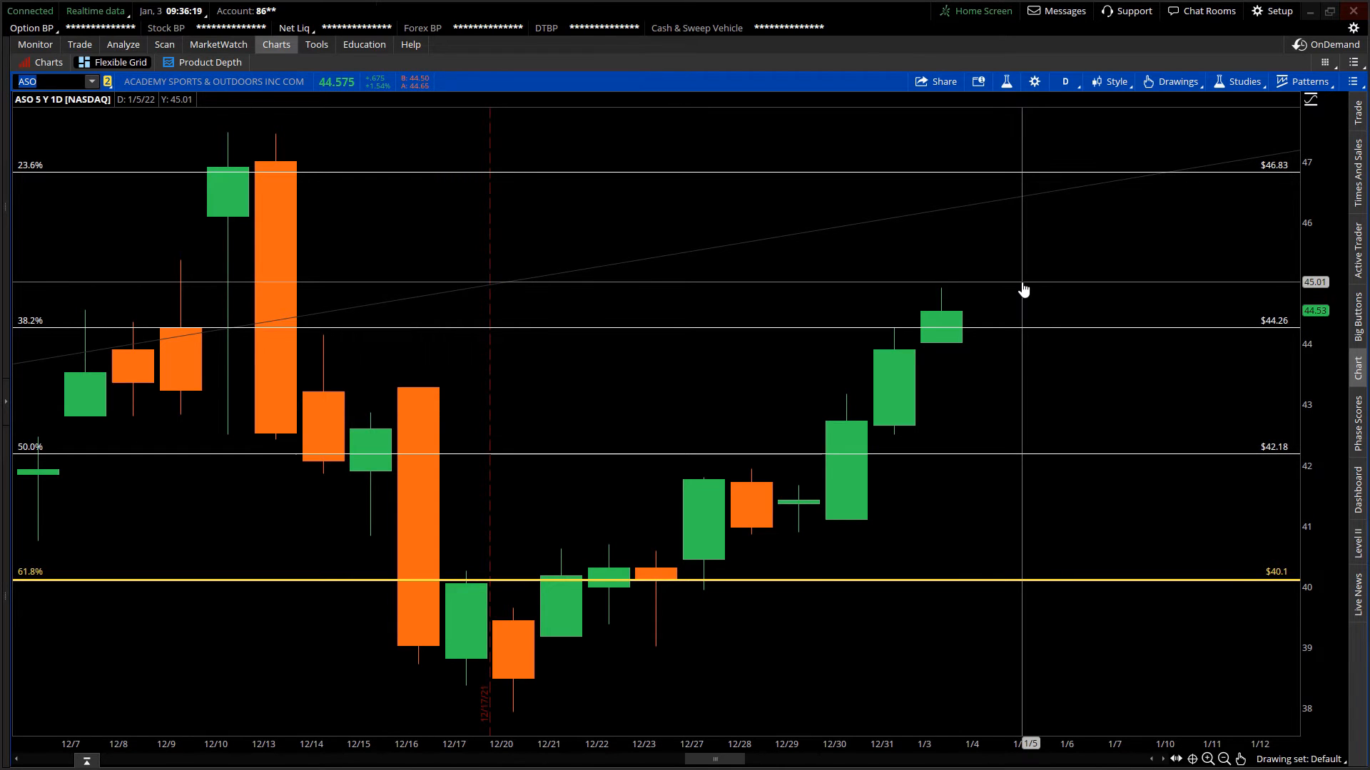
mouse_move(976, 333)
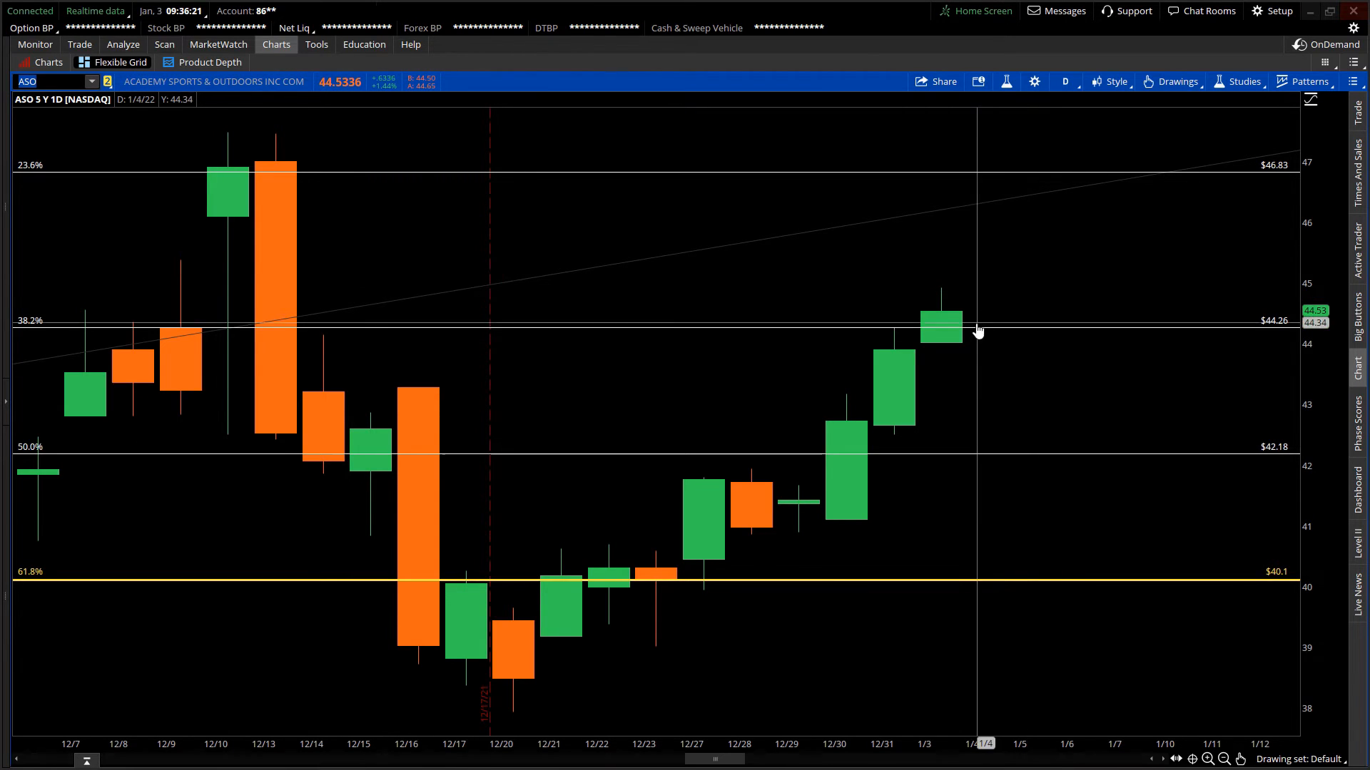
mouse_move(979, 332)
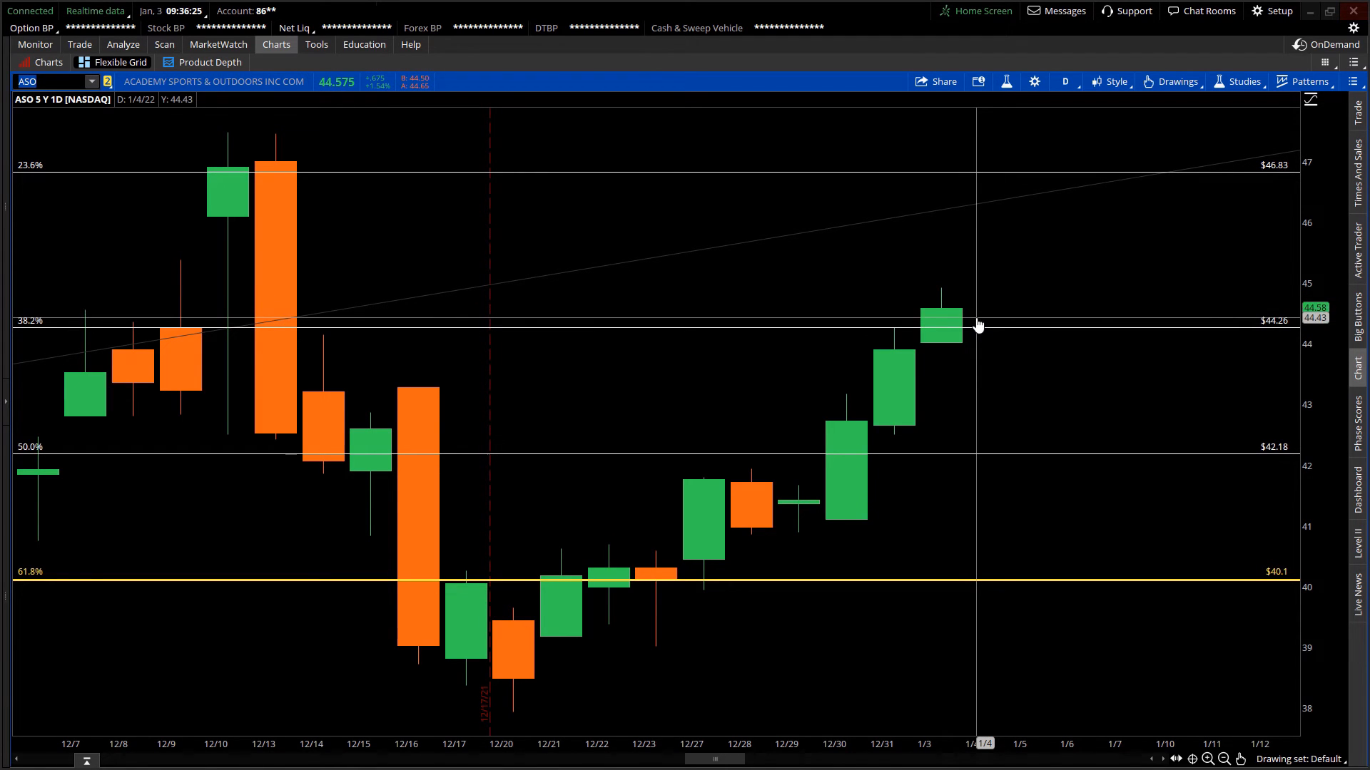
mouse_move(1024, 332)
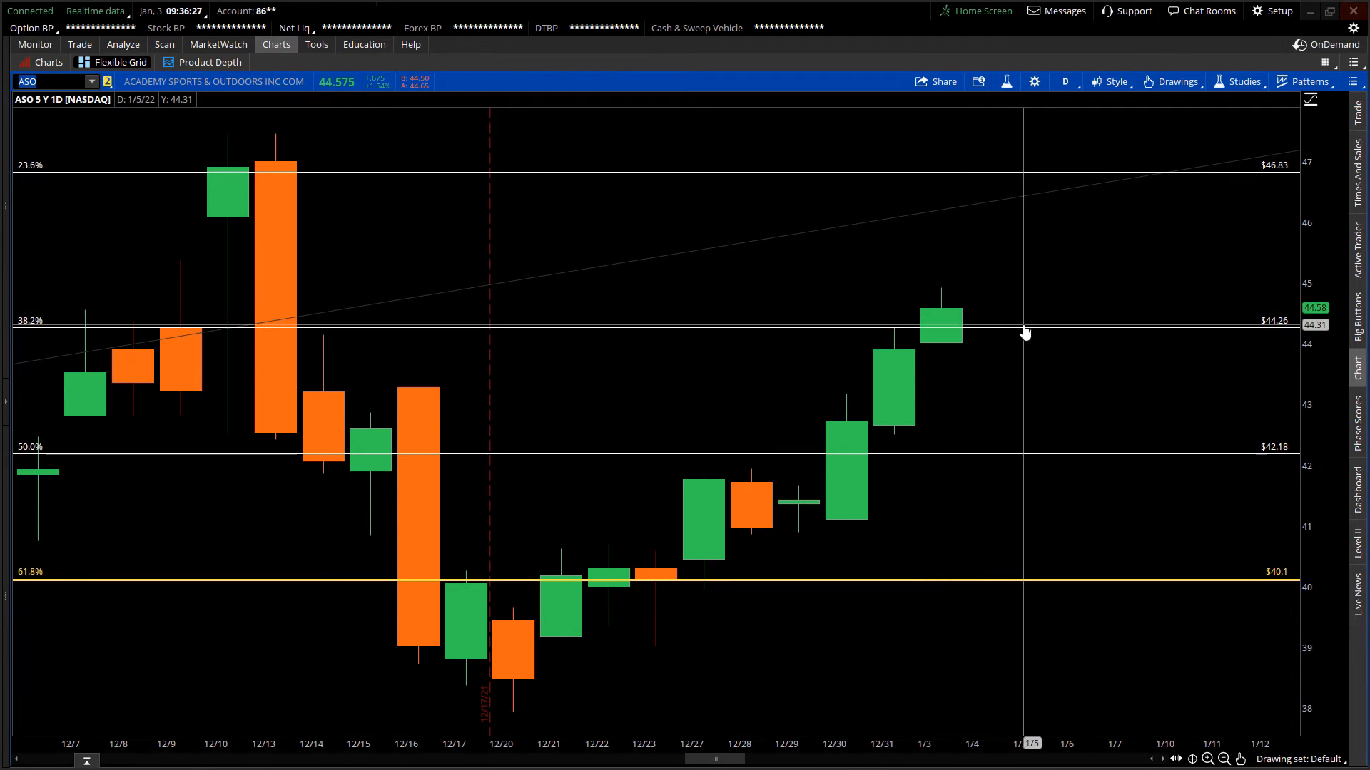
mouse_move(935, 347)
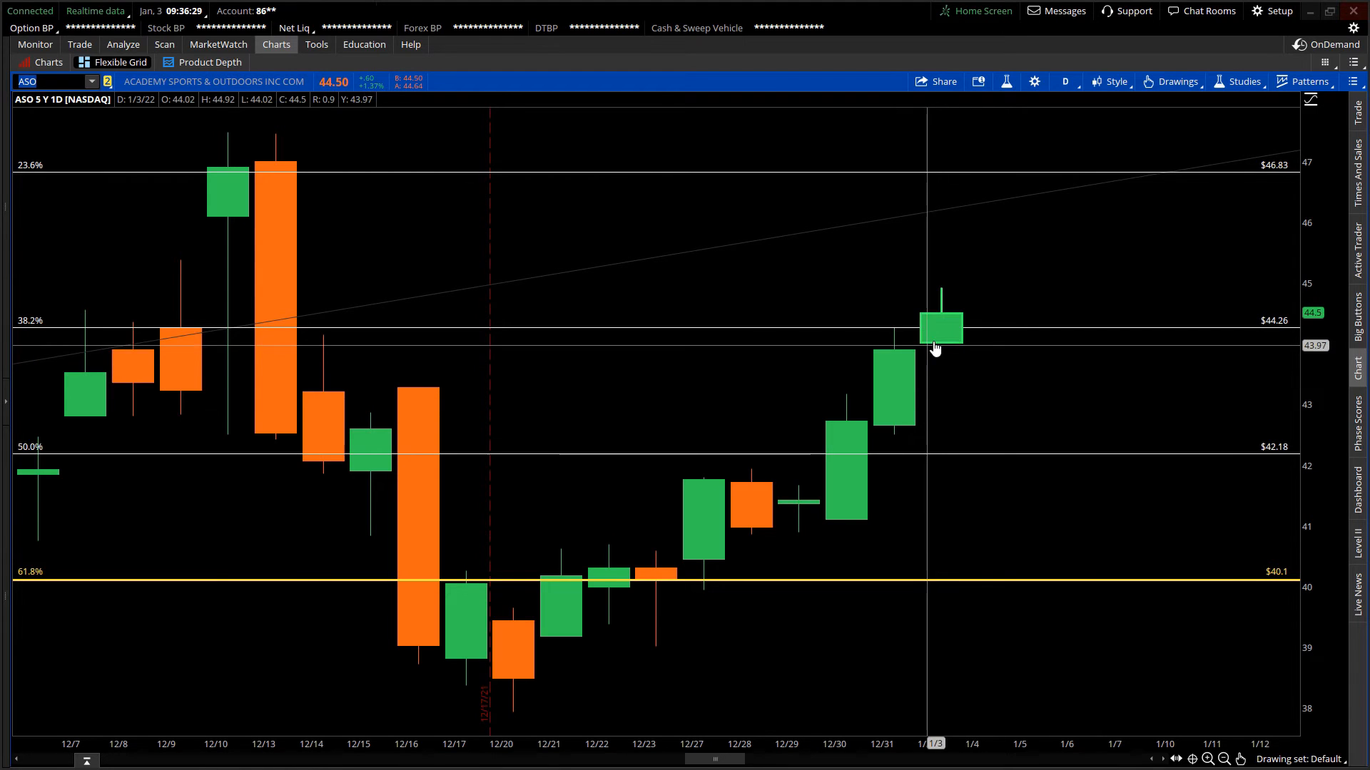
mouse_move(328, 184)
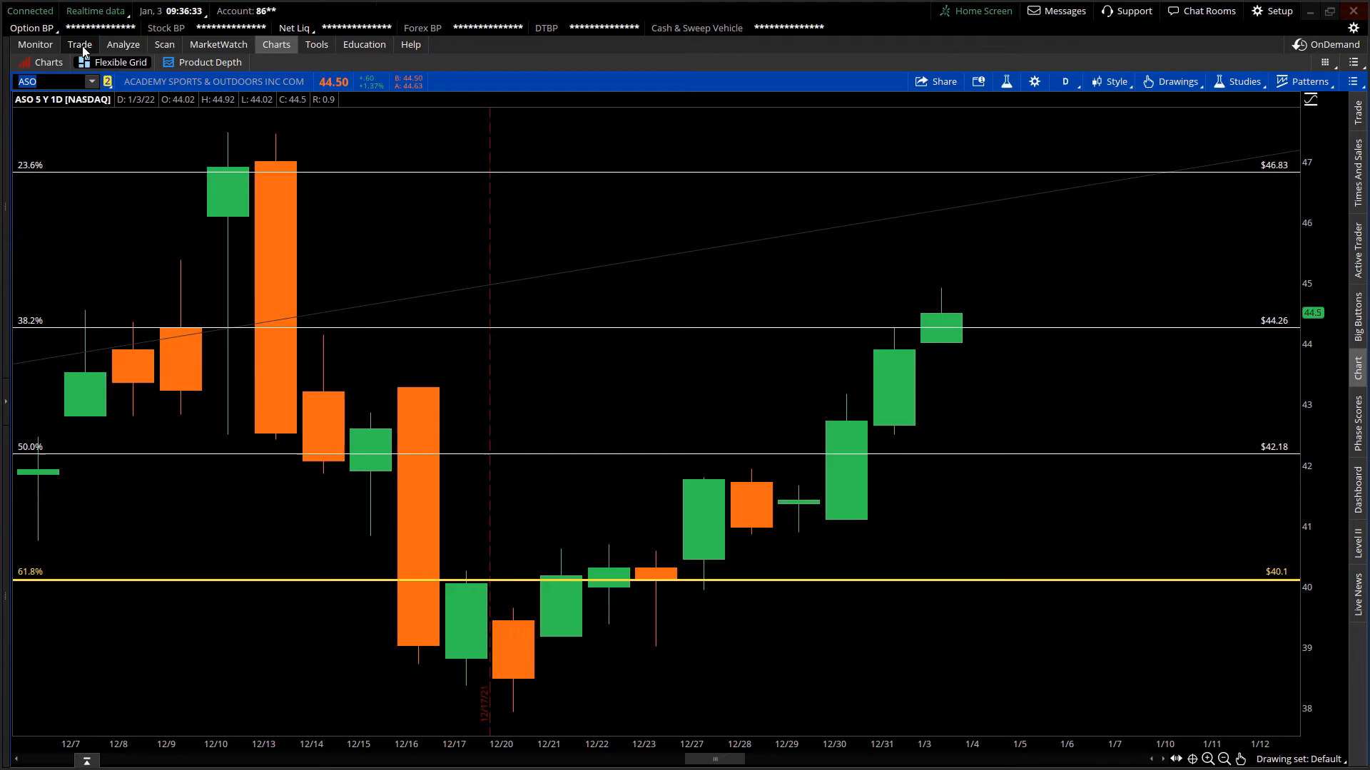
left_click(79, 44)
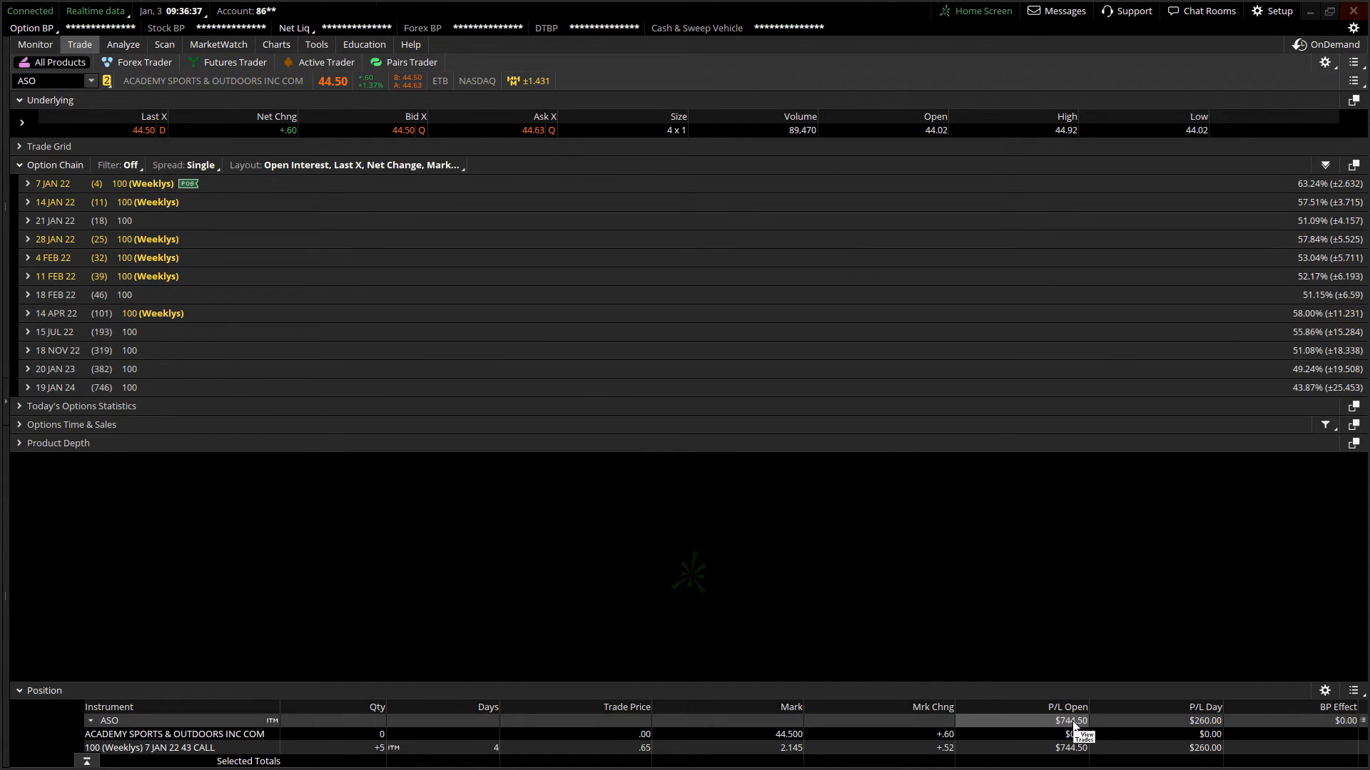
mouse_move(955, 683)
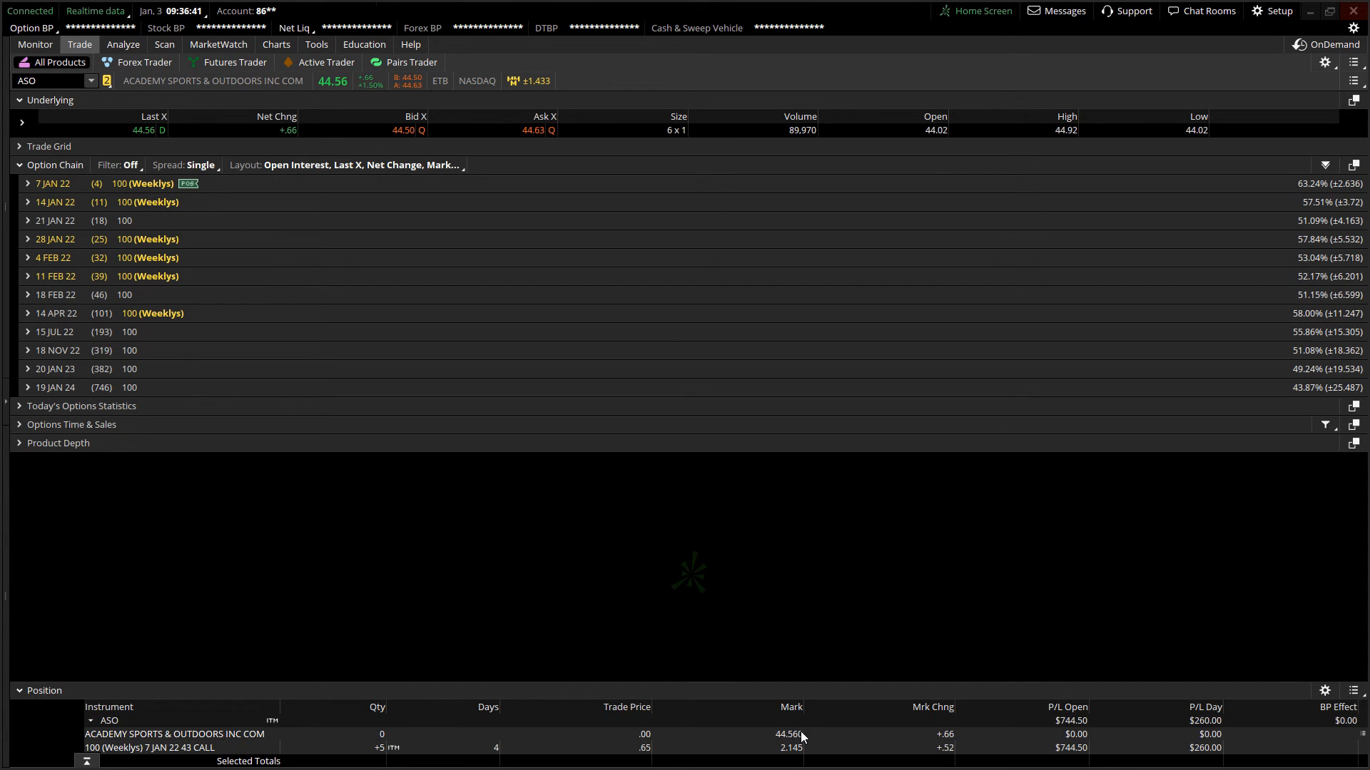
mouse_move(809, 726)
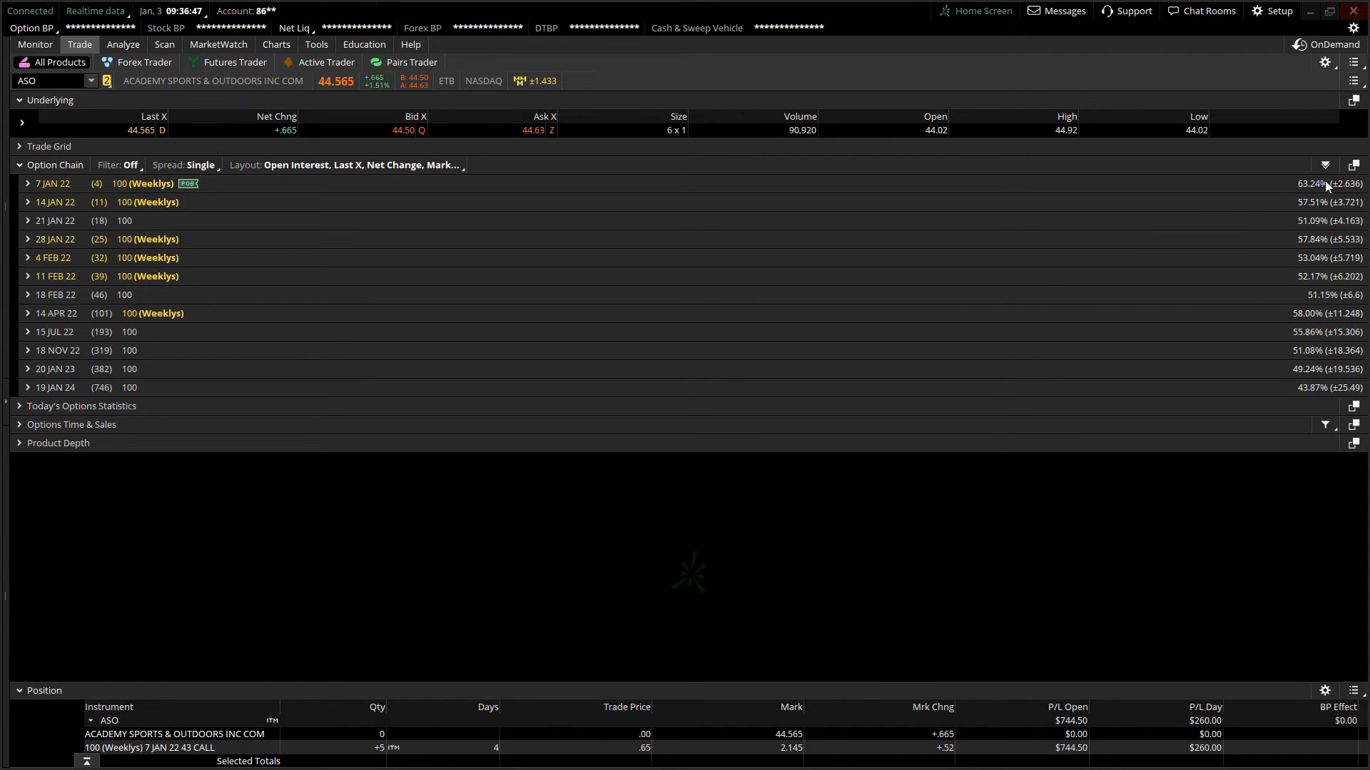
mouse_move(1328, 184)
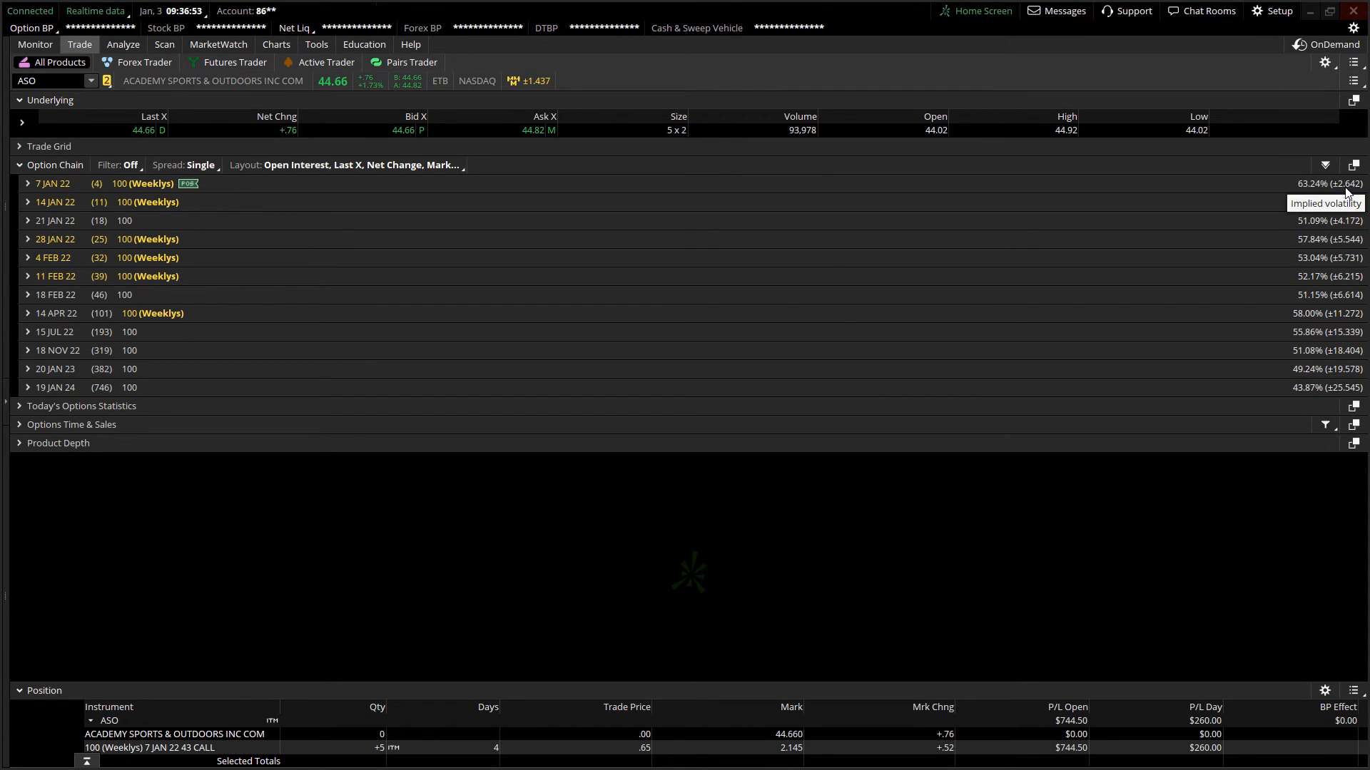
mouse_move(869, 586)
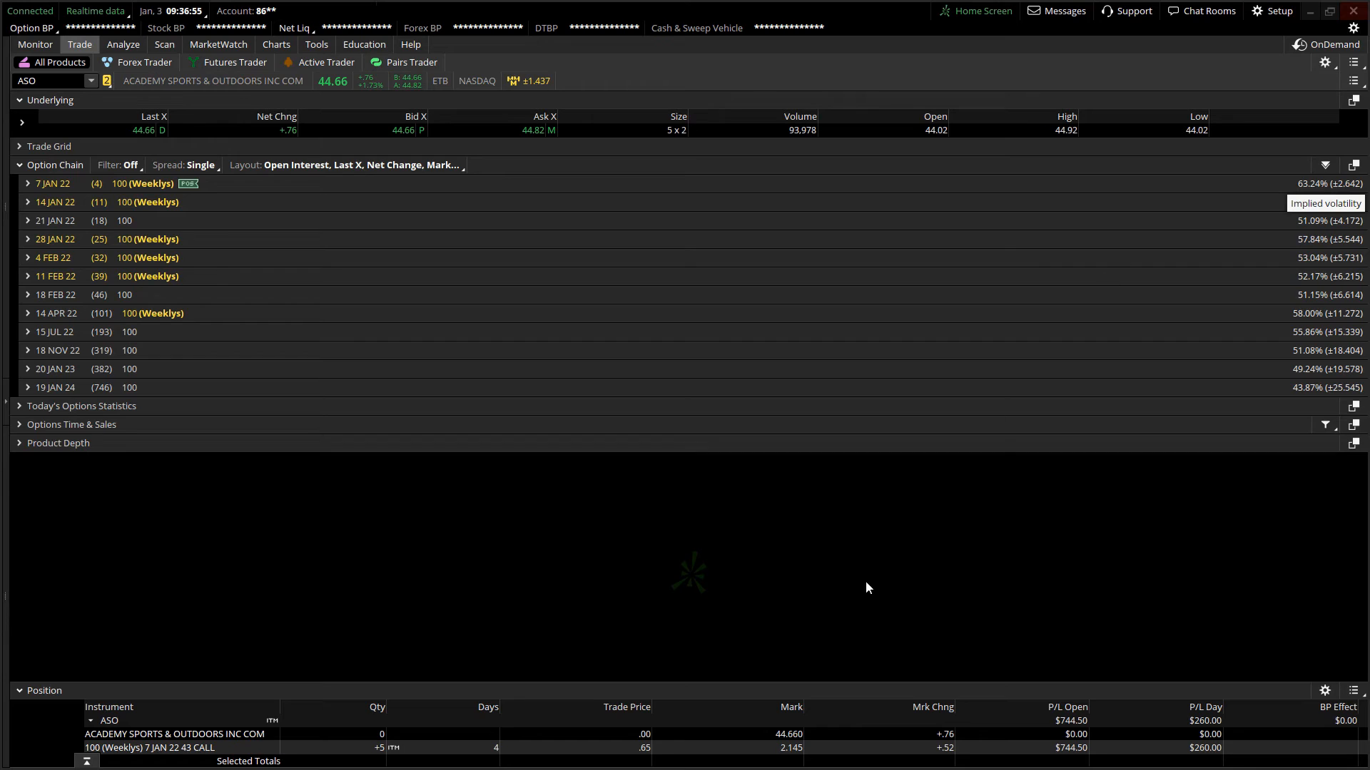
mouse_move(1007, 528)
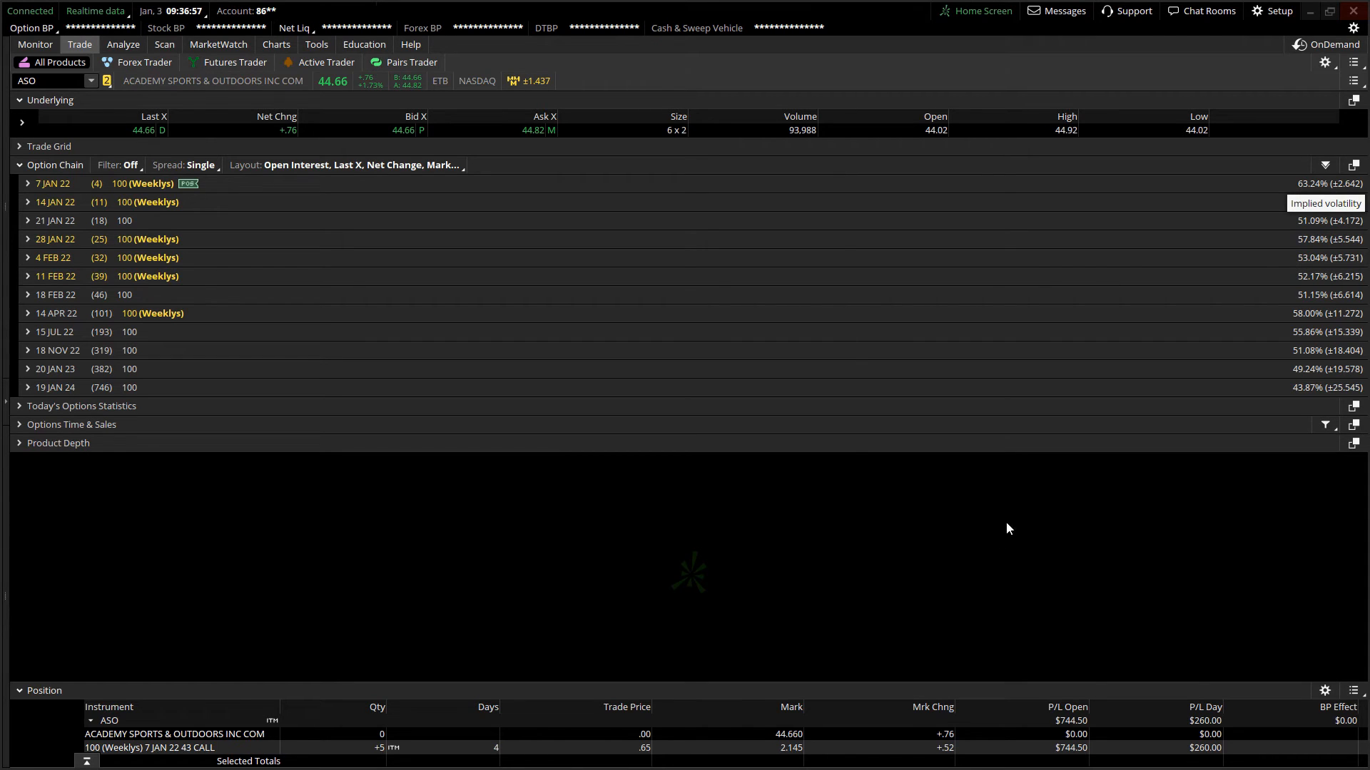
mouse_move(852, 726)
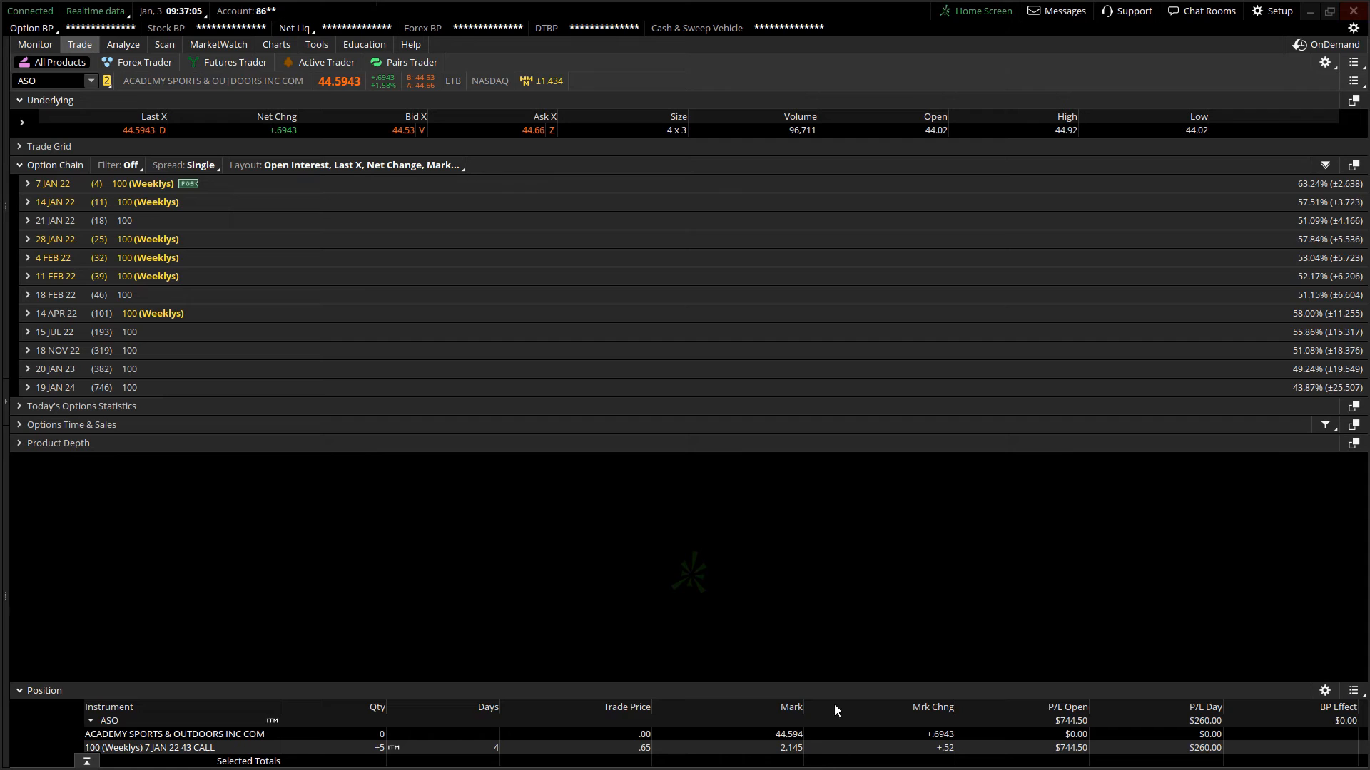
mouse_move(277, 247)
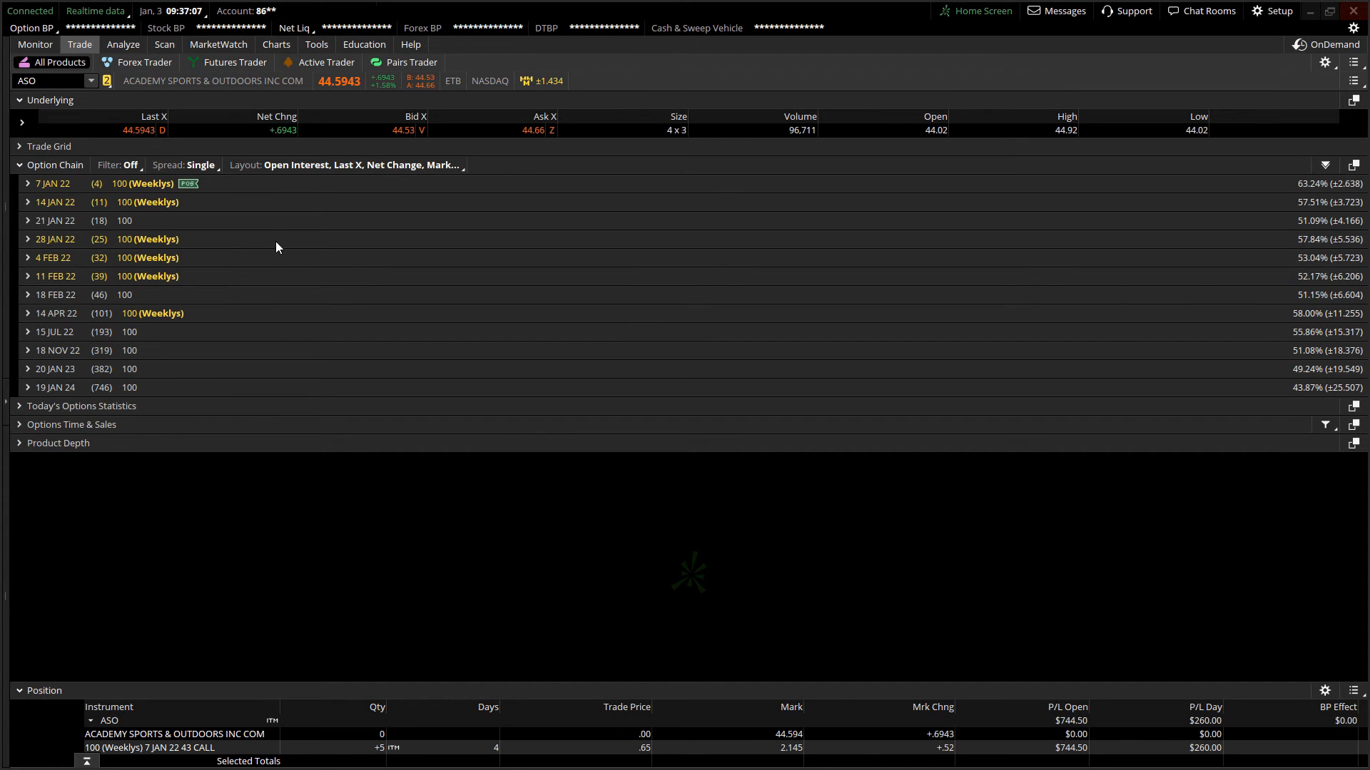
mouse_move(1018, 609)
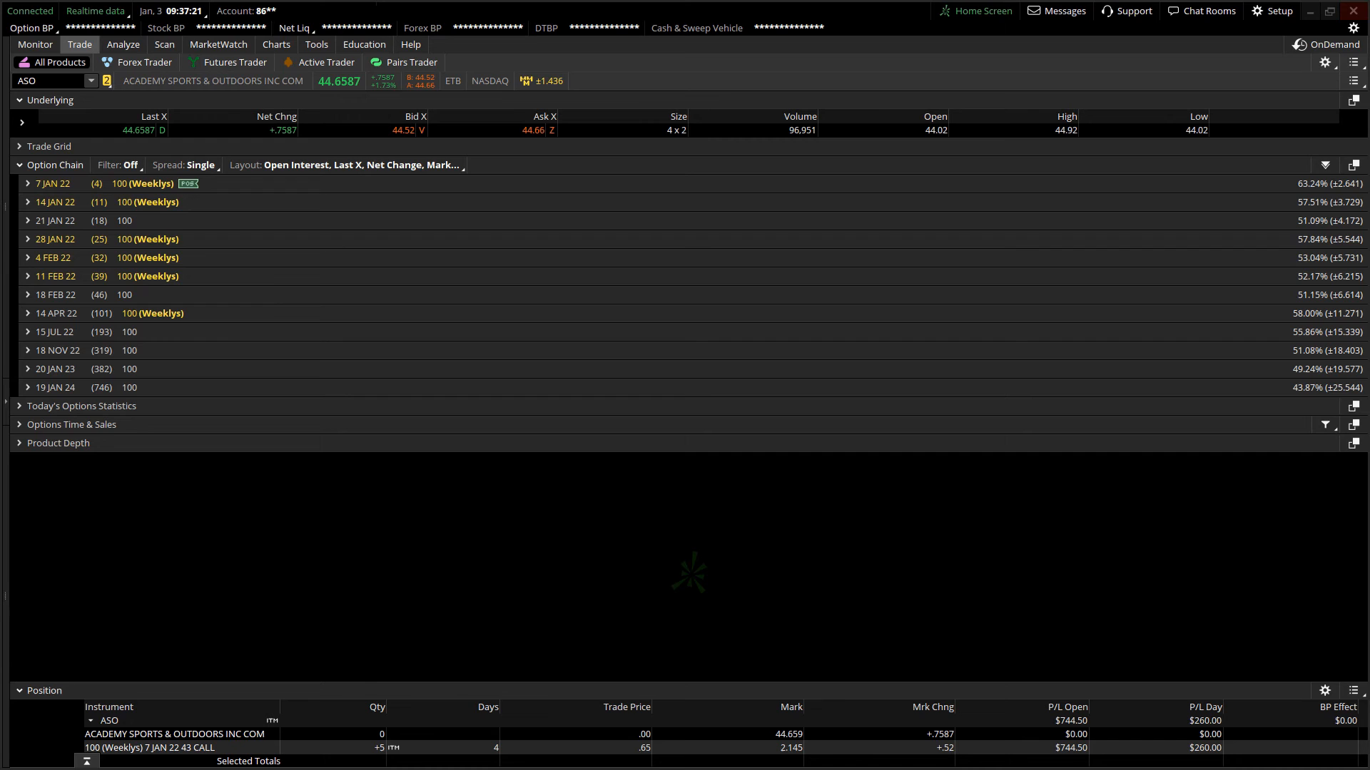
Return to the ASO chart after reviewing the 43 calls up $744.50.
left_click(275, 44)
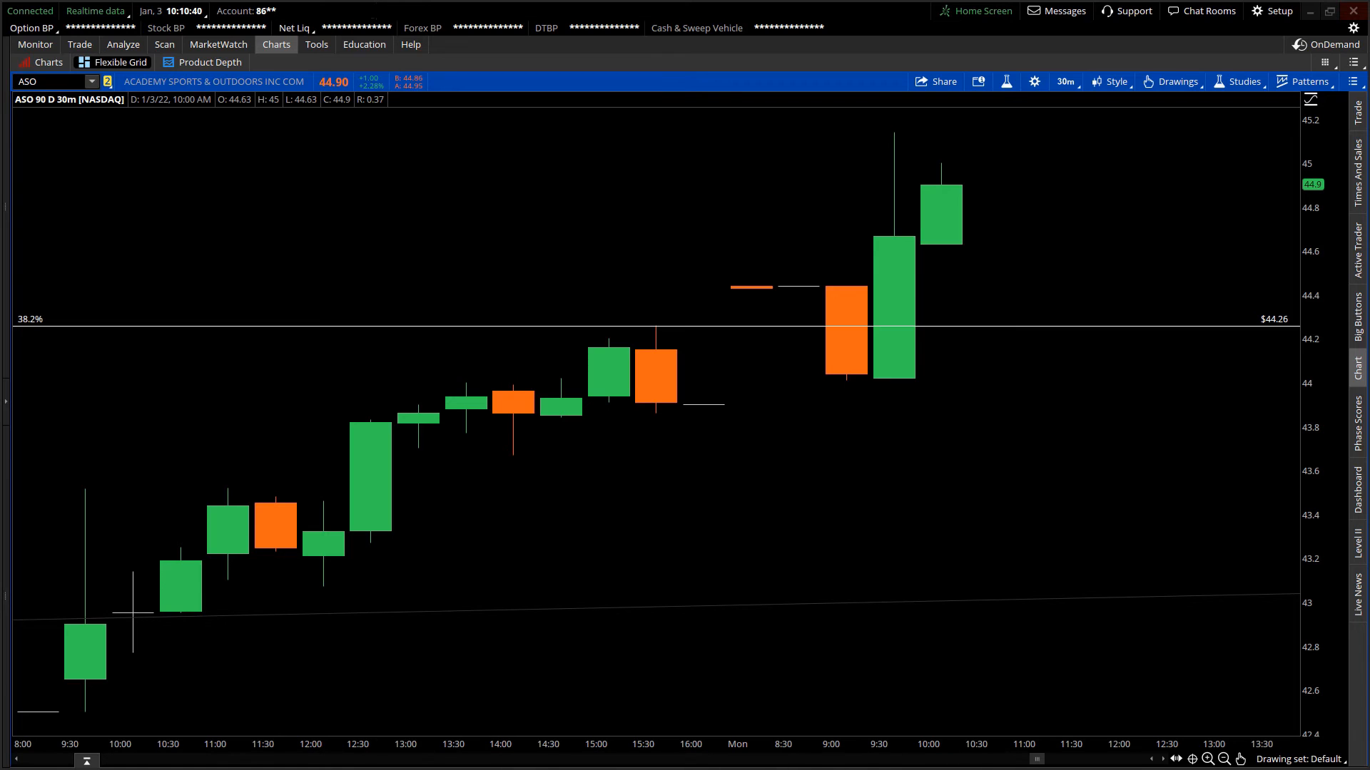
mouse_move(970, 412)
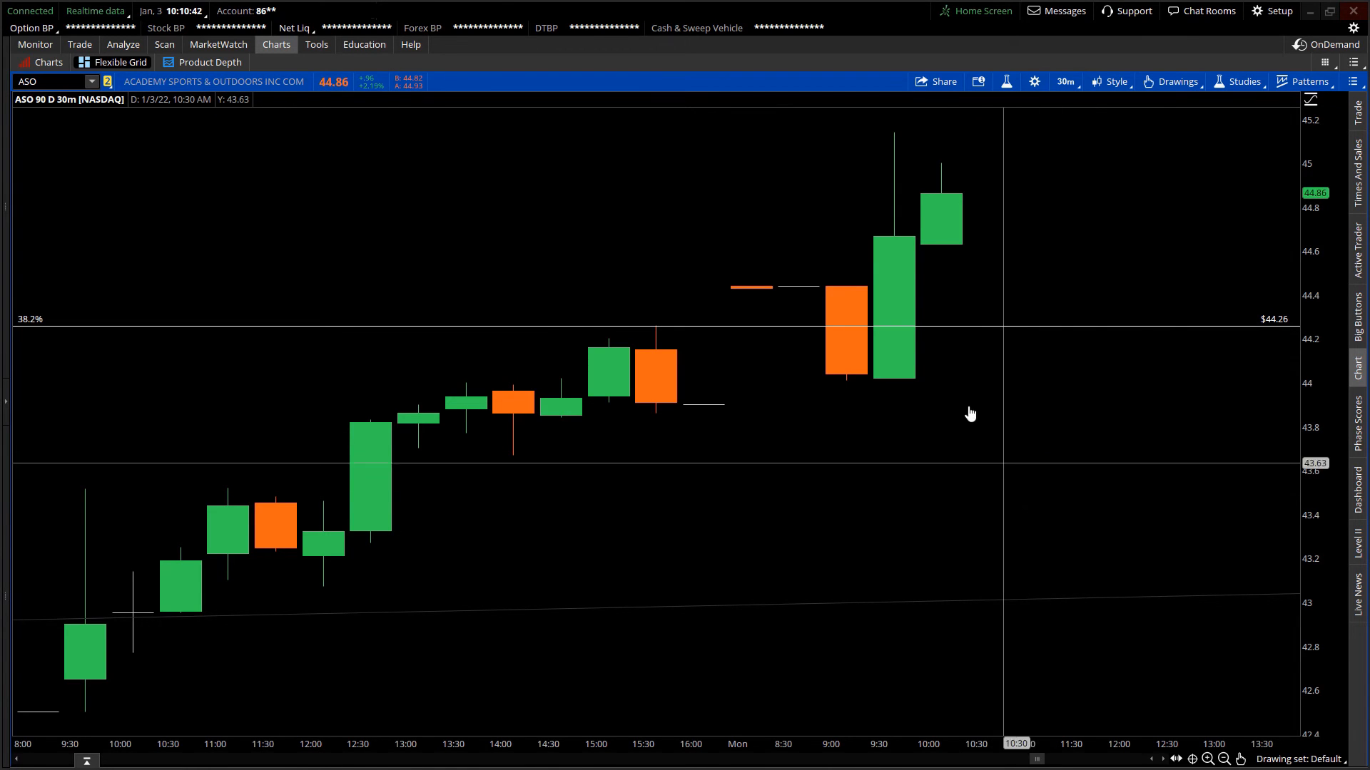
mouse_move(377, 213)
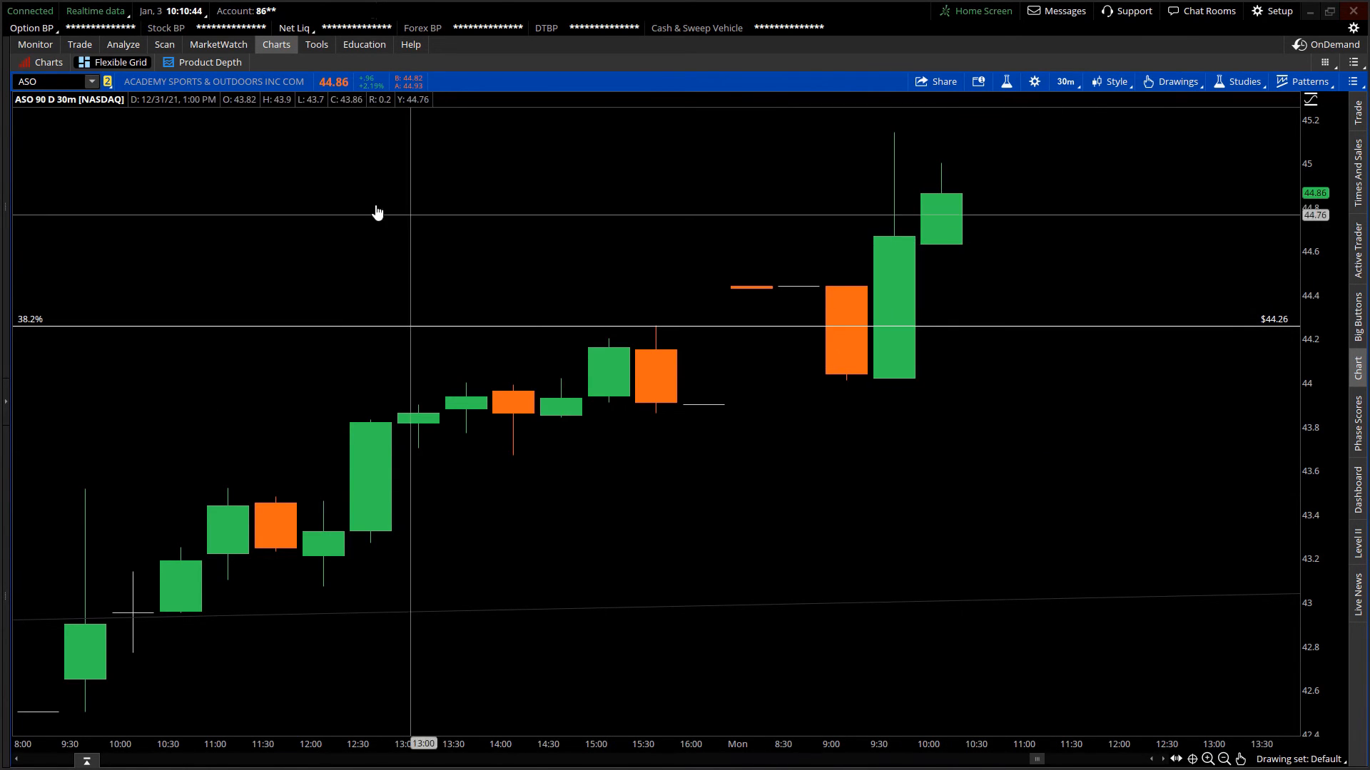
mouse_move(328, 123)
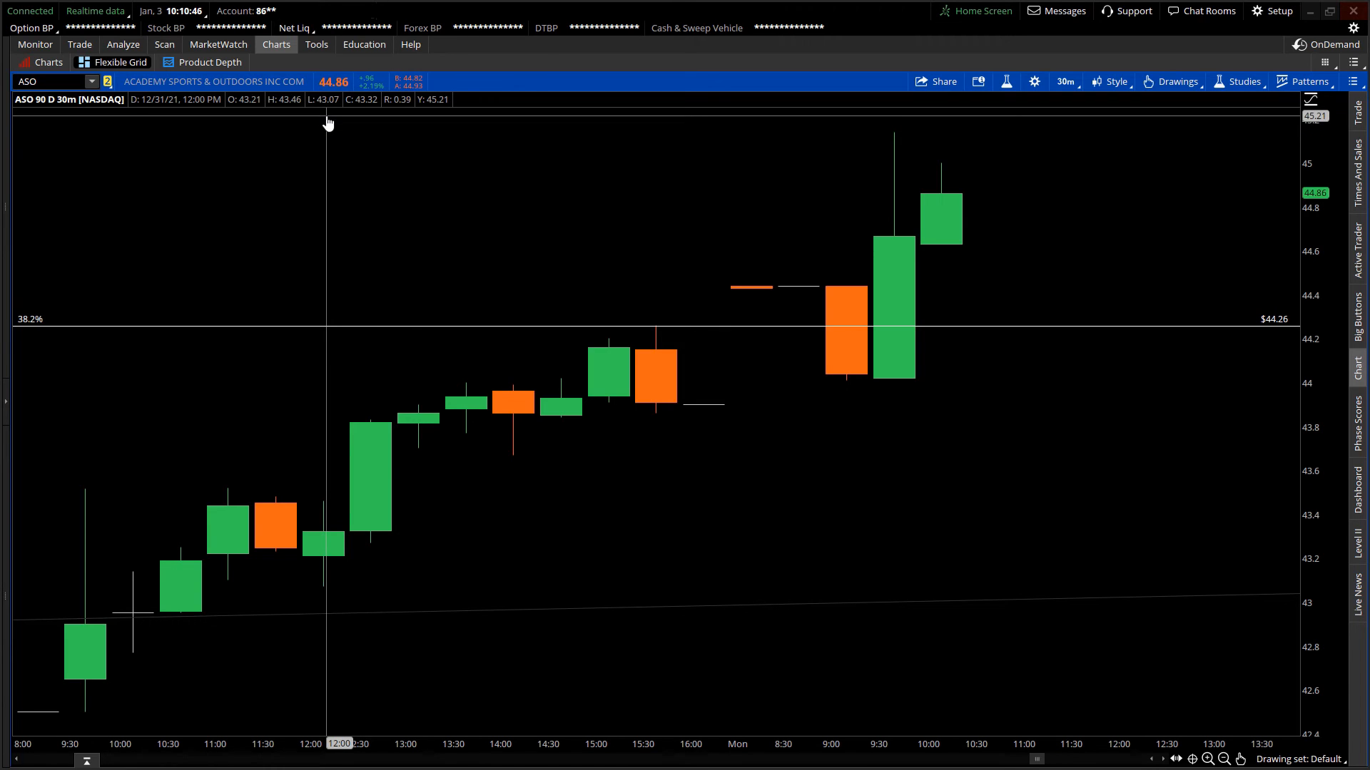
mouse_move(375, 133)
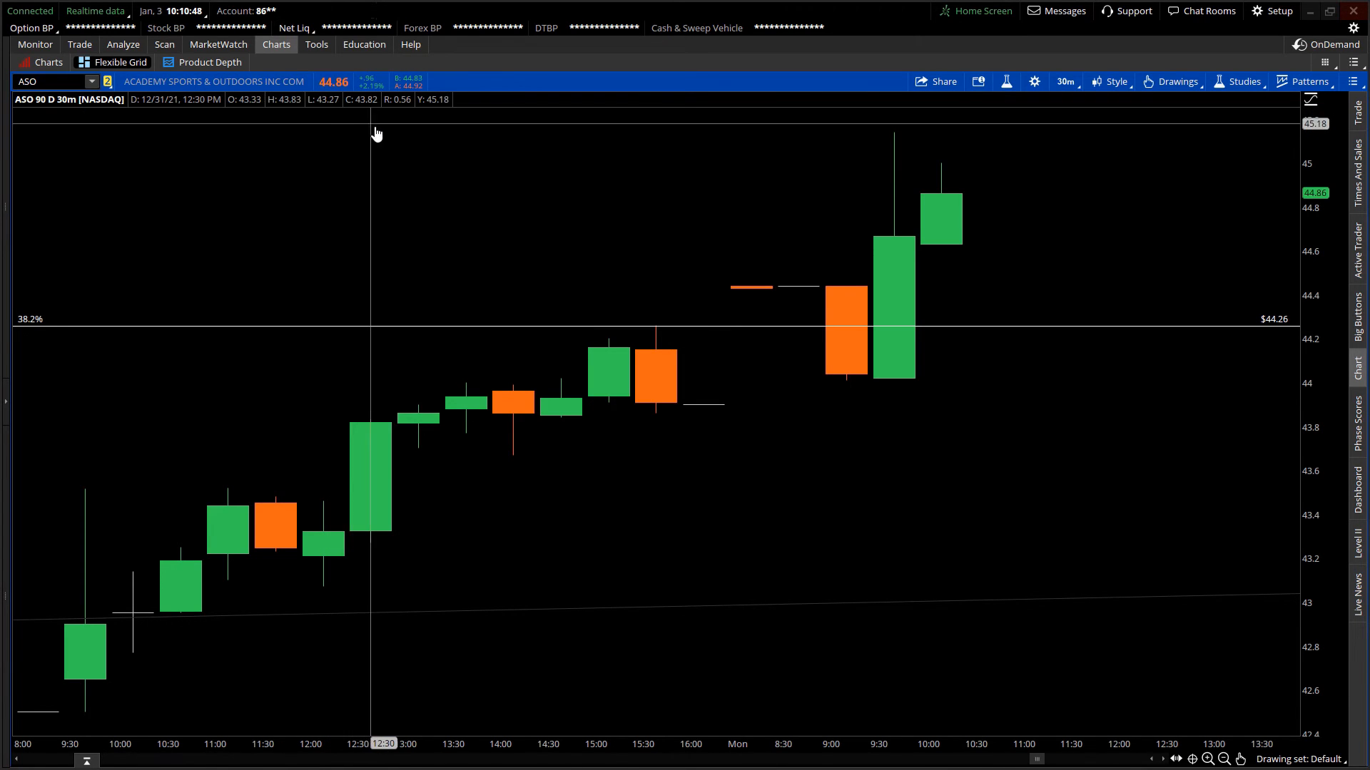
mouse_move(941, 214)
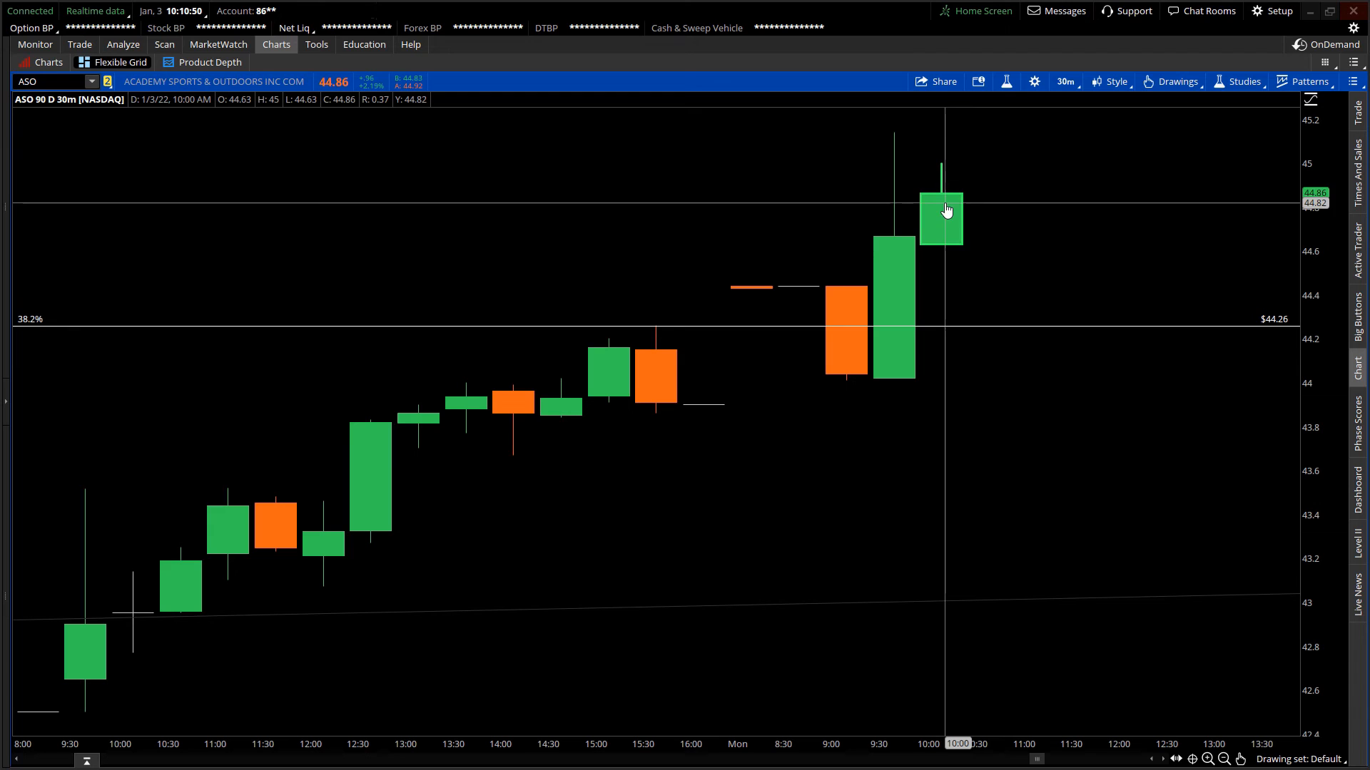
mouse_move(310, 219)
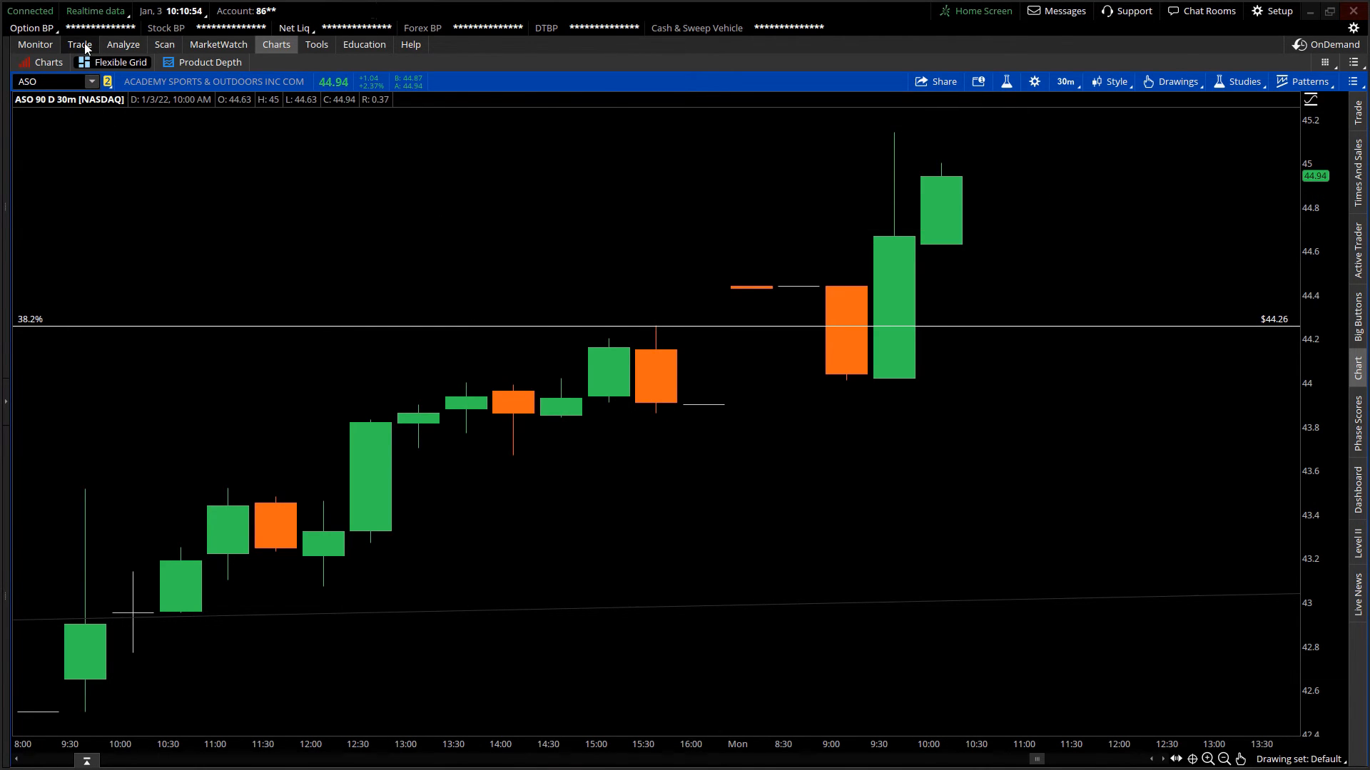
Go to the Trade view to check the ASO position after closing.
left_click(78, 44)
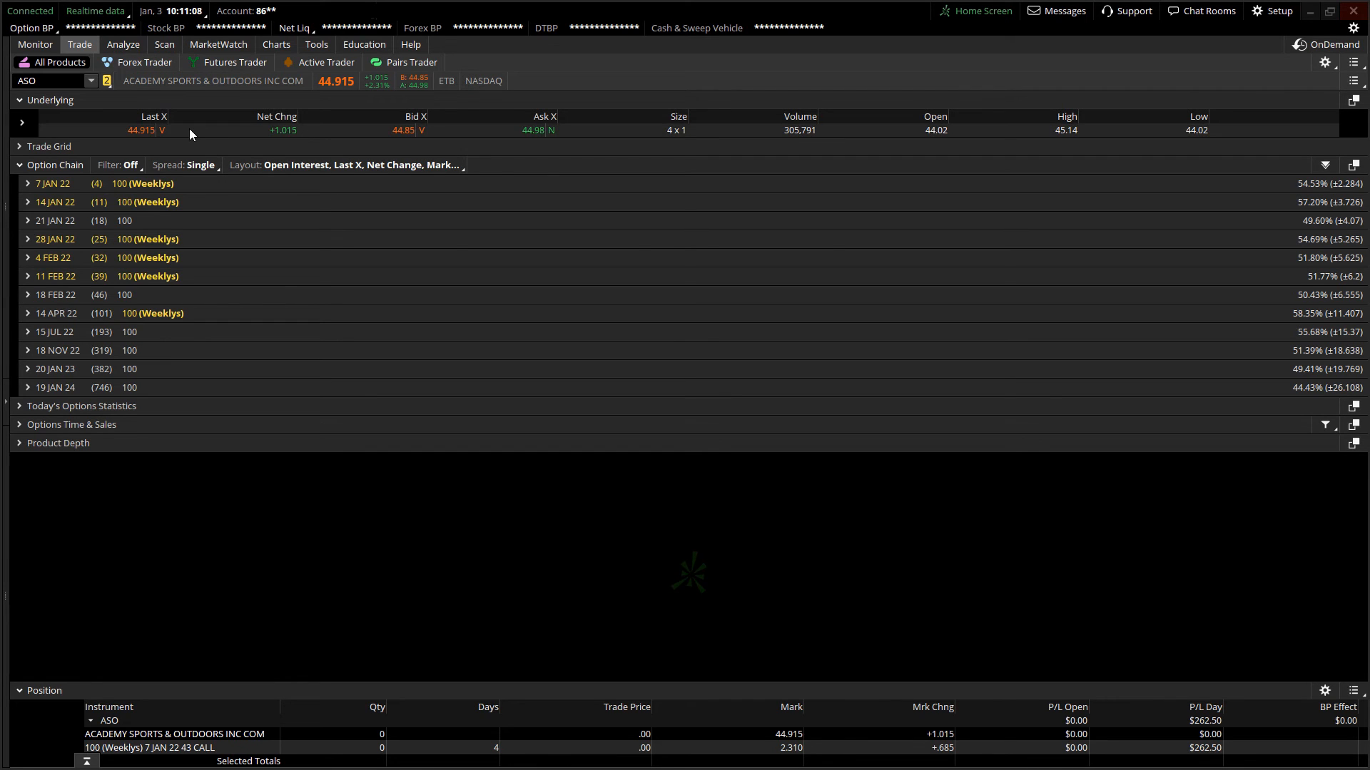
Bring up the Account Statement from the Monitor menu to see the closed ASO 43 call trades.
left_click(34, 44)
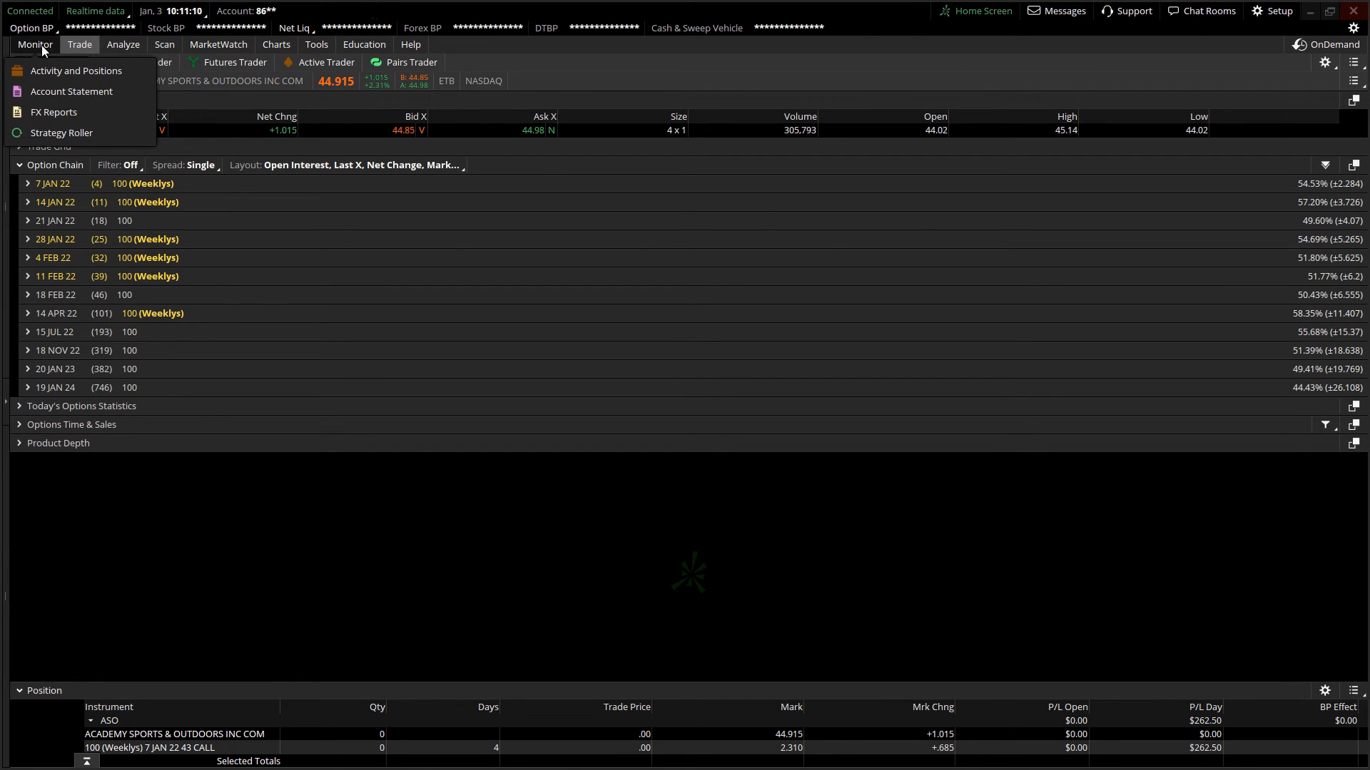
left_click(72, 92)
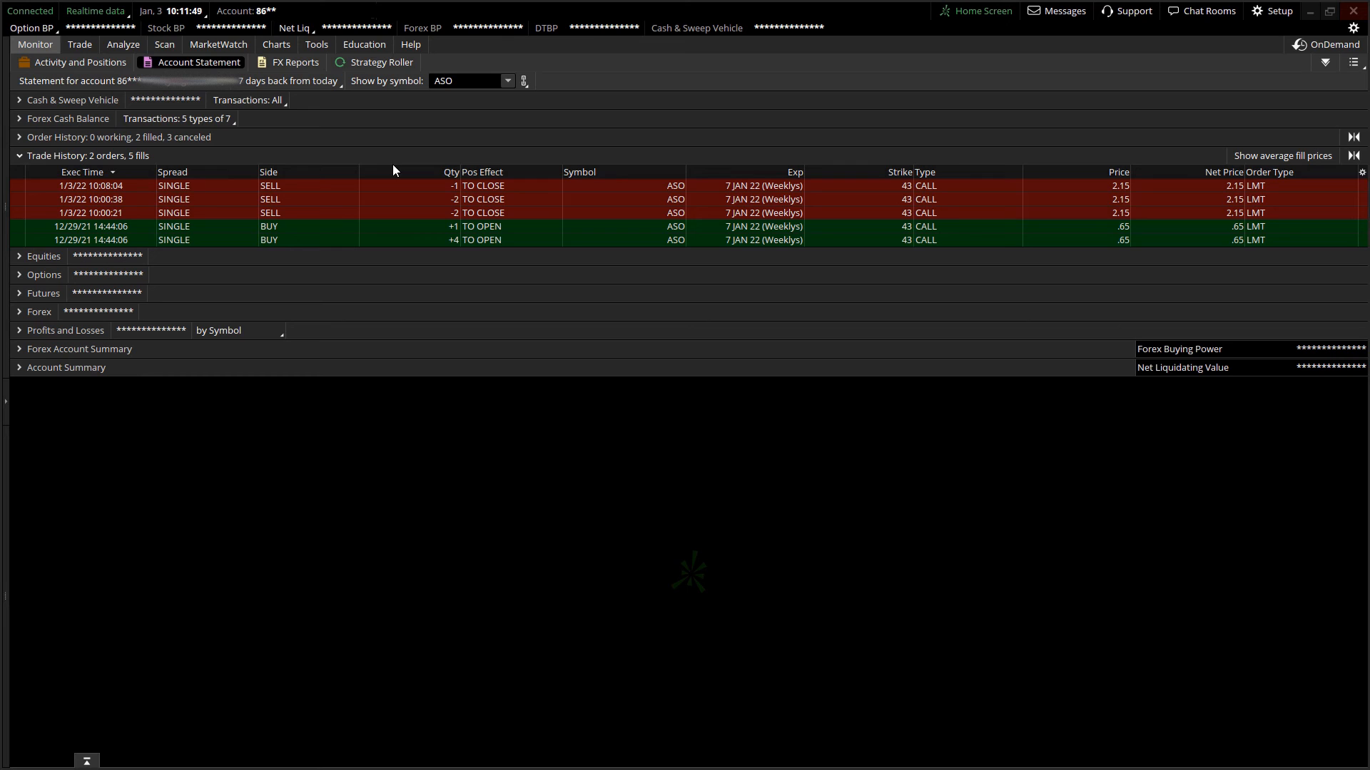
mouse_move(660, 255)
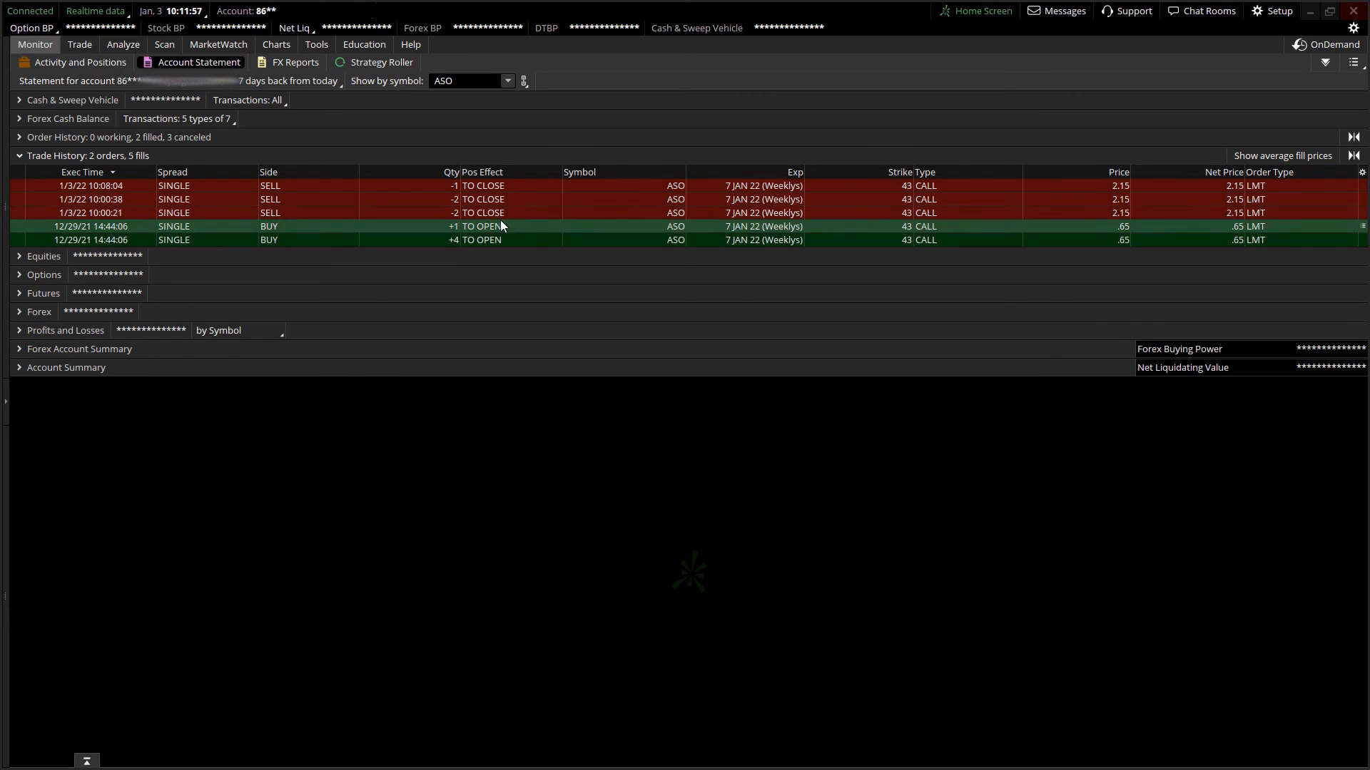
mouse_move(740, 231)
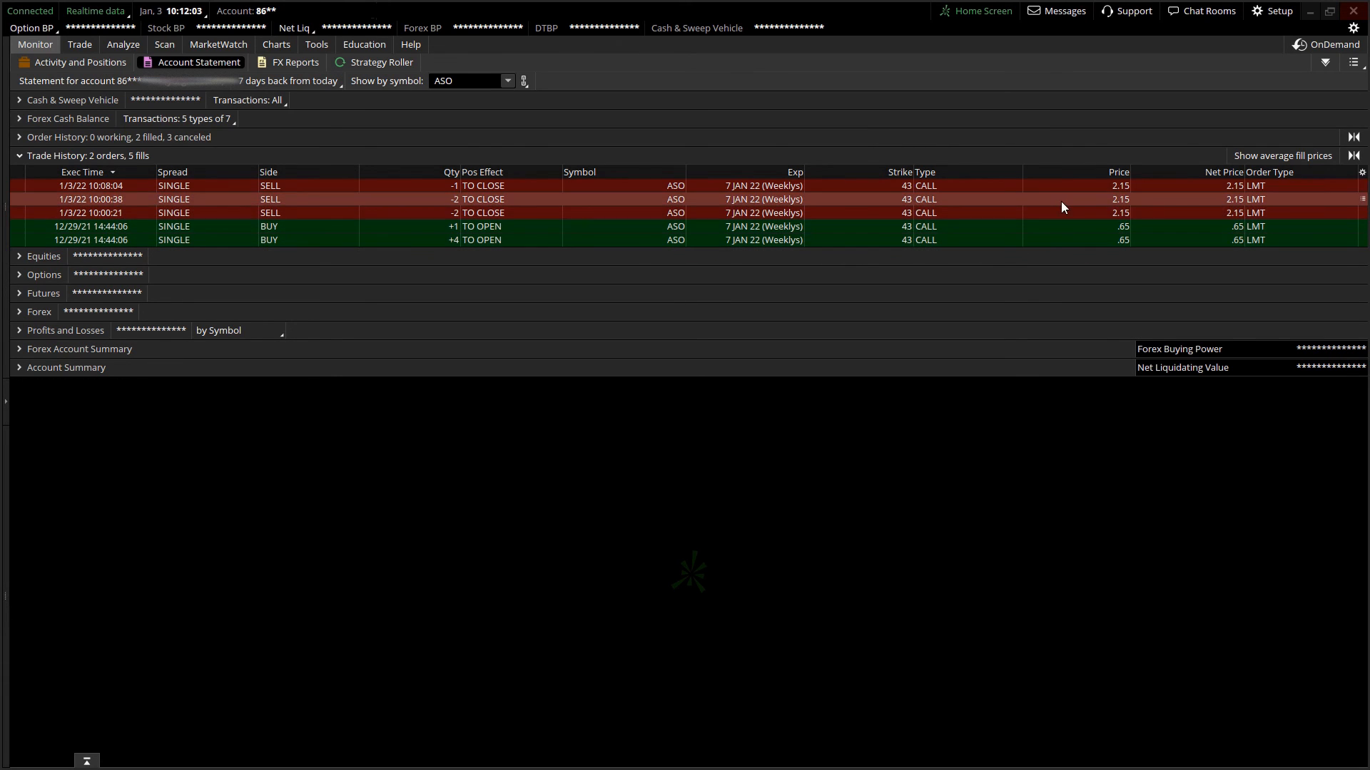
mouse_move(1073, 207)
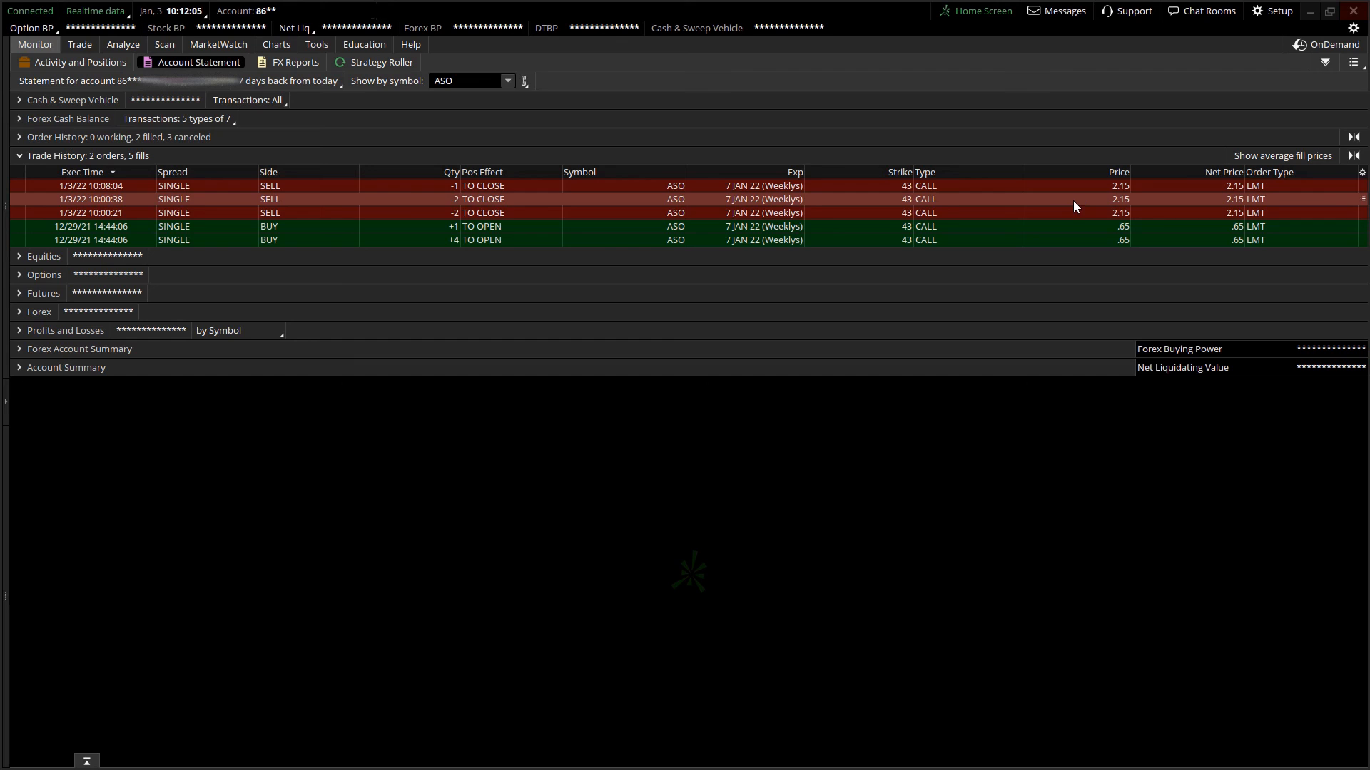
mouse_move(782, 239)
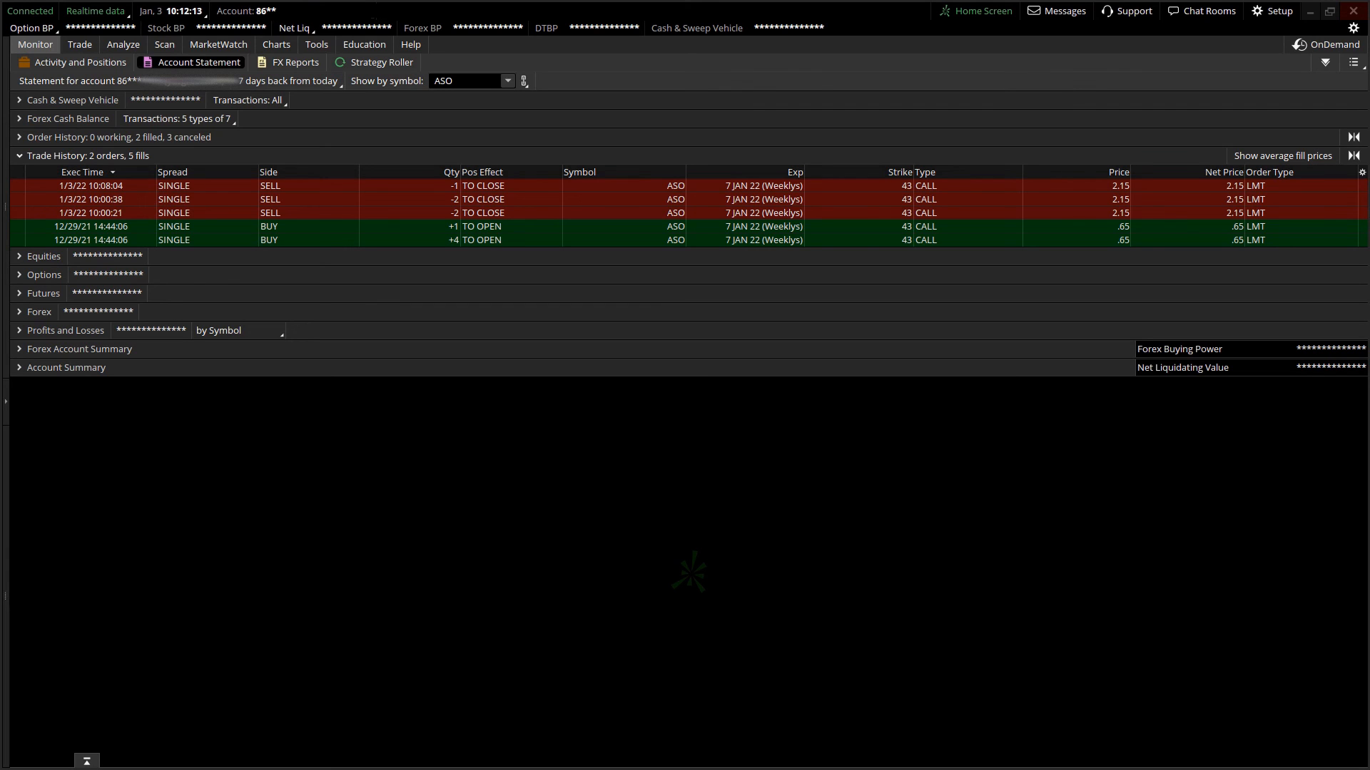
Return to the ASO hourly chart after reviewing the .65 buy and 2.15 sell-to-close history.
left_click(275, 44)
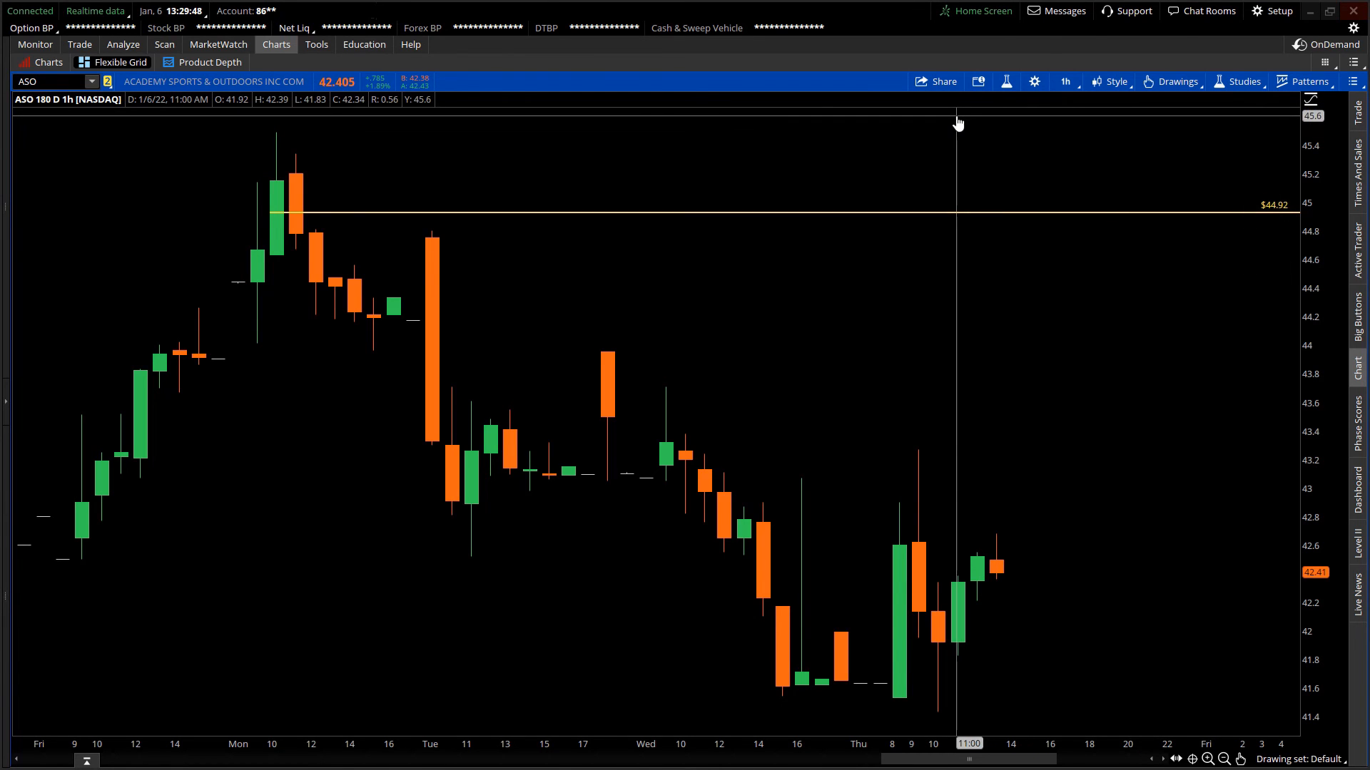
mouse_move(816, 119)
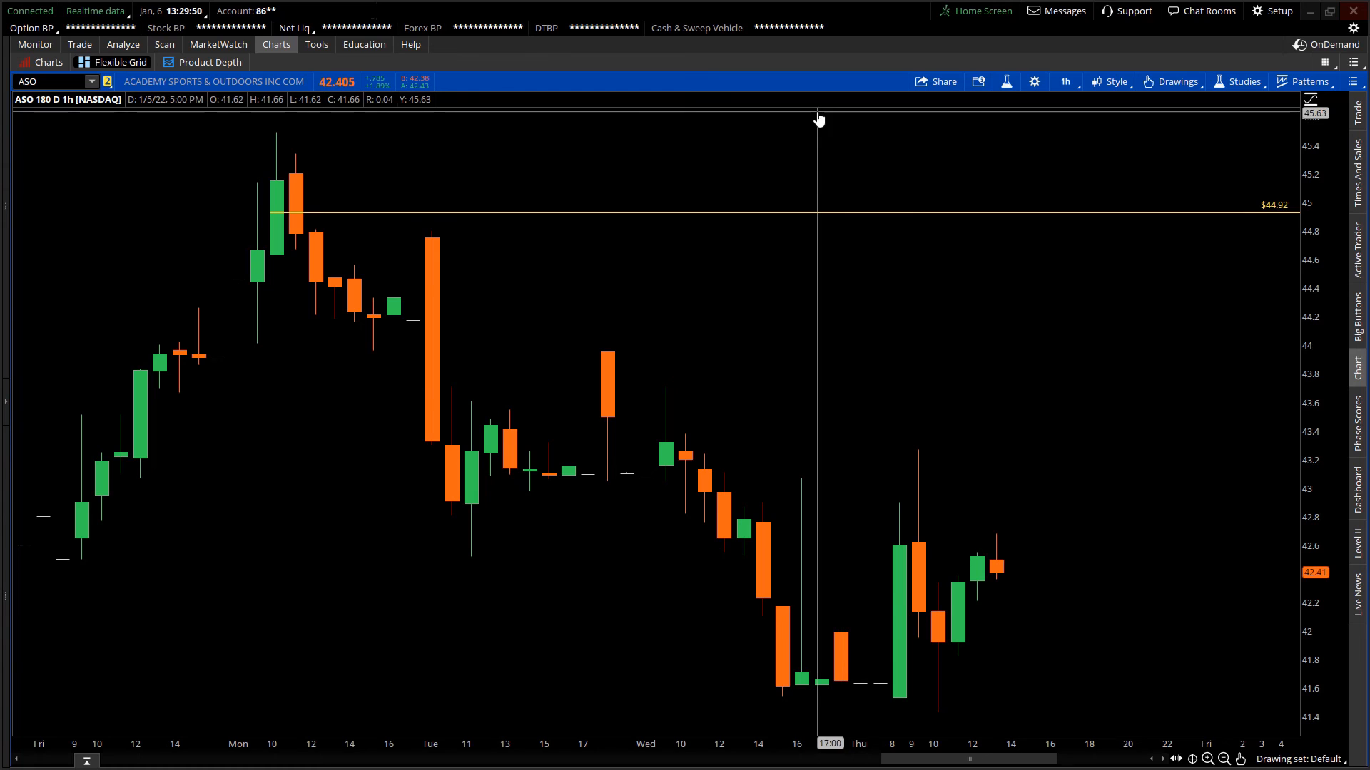
mouse_move(487, 130)
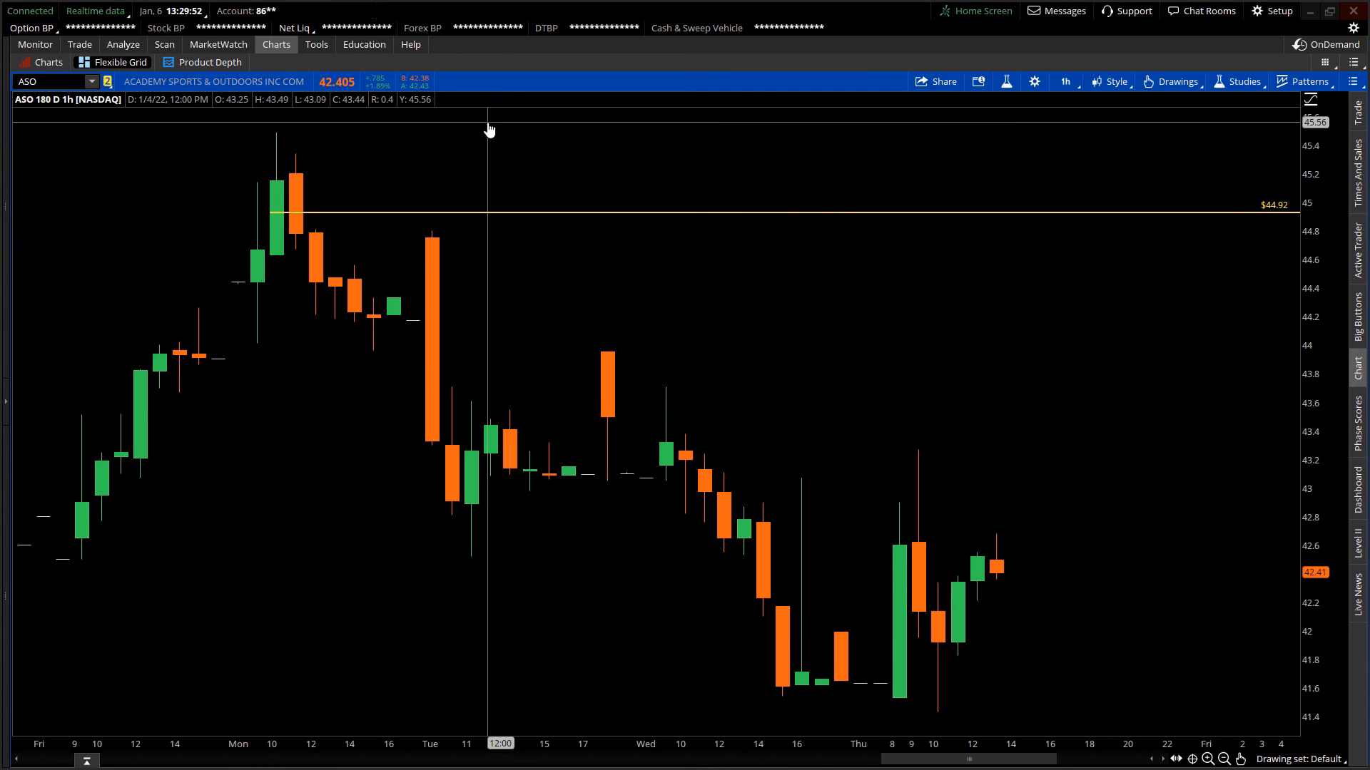
mouse_move(488, 119)
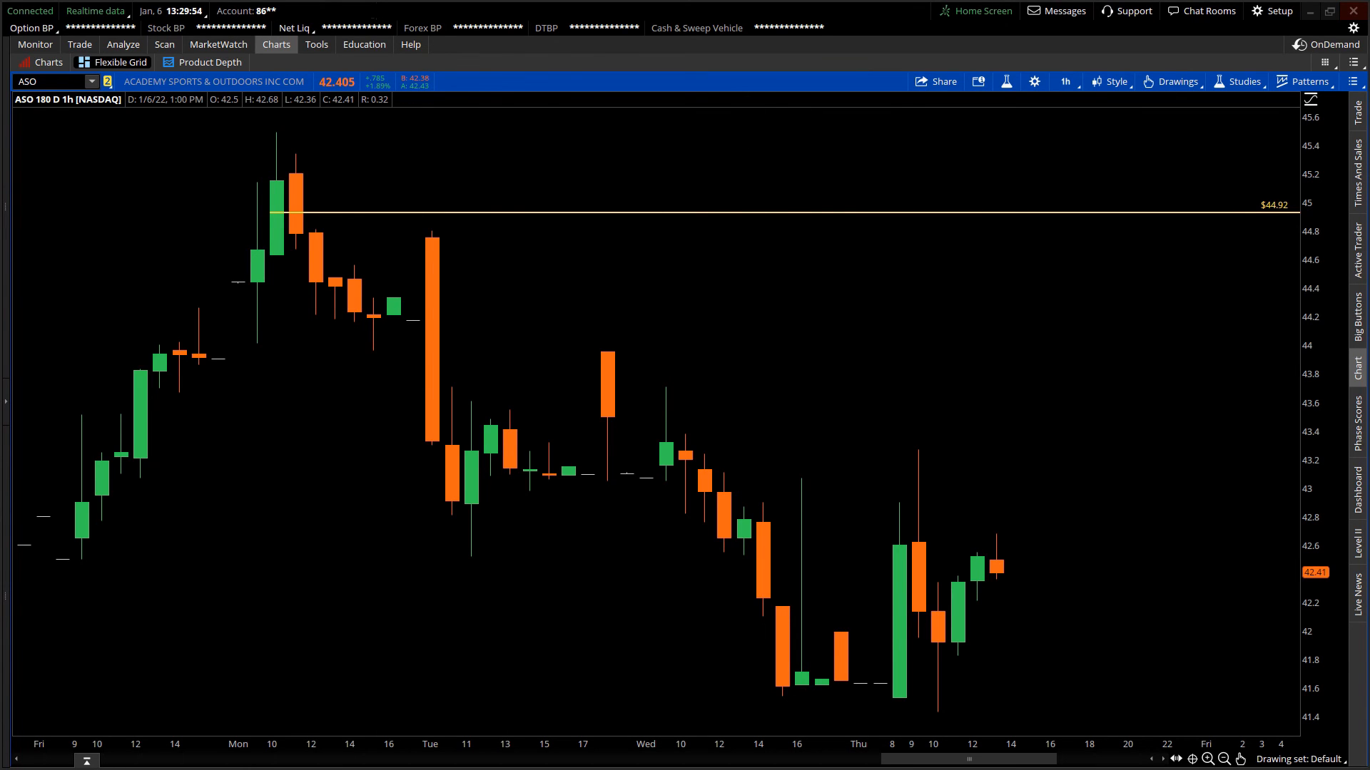
mouse_move(1034, 159)
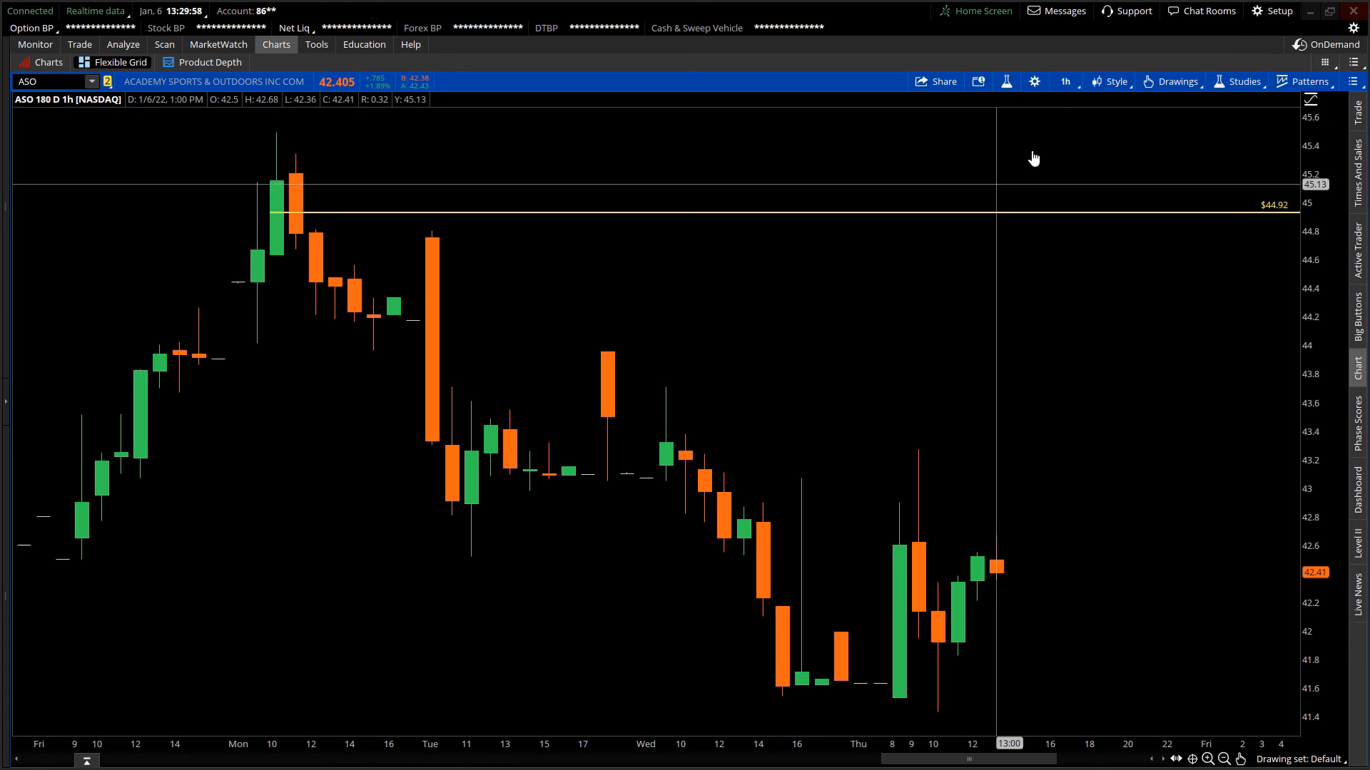
mouse_move(110, 144)
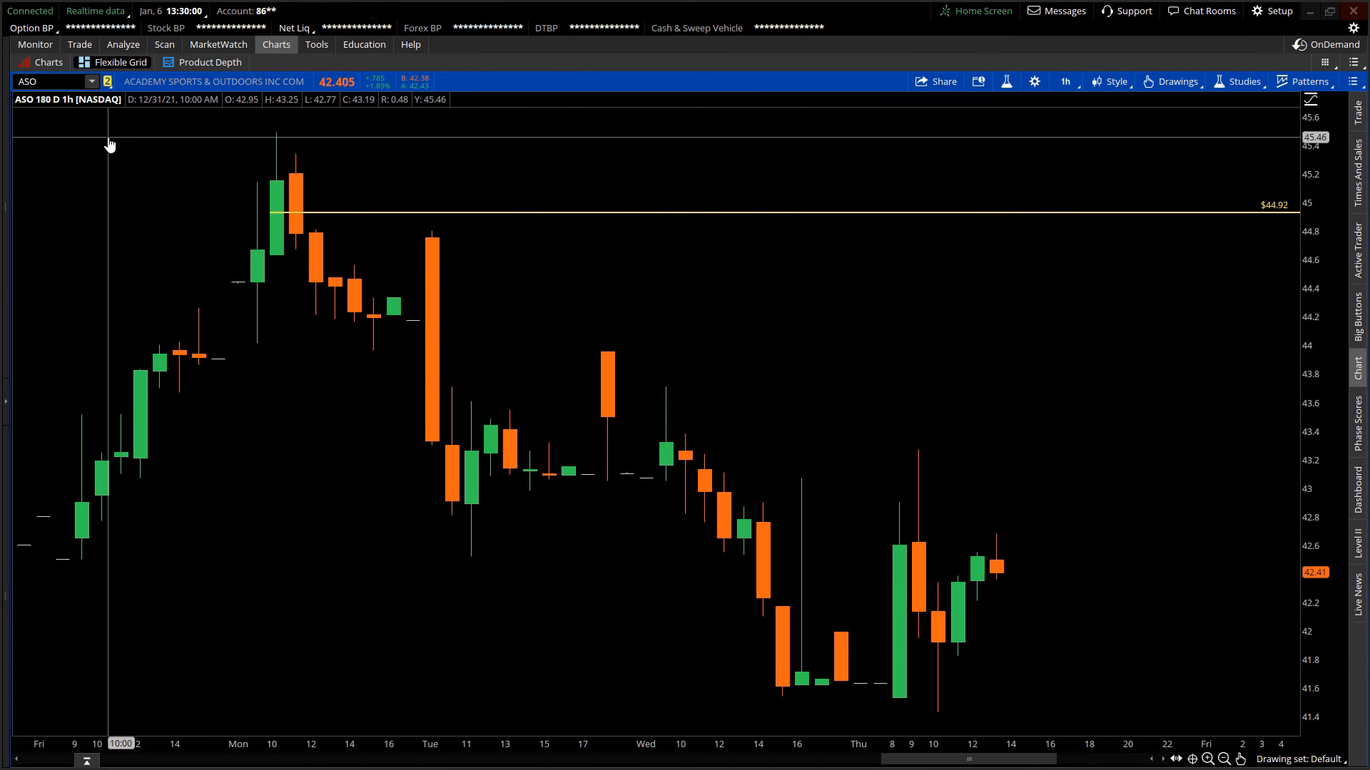
mouse_move(545, 359)
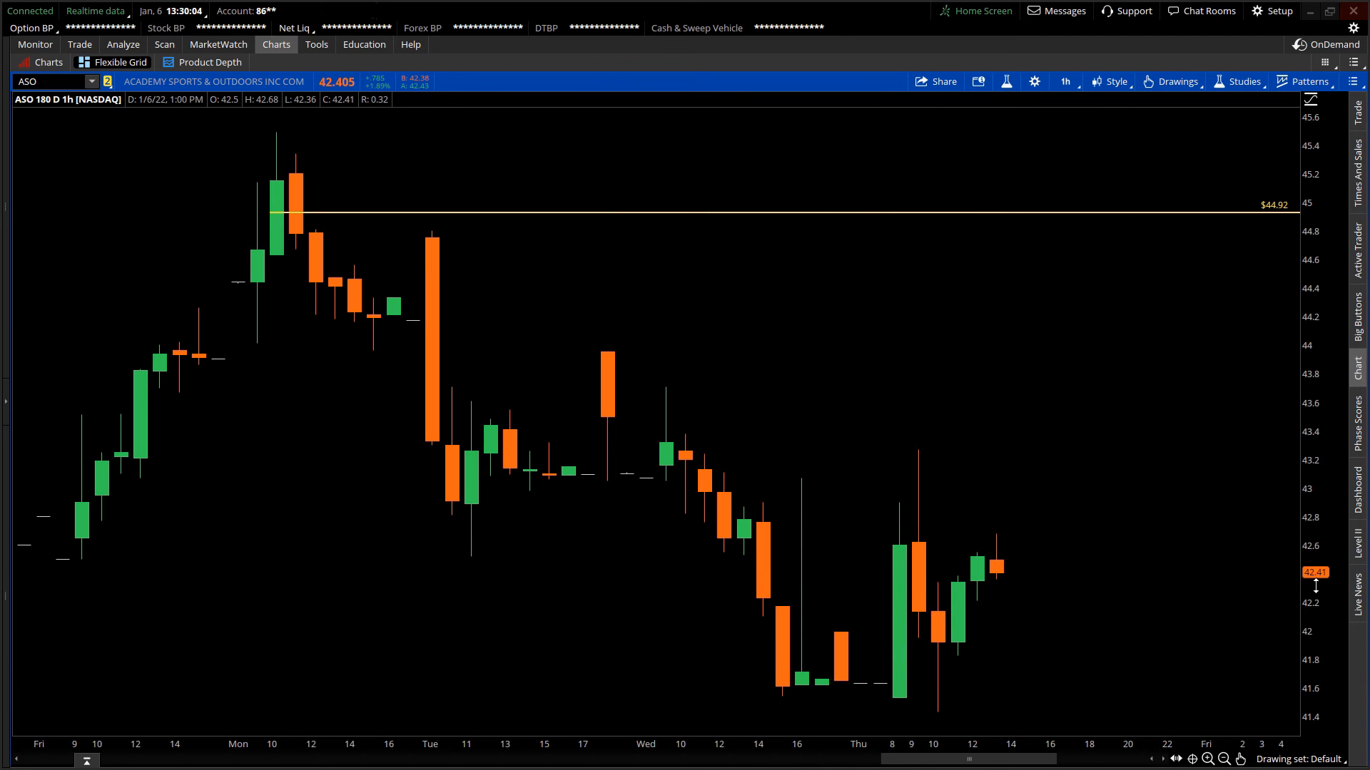
mouse_move(1295, 536)
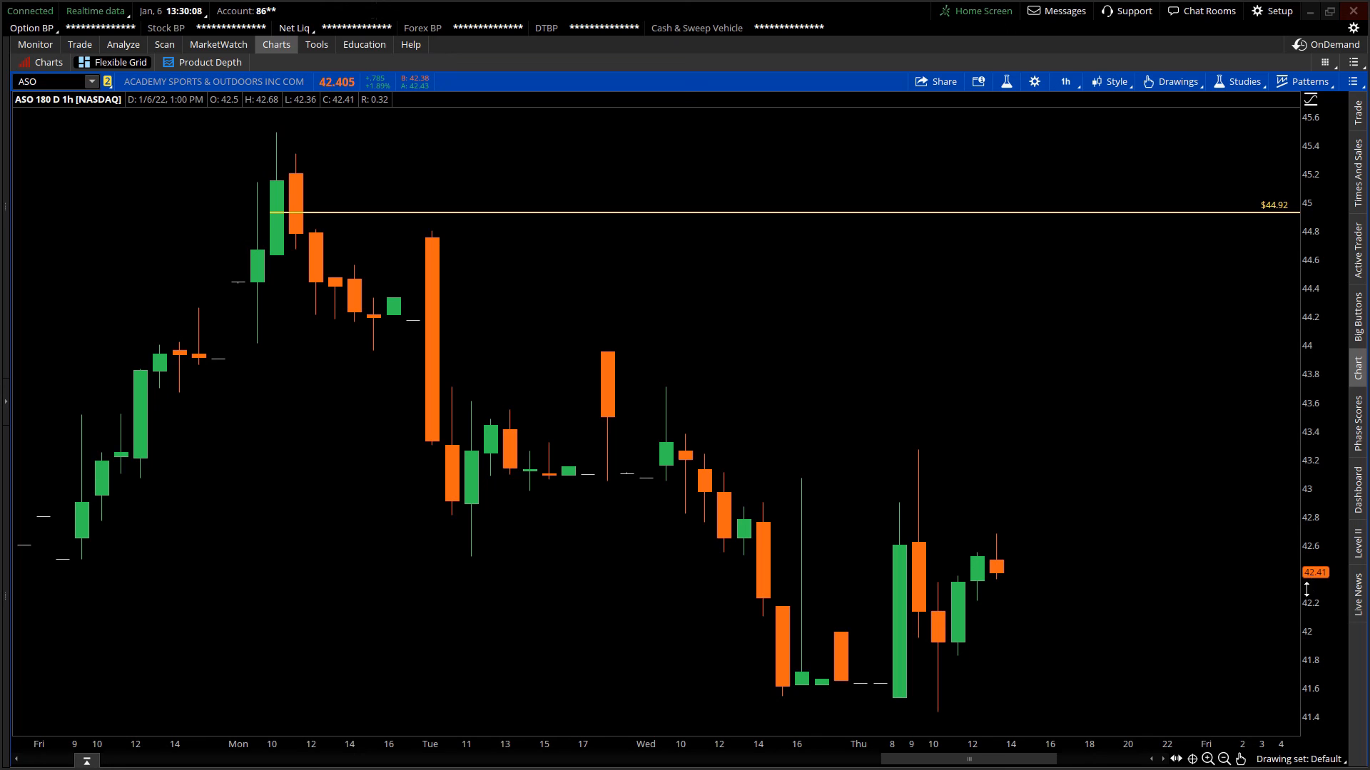
mouse_move(671, 481)
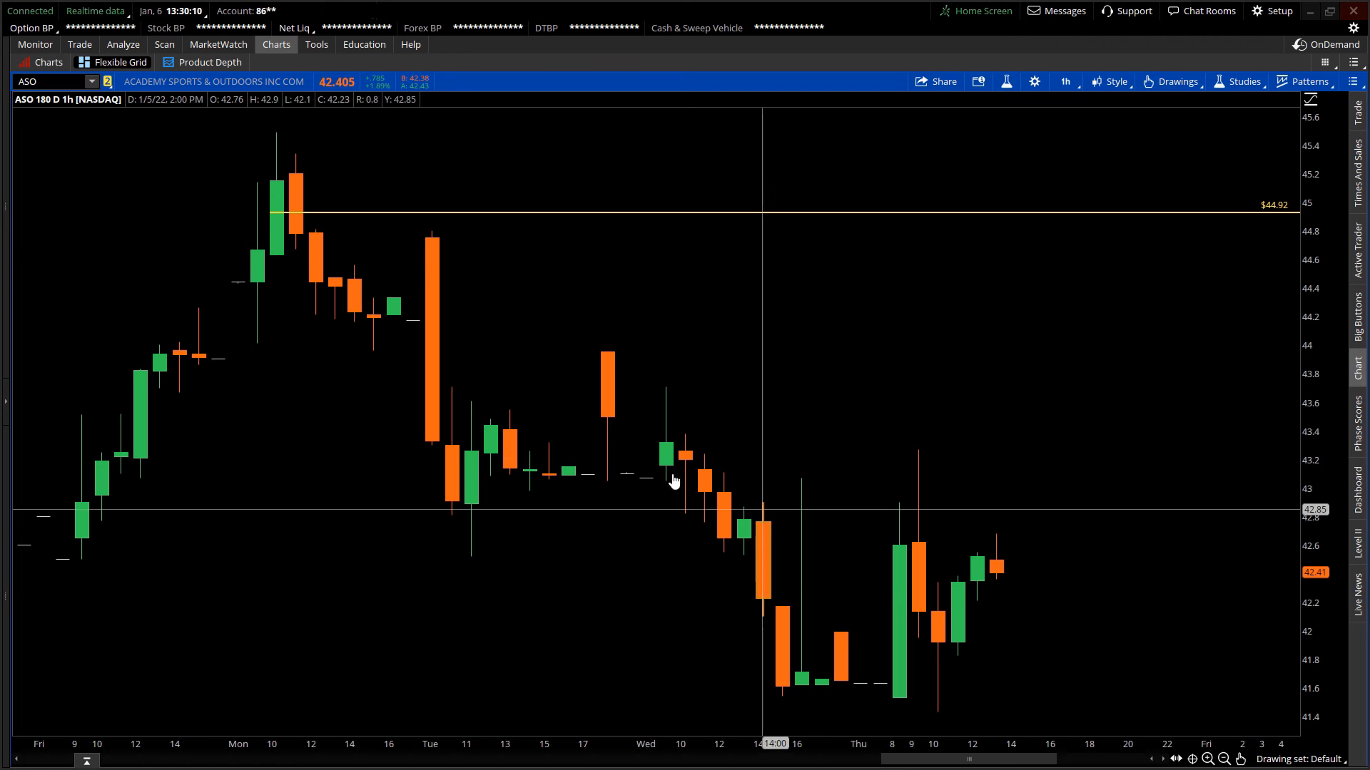
mouse_move(278, 223)
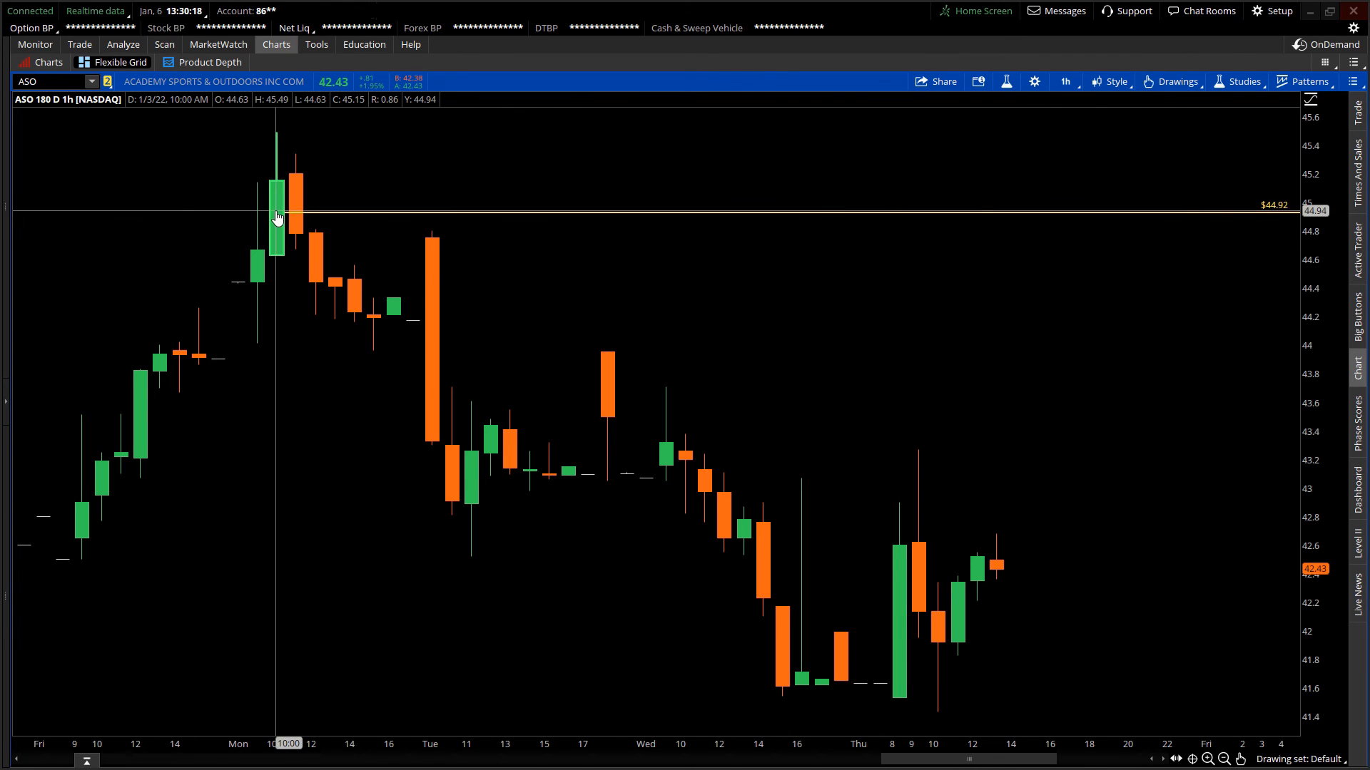
mouse_move(280, 141)
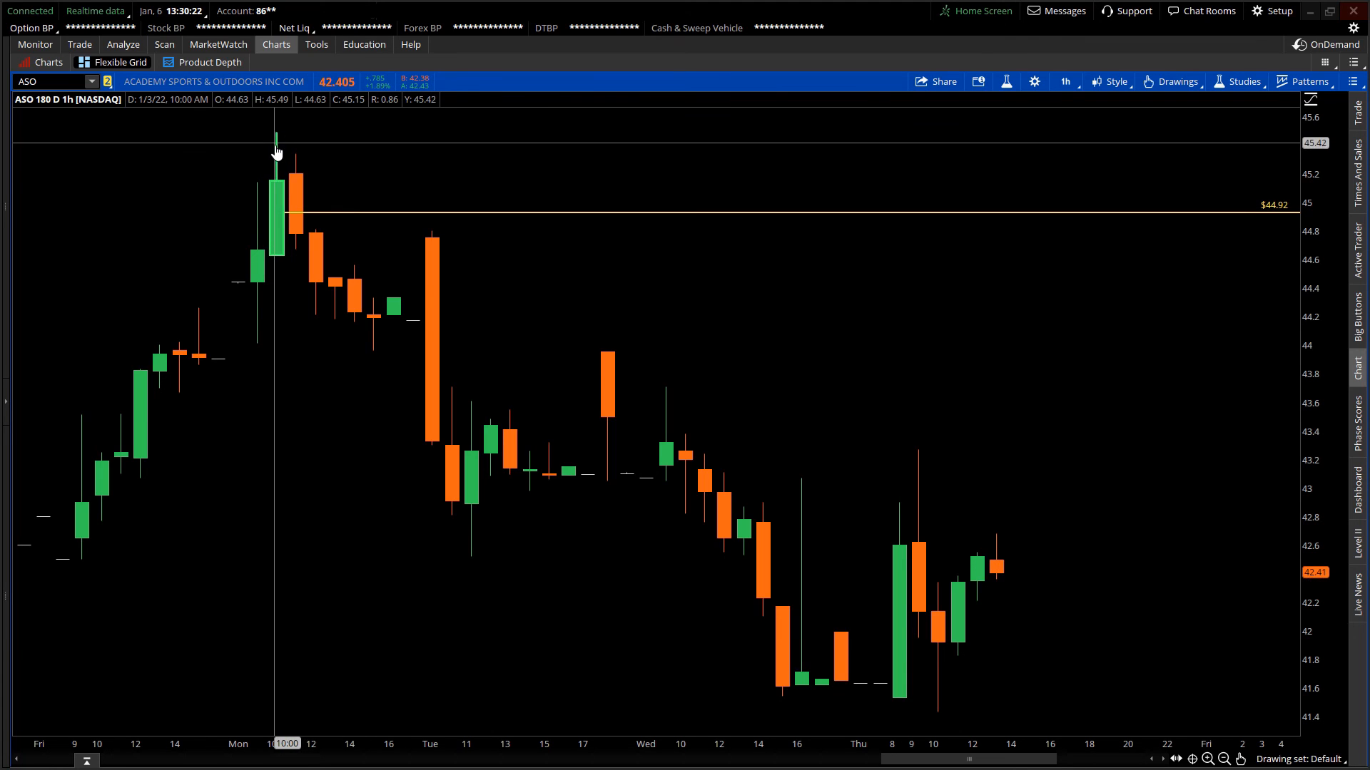
mouse_move(281, 167)
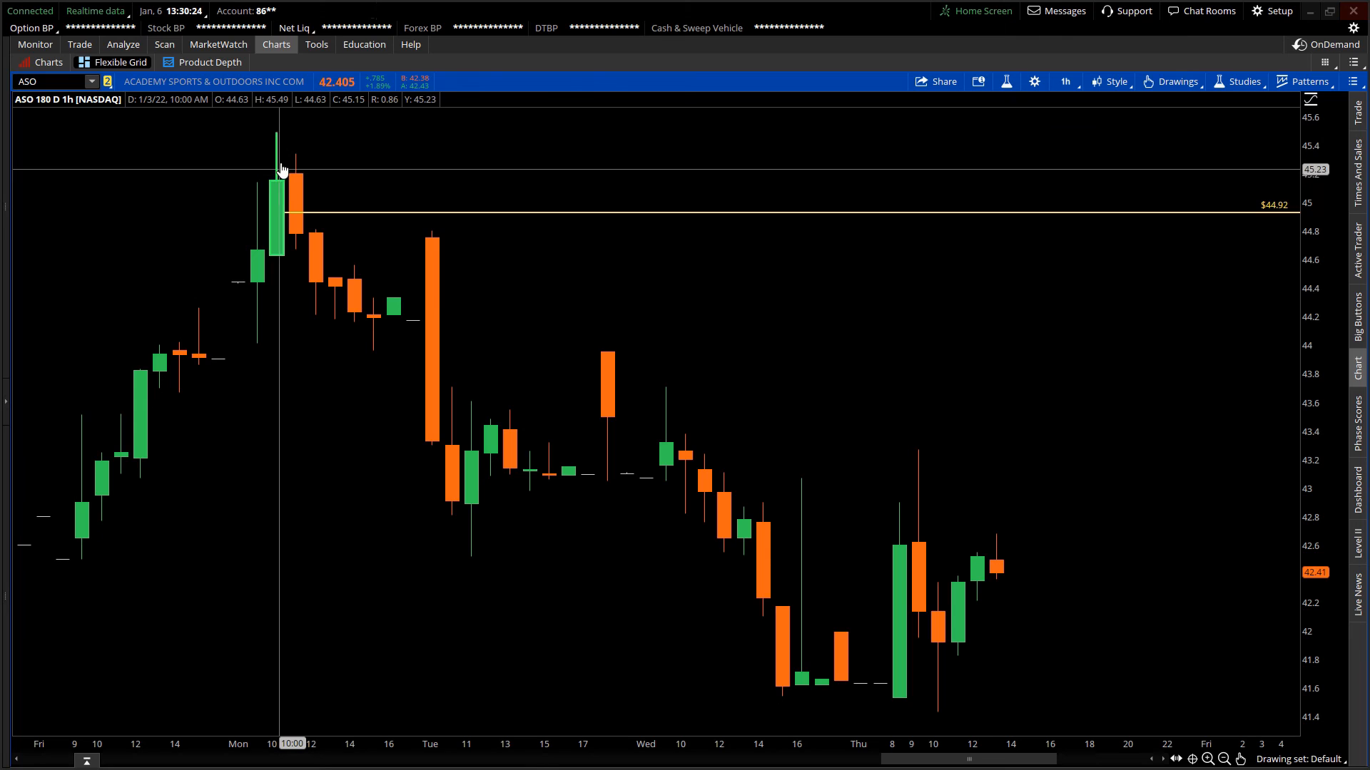
mouse_move(295, 201)
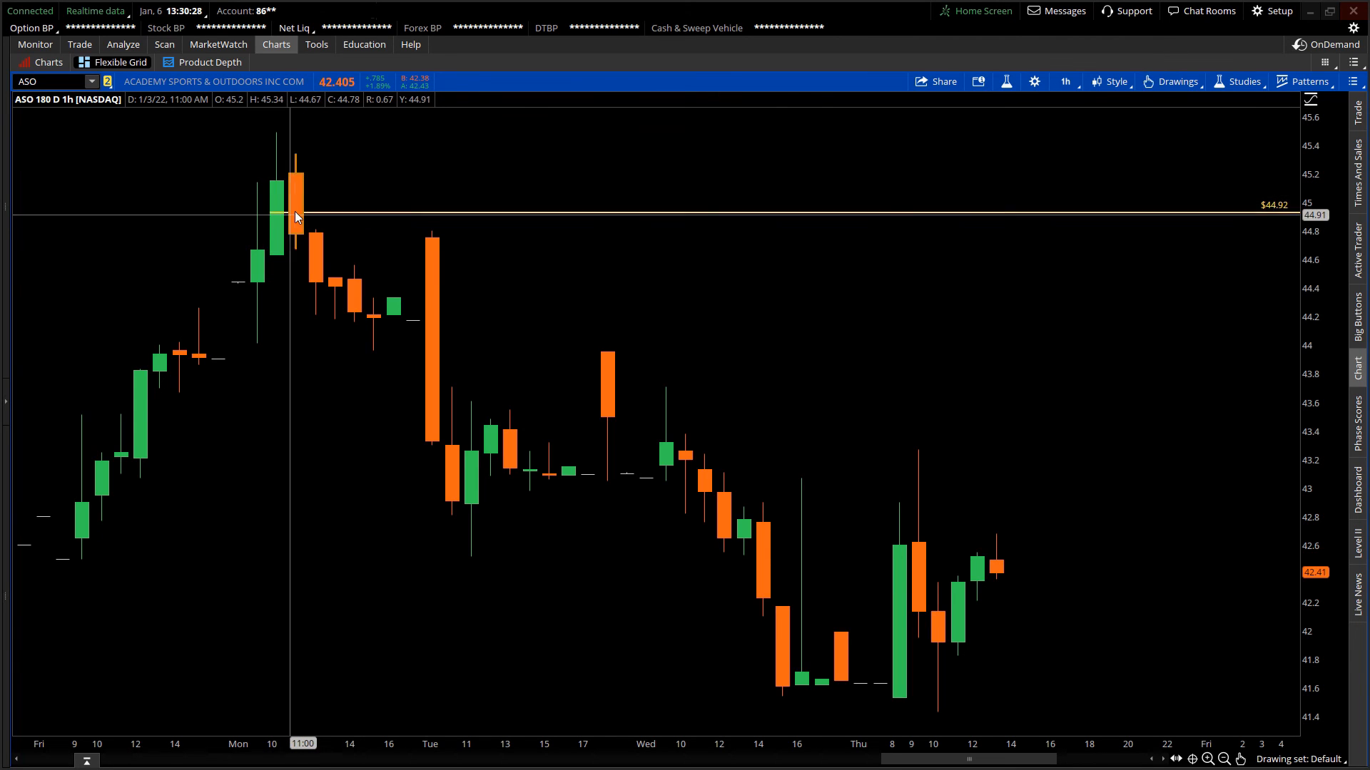
mouse_move(299, 185)
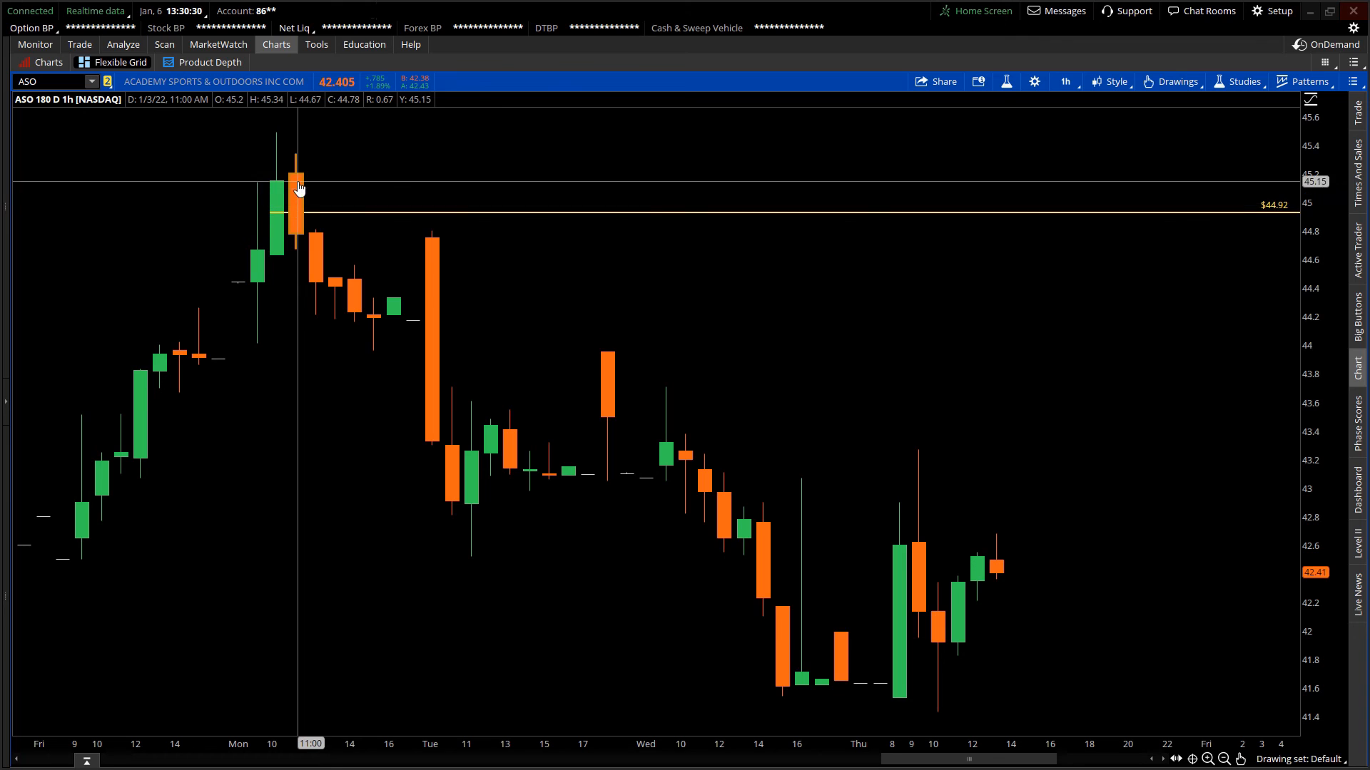
mouse_move(328, 205)
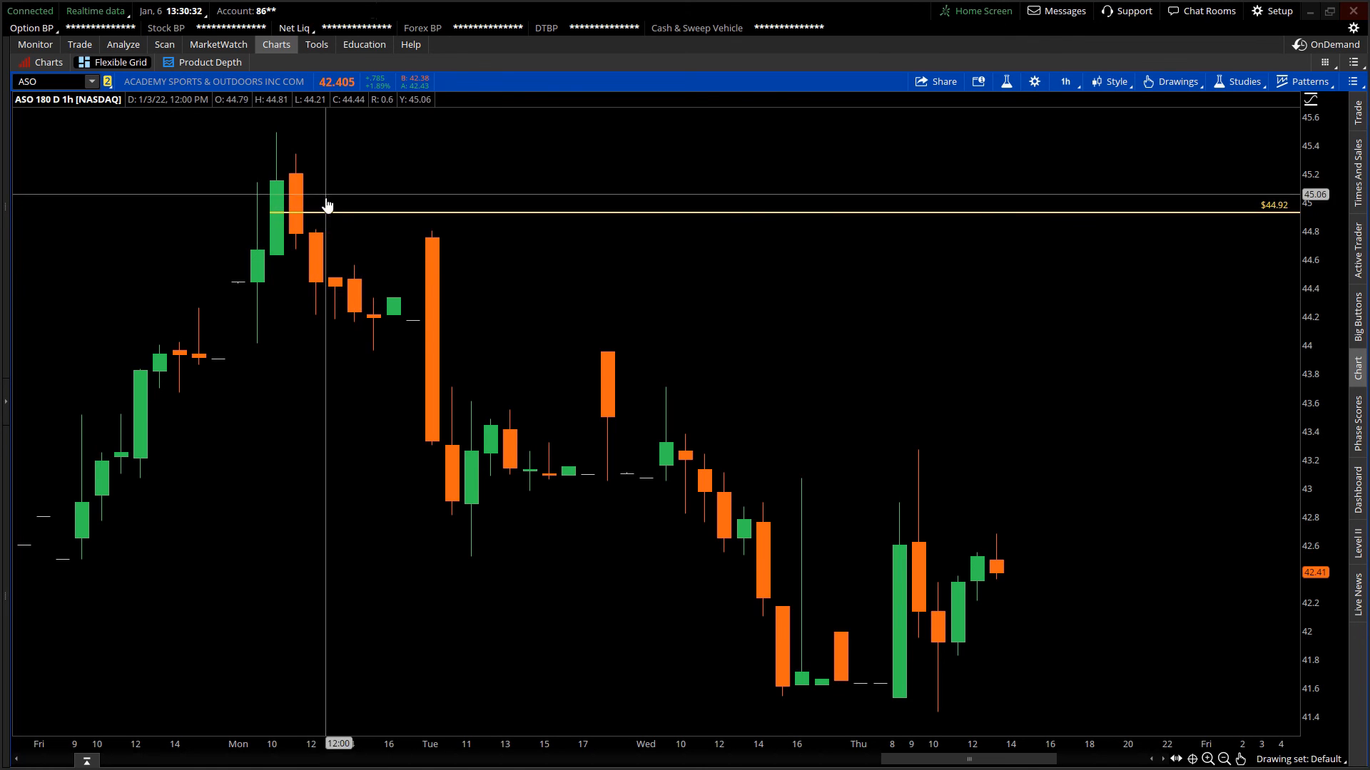
mouse_move(408, 408)
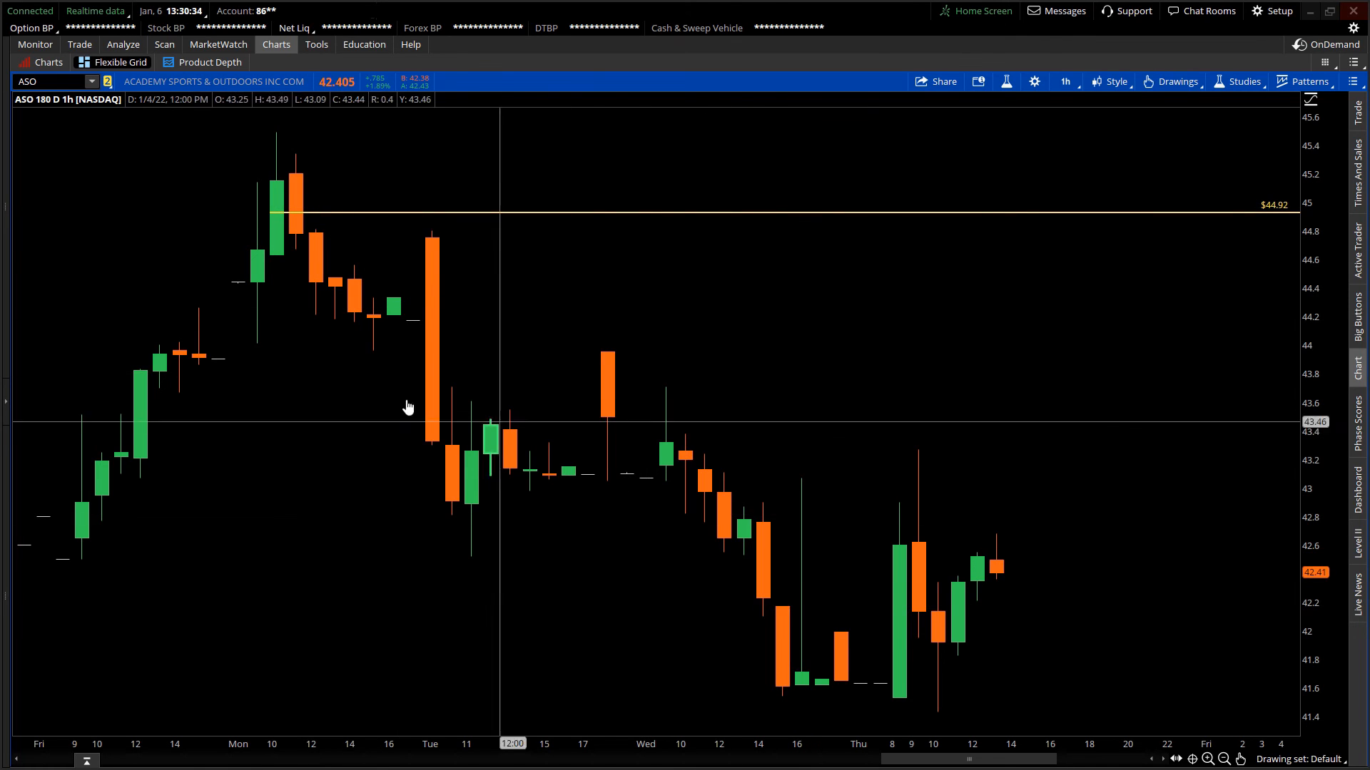
mouse_move(628, 332)
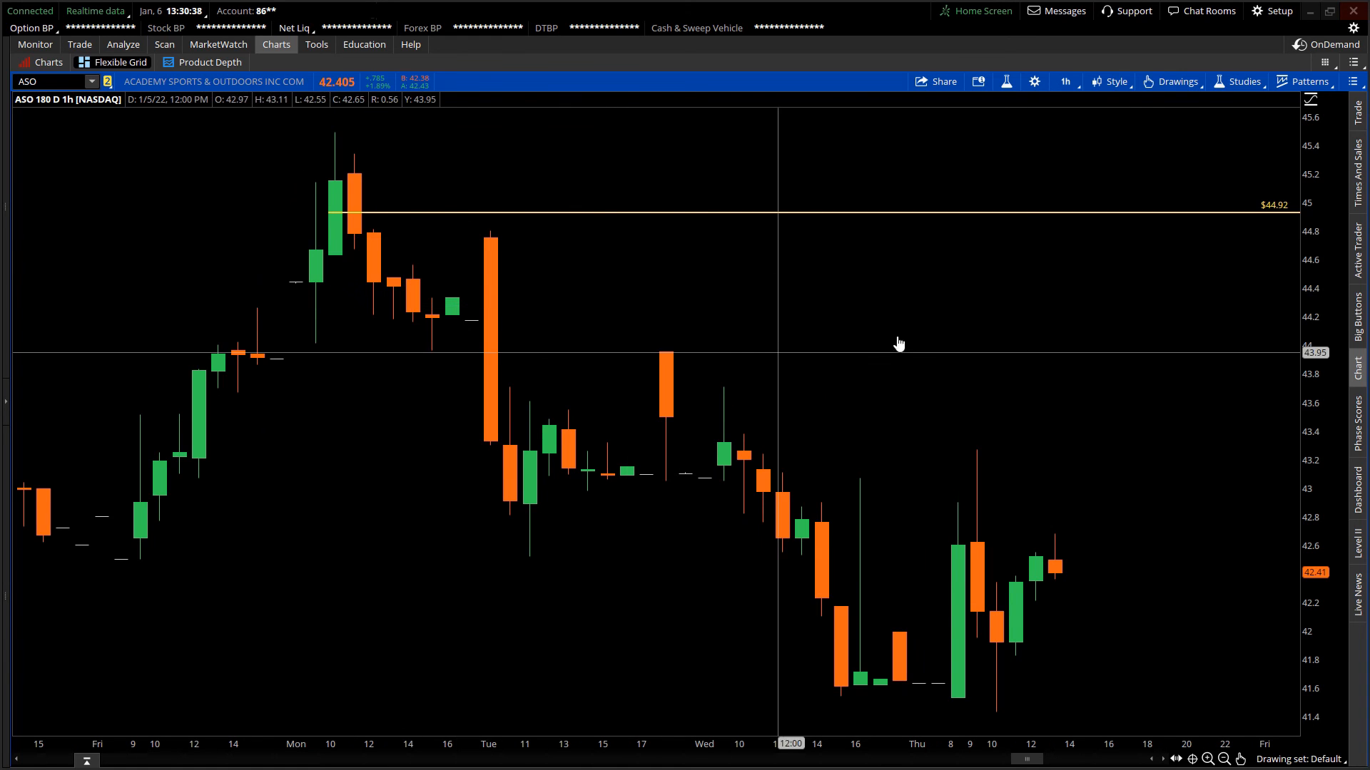
mouse_move(596, 370)
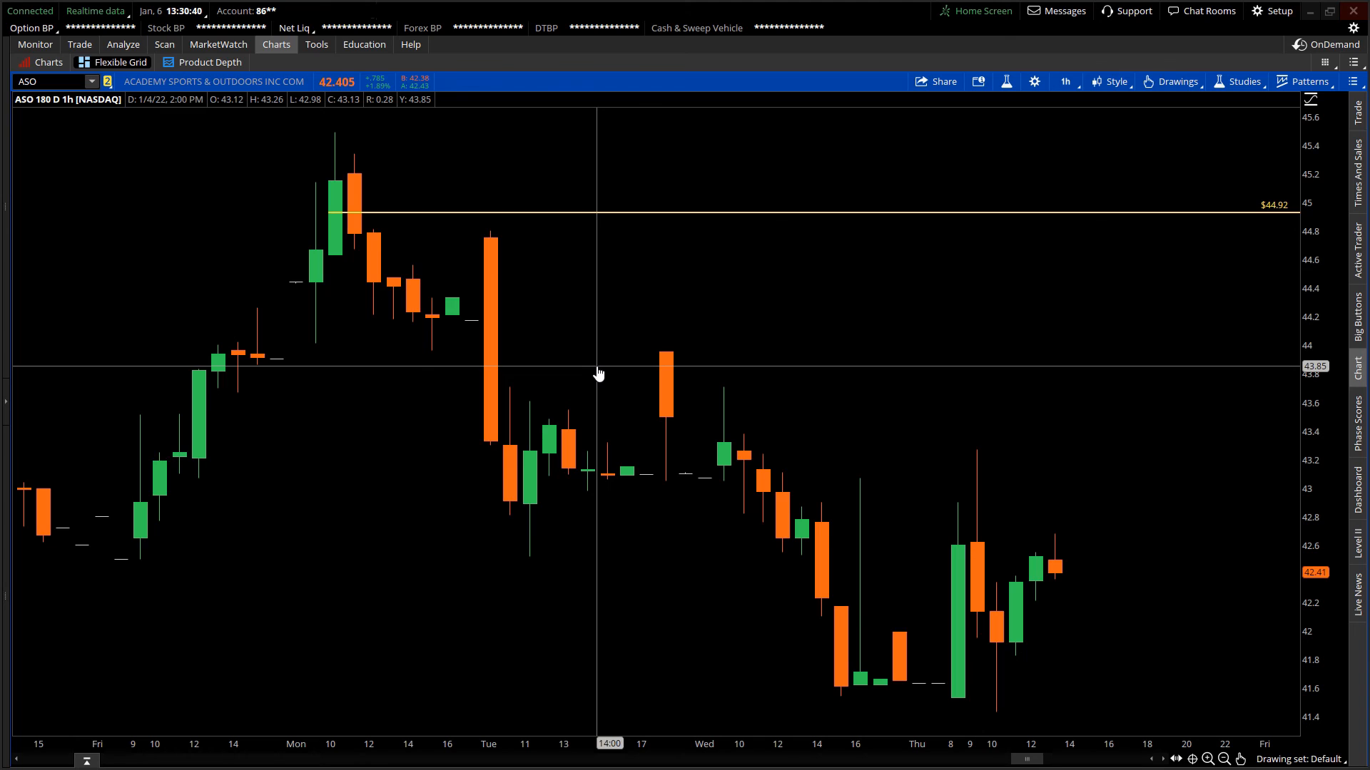
mouse_move(606, 344)
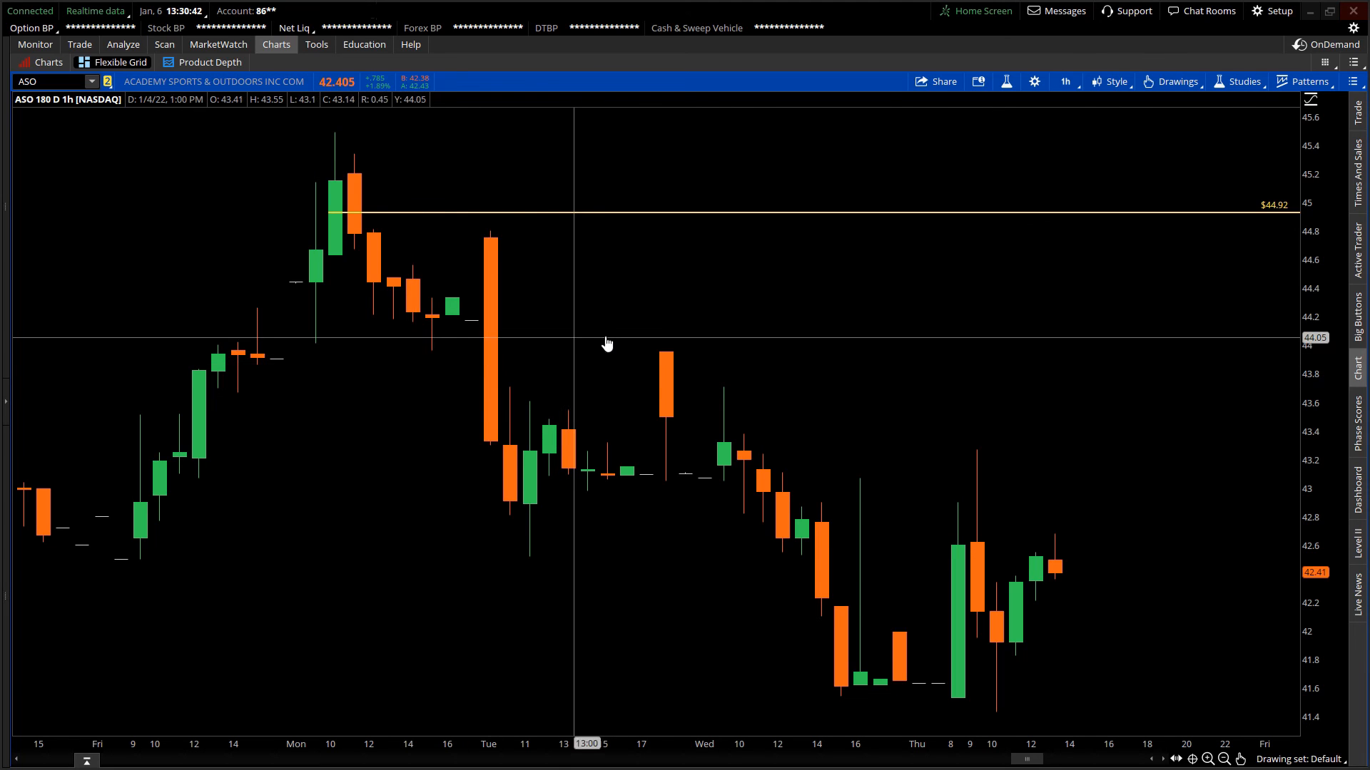
mouse_move(608, 344)
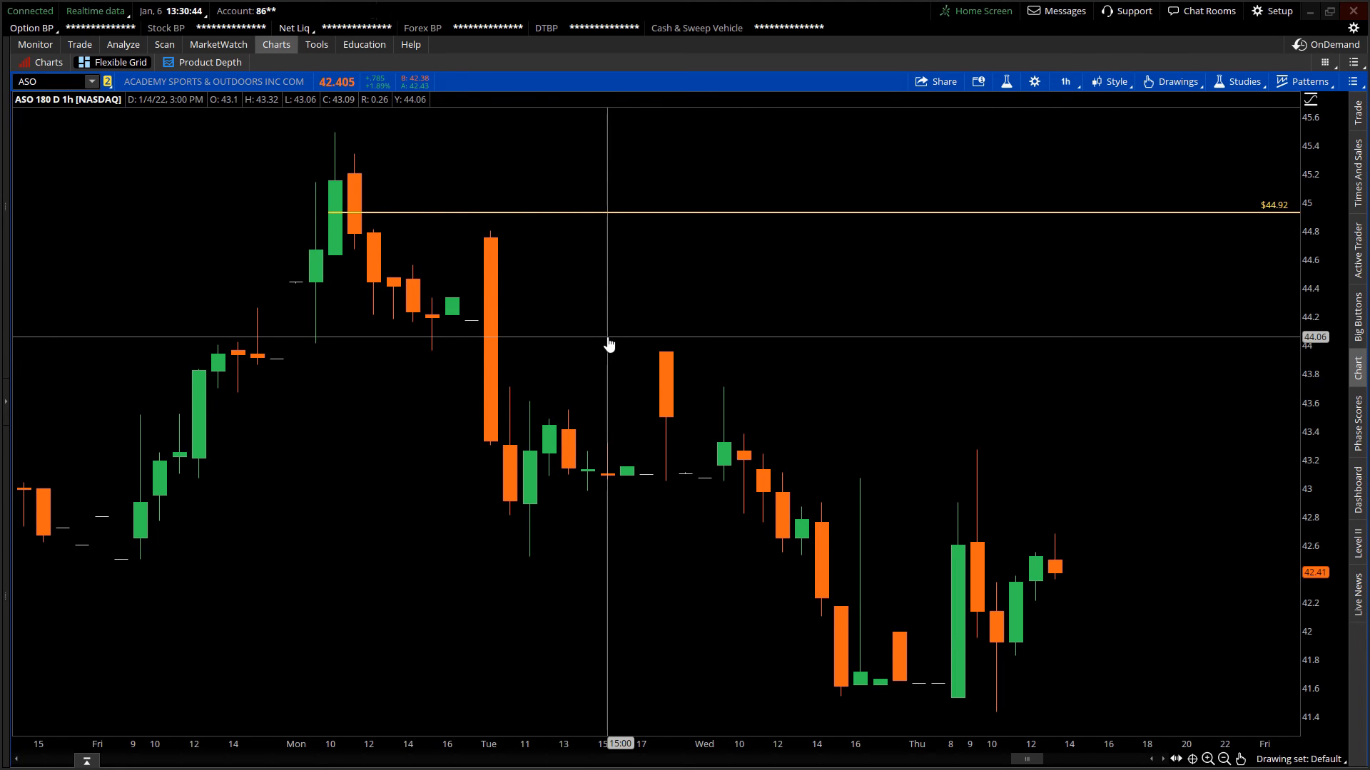
mouse_move(615, 340)
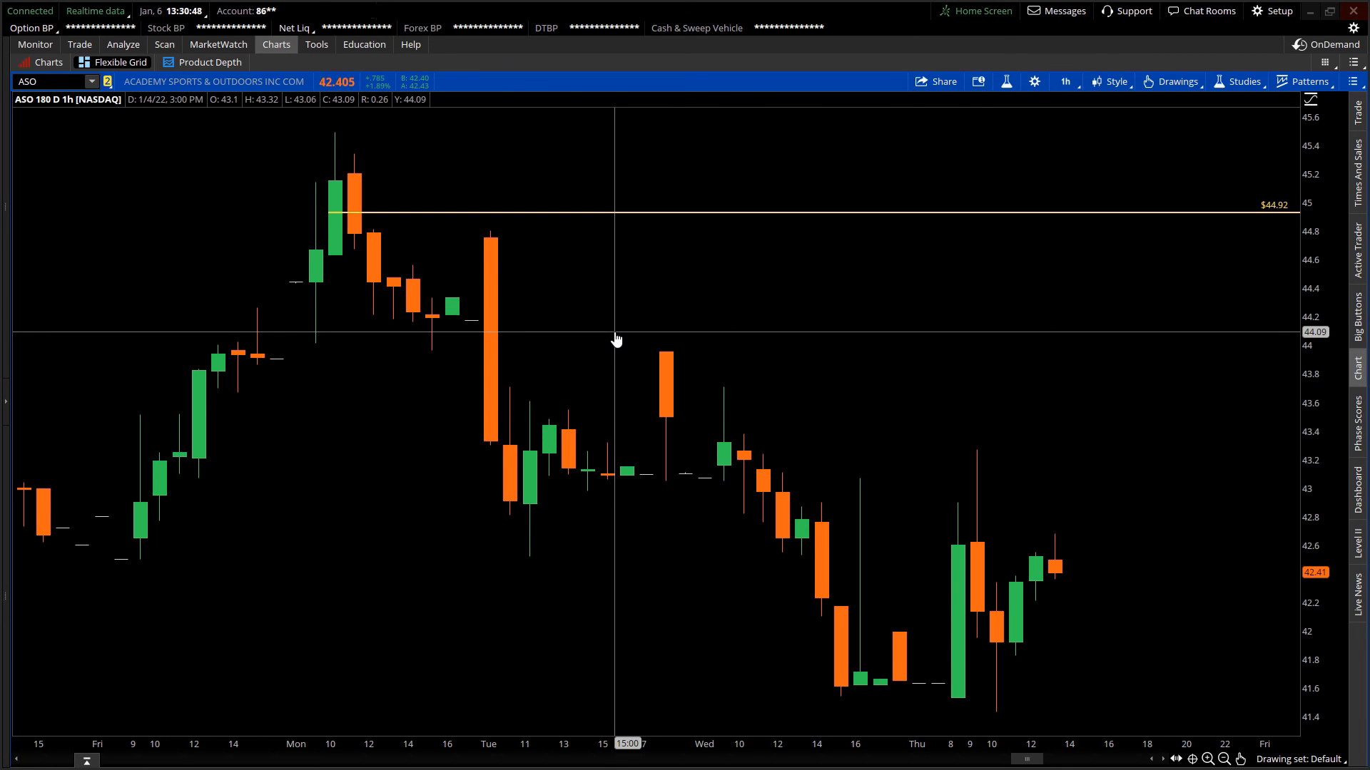
mouse_move(347, 240)
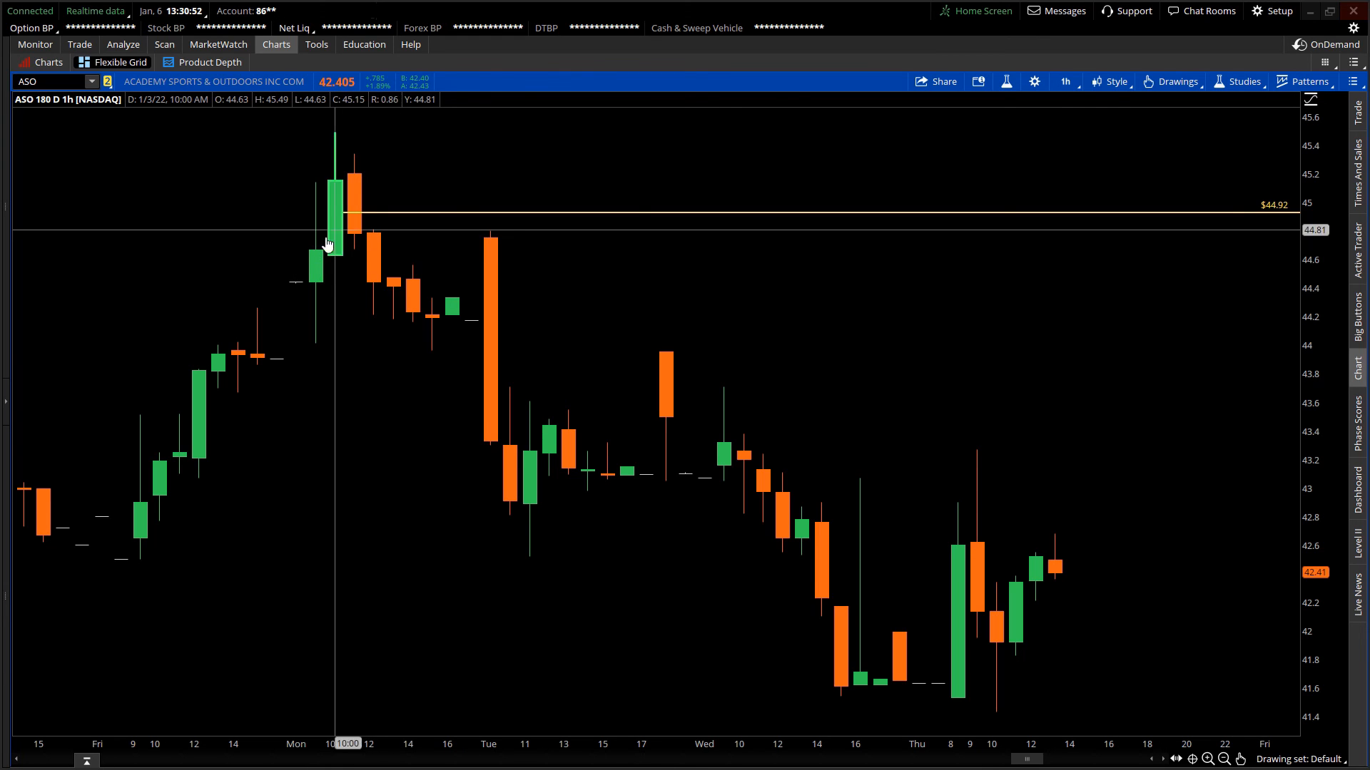
mouse_move(345, 235)
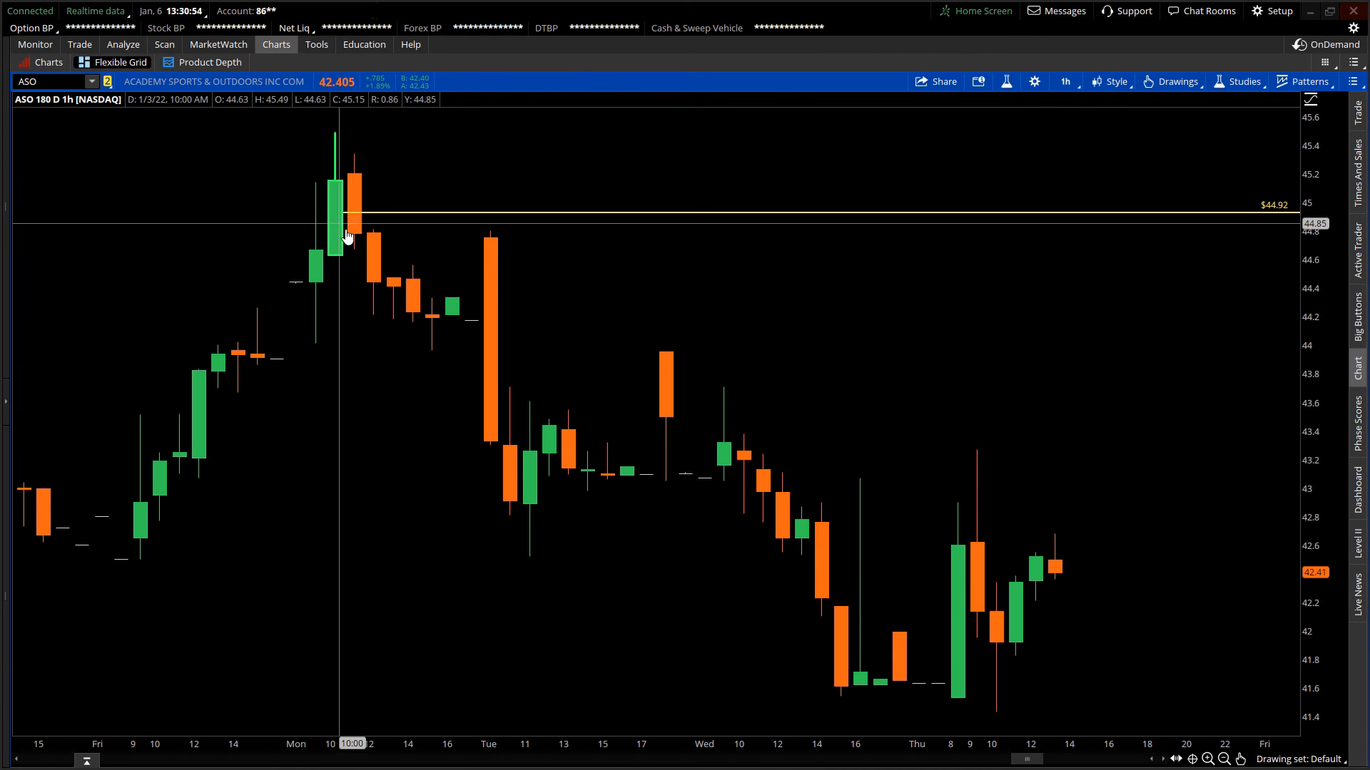
mouse_move(393, 247)
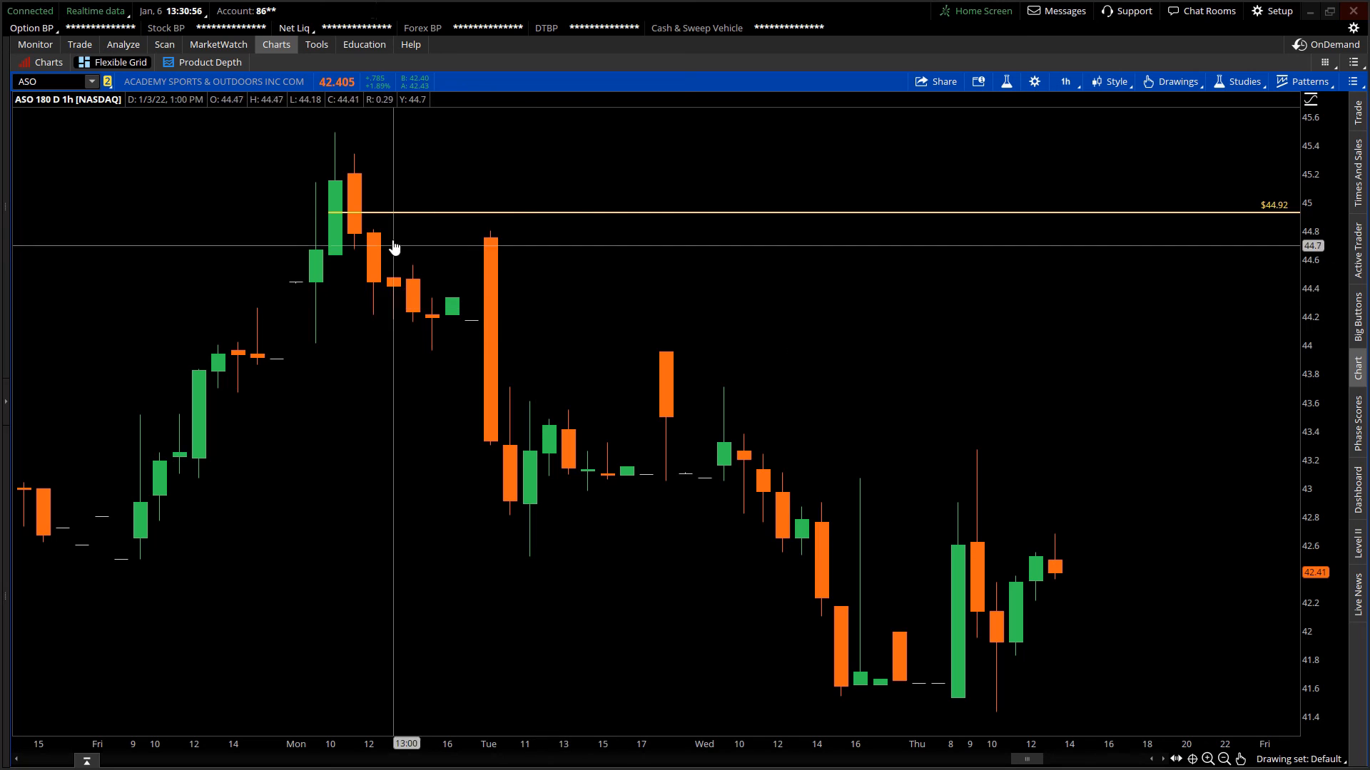
mouse_move(339, 219)
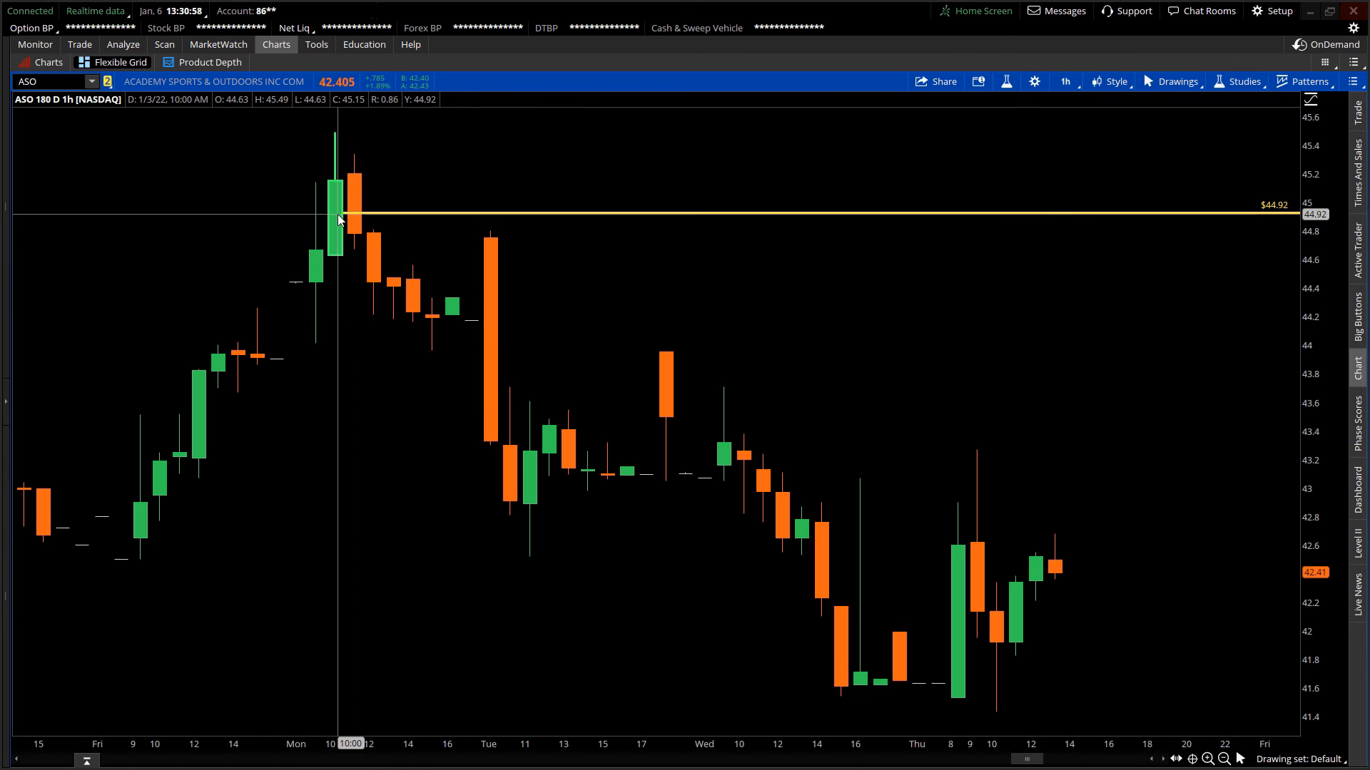
mouse_move(531, 258)
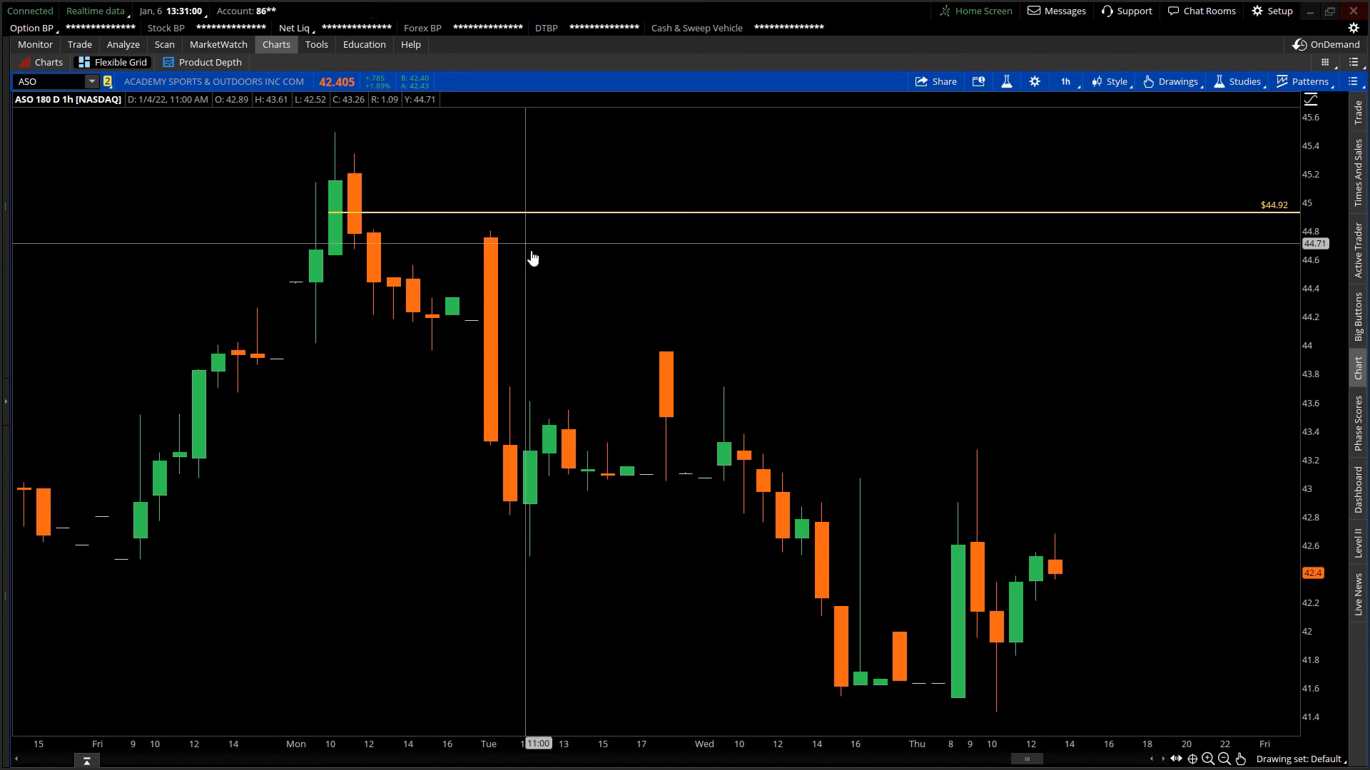
mouse_move(328, 200)
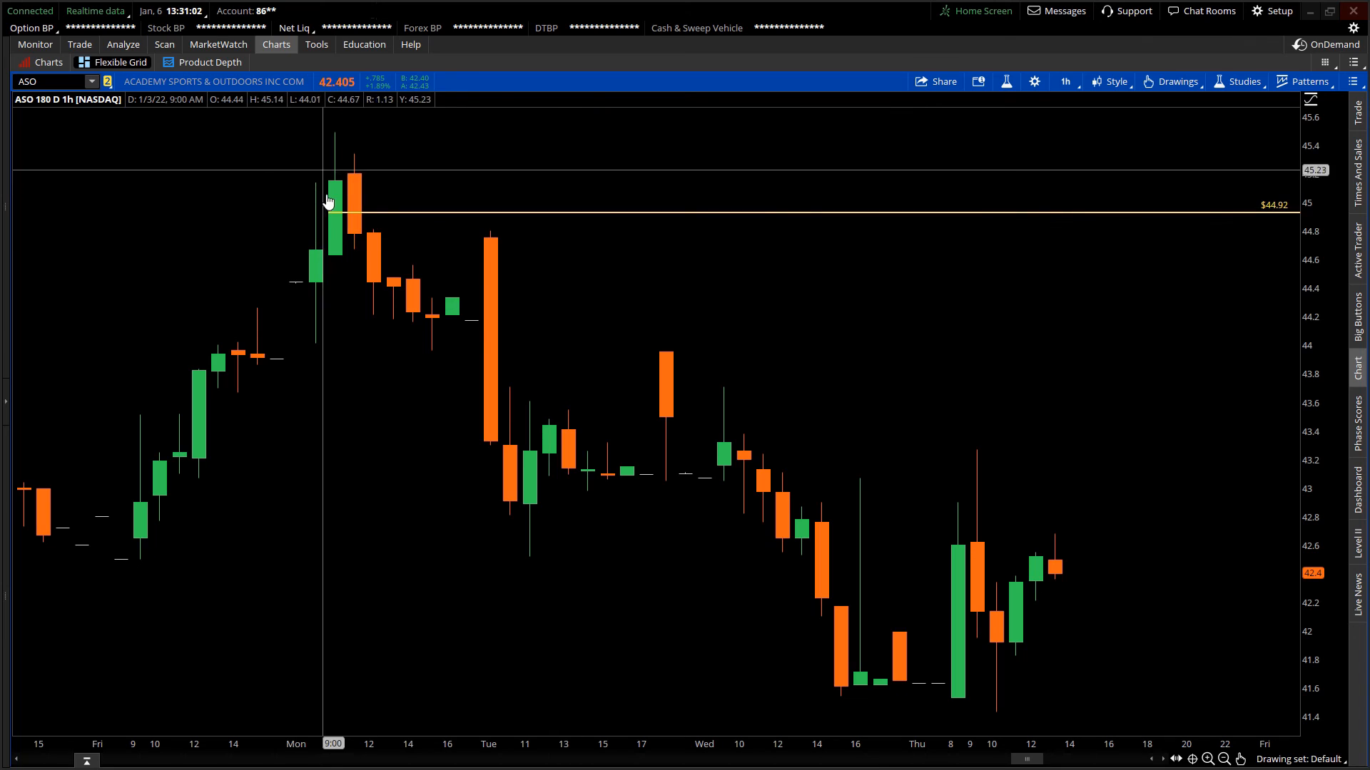